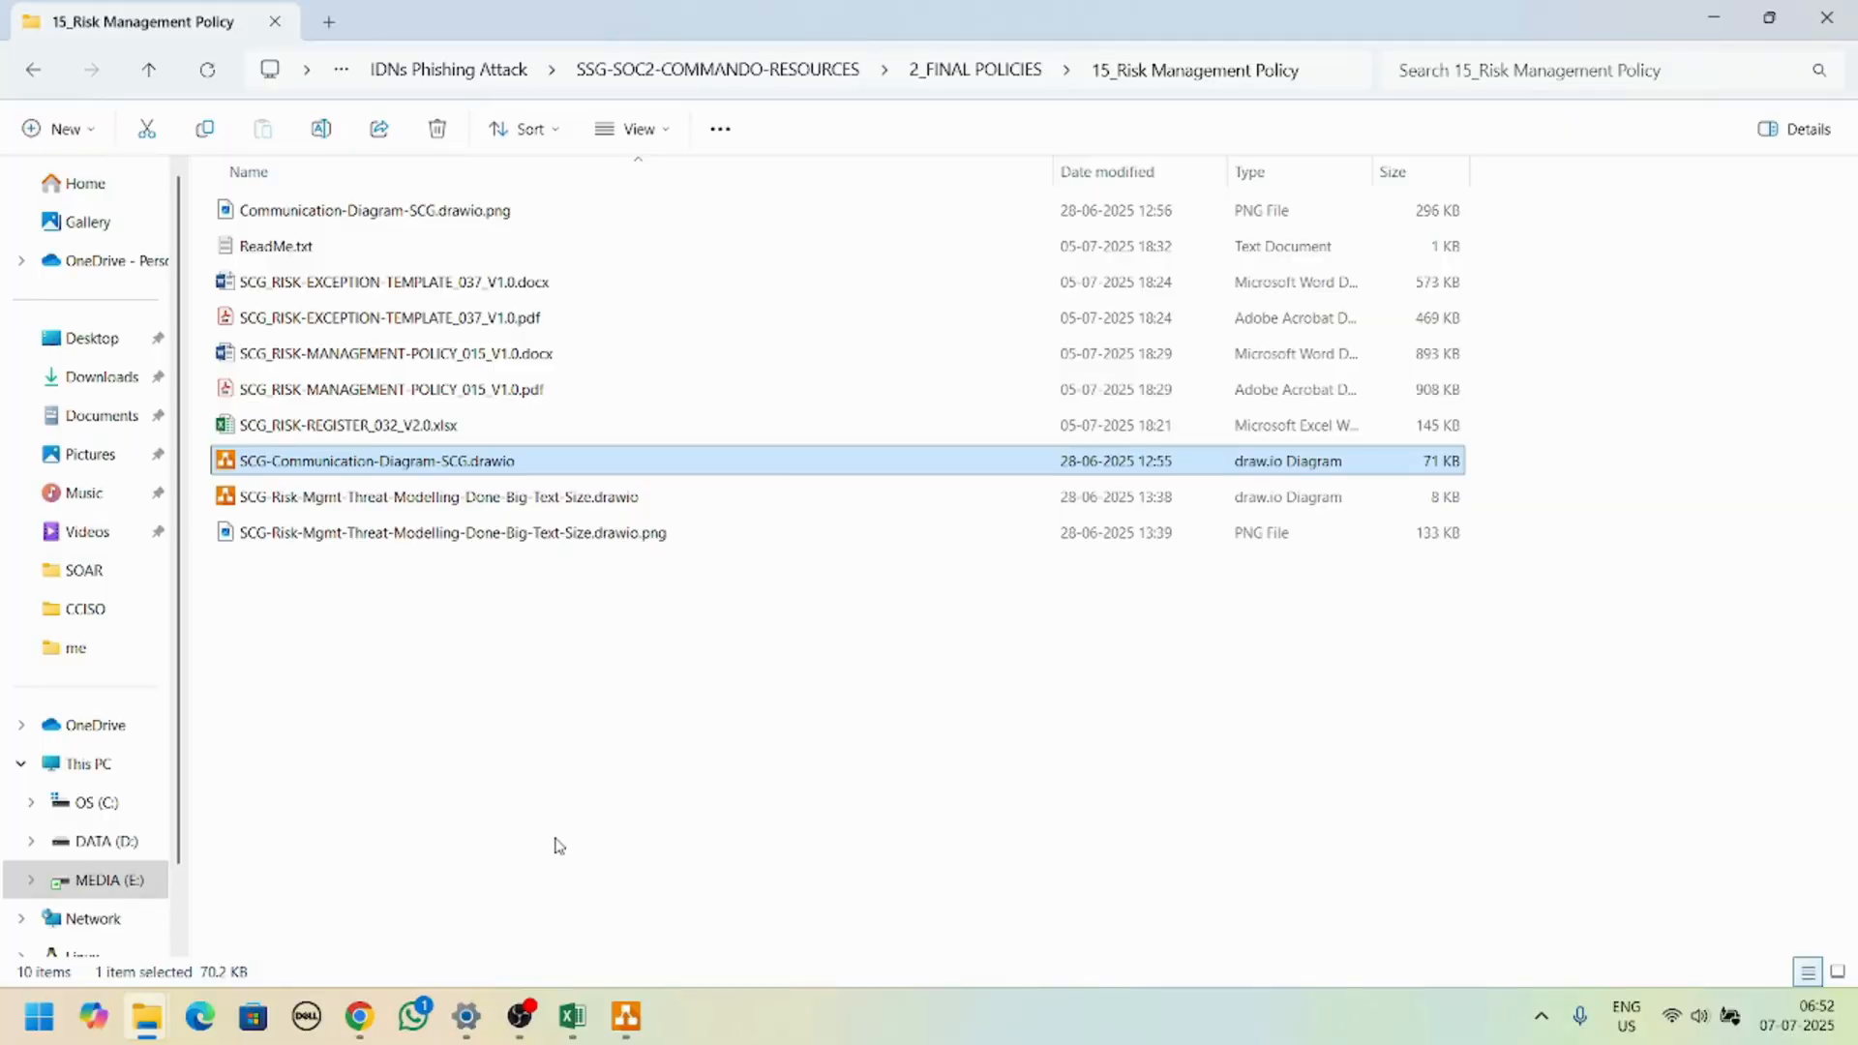
mouse_move(565, 827)
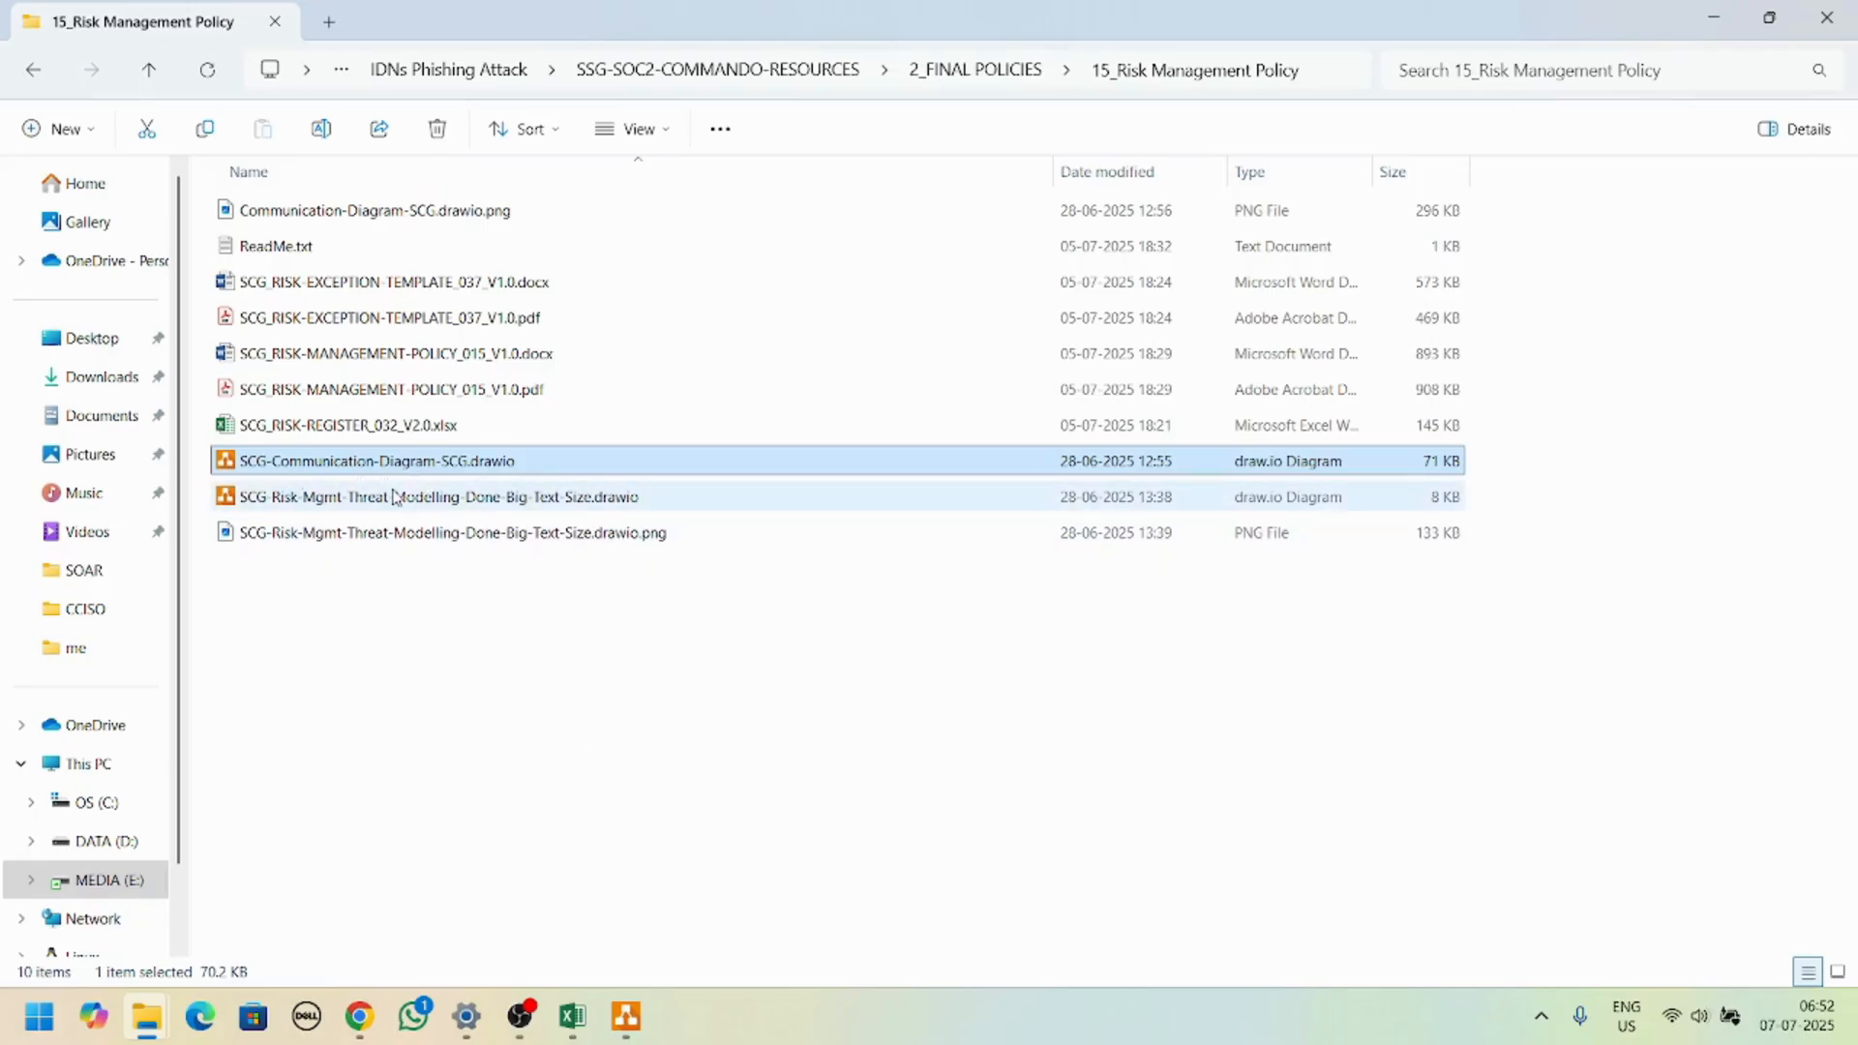
mouse_move(398, 507)
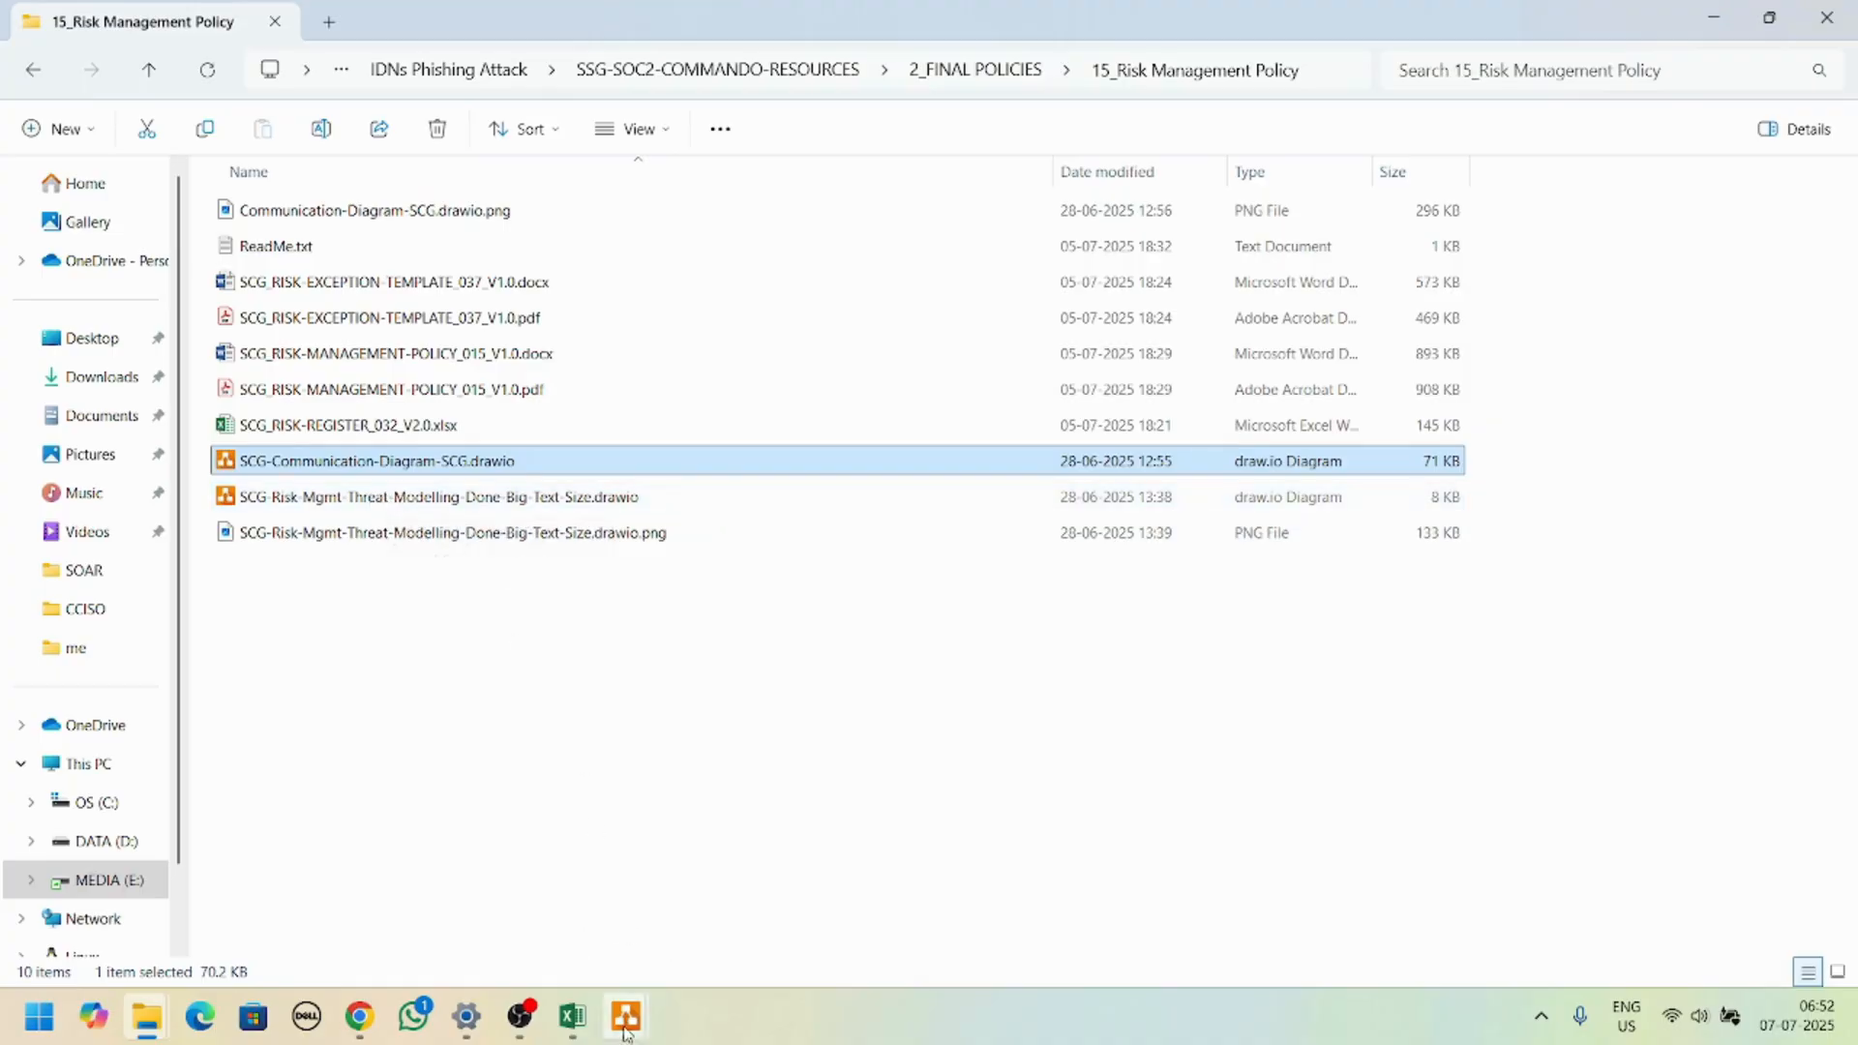
Step: Open the threat modelling diagram, then pick SCG_RISK-REGISTER_032_V2.0.xlsx in the Risk Management Policy folder
double_click(438, 495)
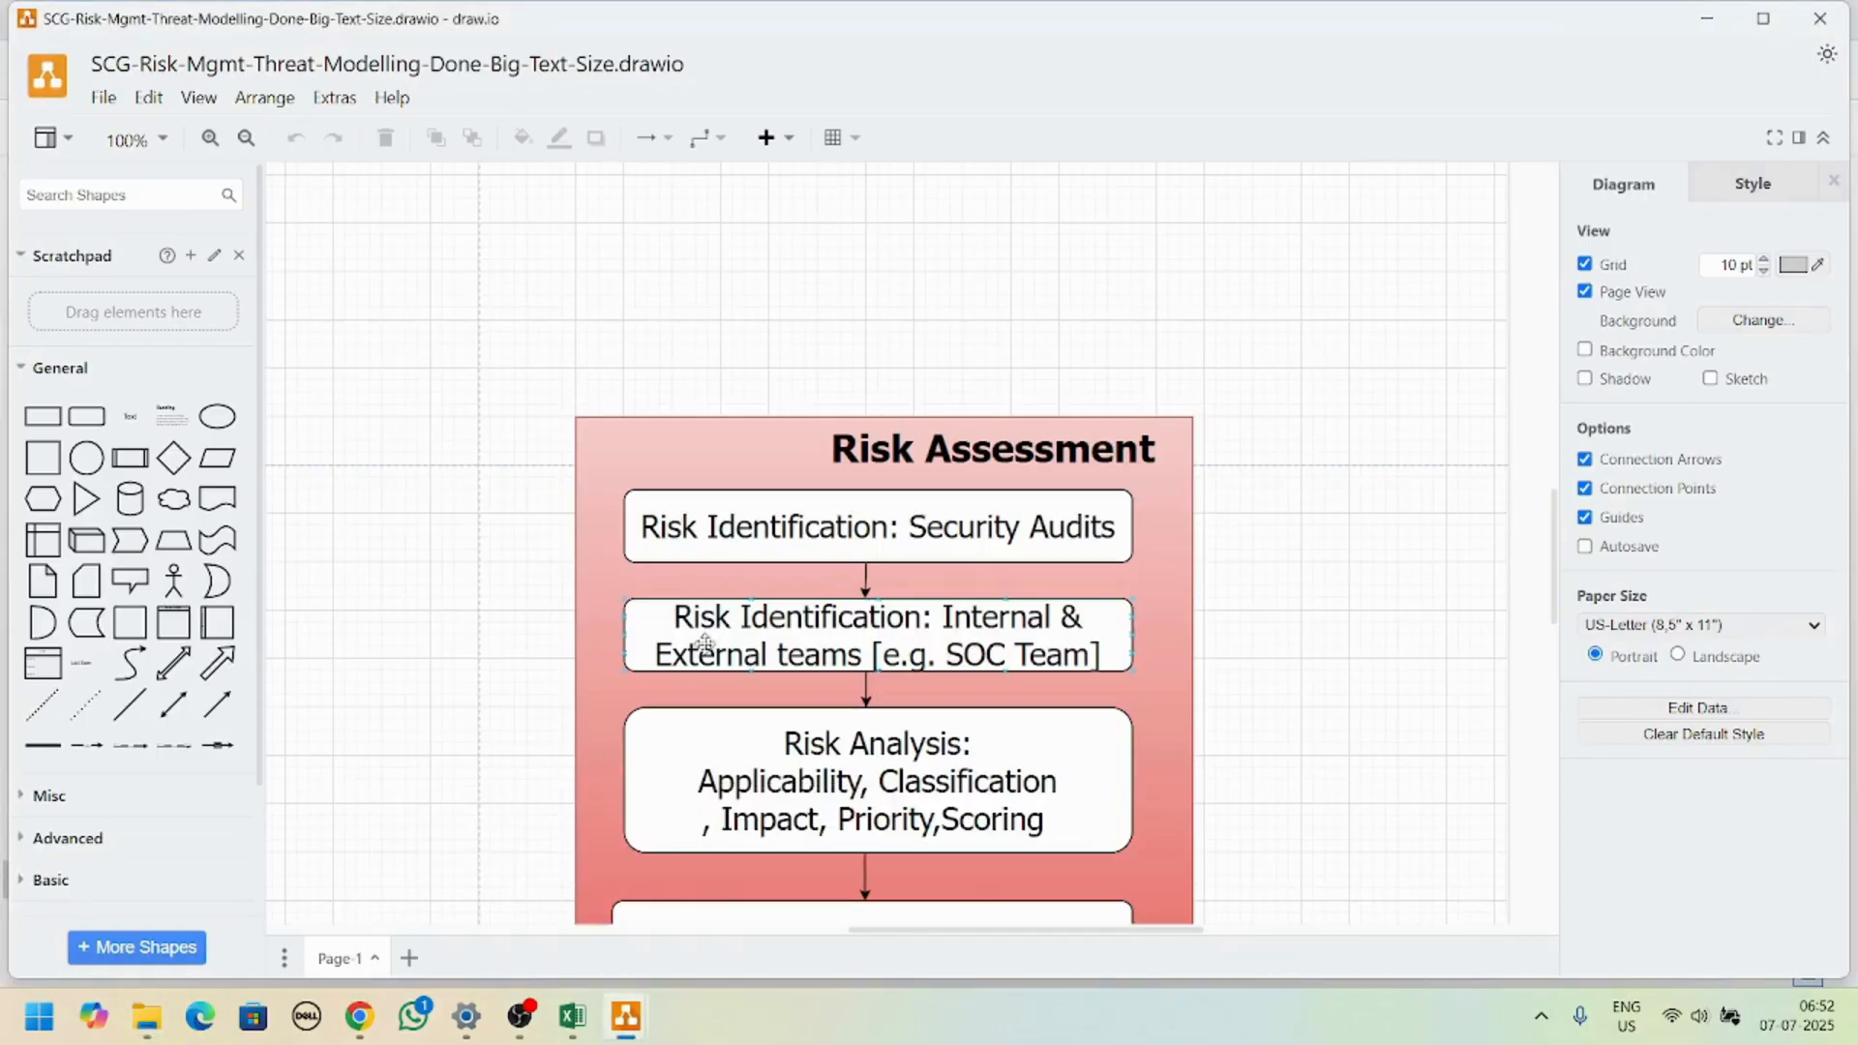
scroll(down, 3)
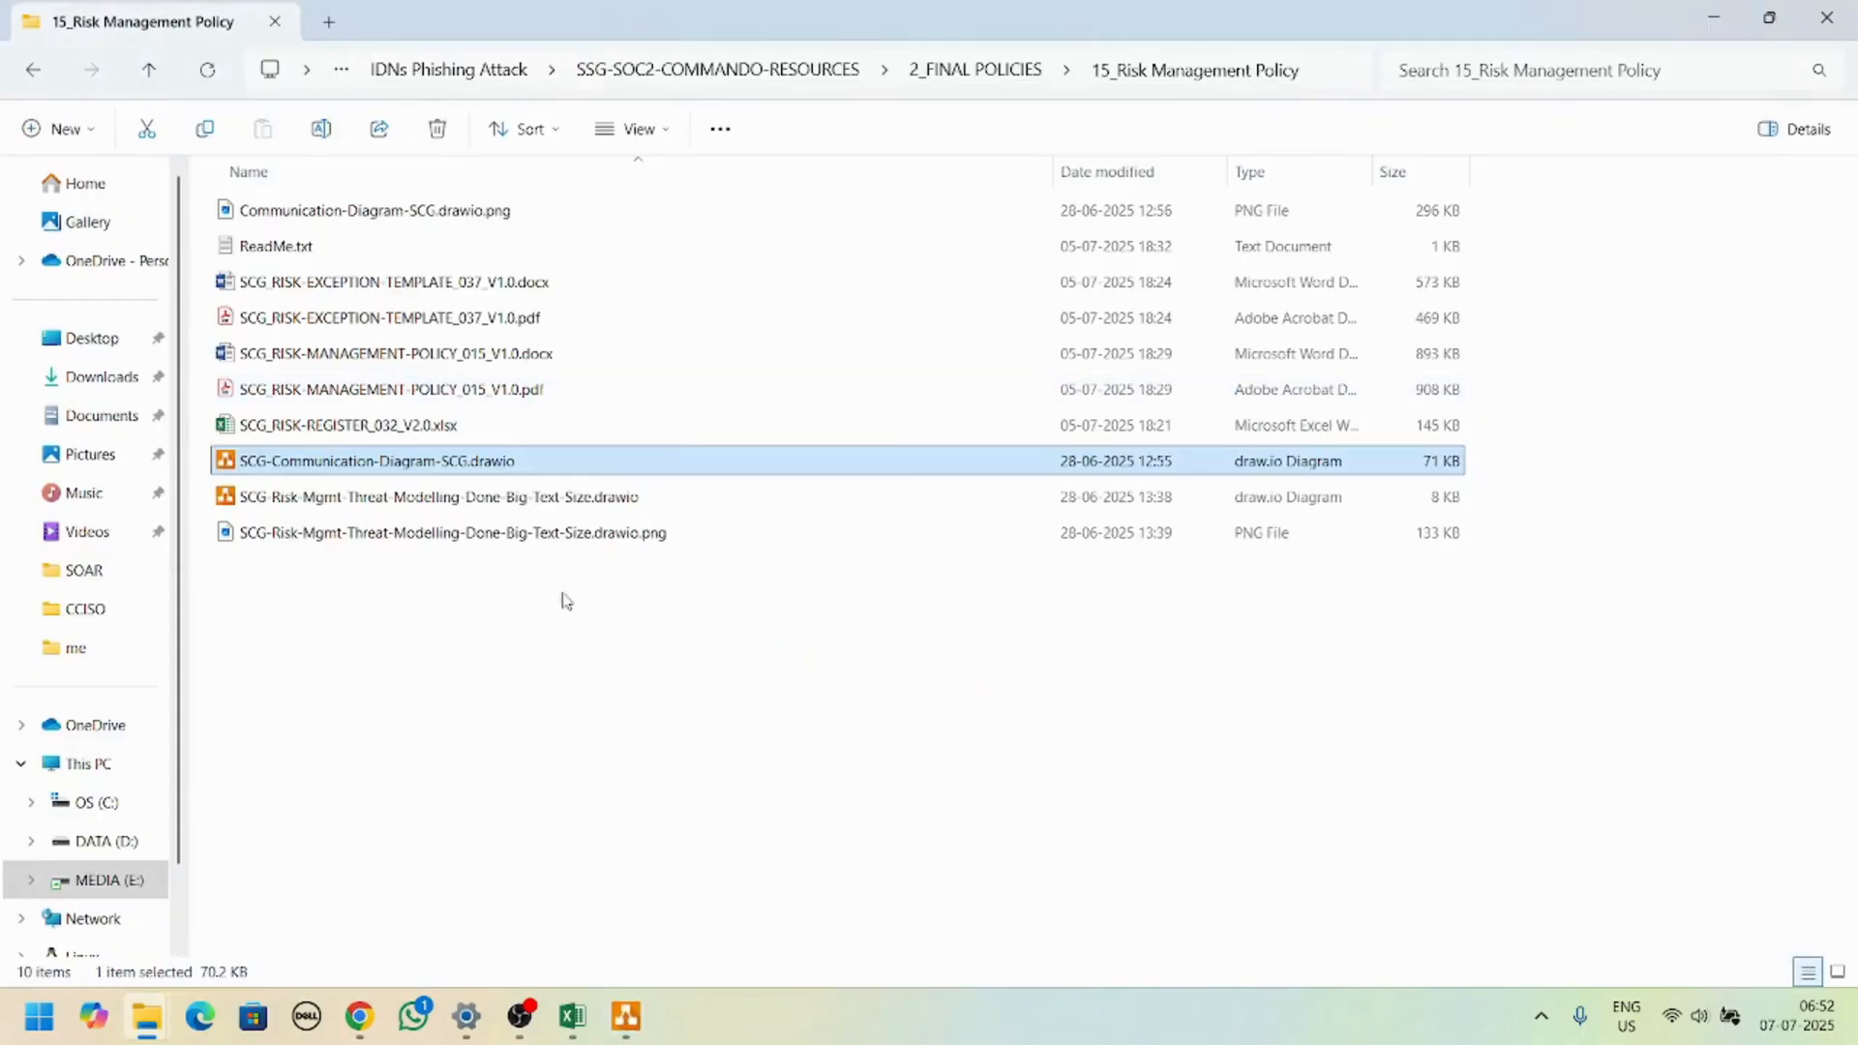
mouse_move(521, 468)
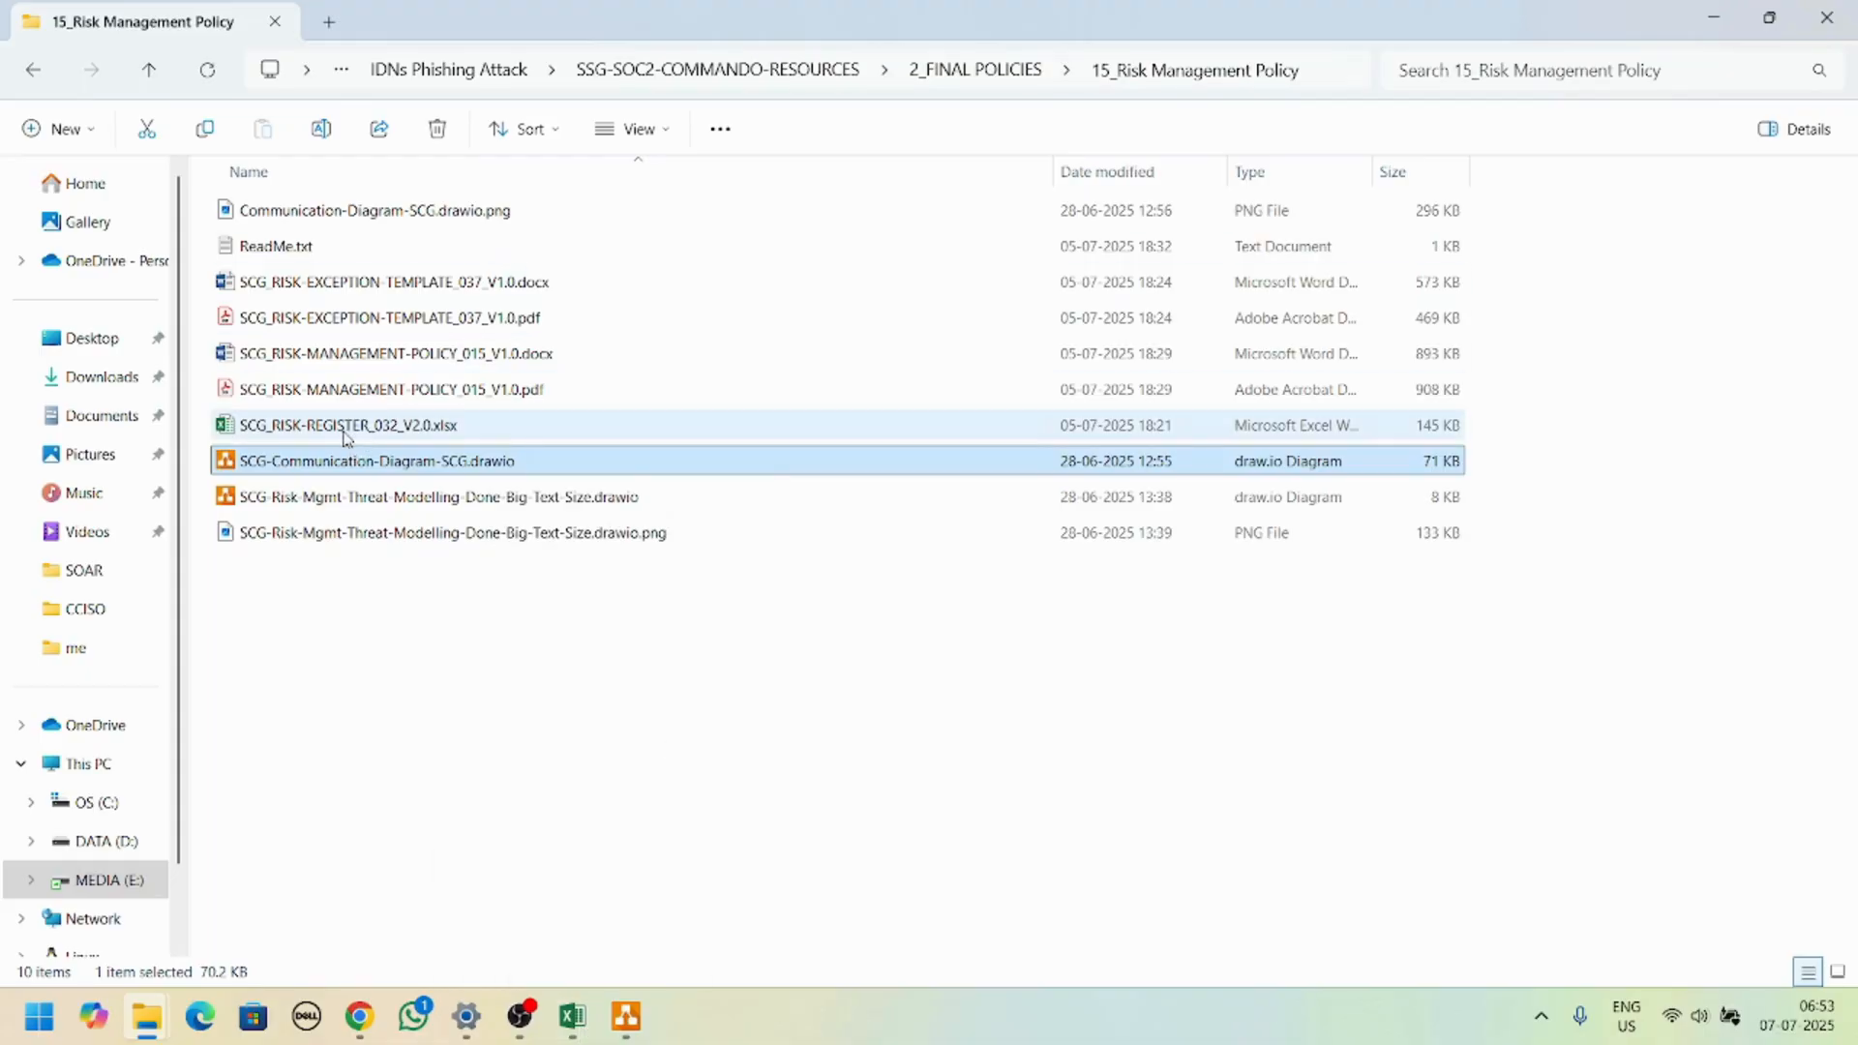
mouse_move(377, 461)
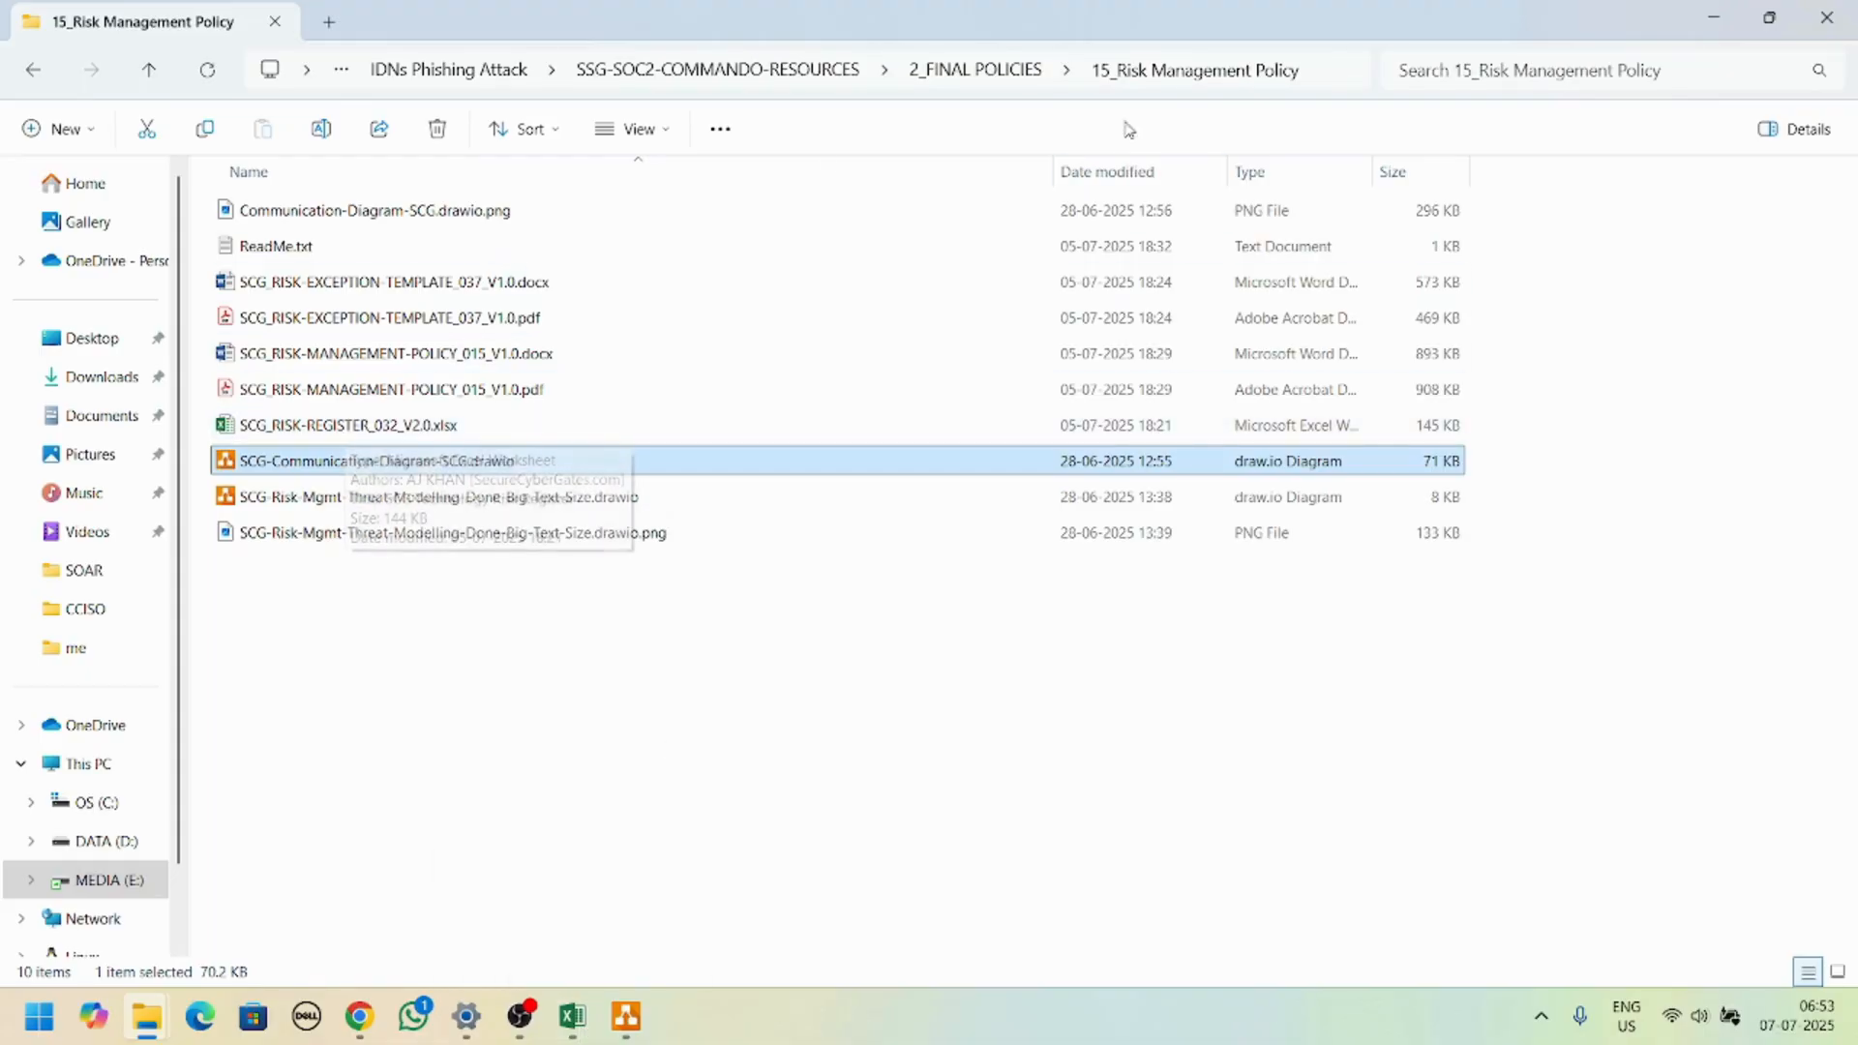
click(348, 424)
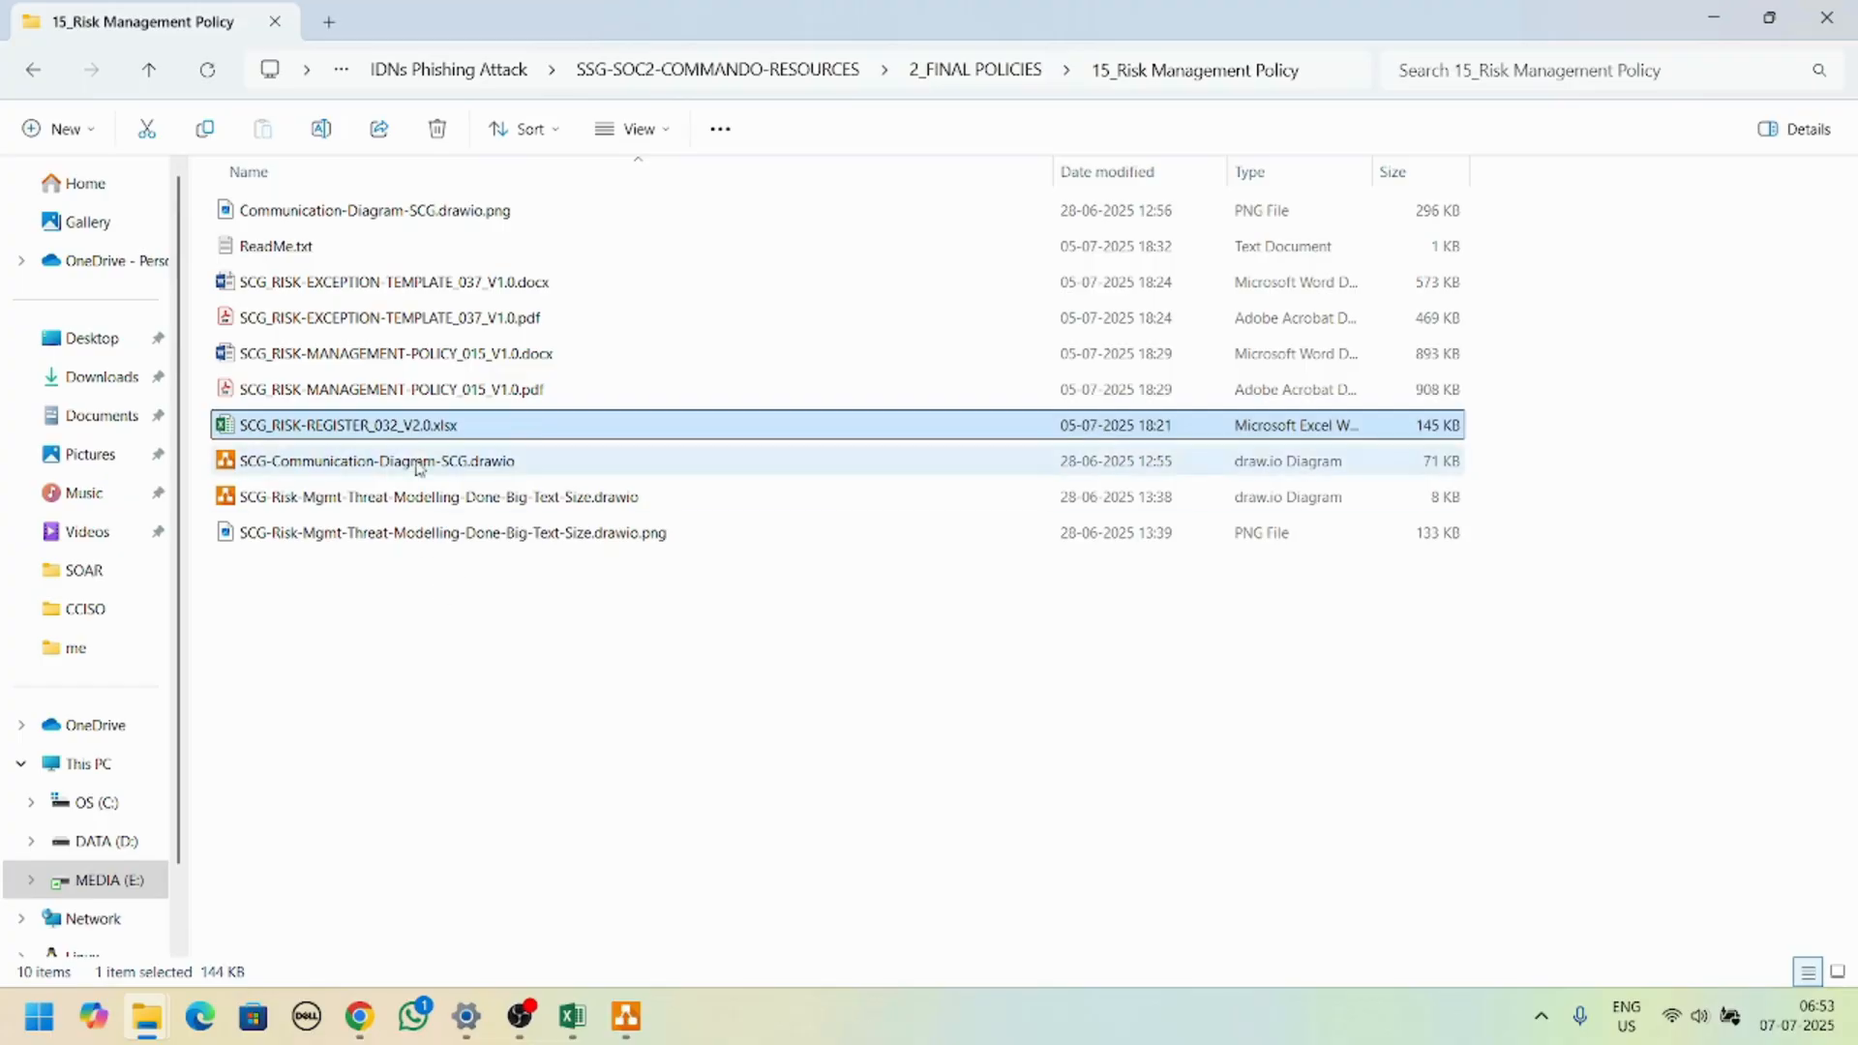
Step: Open the risk register workbook in Excel and switch to its Legend sheet
double_click(344, 423)
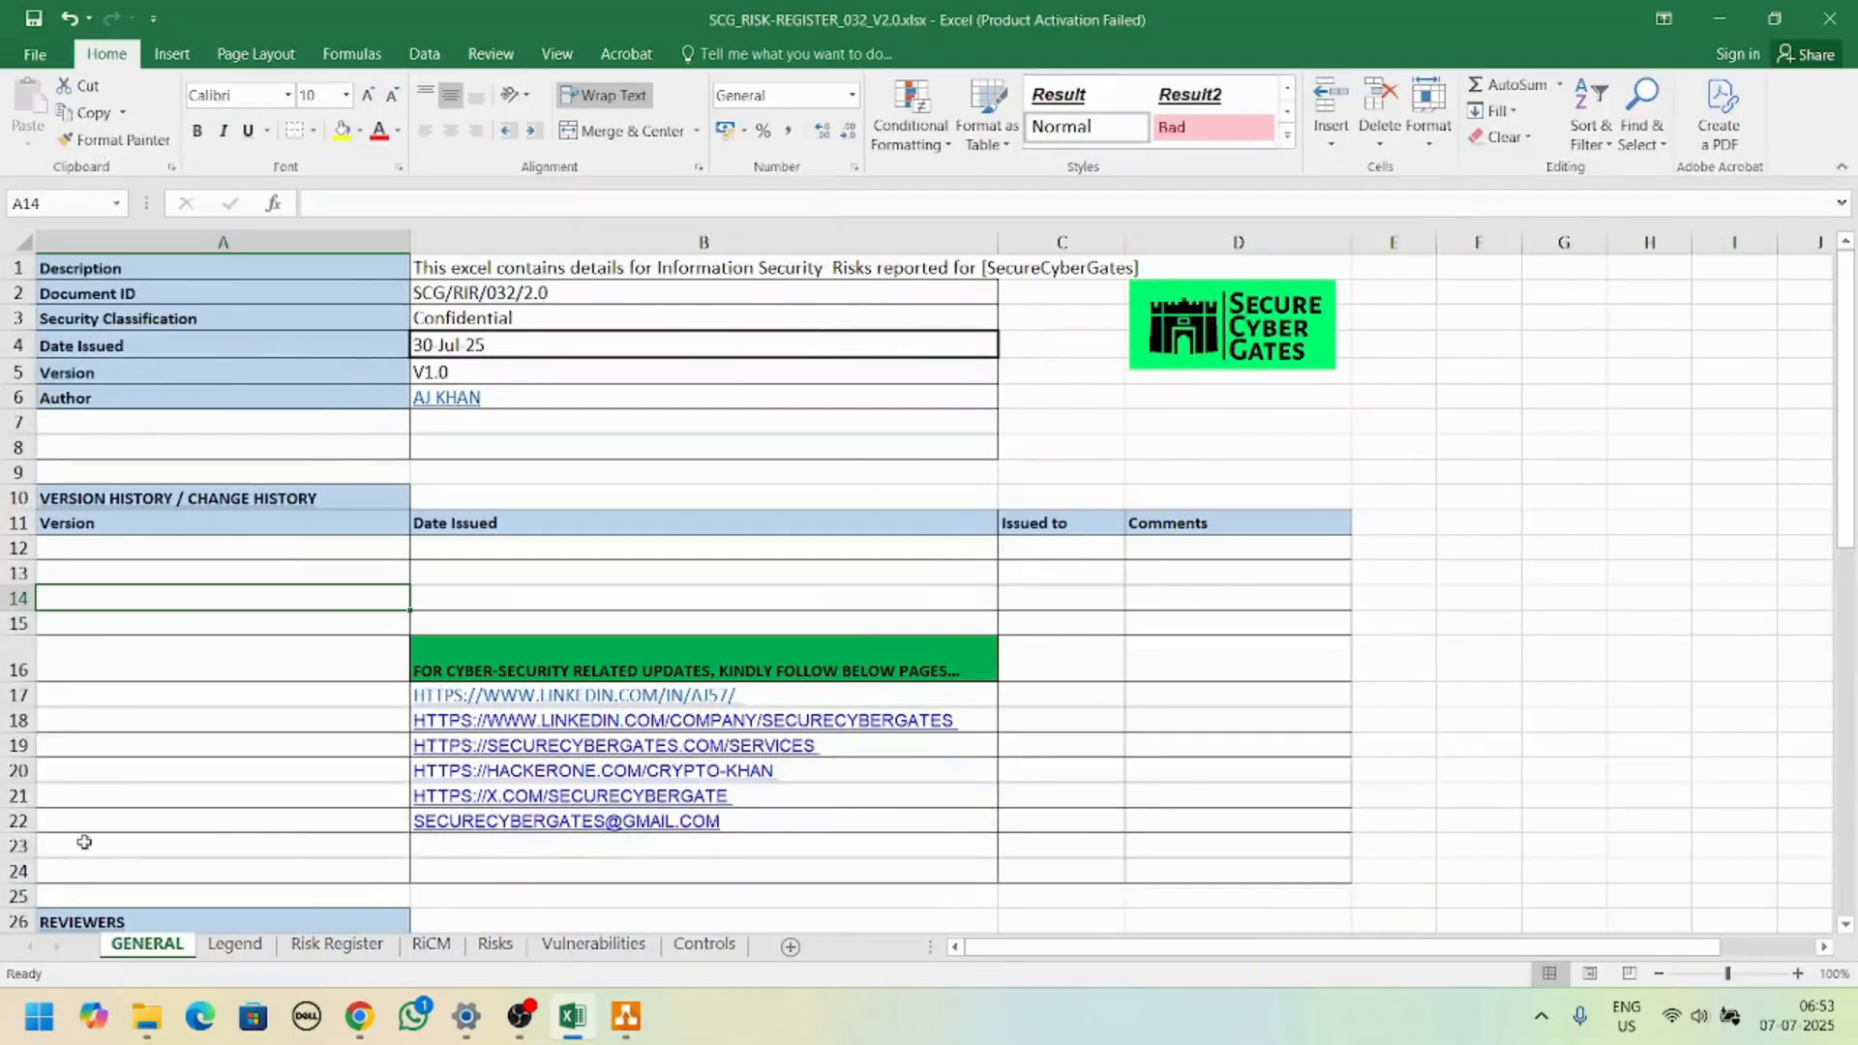
scroll(down, 3)
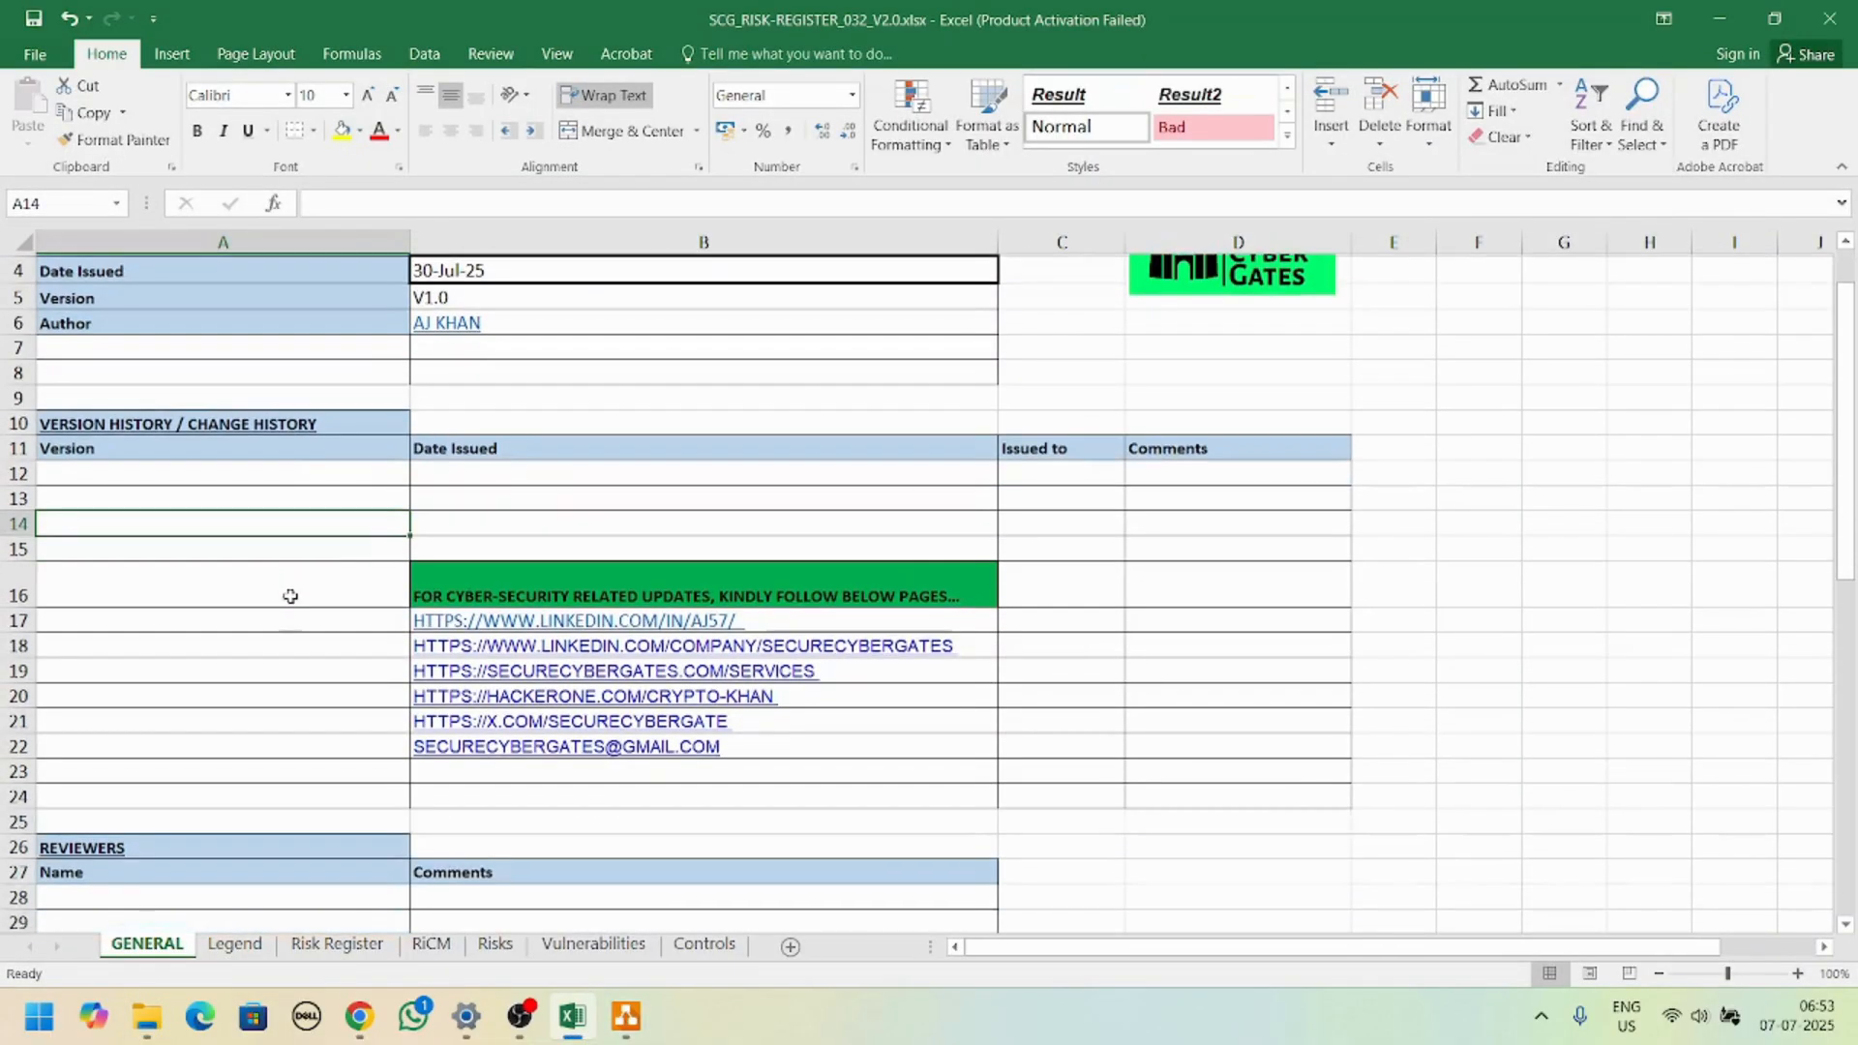
click(235, 945)
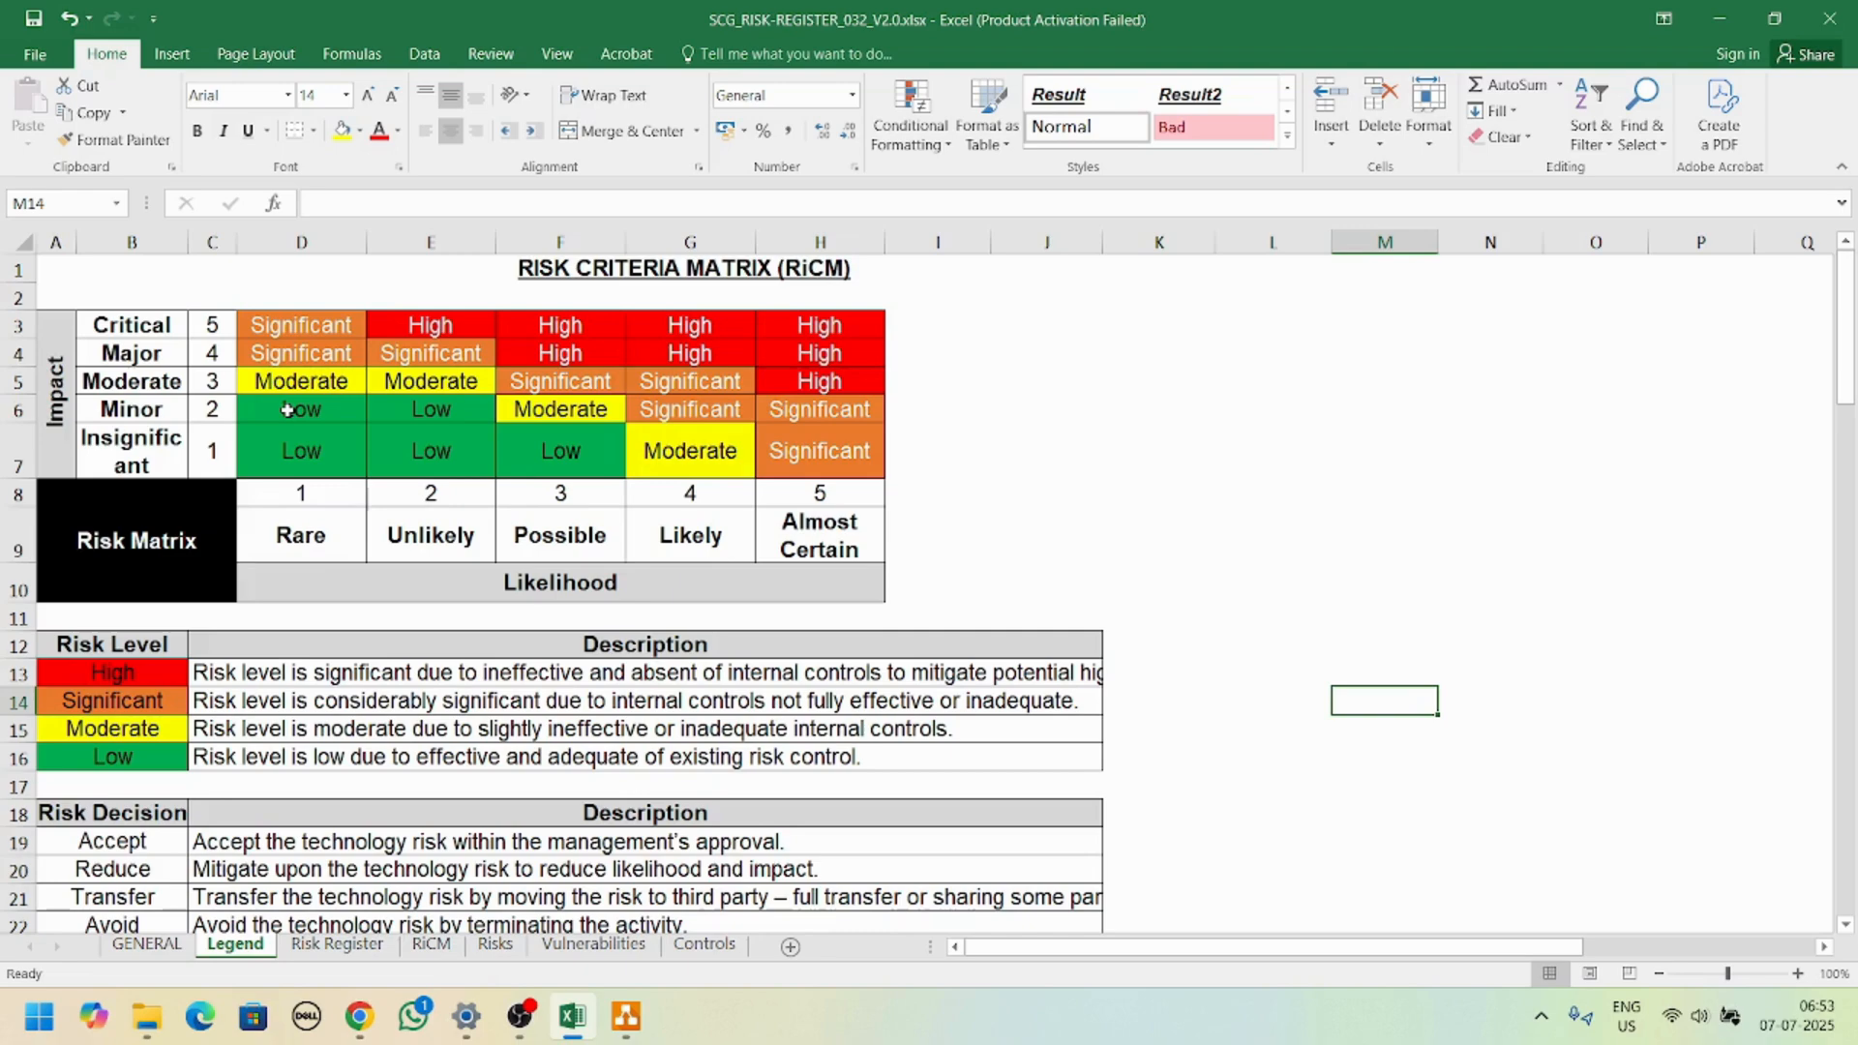
mouse_move(136, 449)
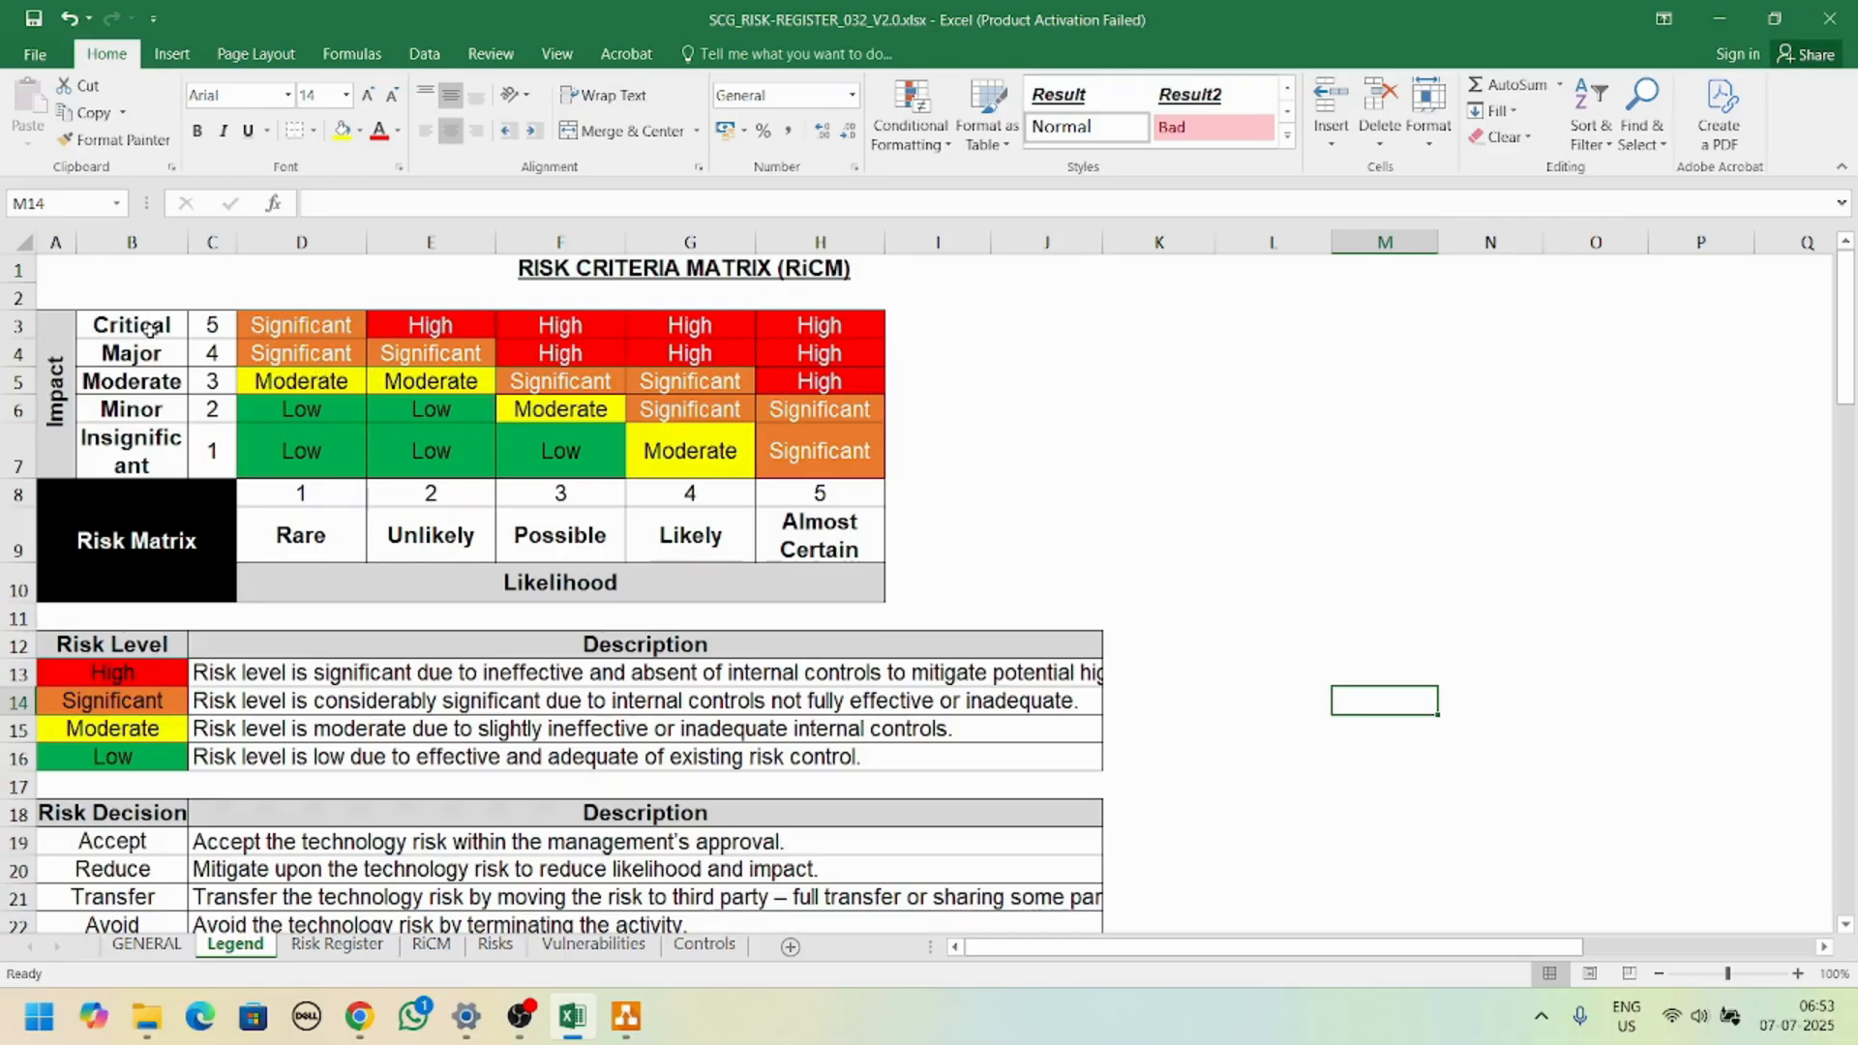
Step: Review the Critical impact score, High risk and Almost Certain cells, then the impact and likelihood descriptions below
click(211, 325)
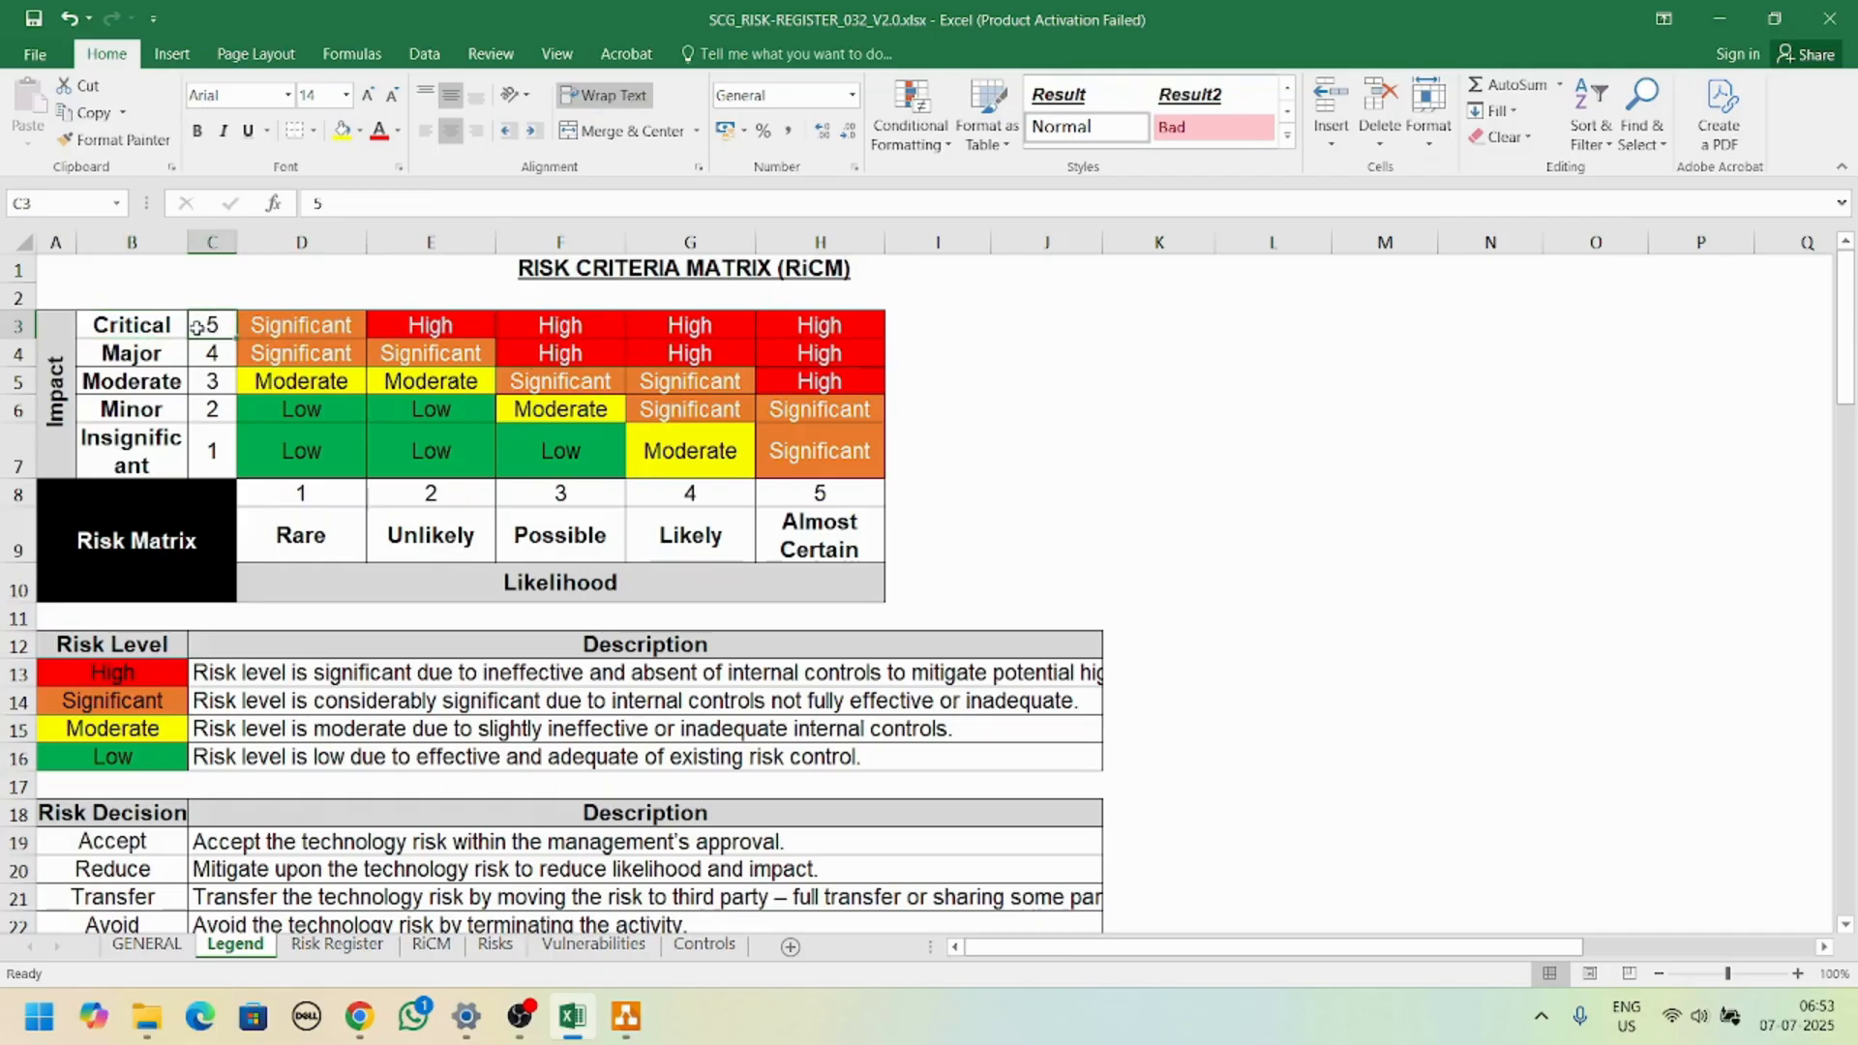
click(819, 325)
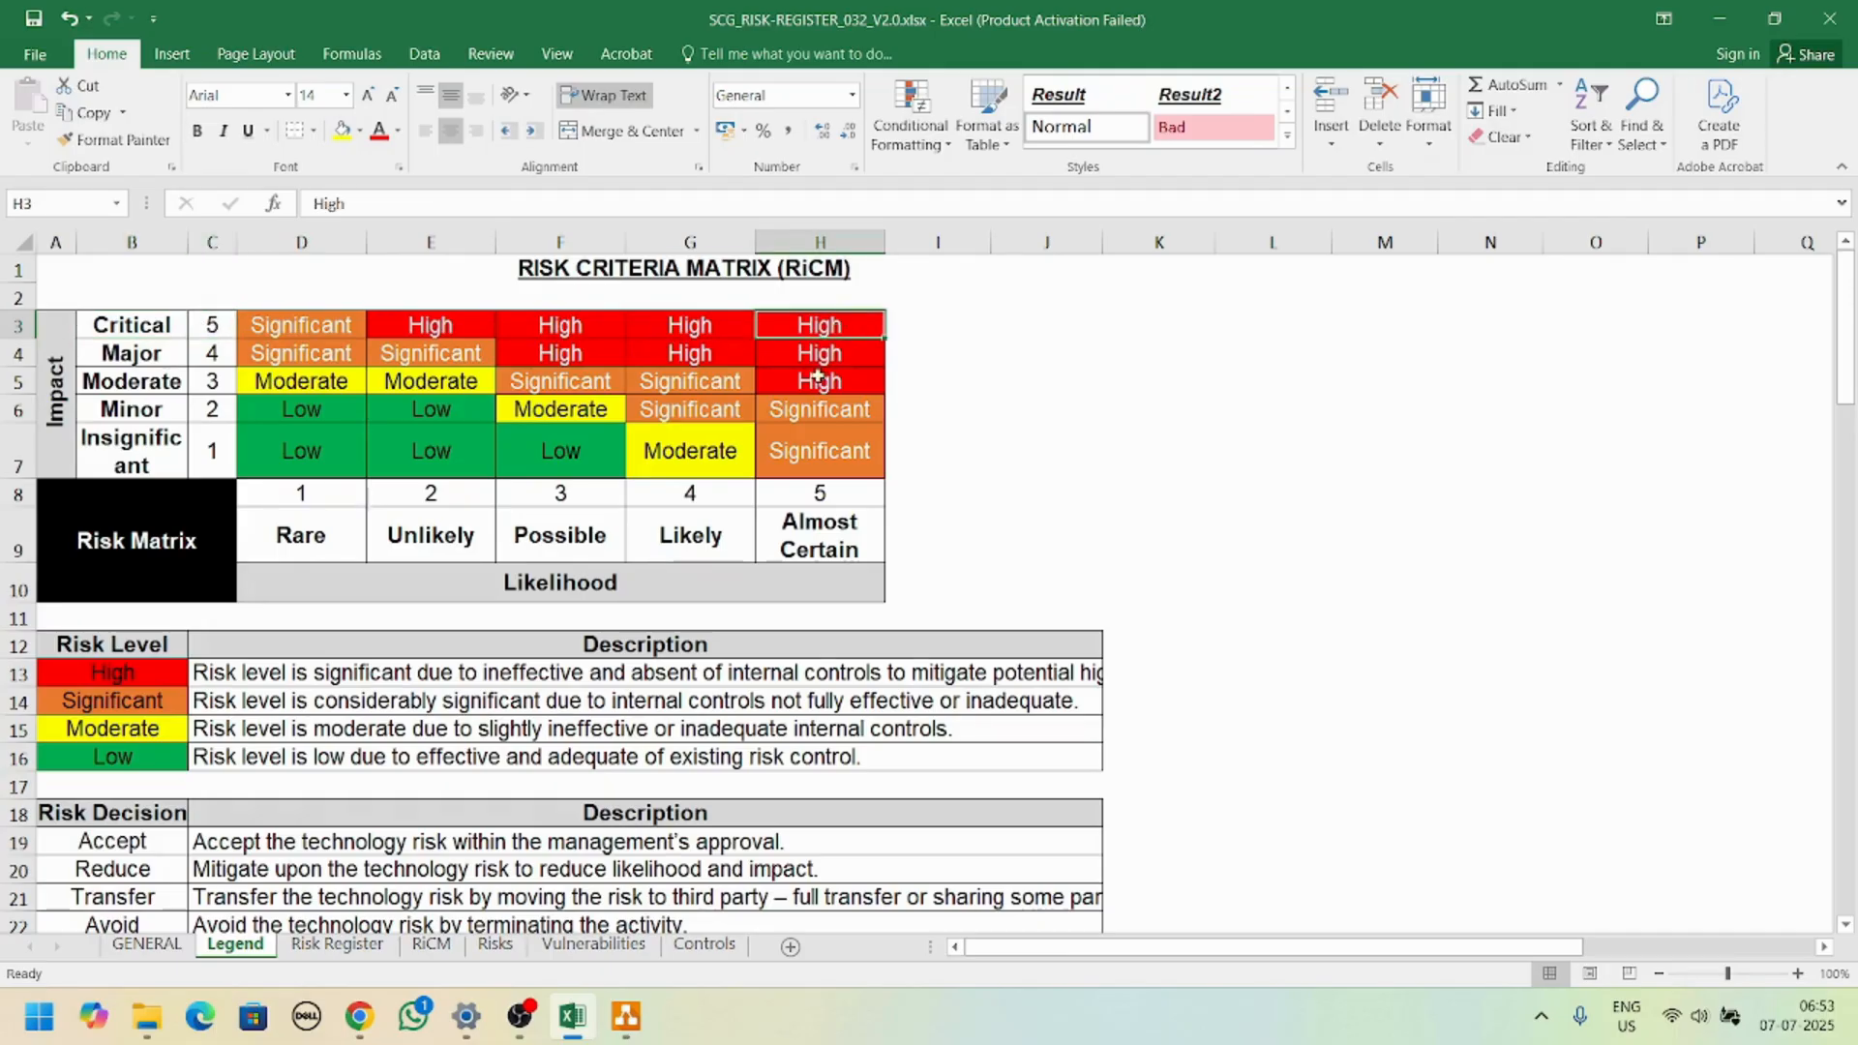
click(821, 534)
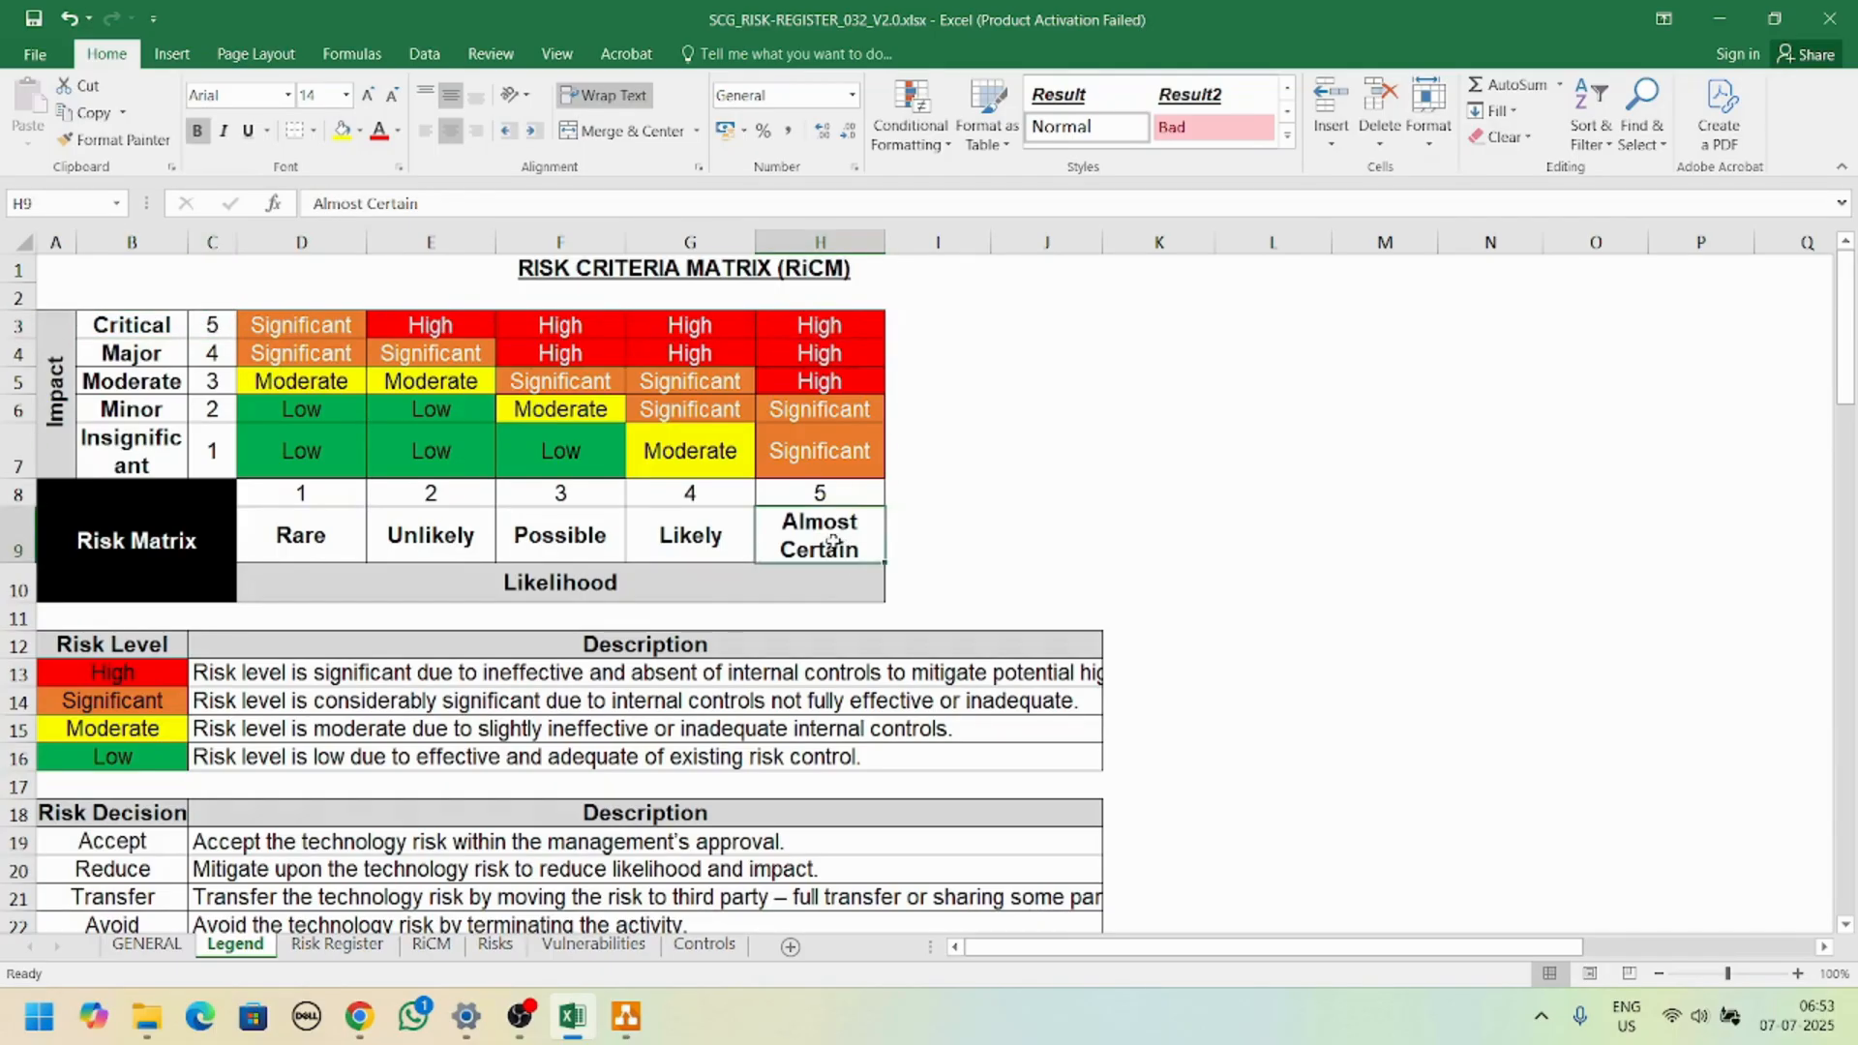
click(817, 325)
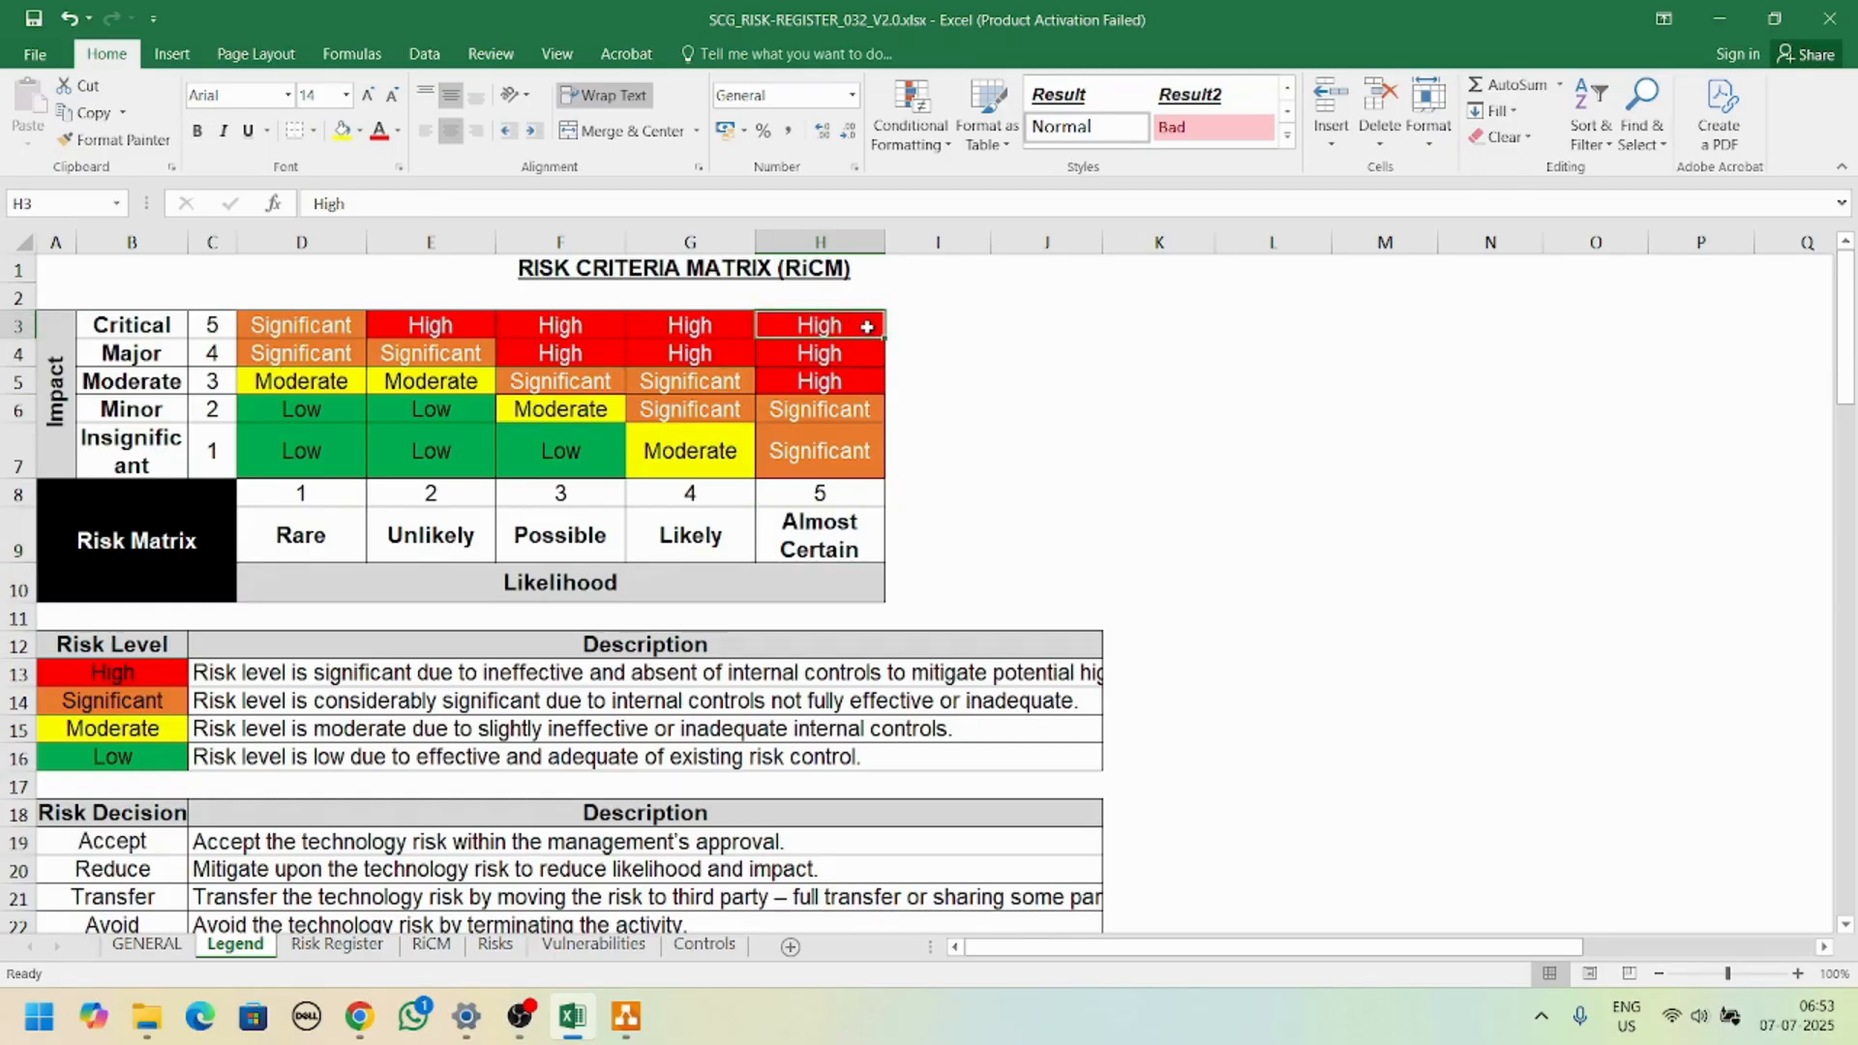
scroll(down, 3)
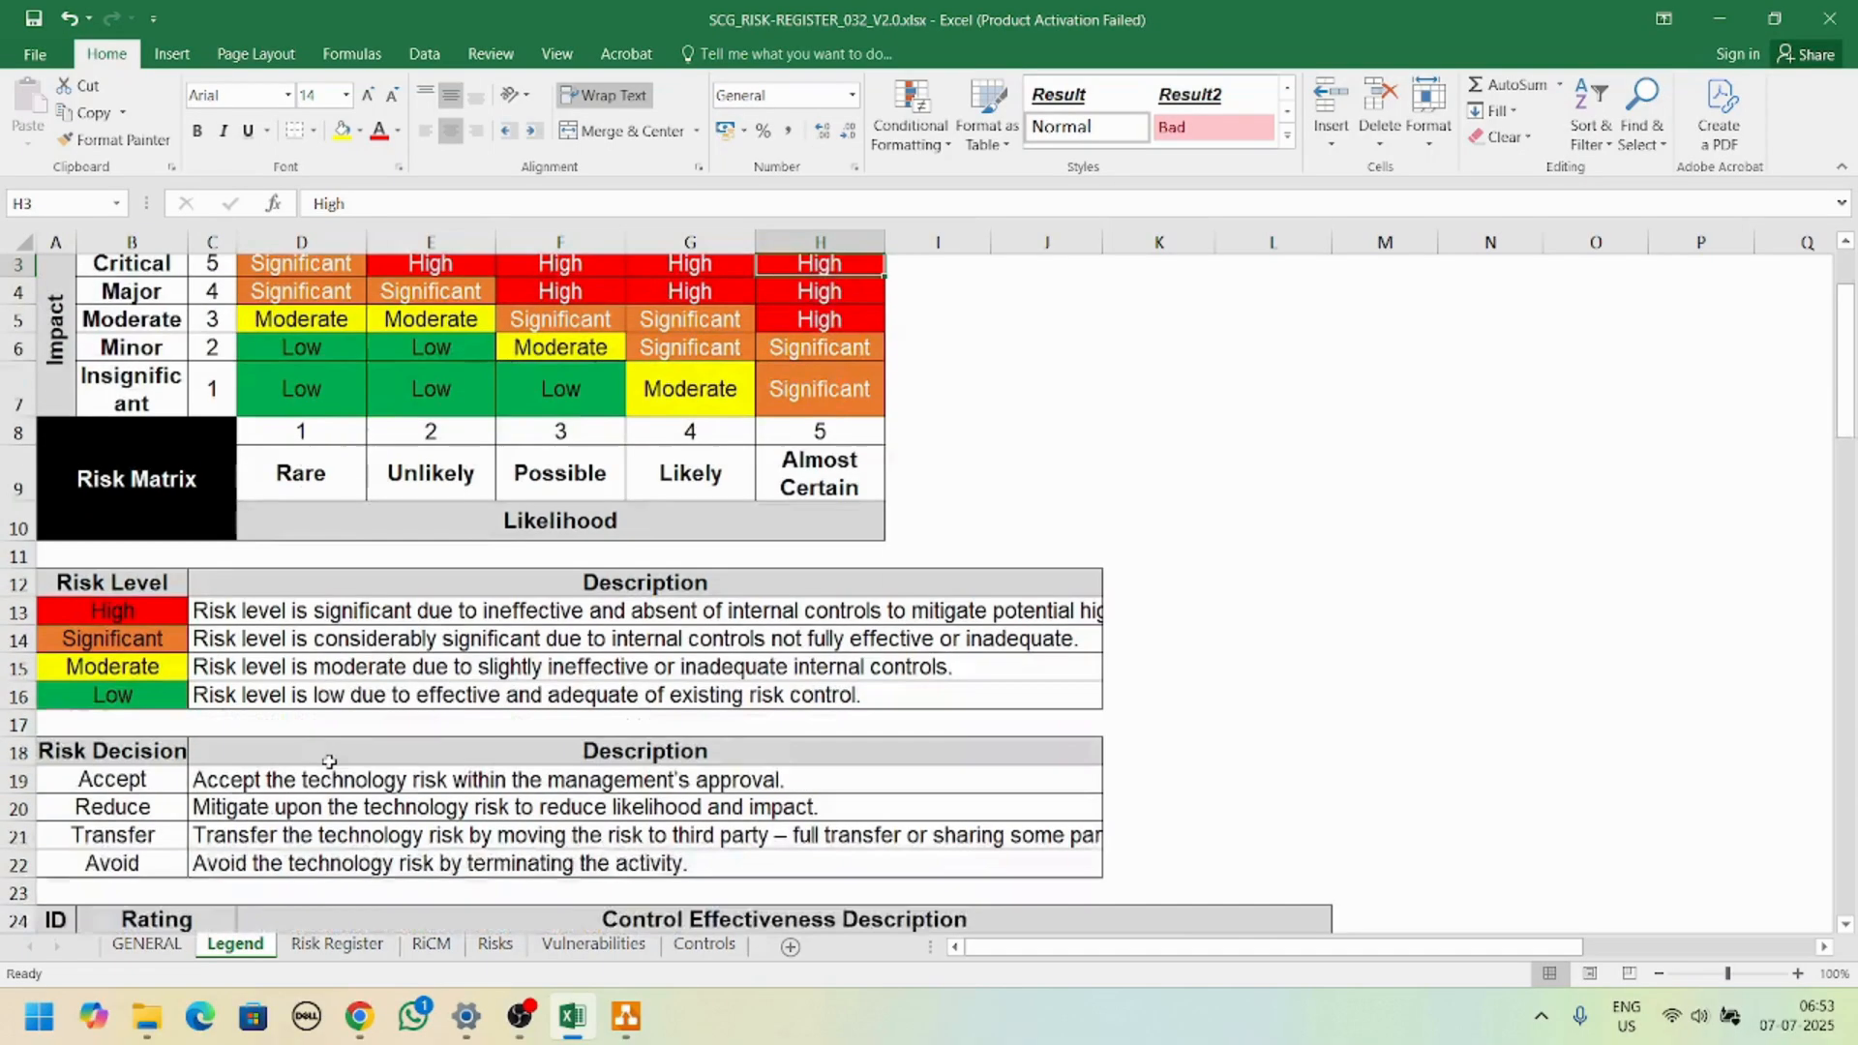
scroll(down, 3)
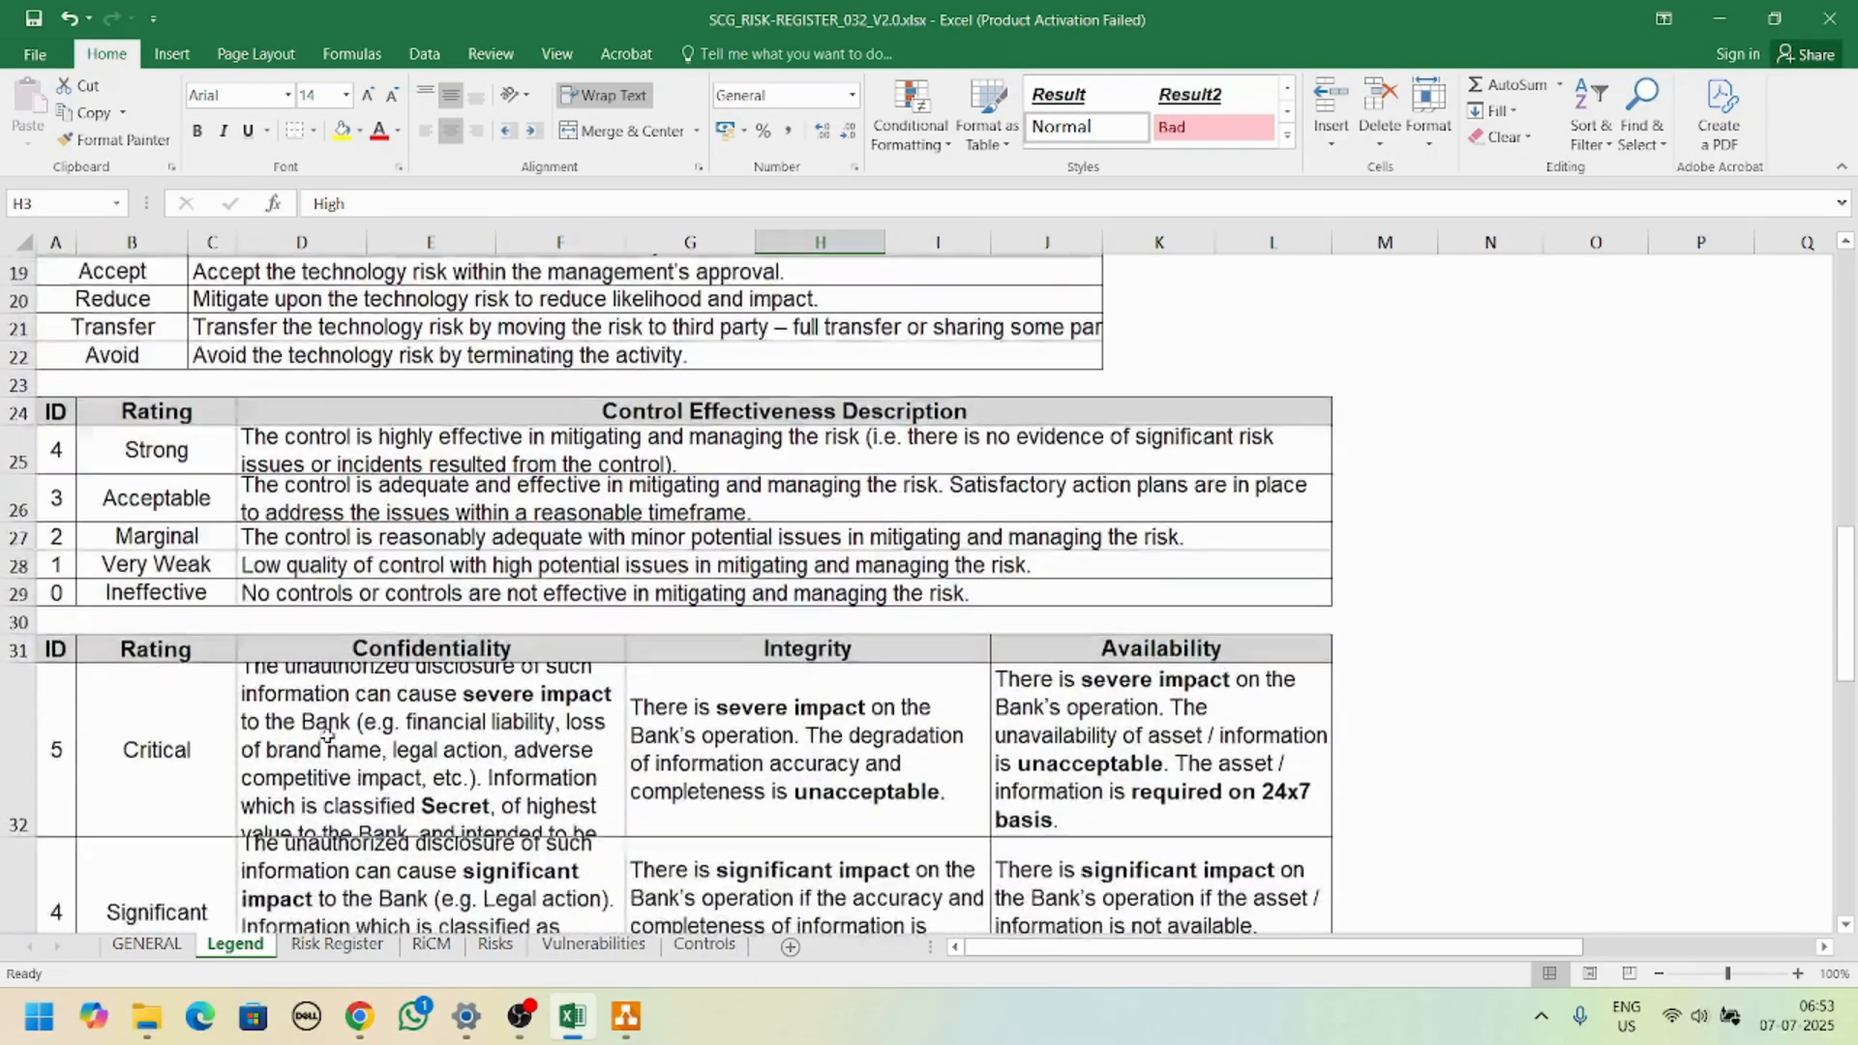
scroll(down, 3)
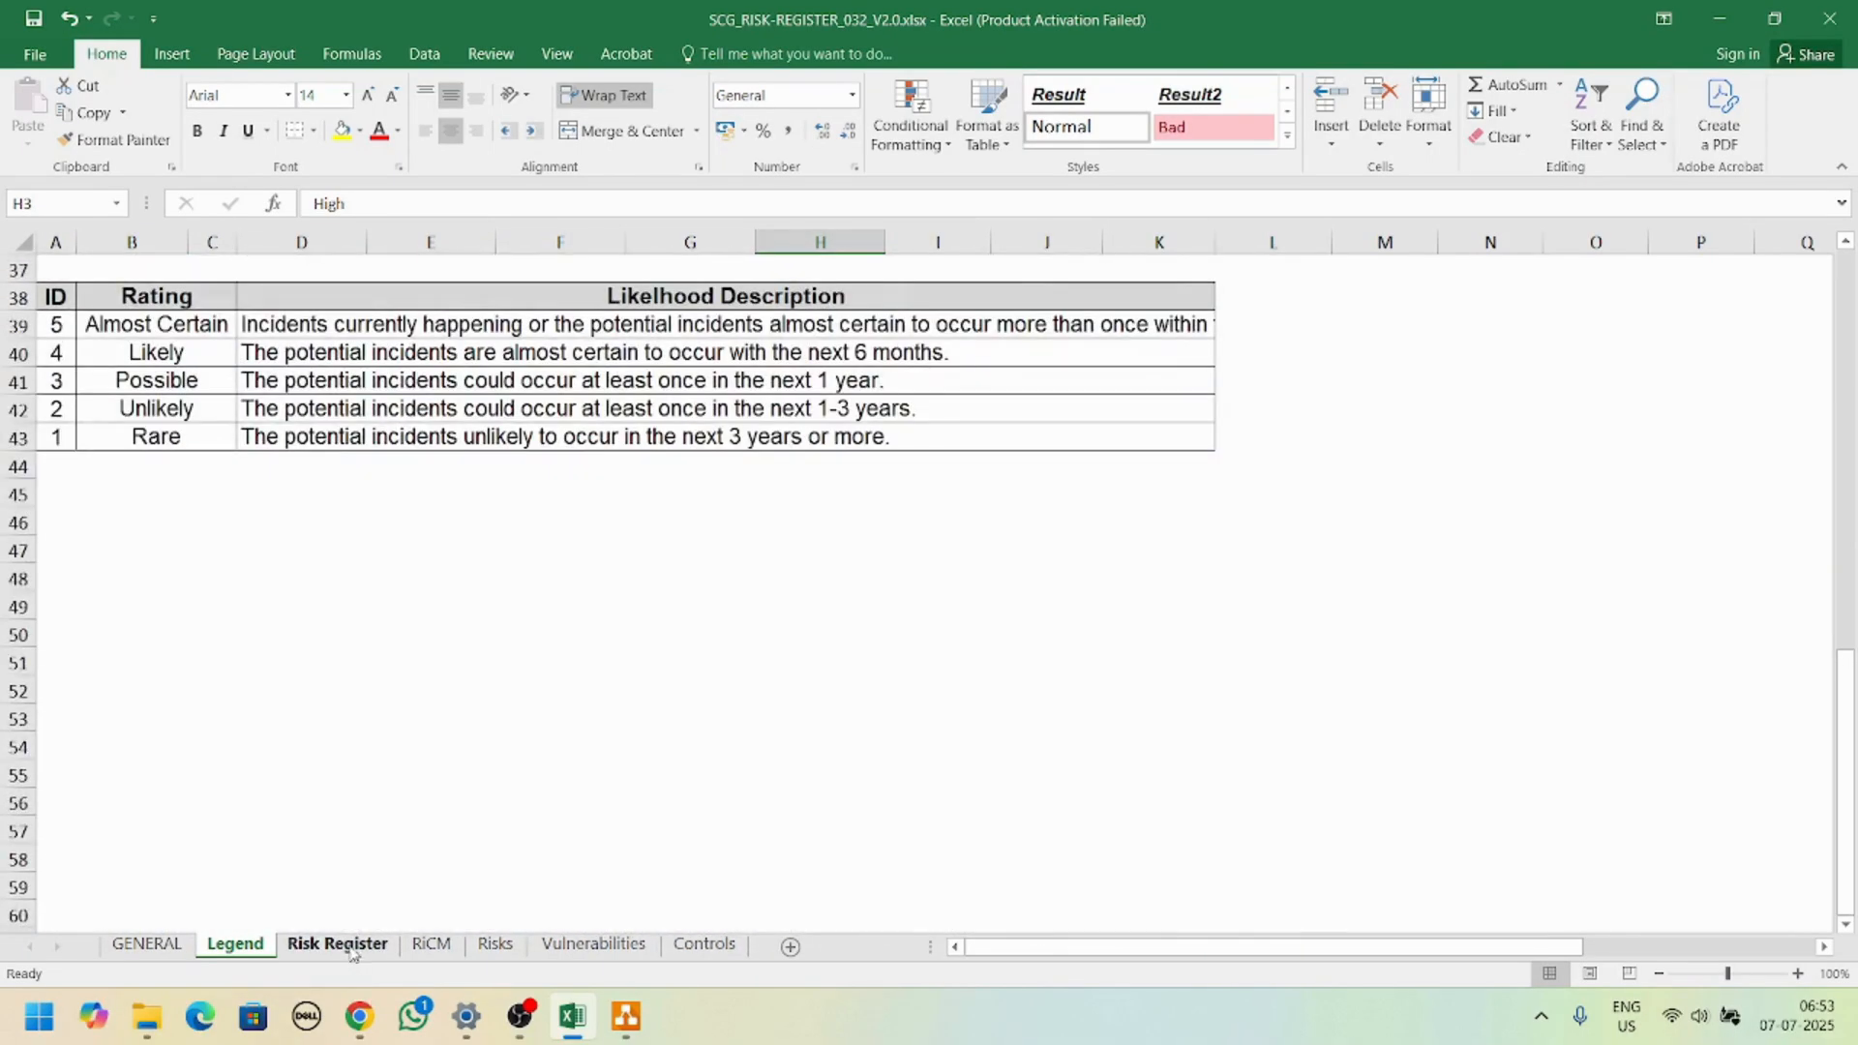
Step: Review the Risk Register sheet's first vulnerability entry, then the generic Risks catalogue
click(337, 944)
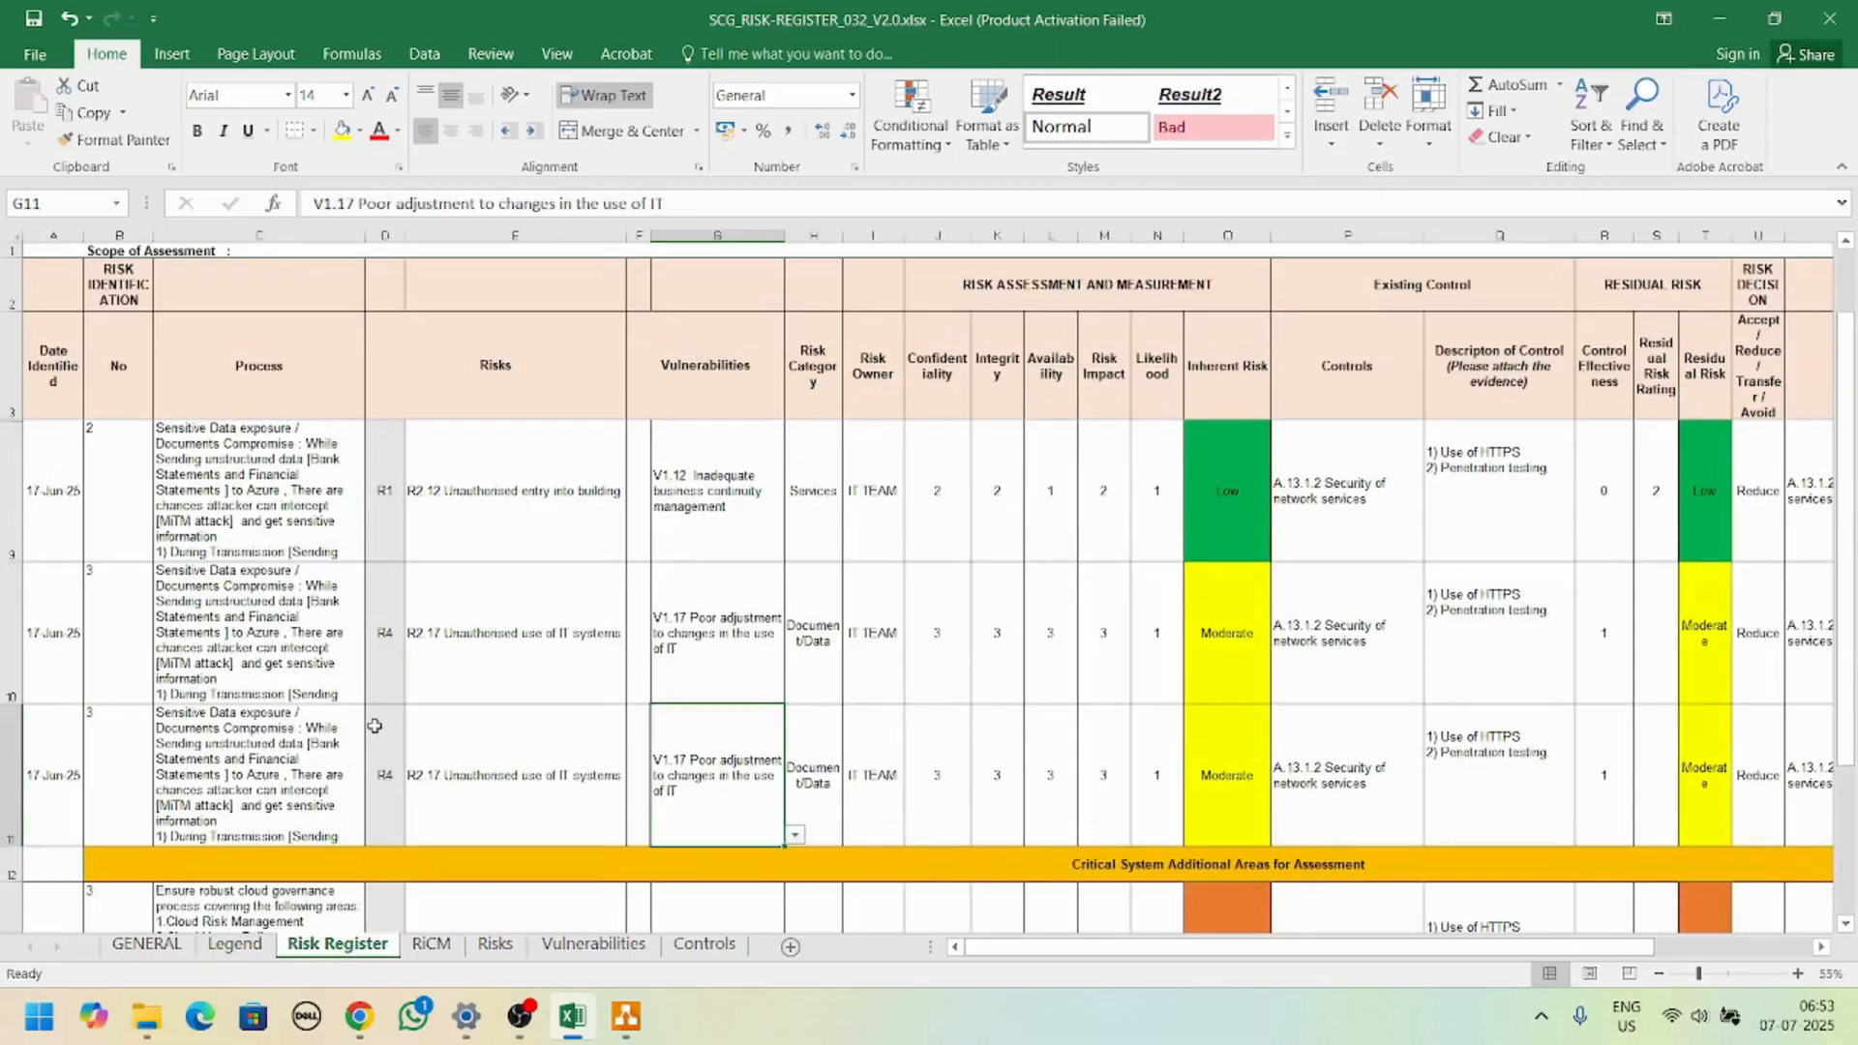
click(716, 492)
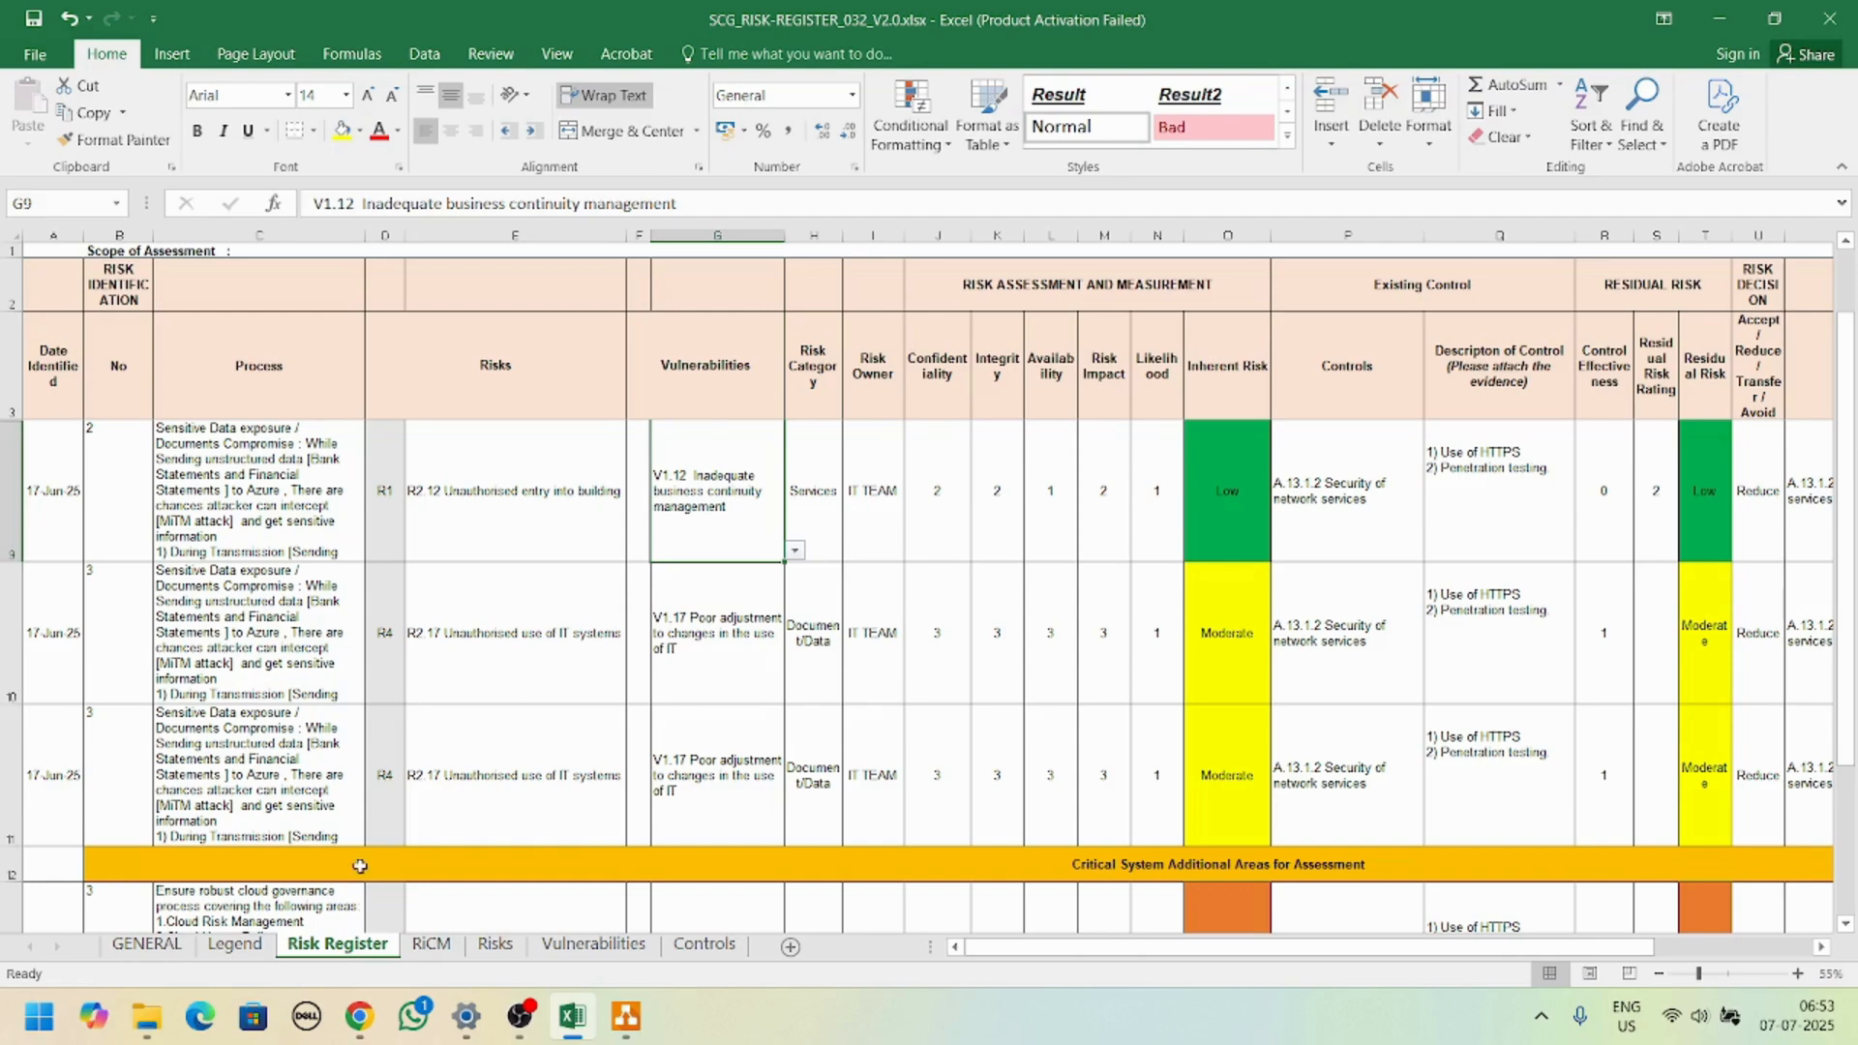
mouse_move(493, 944)
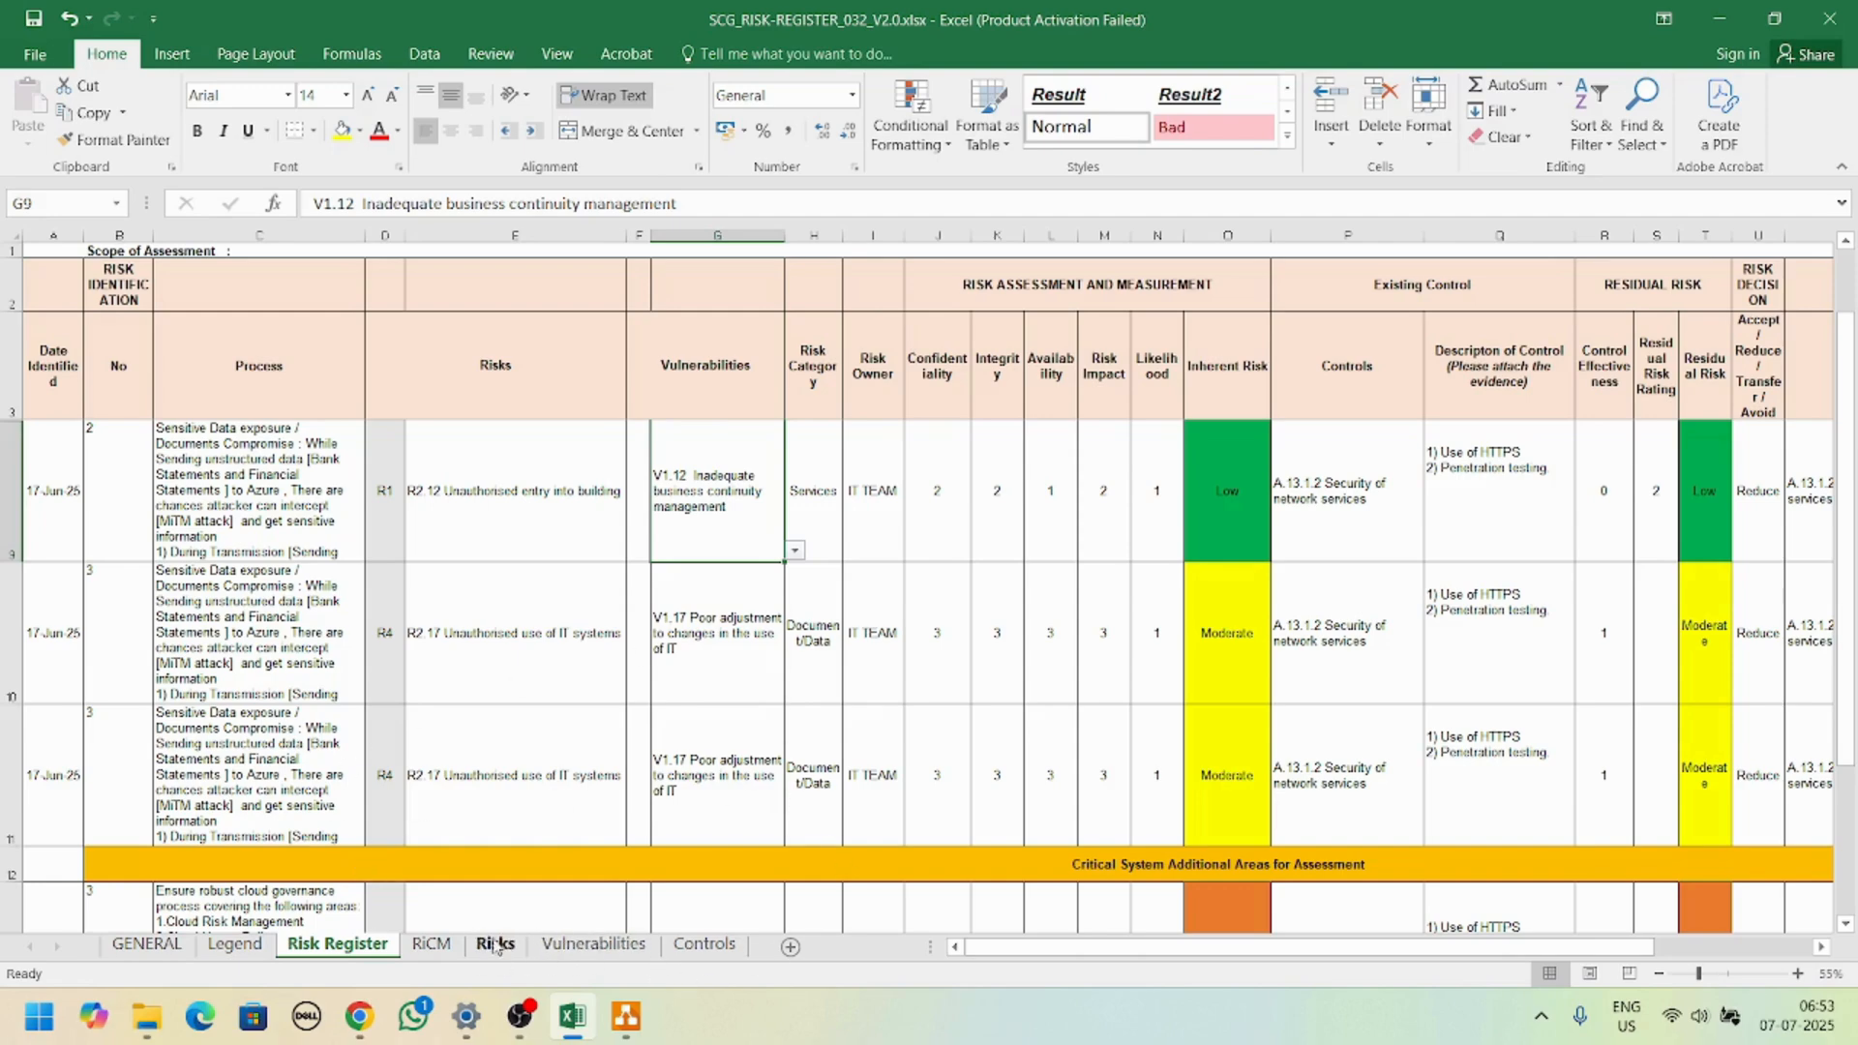
click(494, 945)
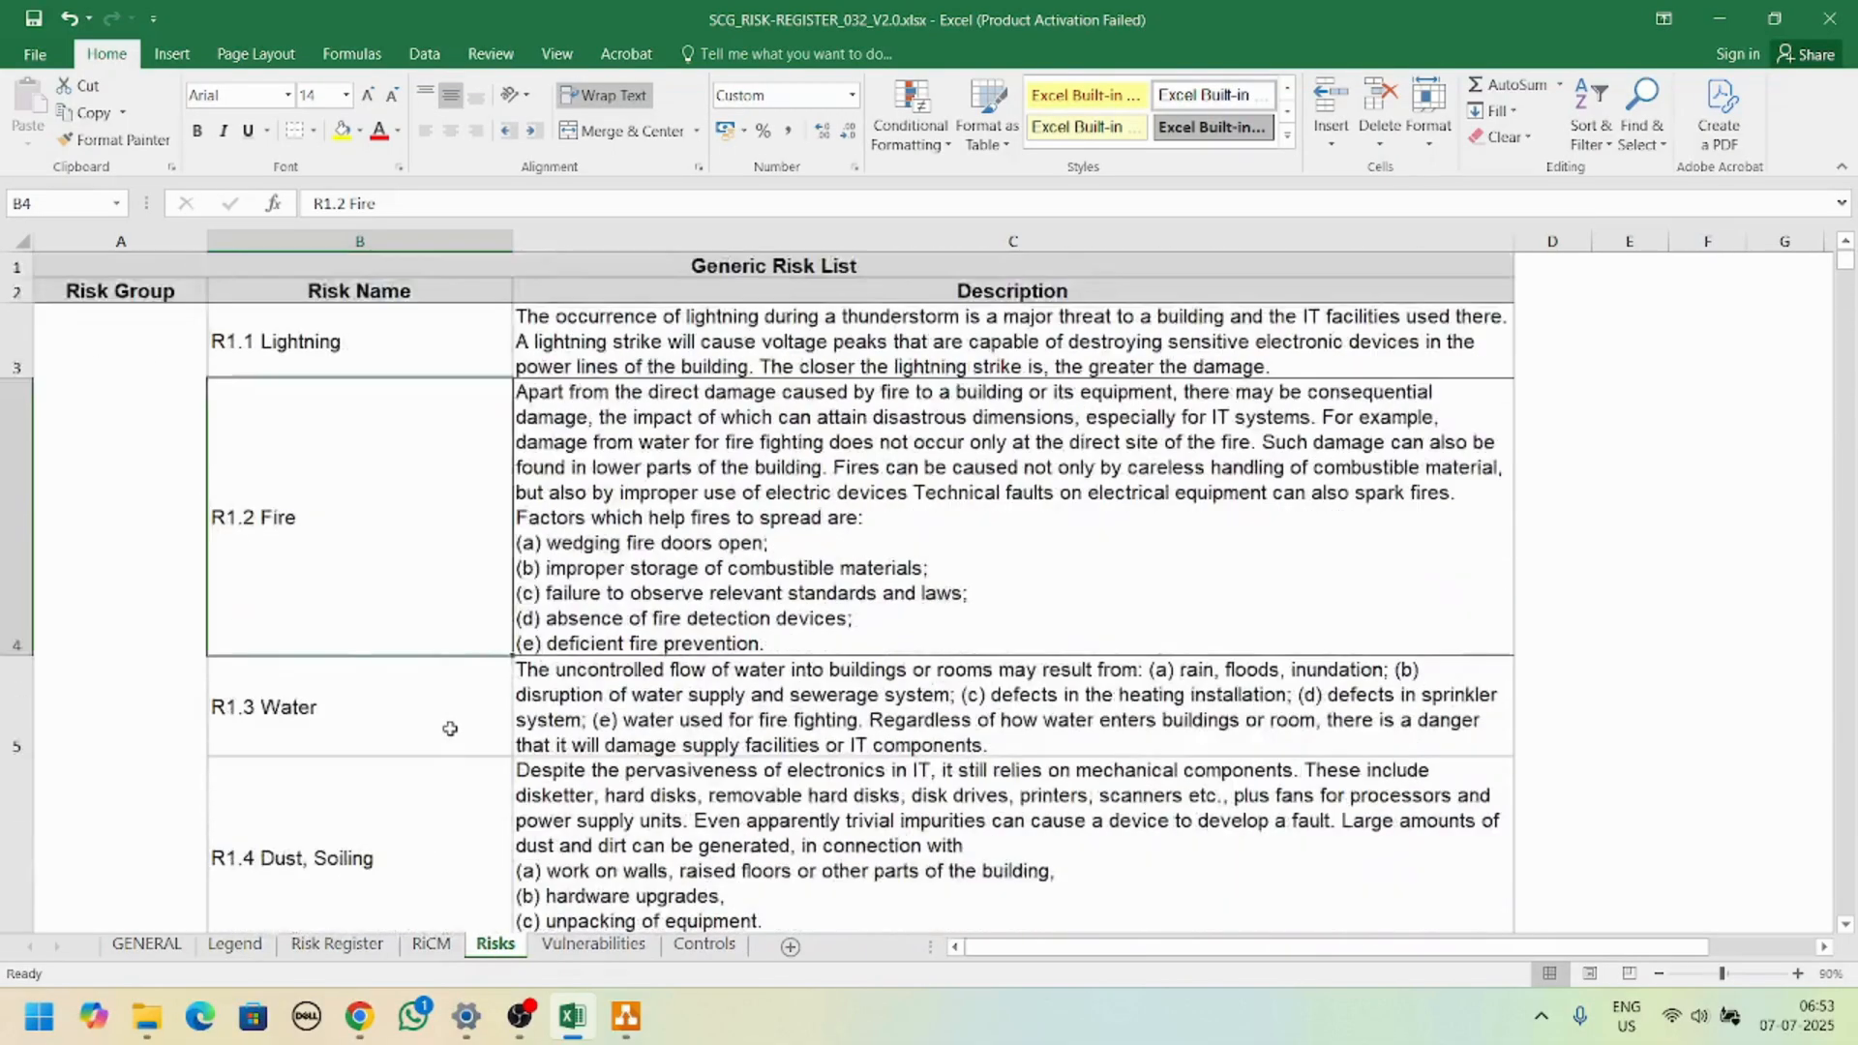
scroll(down, 3)
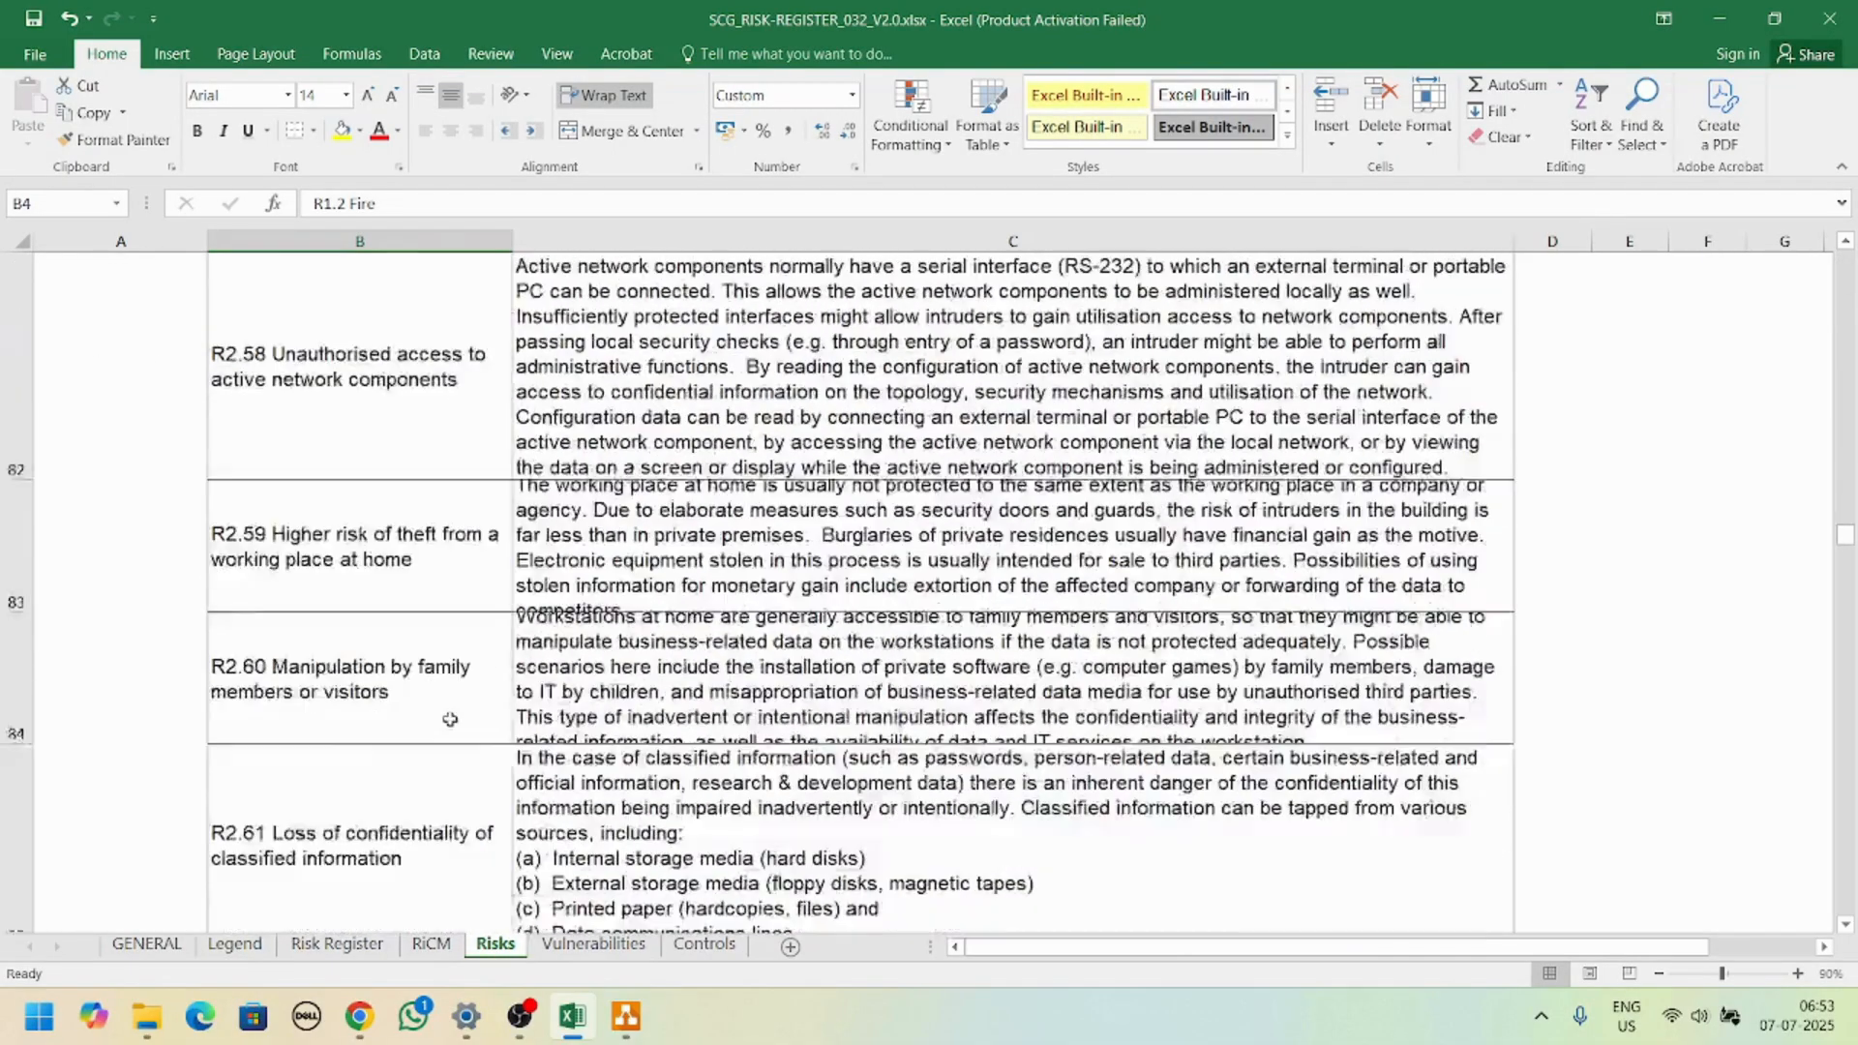
Step: Browse the Vulnerabilities catalogue and finish on the List of Controls sheet
click(592, 945)
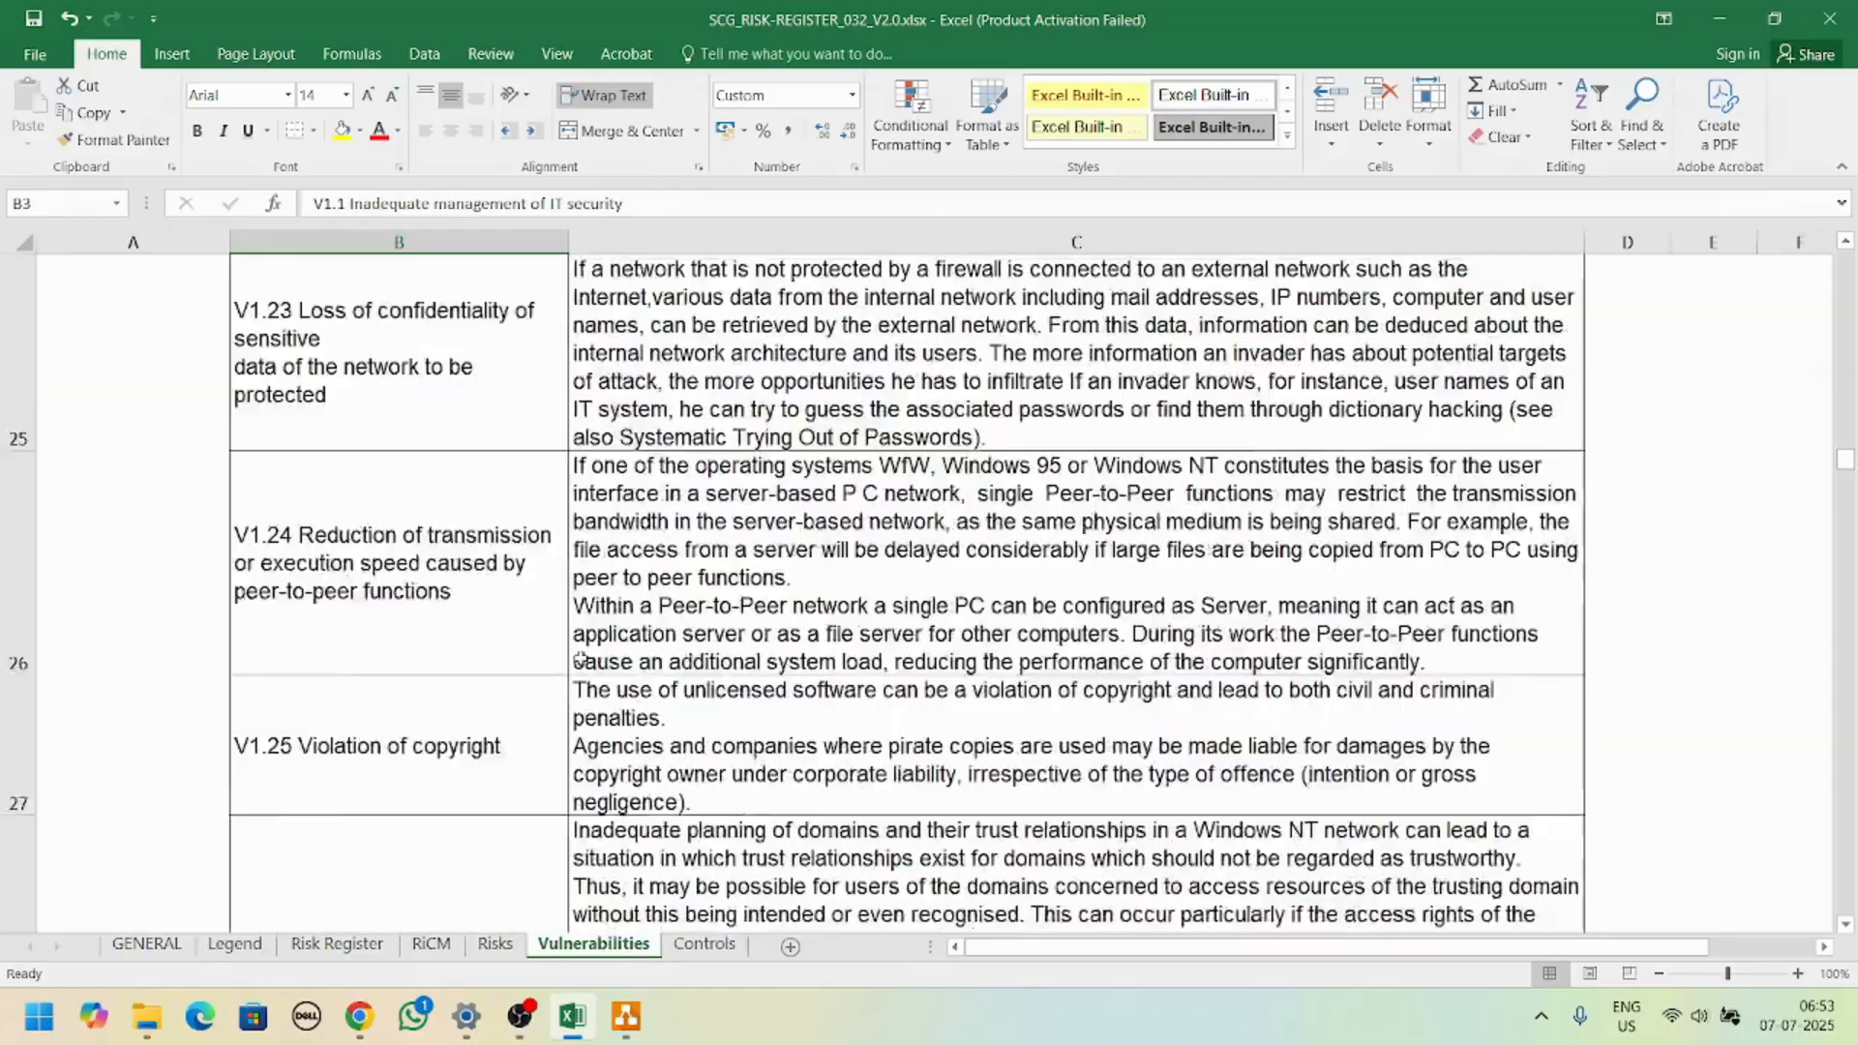
scroll(down, 3)
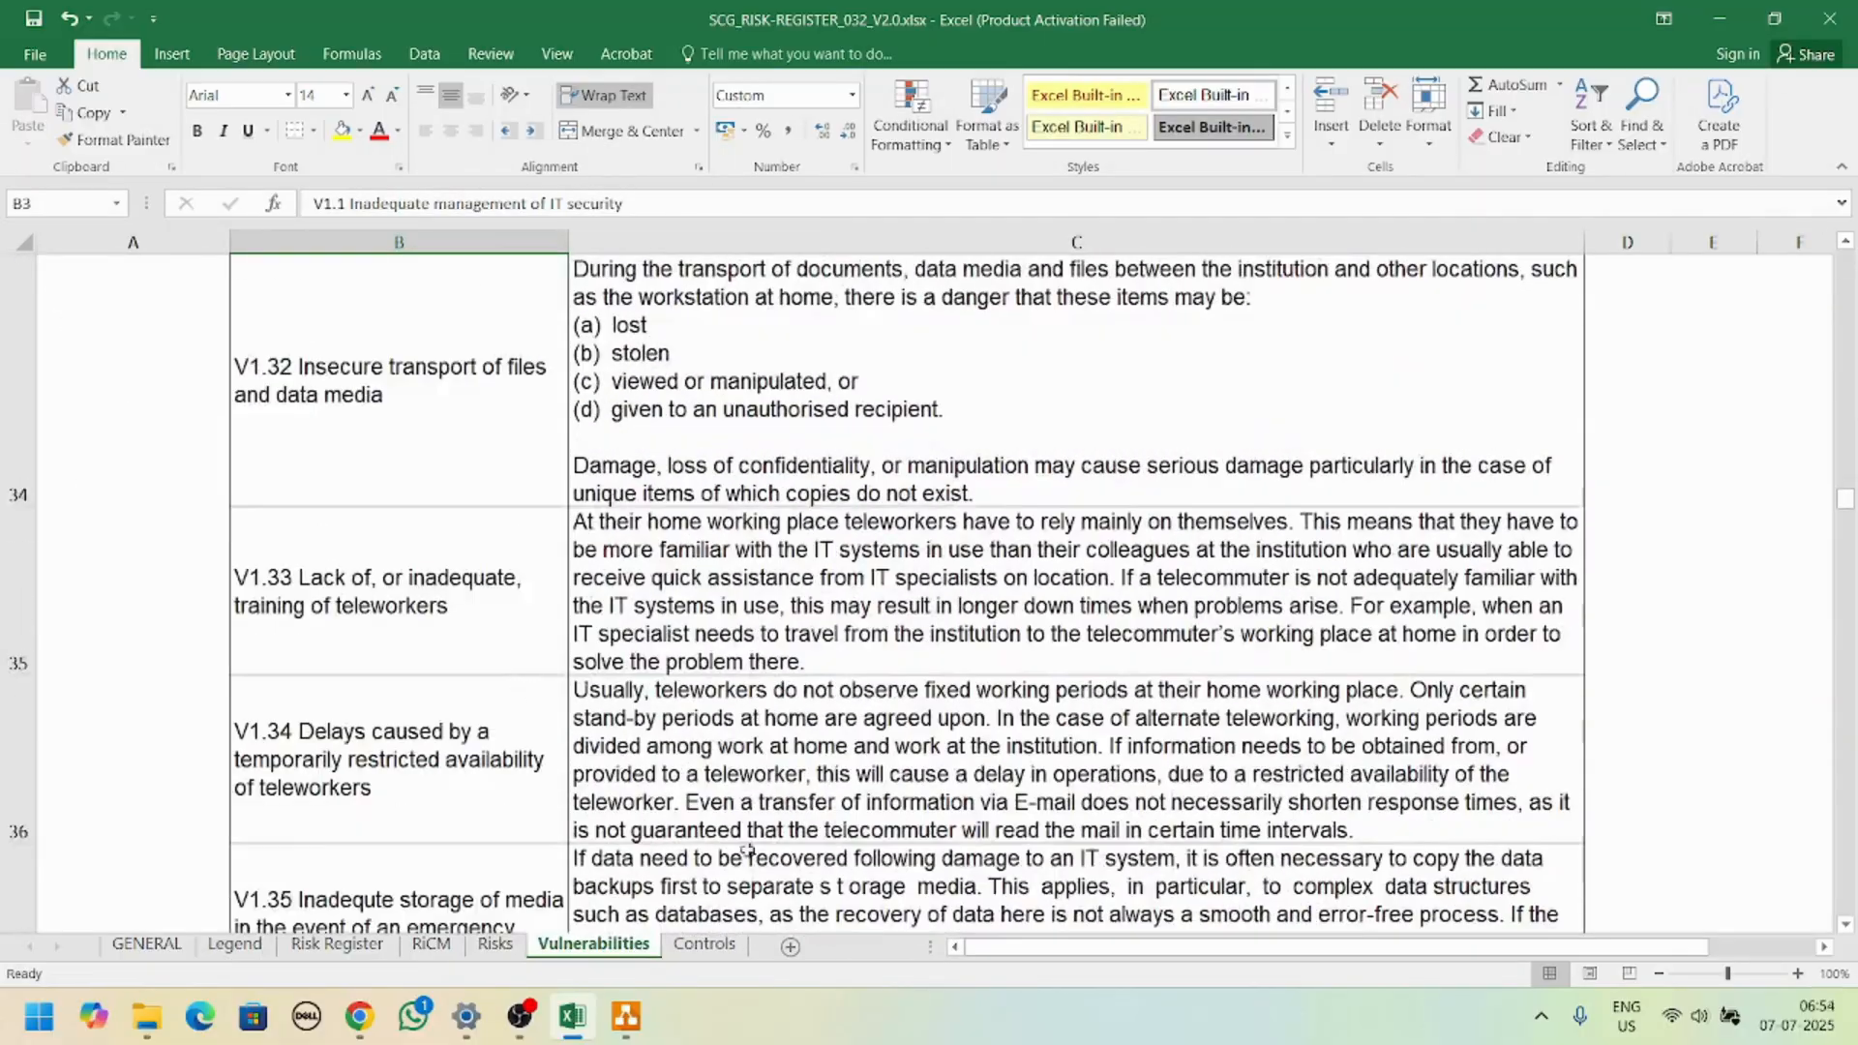
click(705, 945)
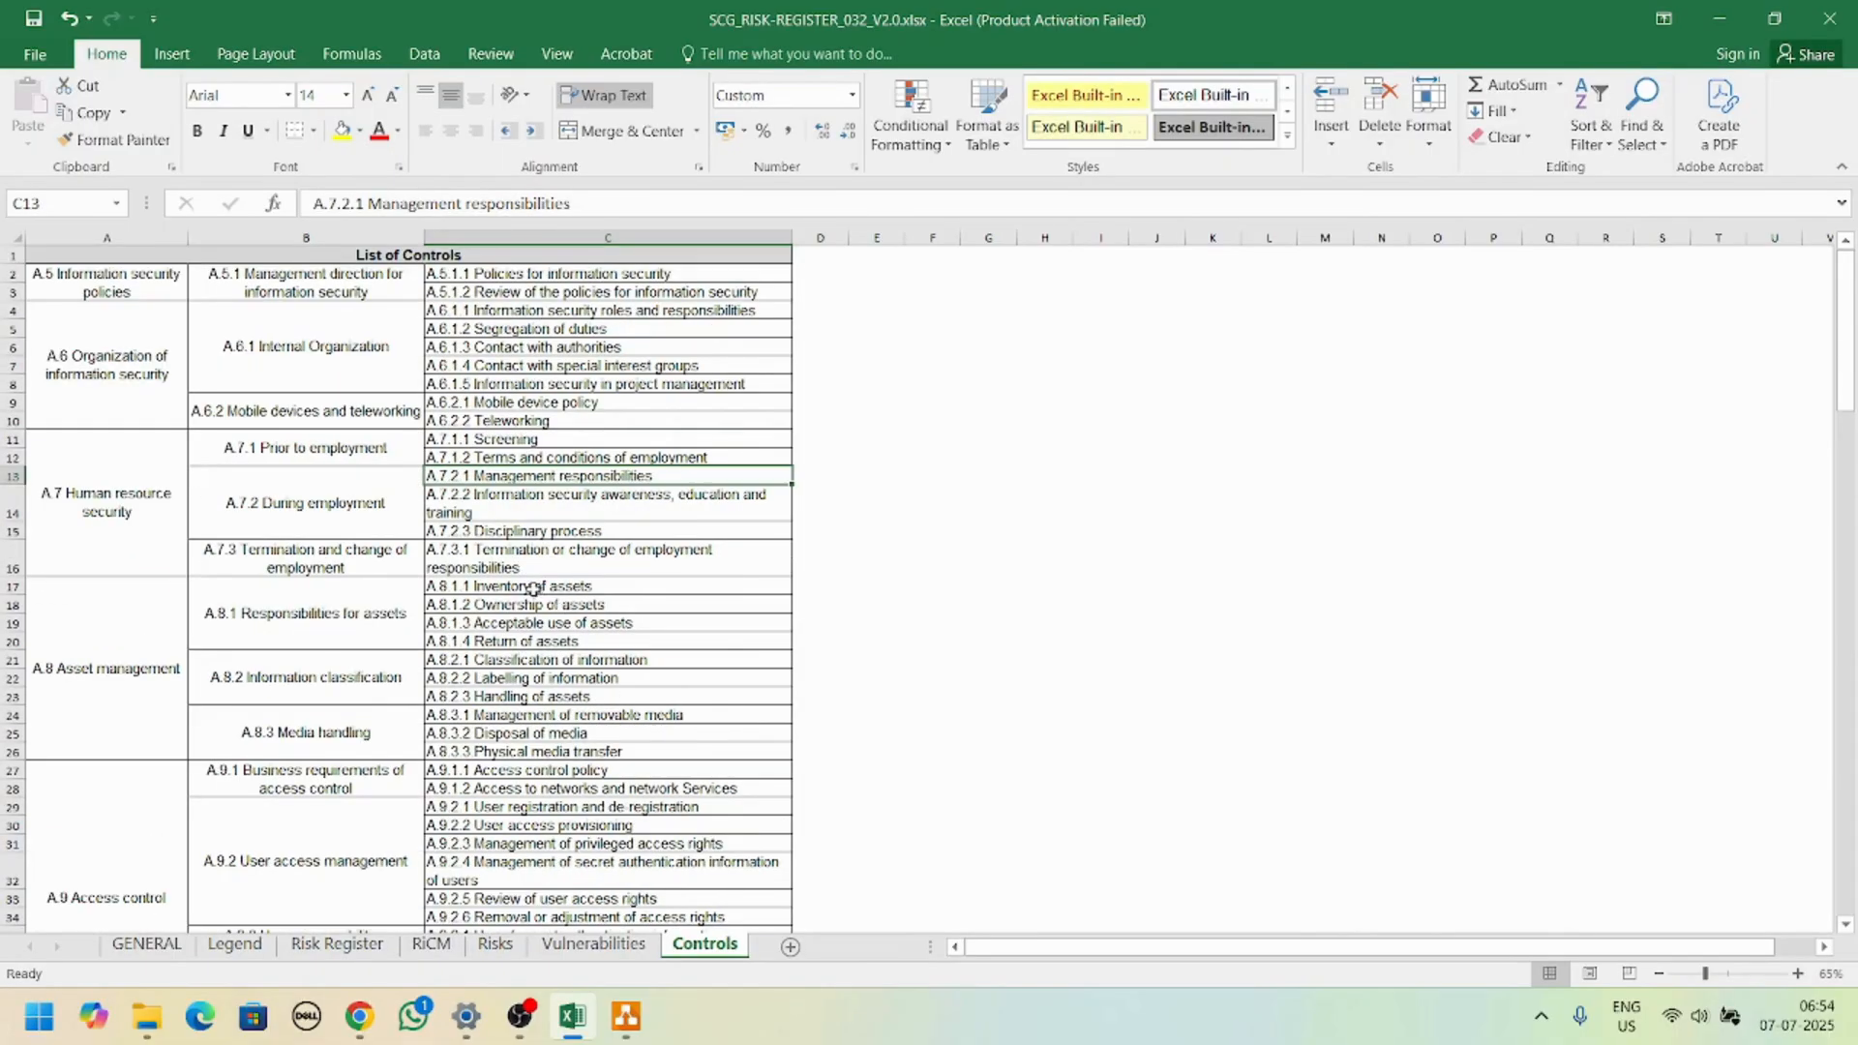
click(337, 945)
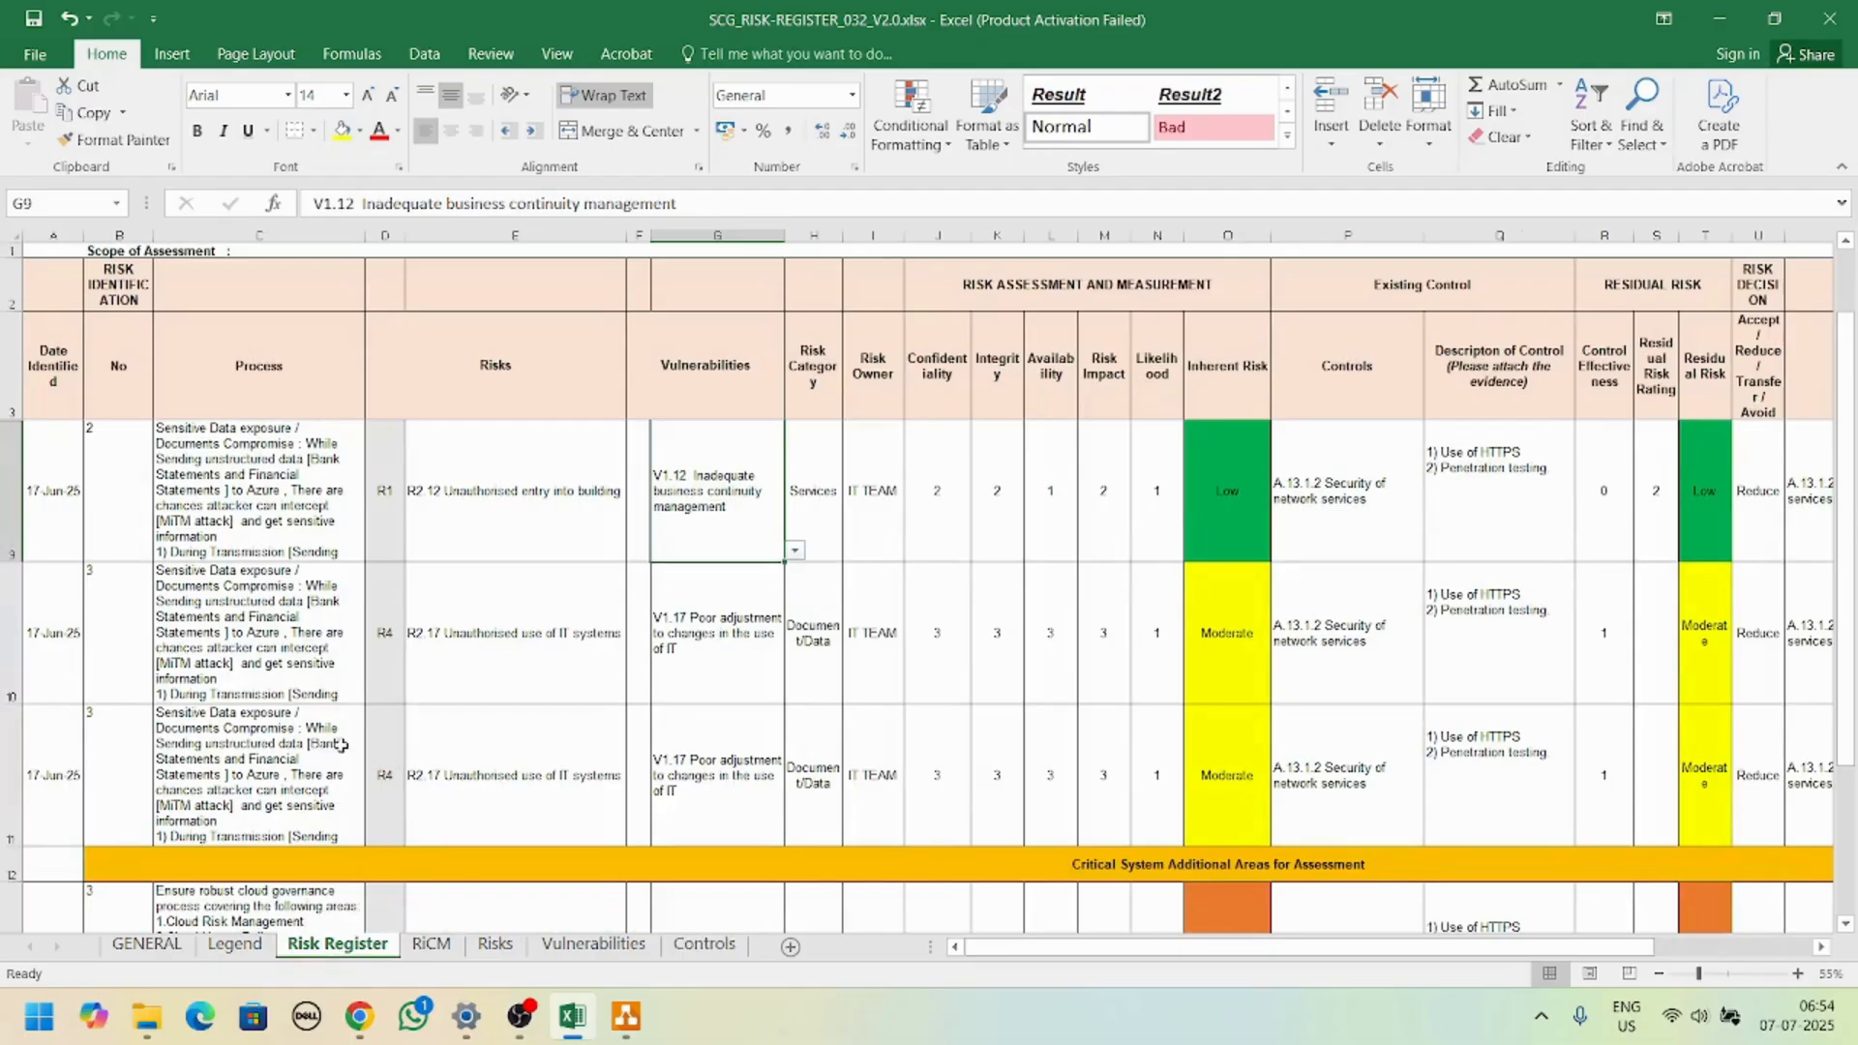
mouse_move(333, 727)
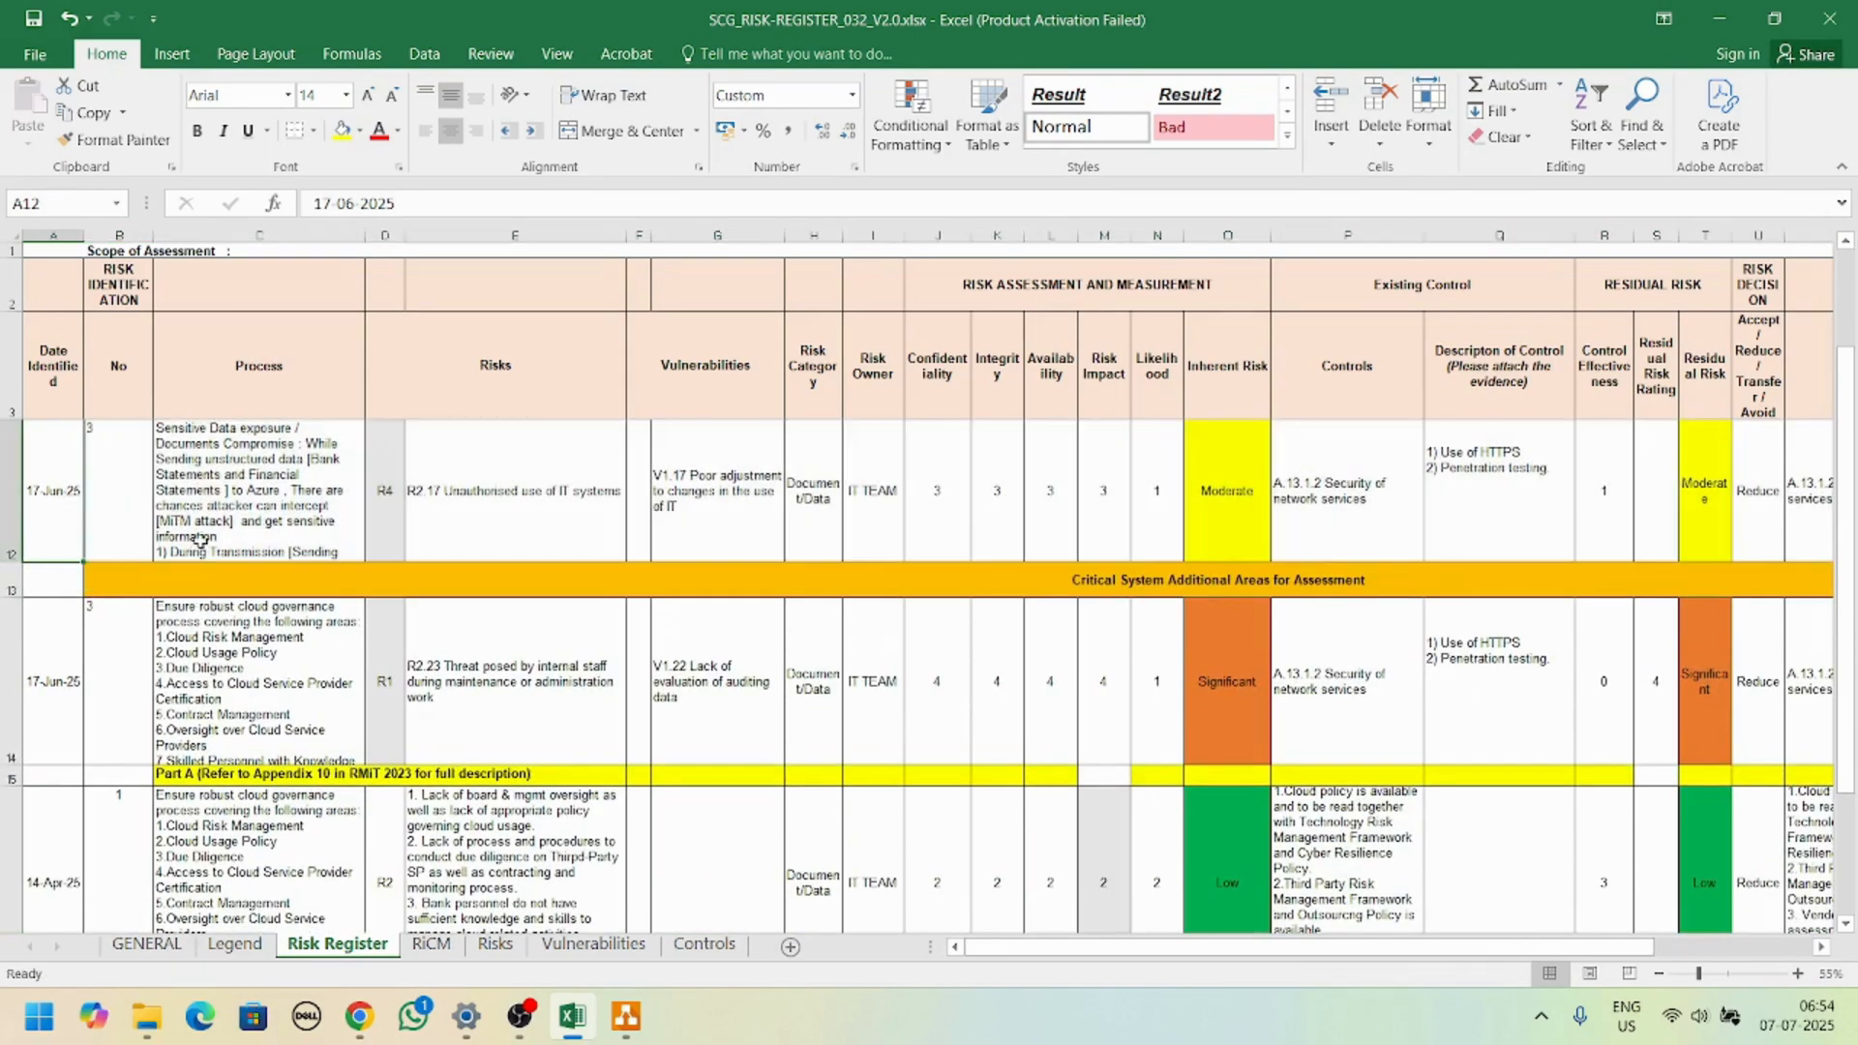
click(116, 489)
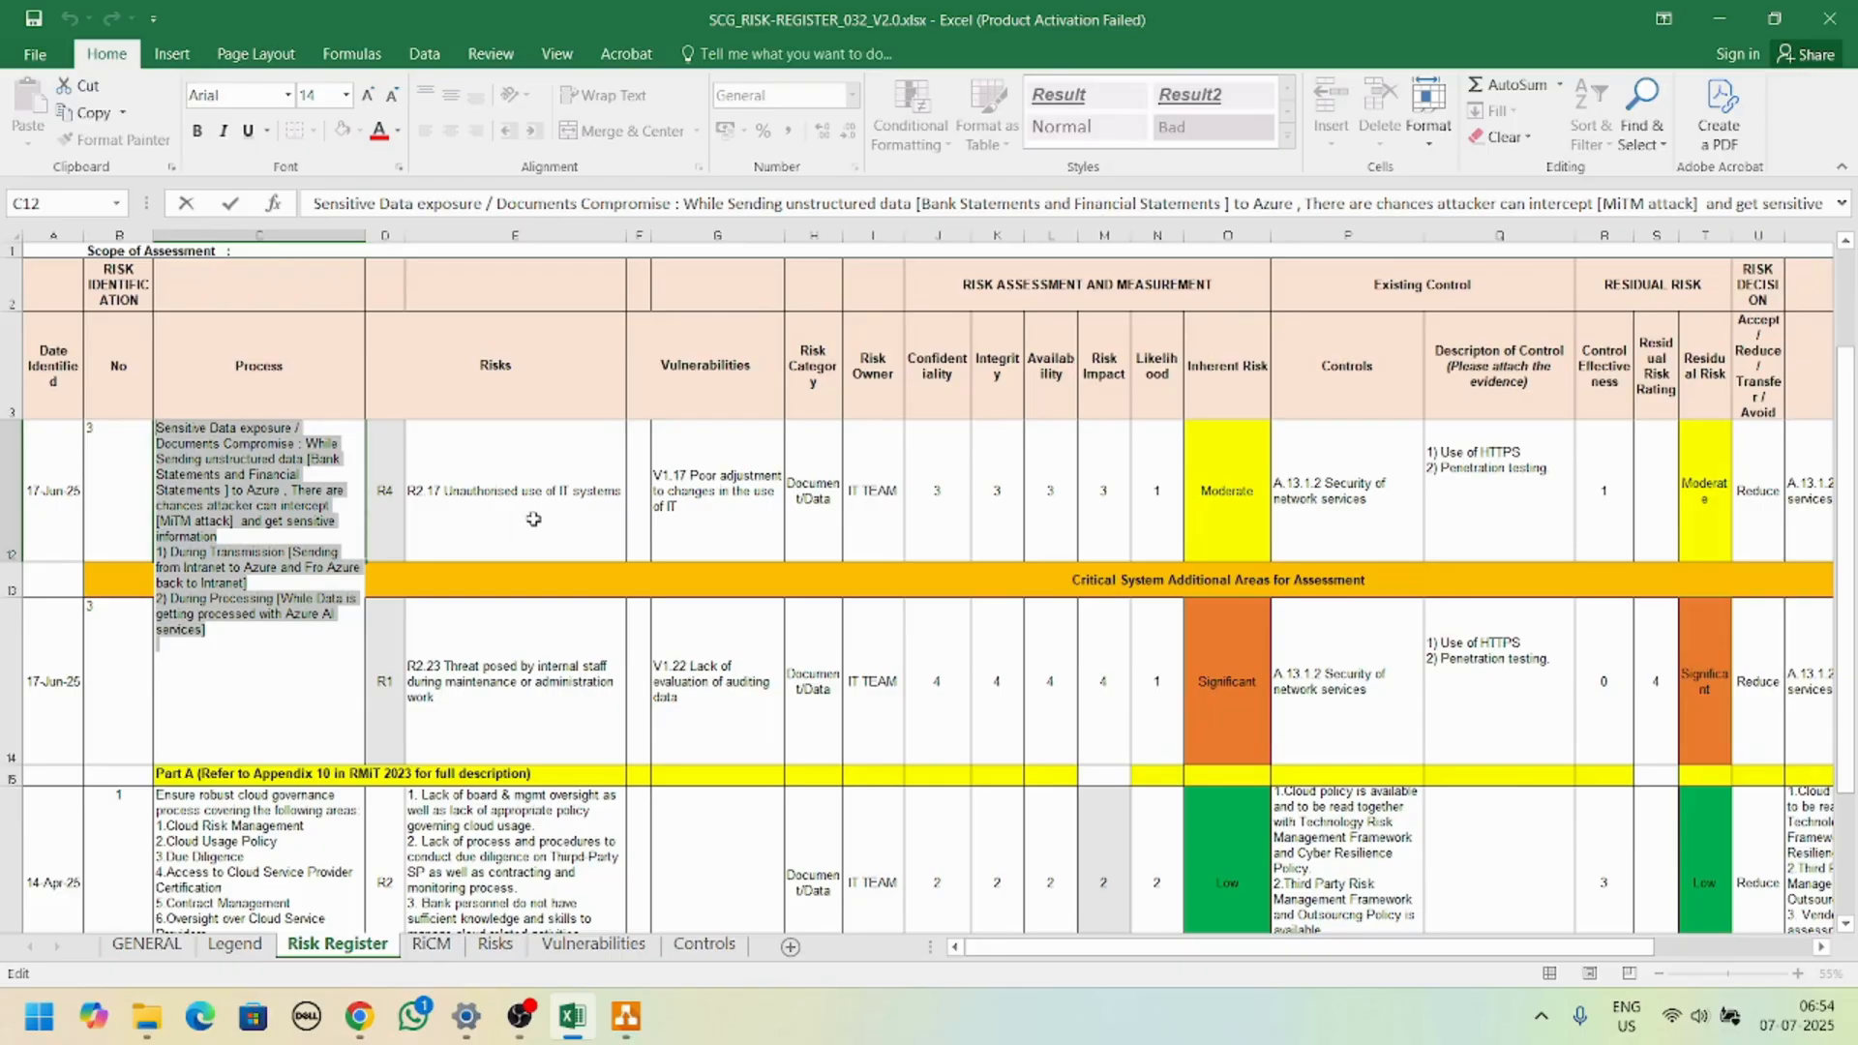
click(515, 492)
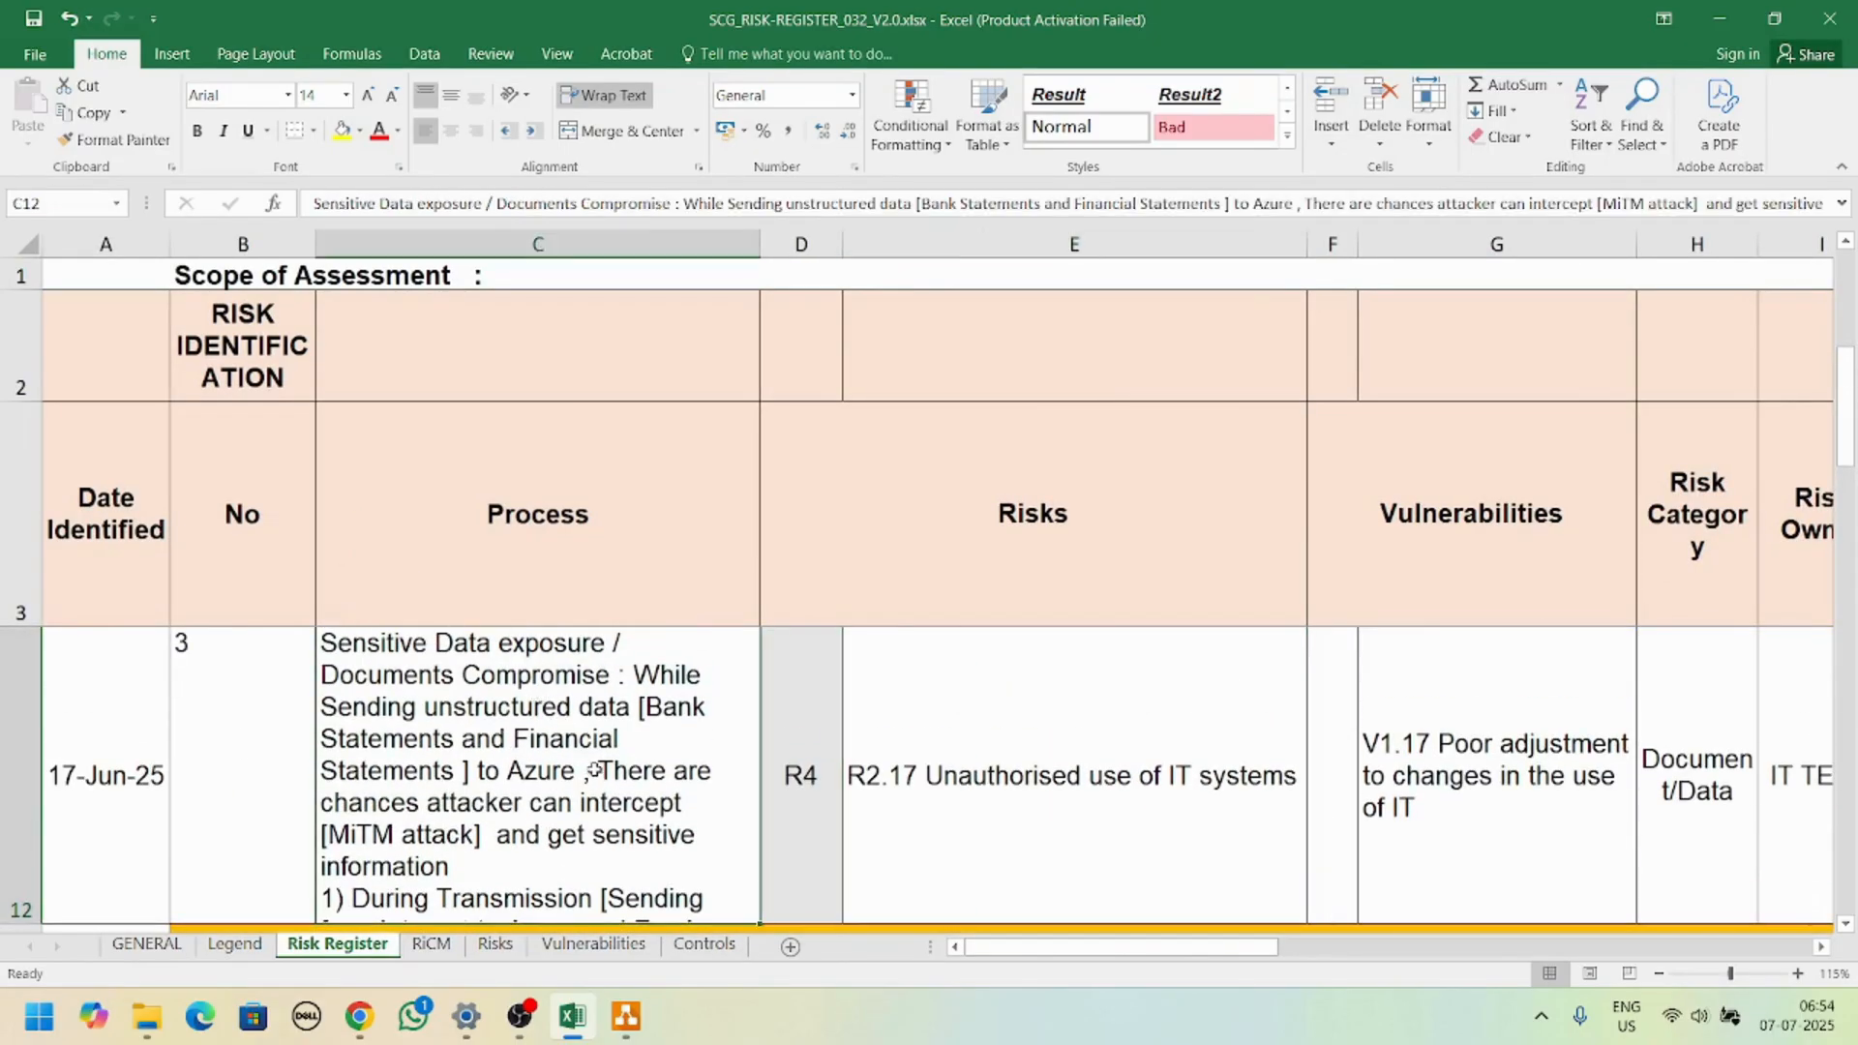
Step: Check row 12's risk type options and browse the Risks sheet before returning to the Risk Register
click(798, 776)
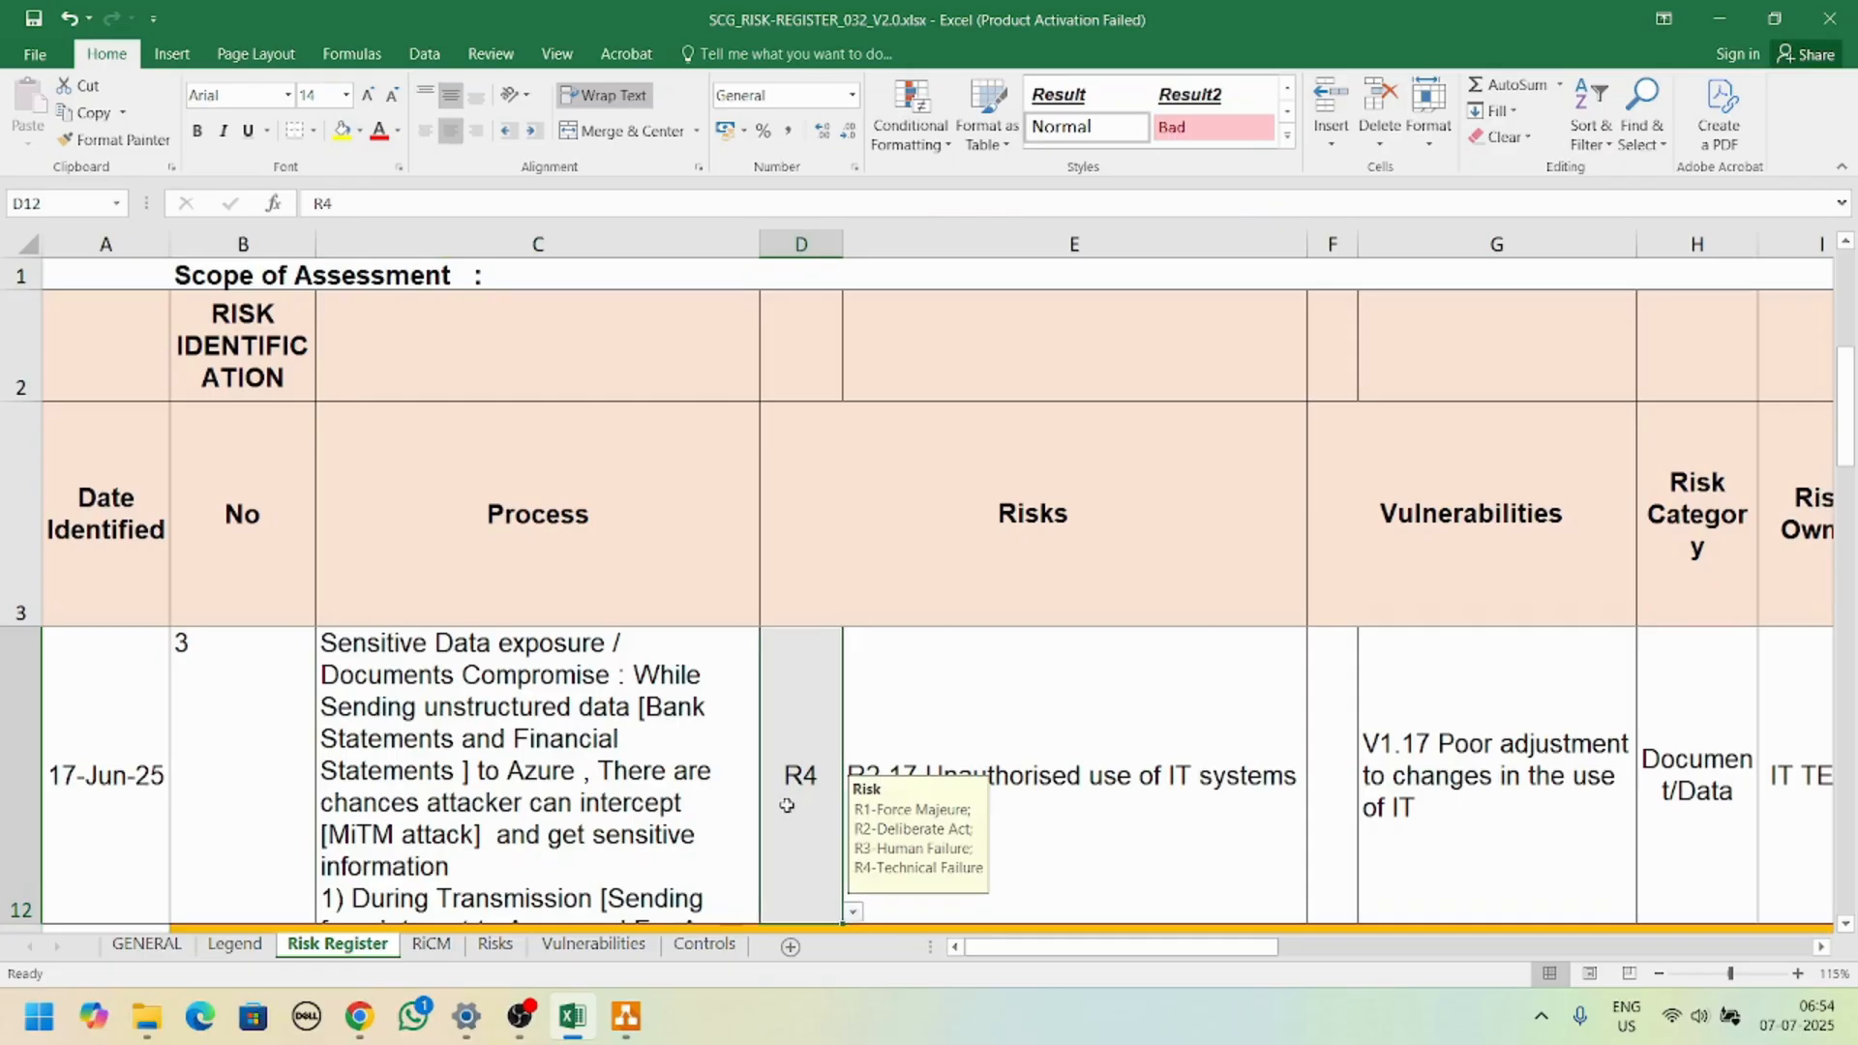
mouse_move(887, 855)
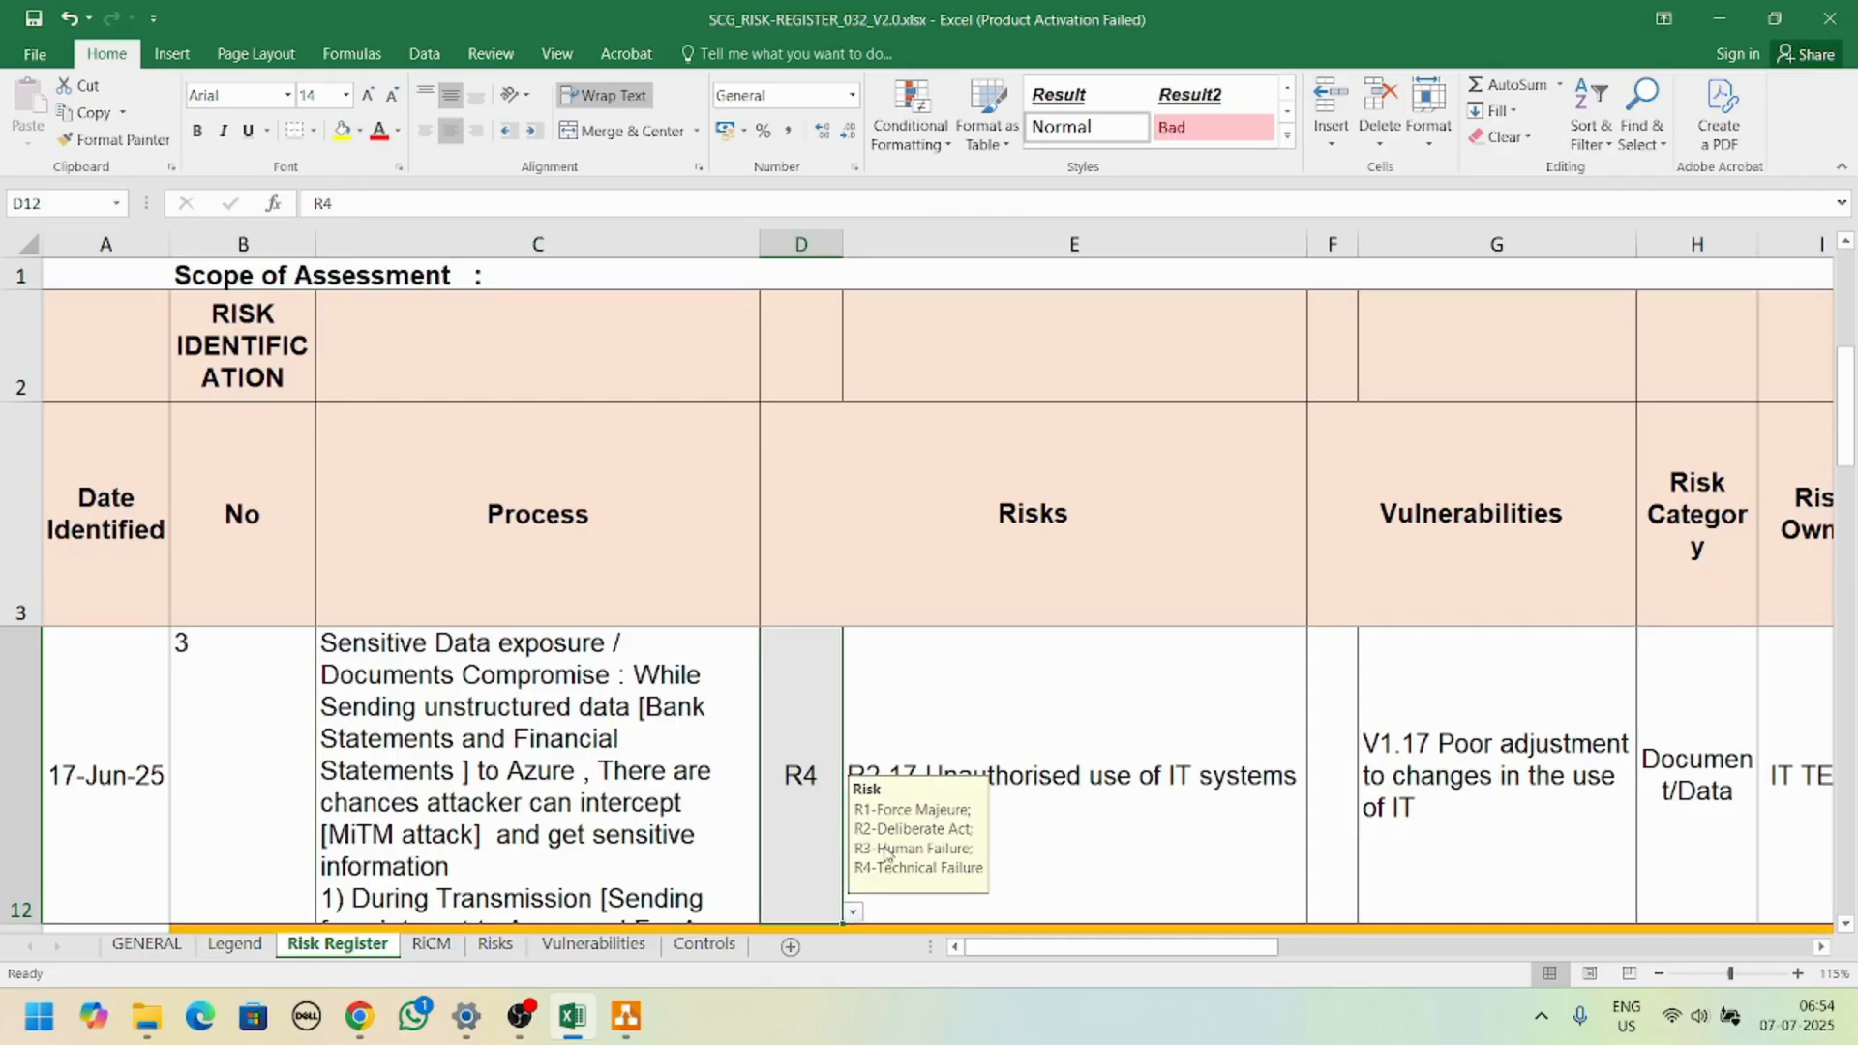
mouse_move(974, 856)
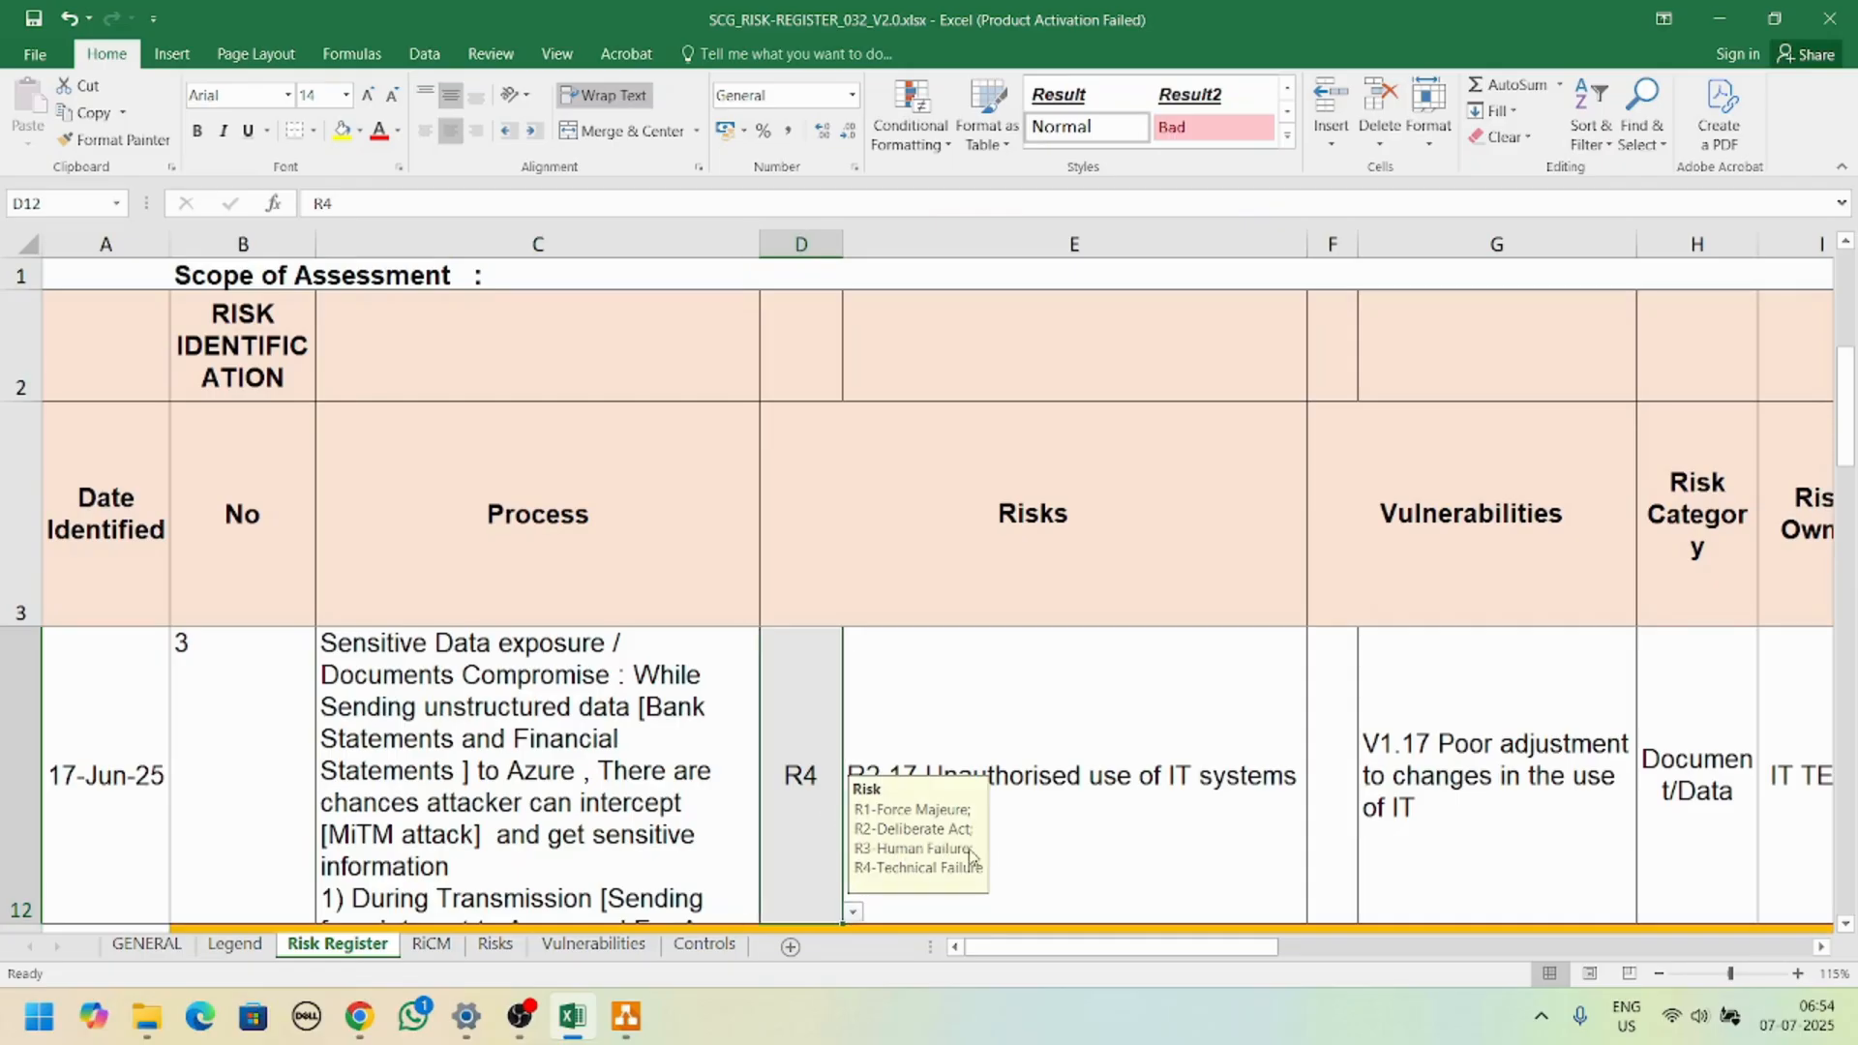
mouse_move(1138, 808)
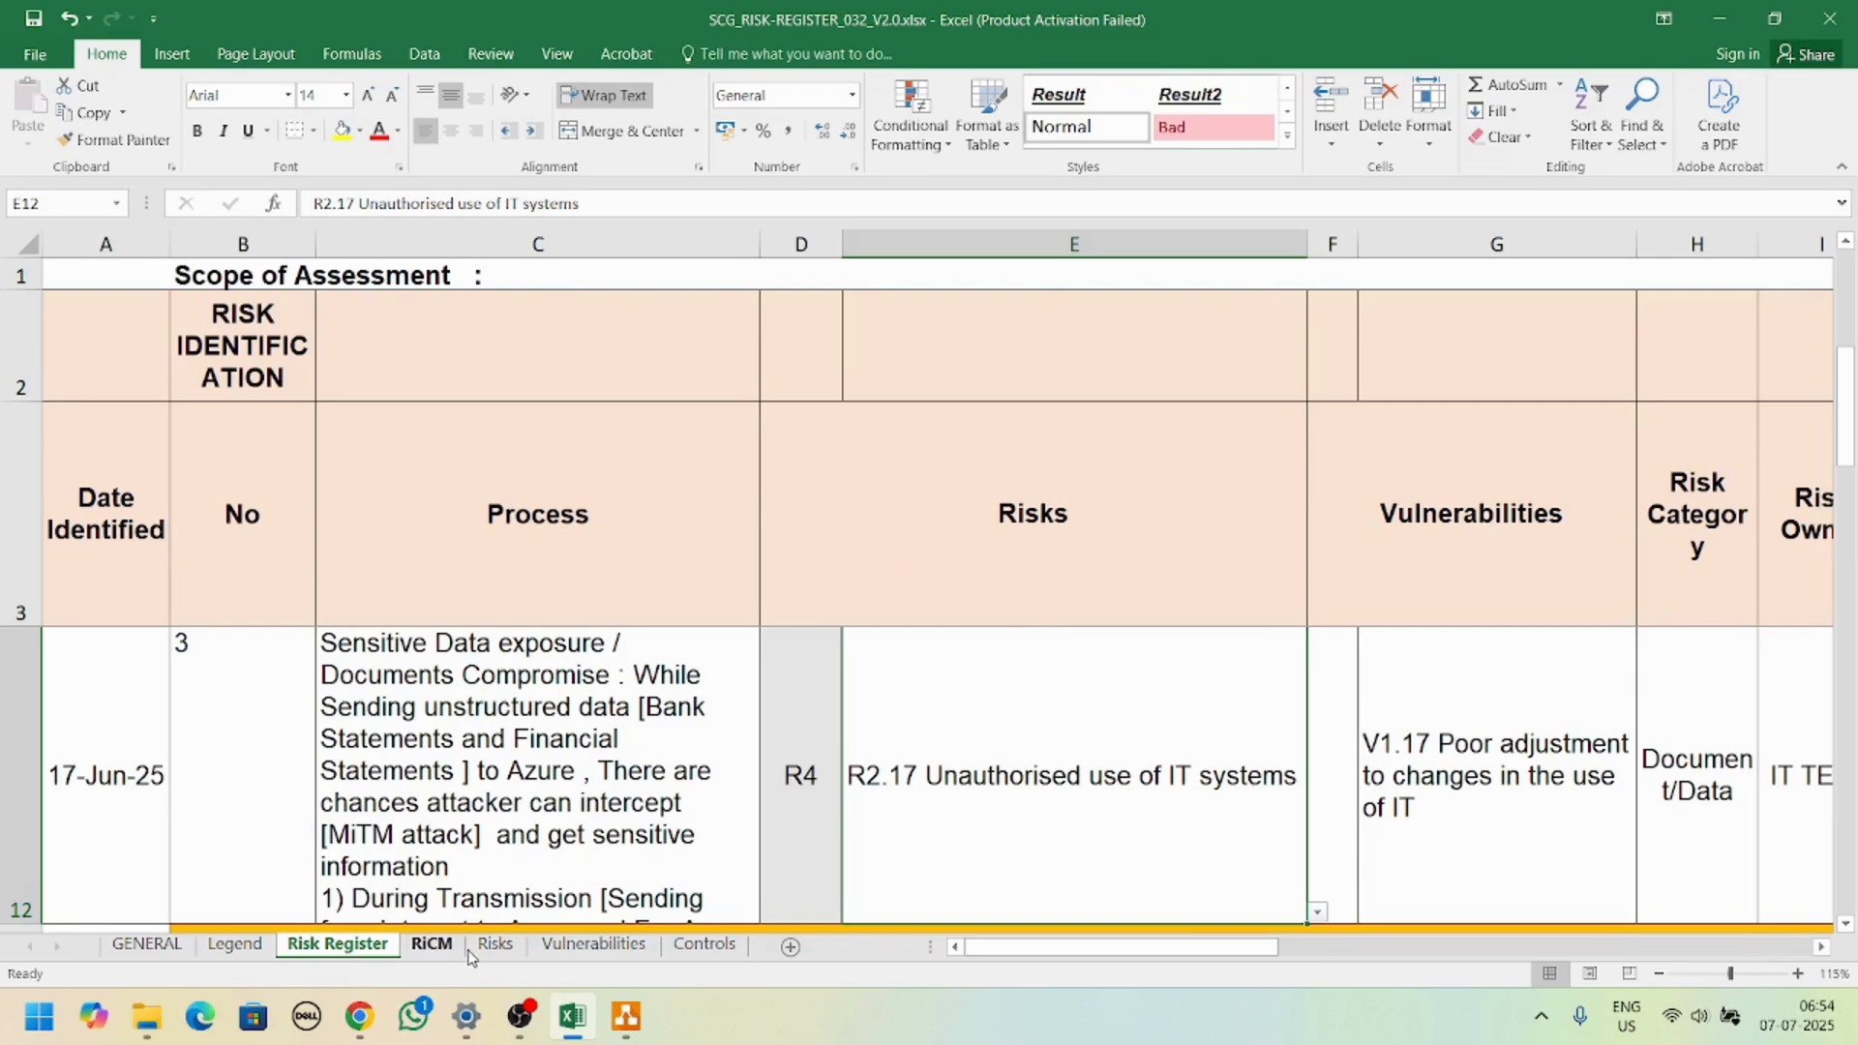
click(493, 945)
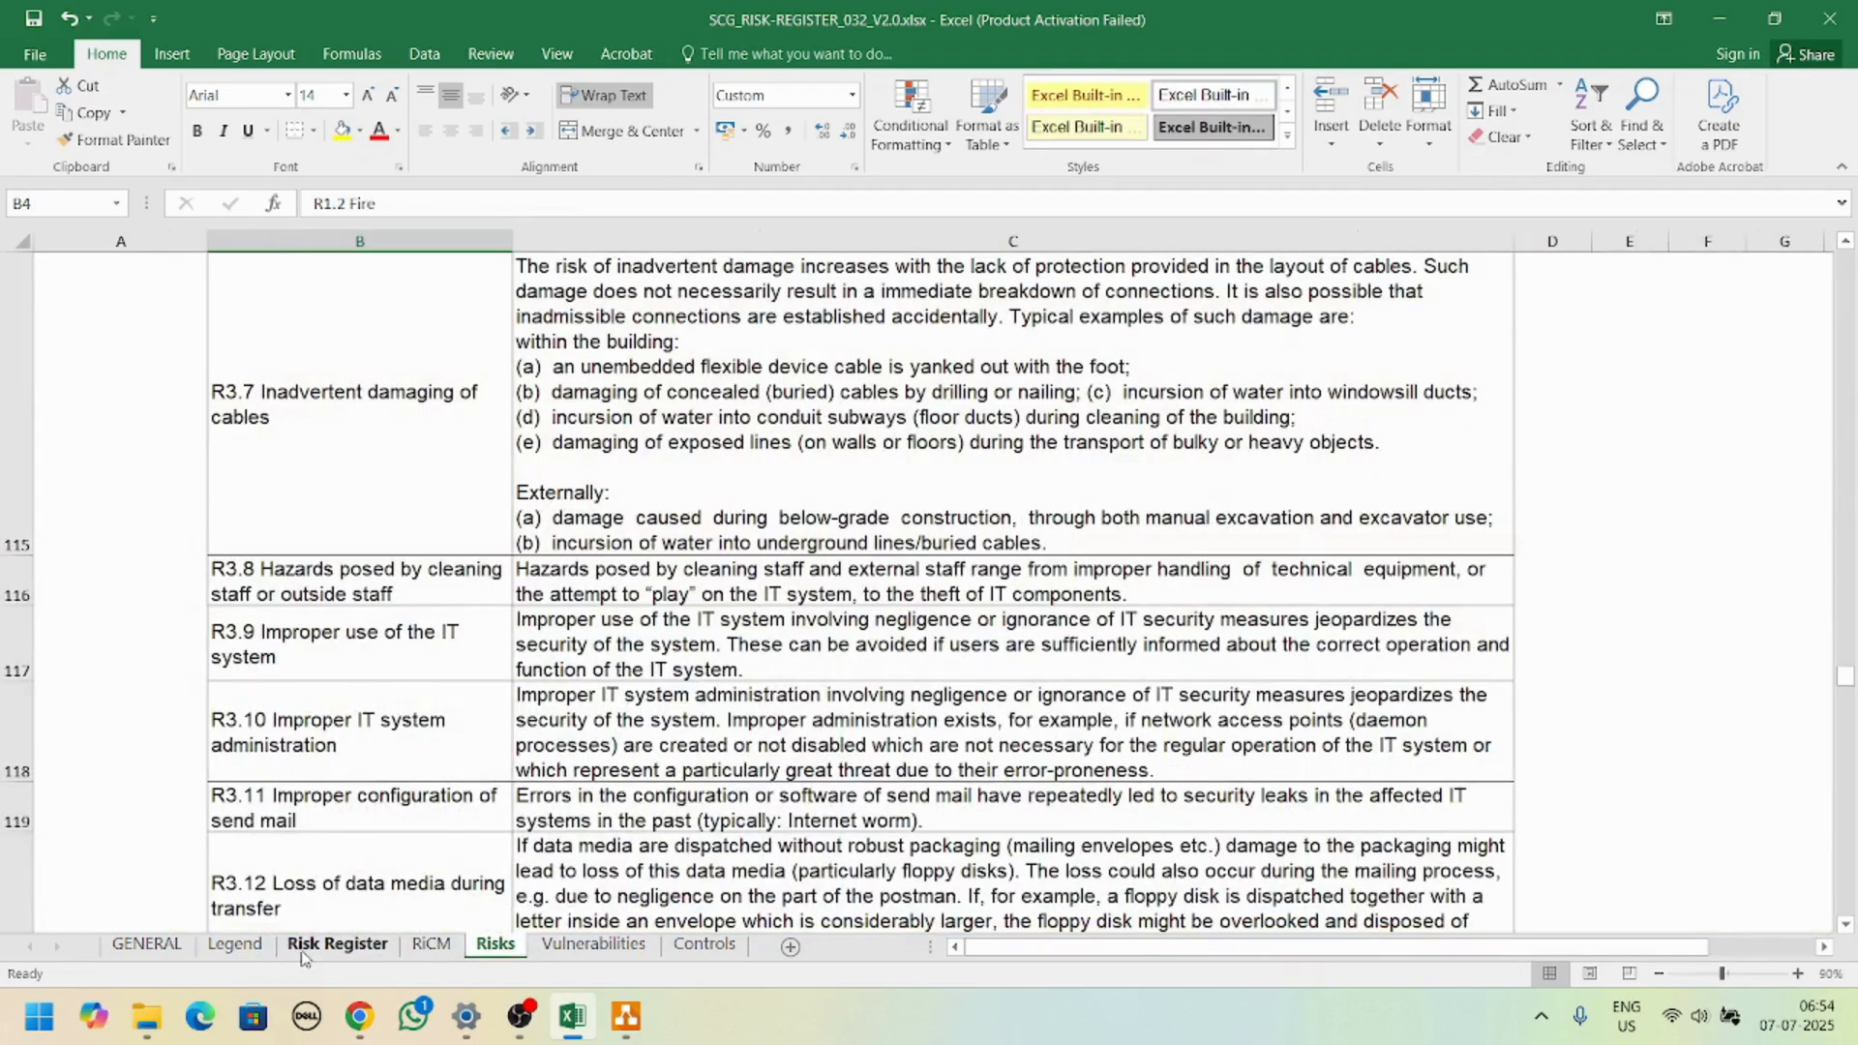
click(337, 944)
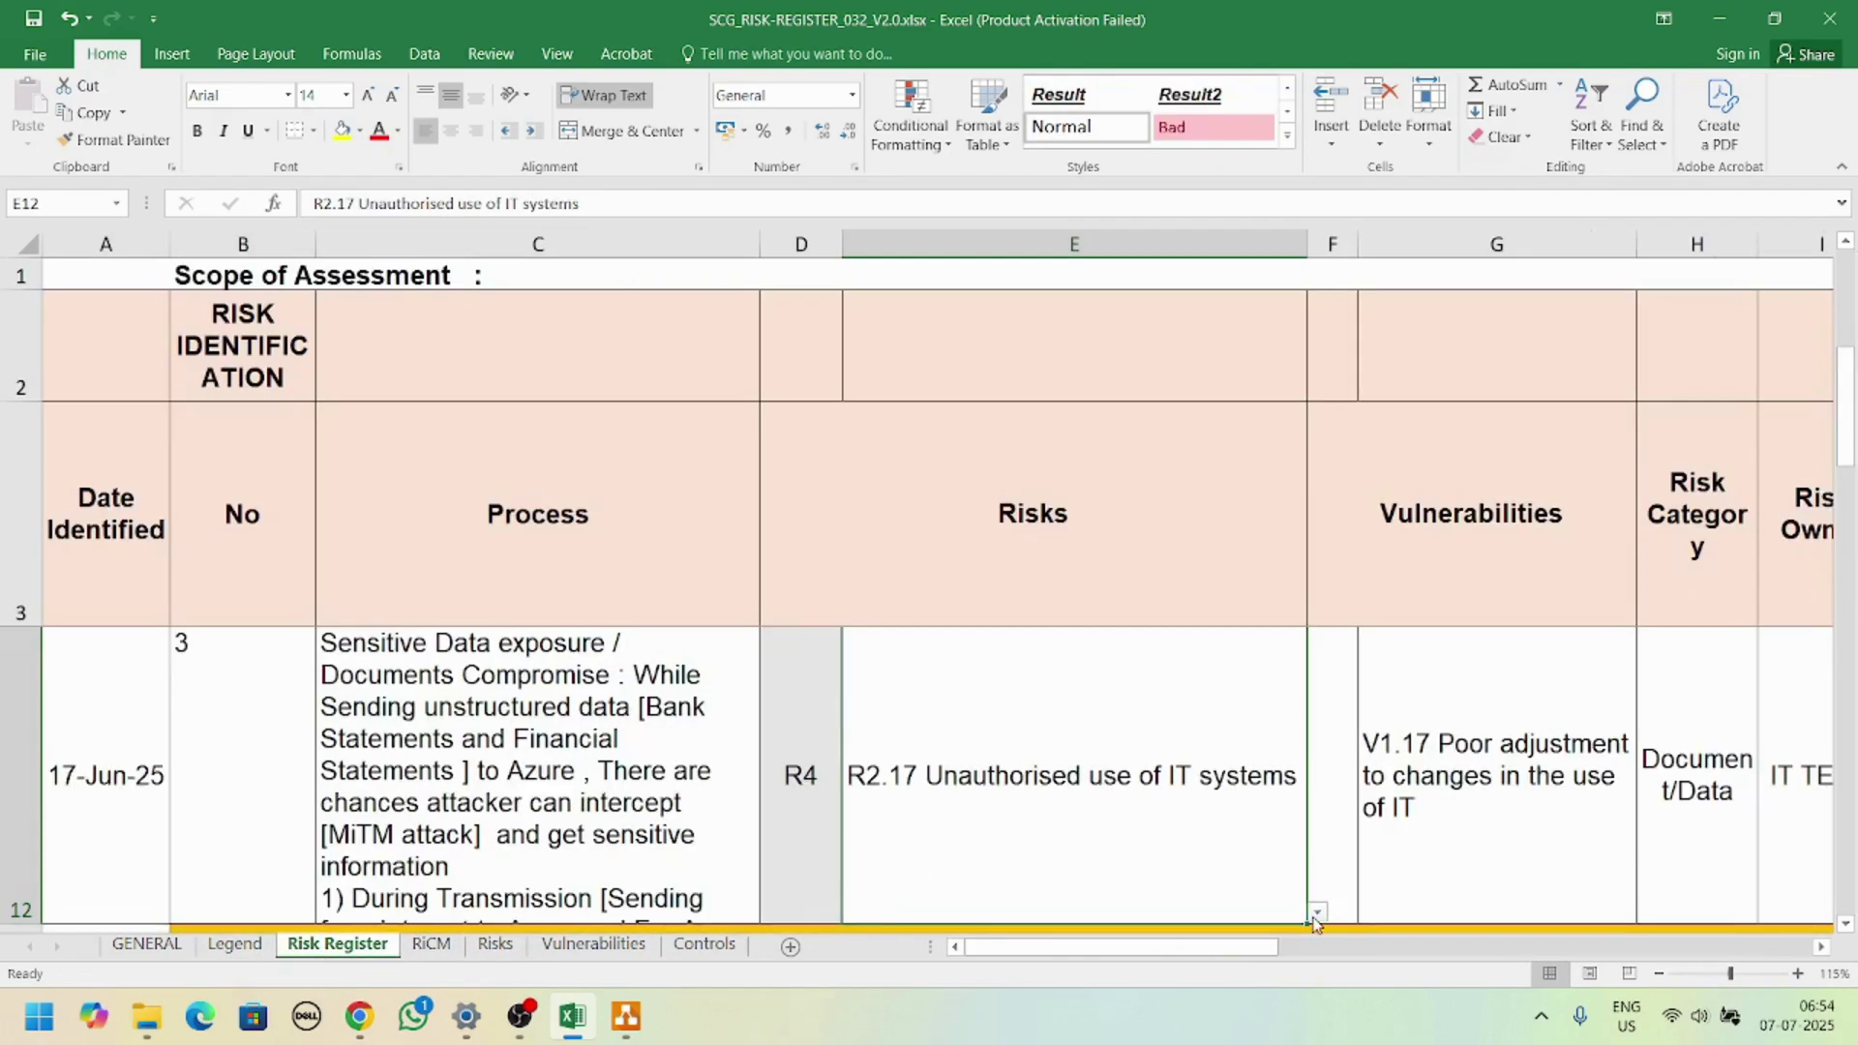
Step: Set row 12's risk to R3.13 Transfer of incorrect or undesired data records
click(1316, 913)
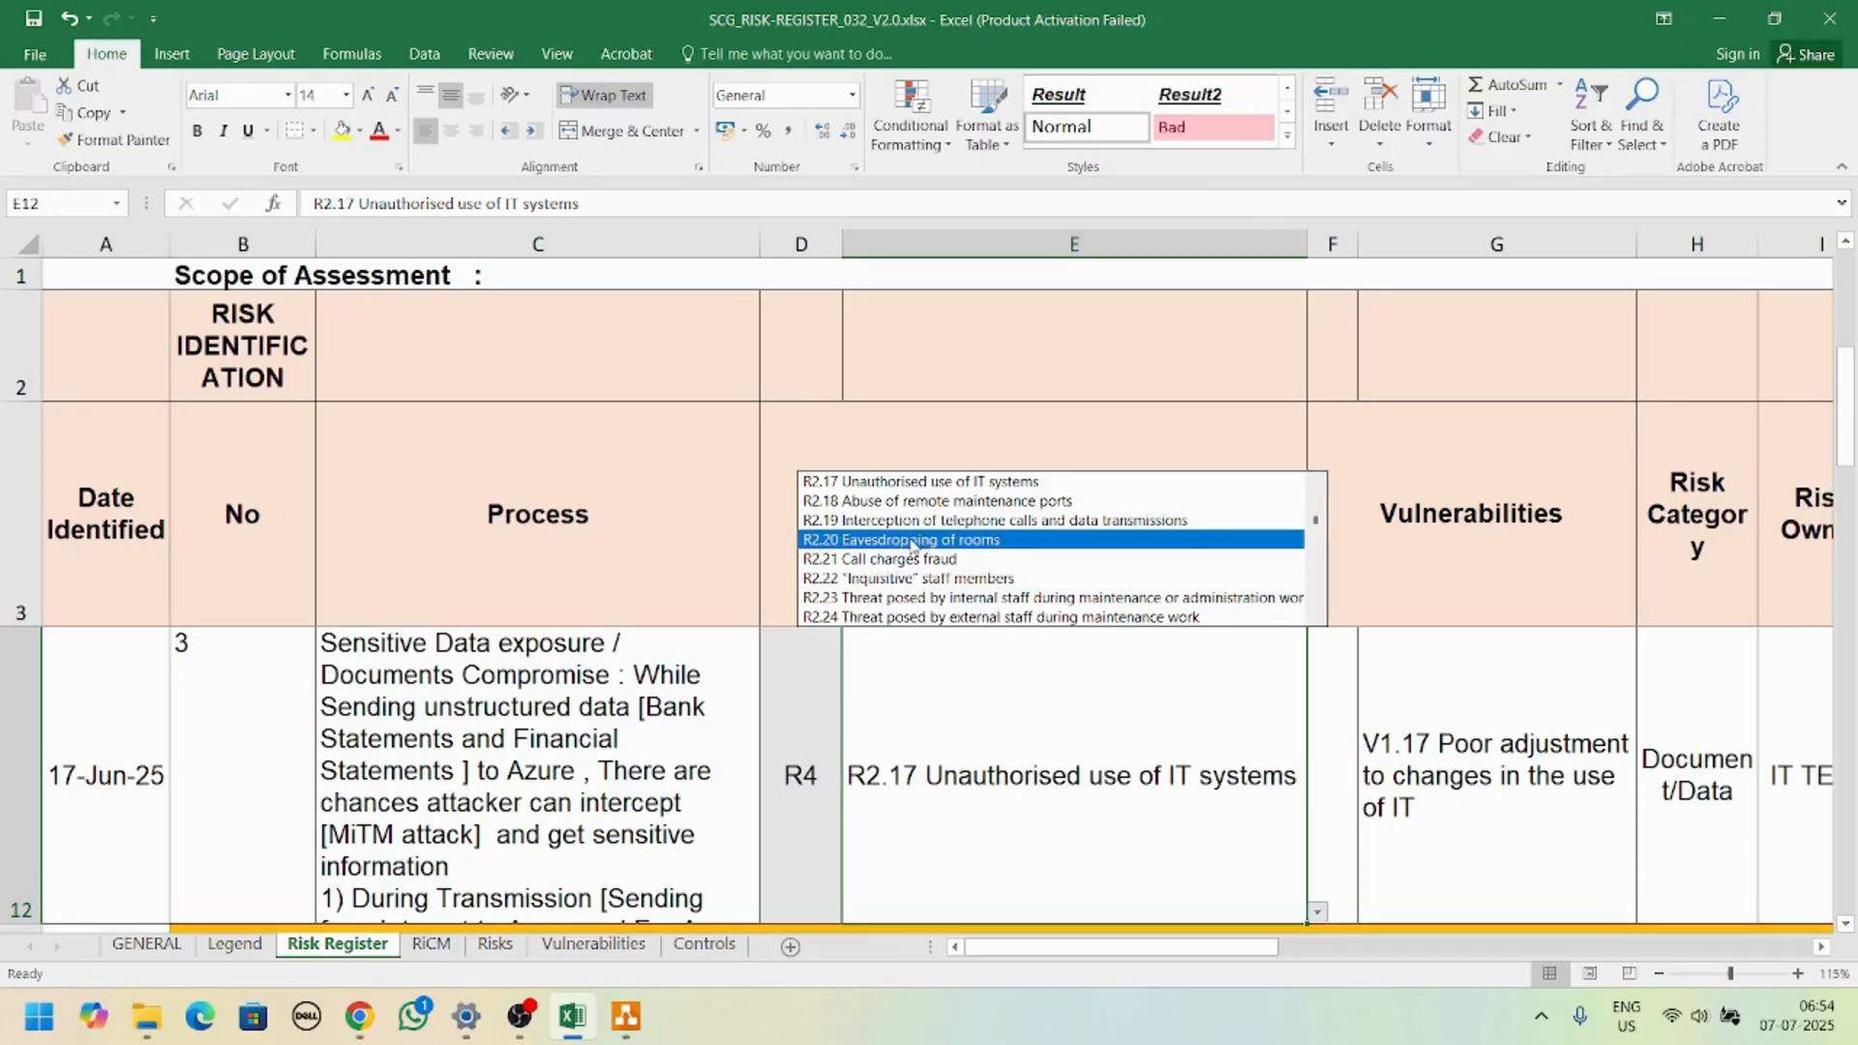
scroll(down, 3)
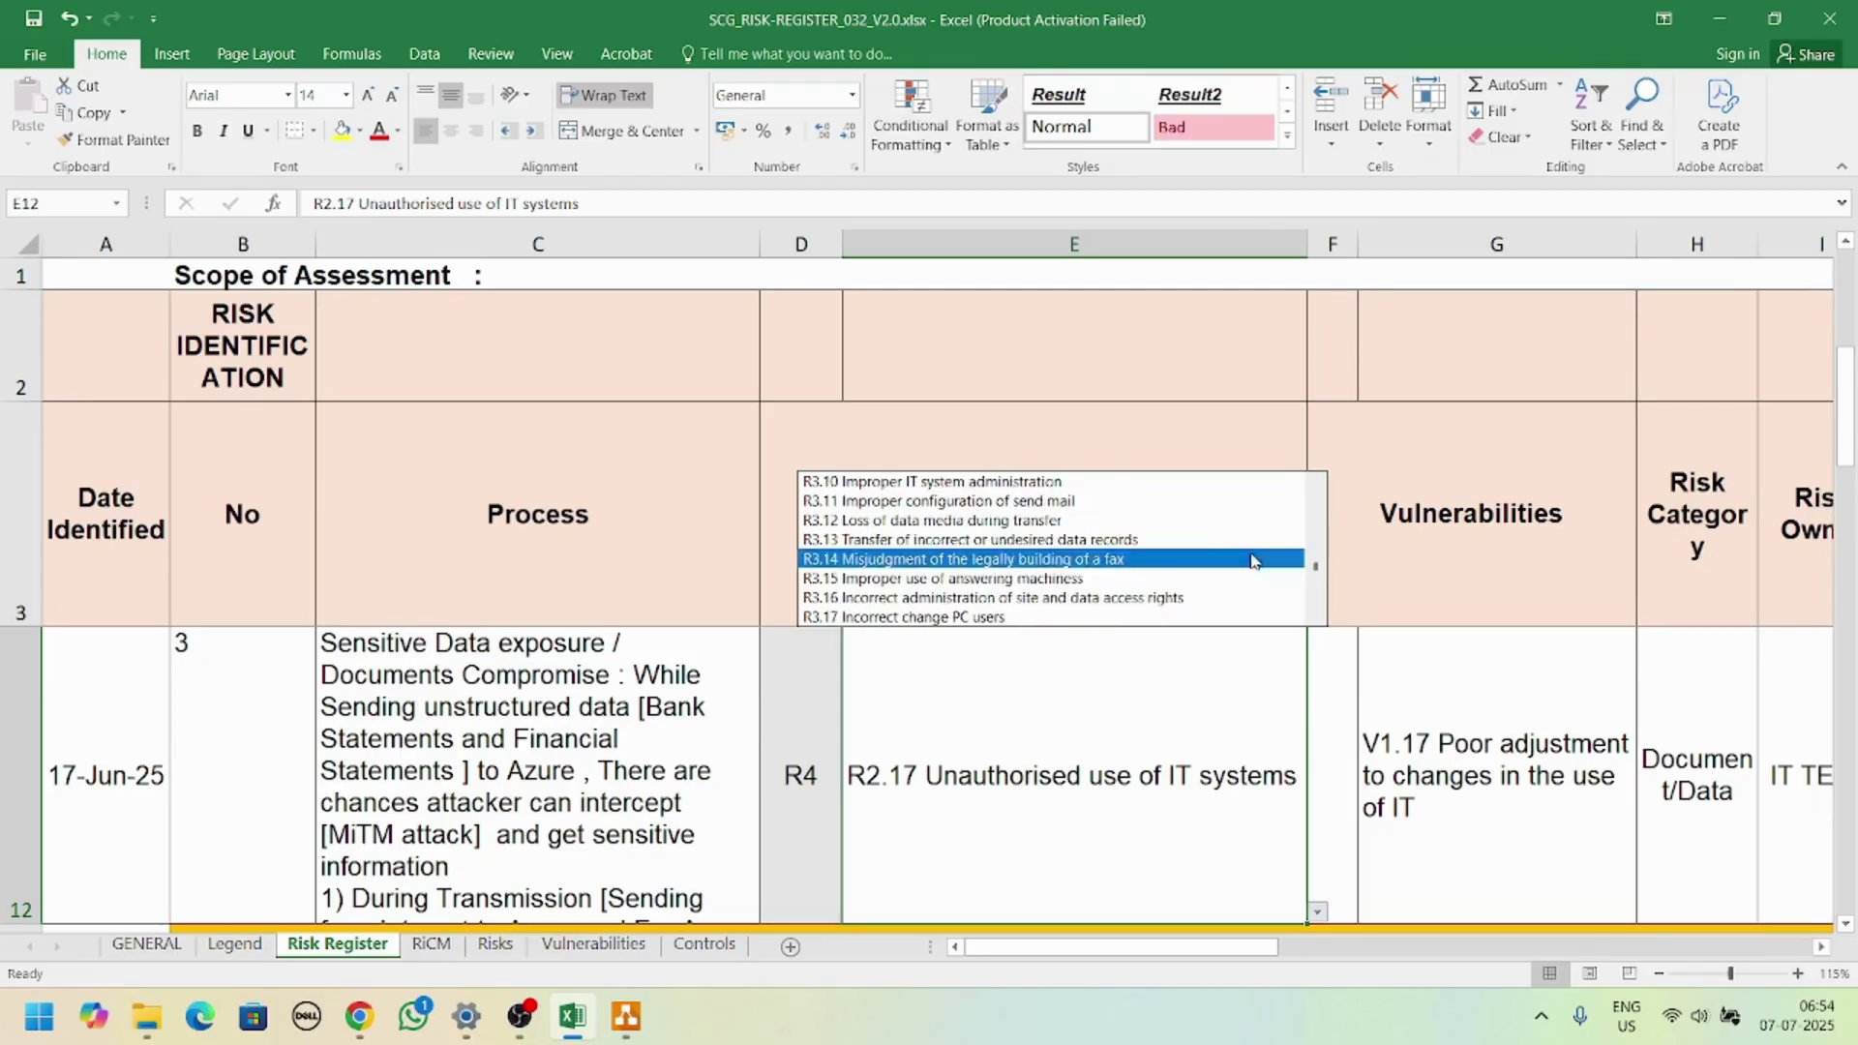
click(956, 538)
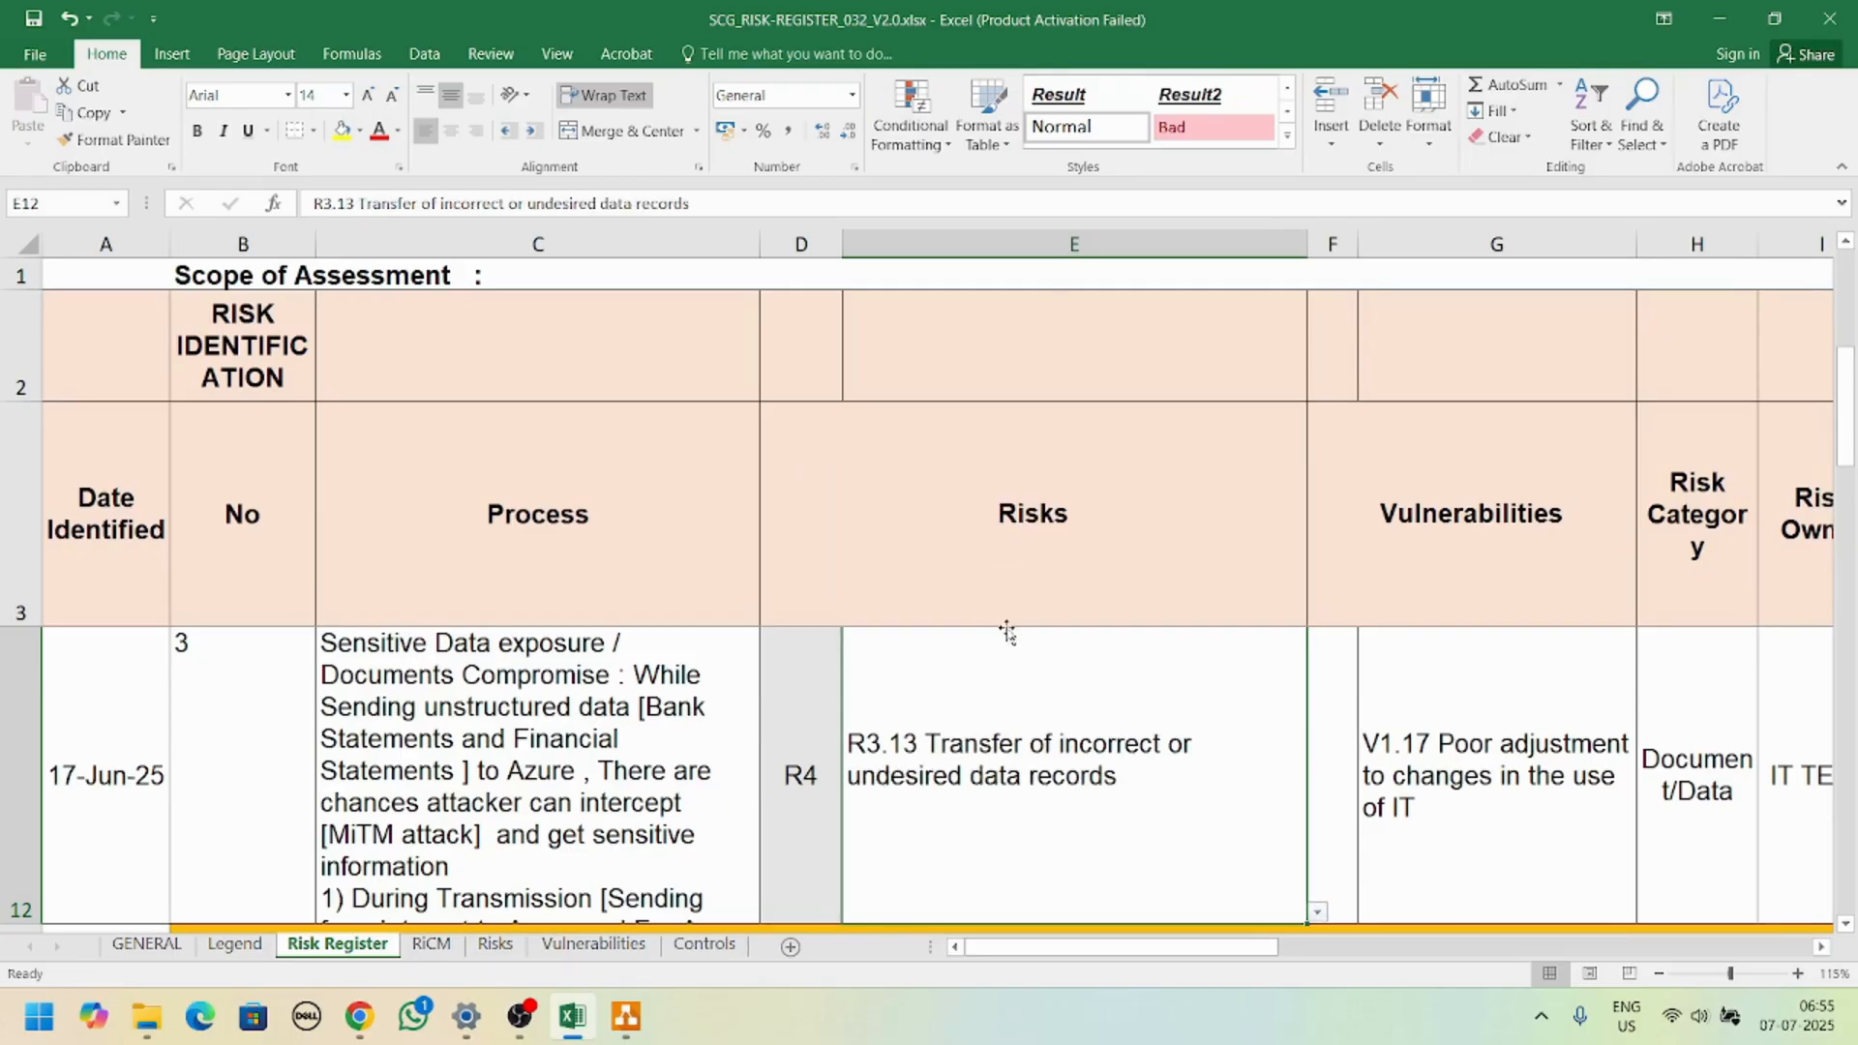
click(493, 944)
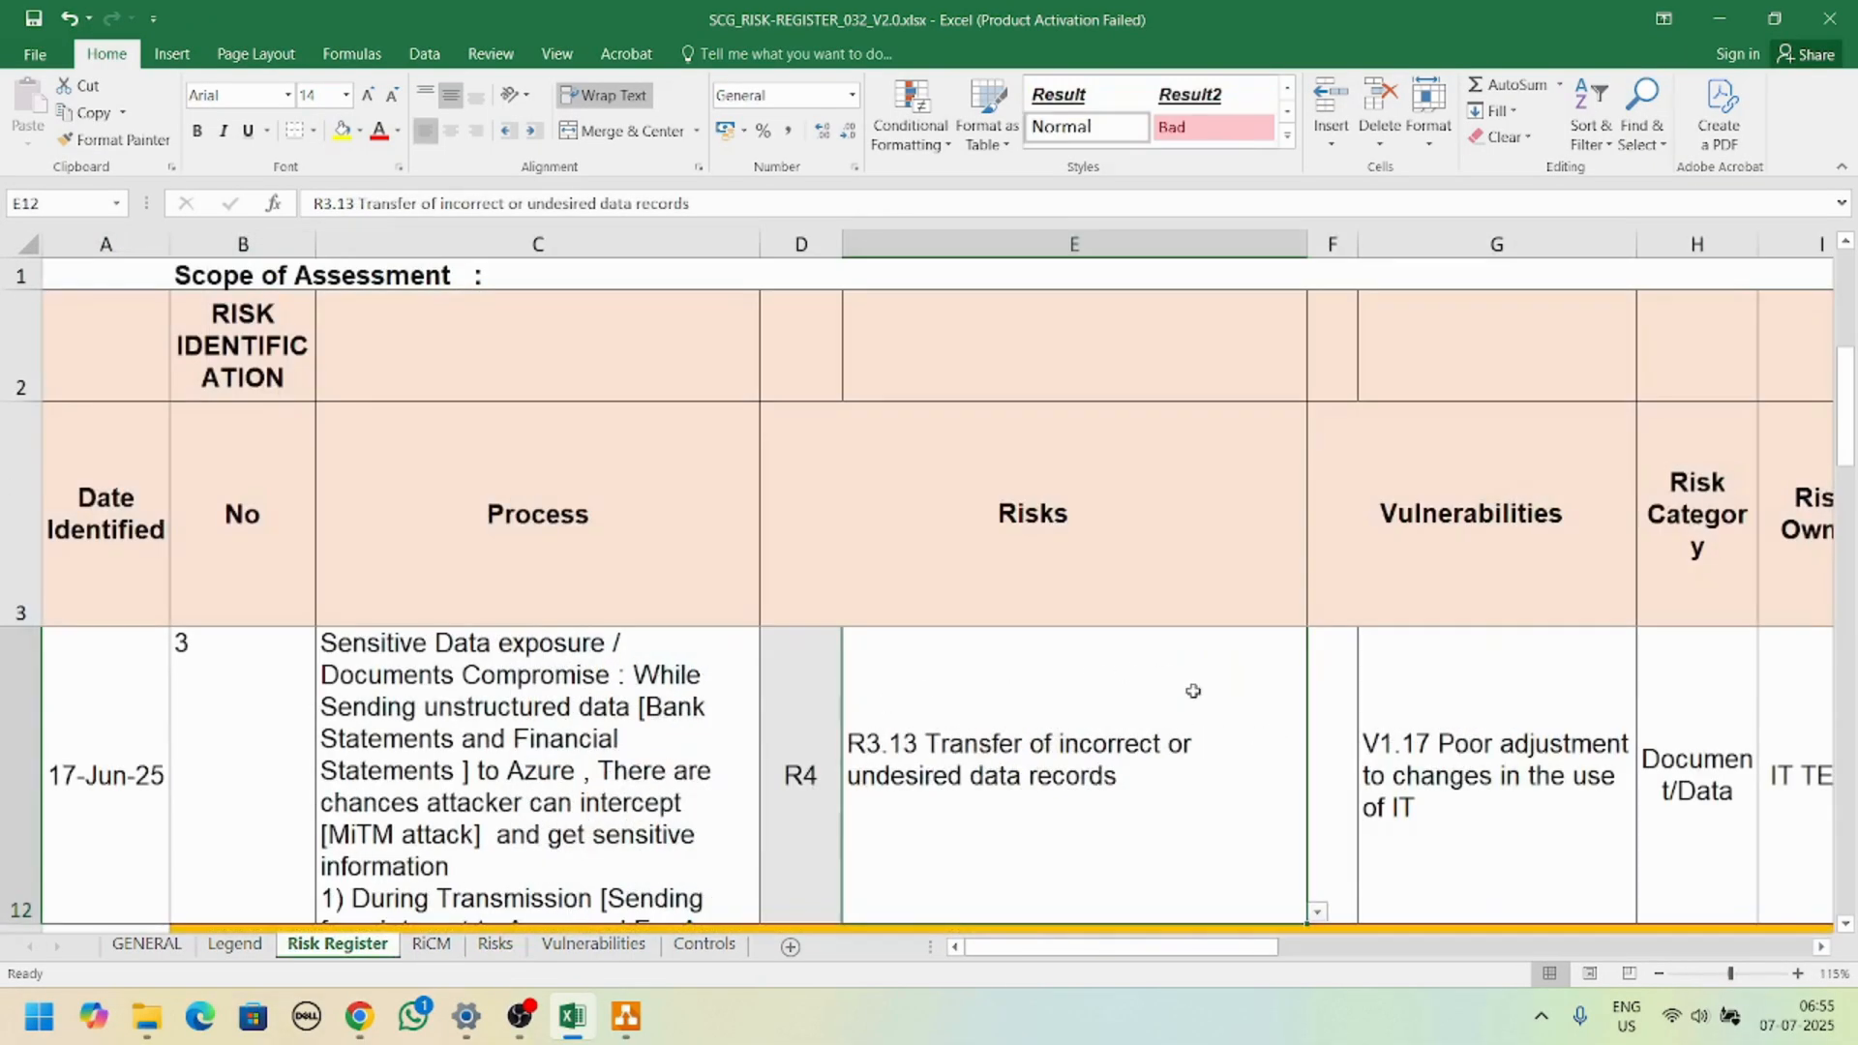
mouse_move(1088, 770)
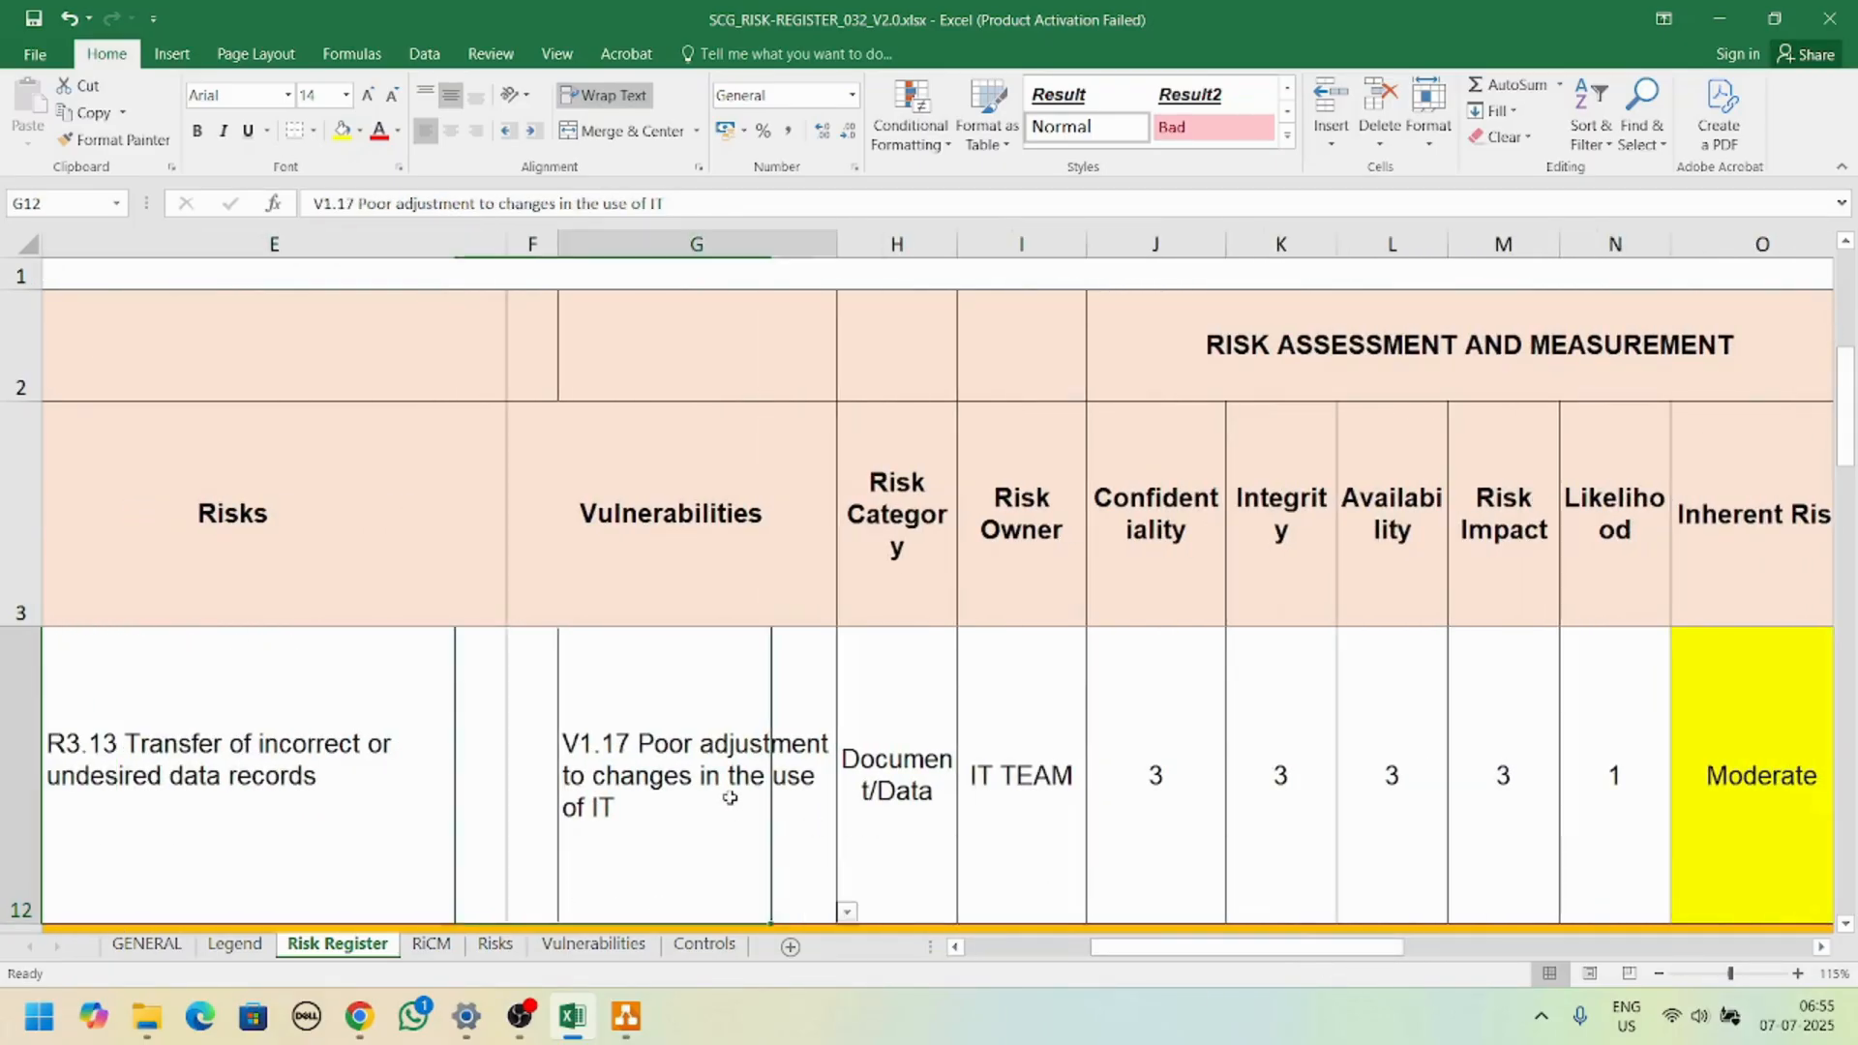
Step: After browsing the Vulnerabilities sheet, set row 12's vulnerability to V3.2 Undefined management authorisation process
click(592, 944)
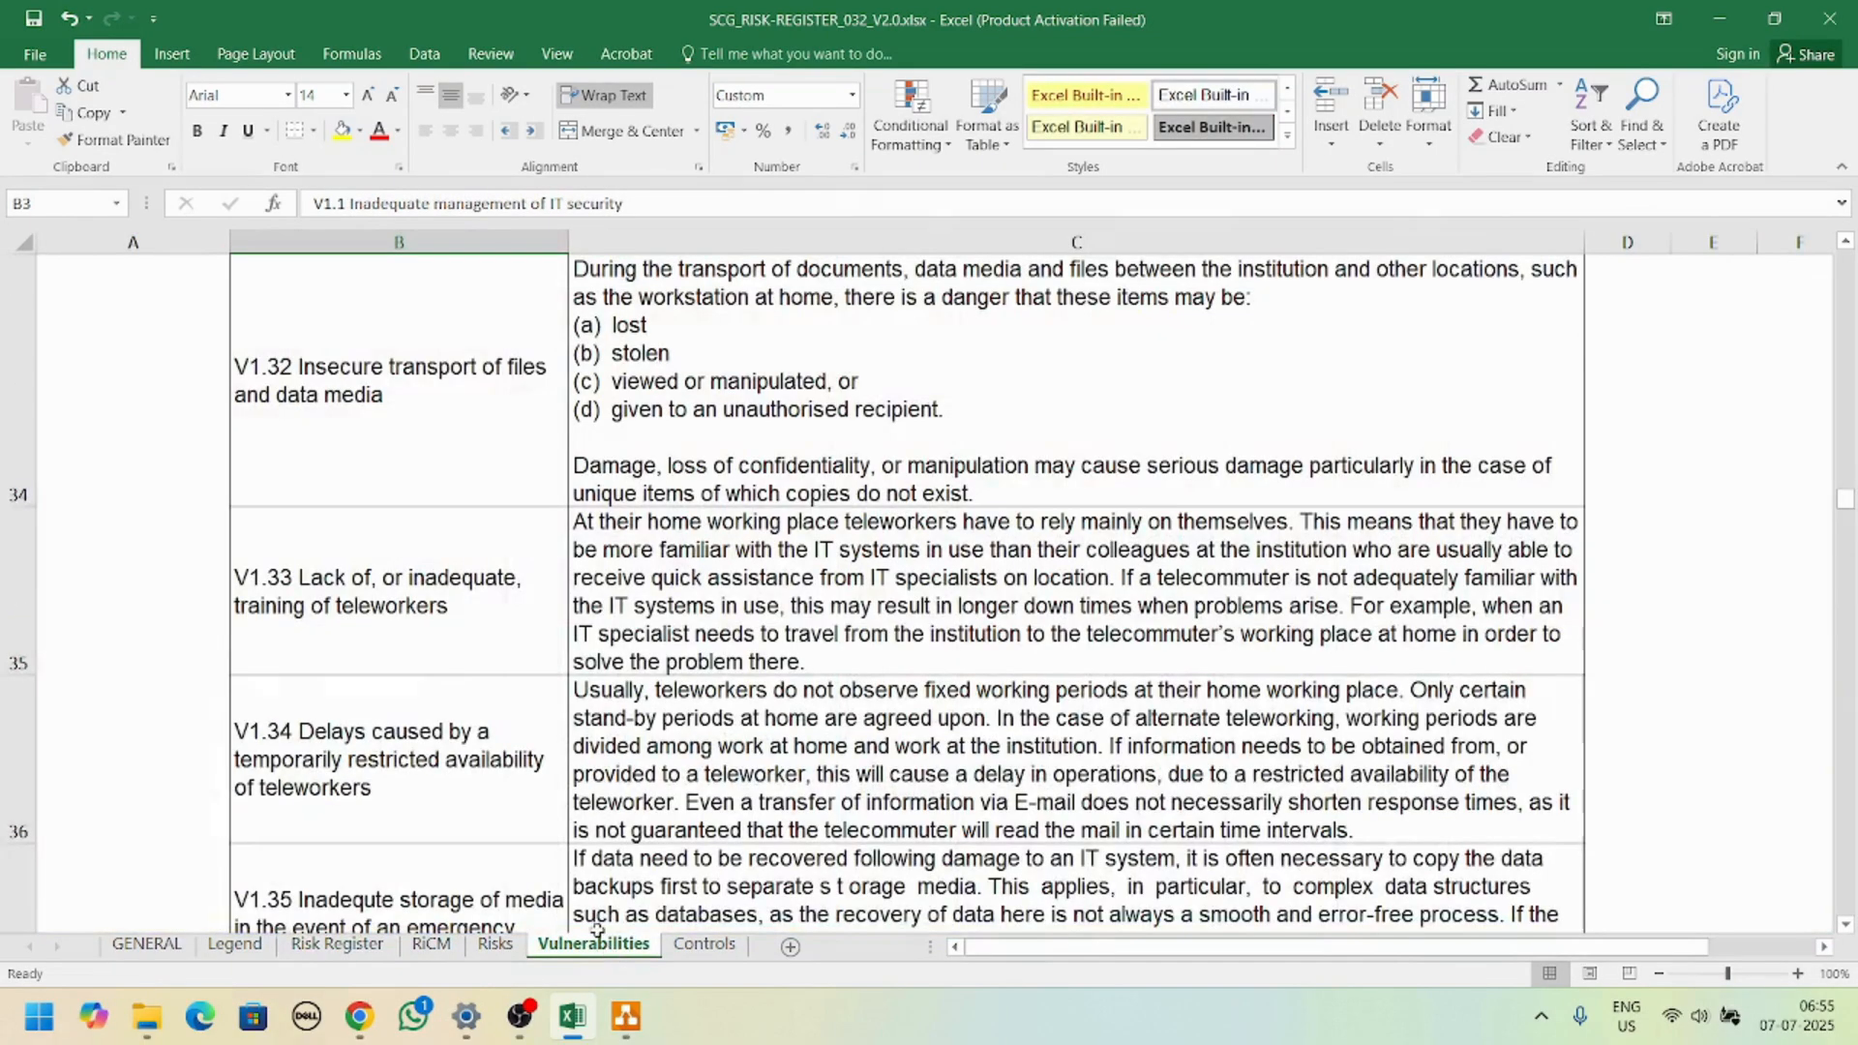
scroll(down, 3)
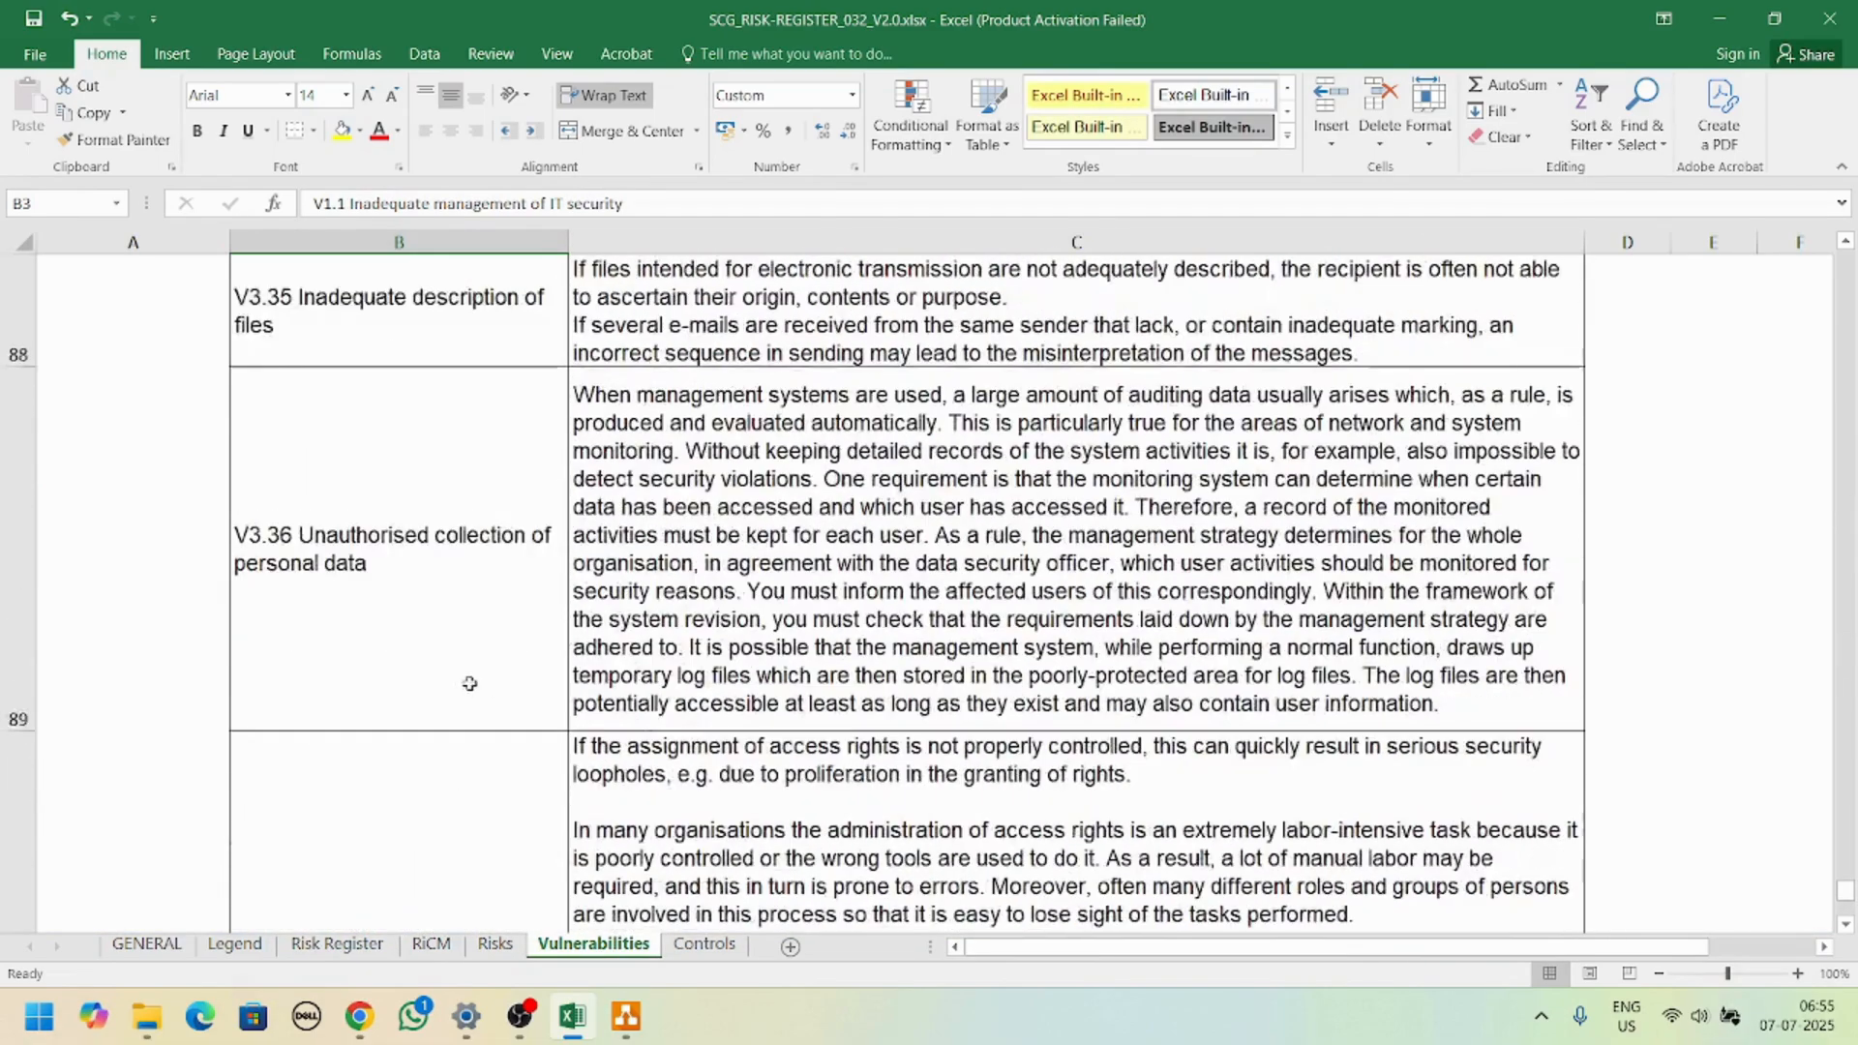
click(337, 945)
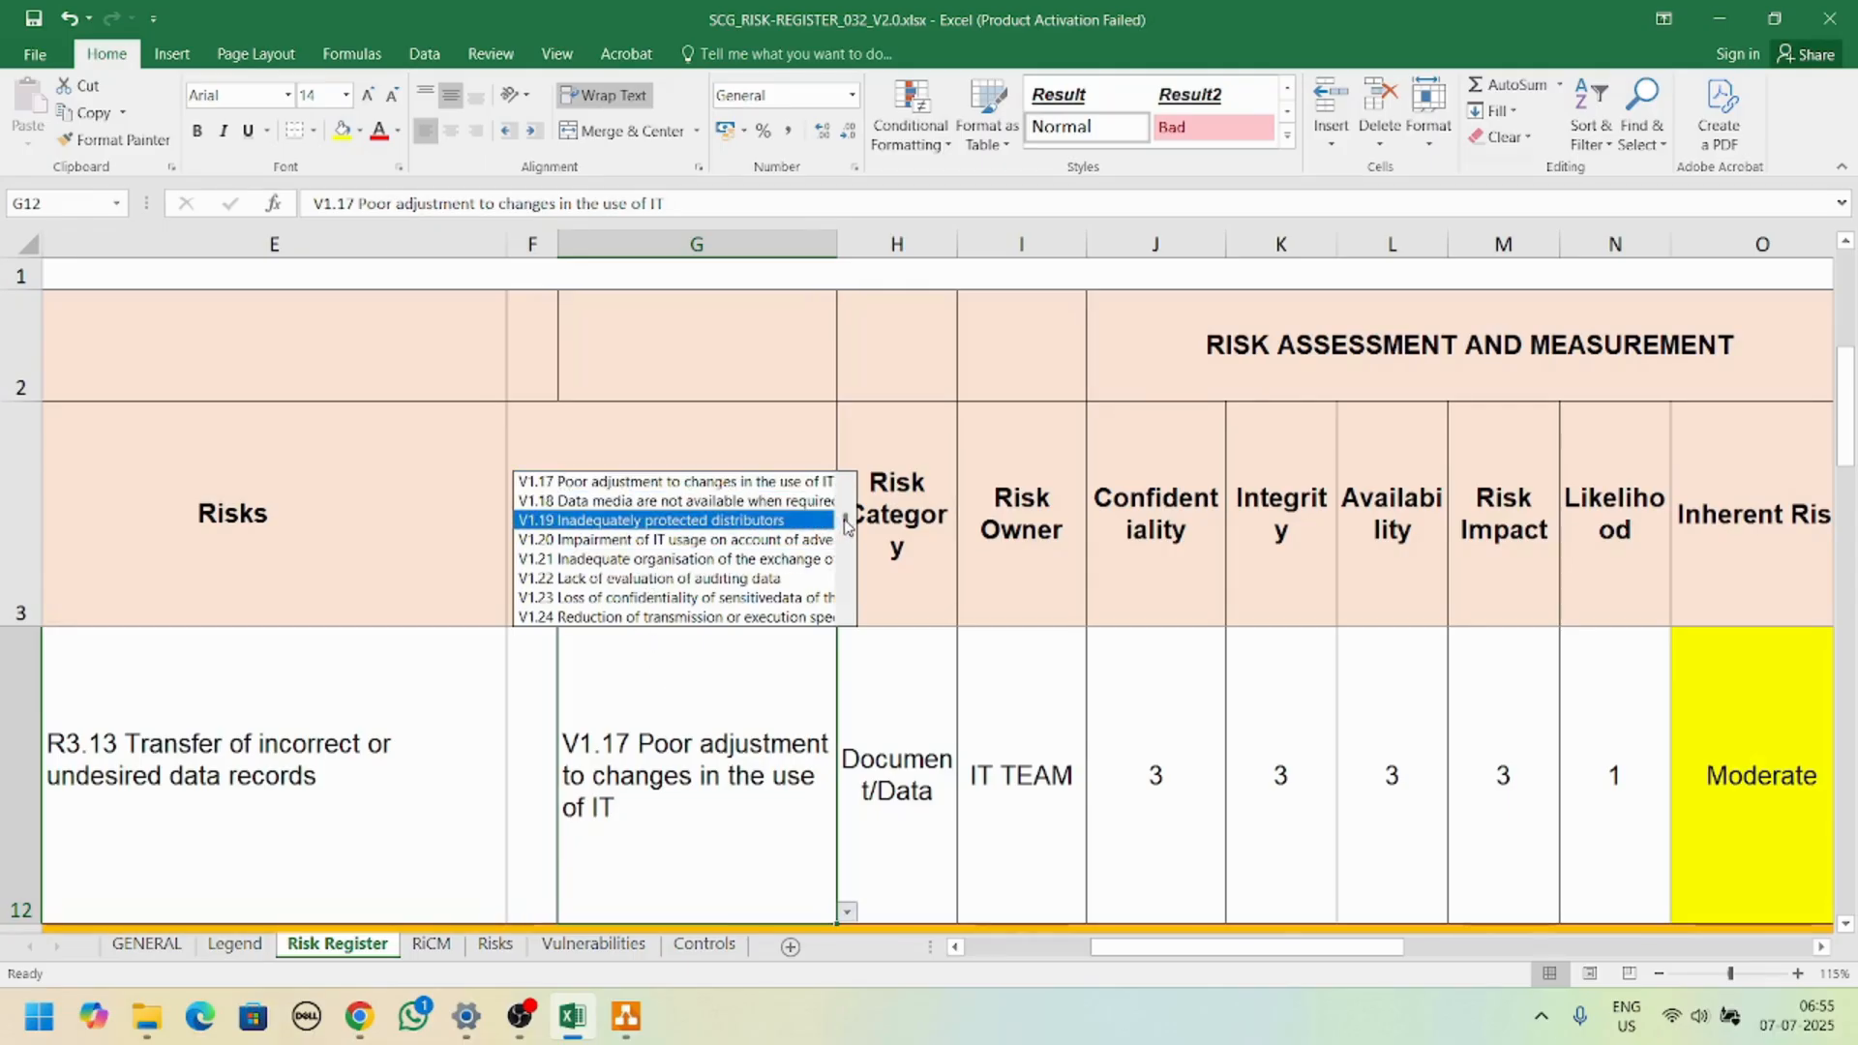
scroll(down, 3)
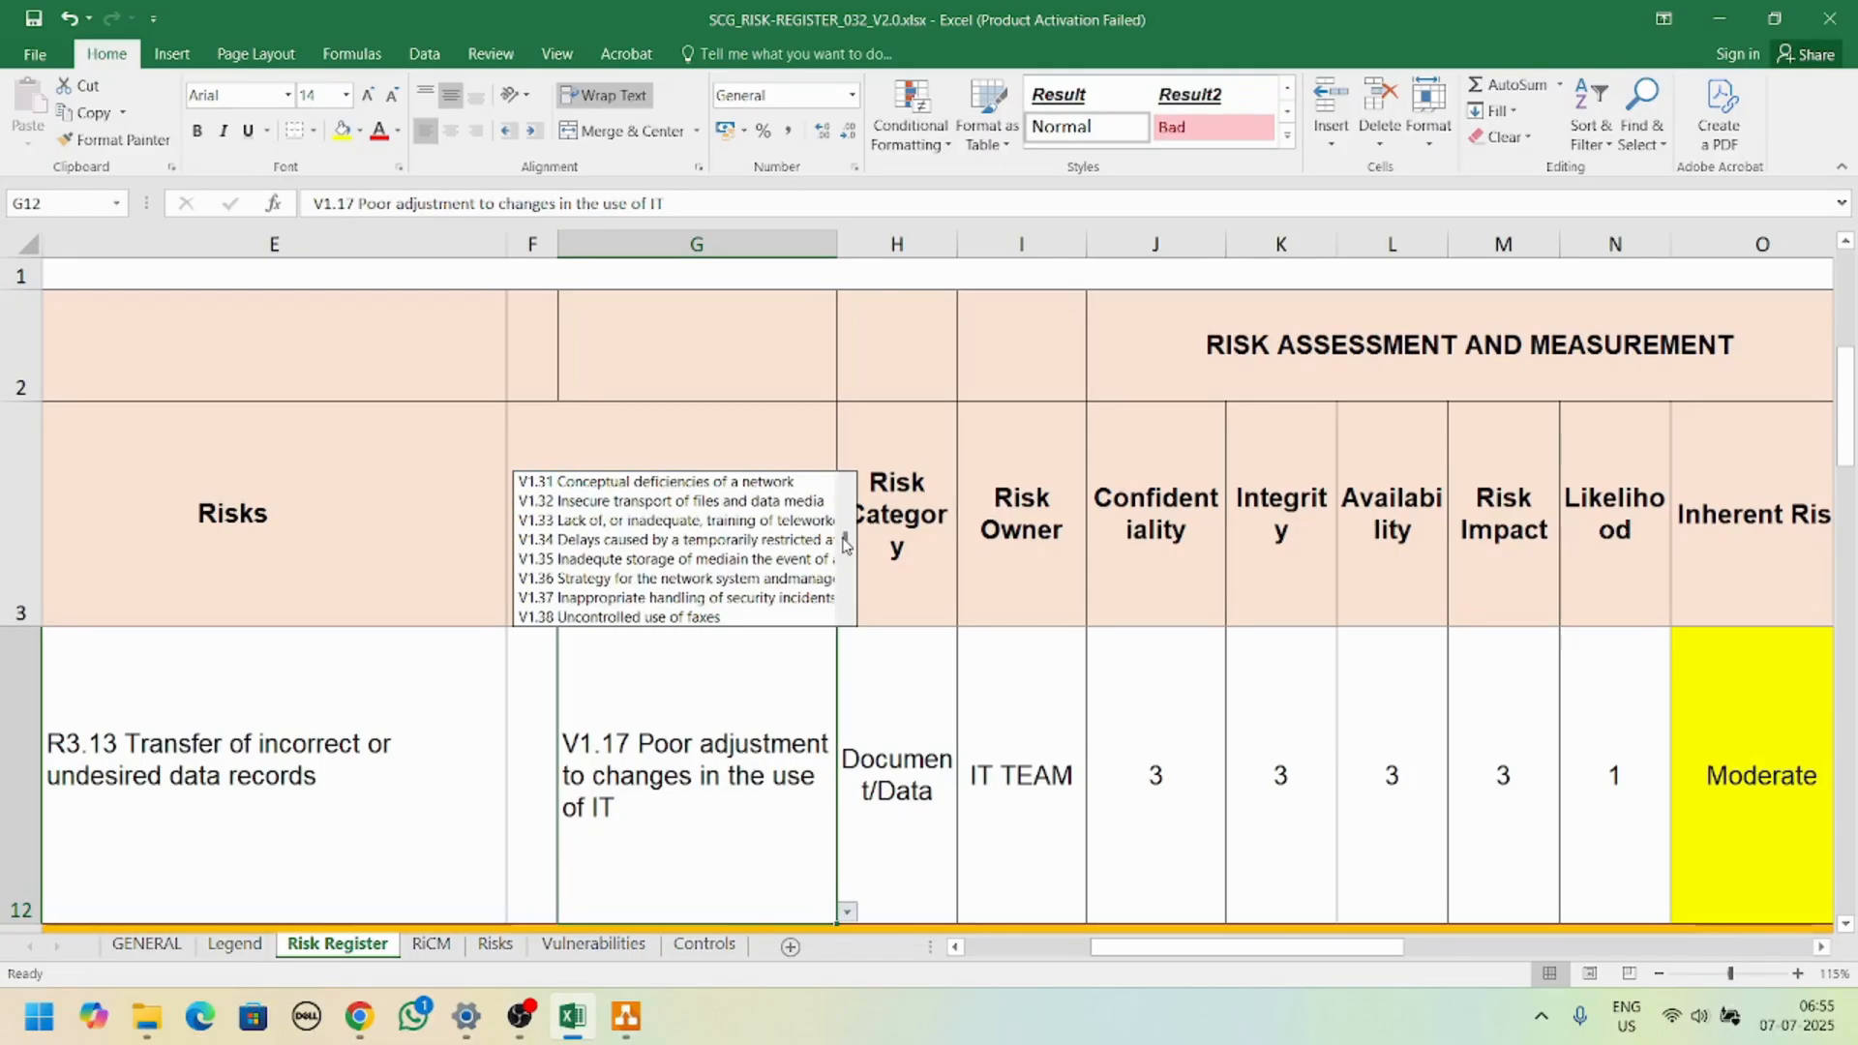
scroll(down, 3)
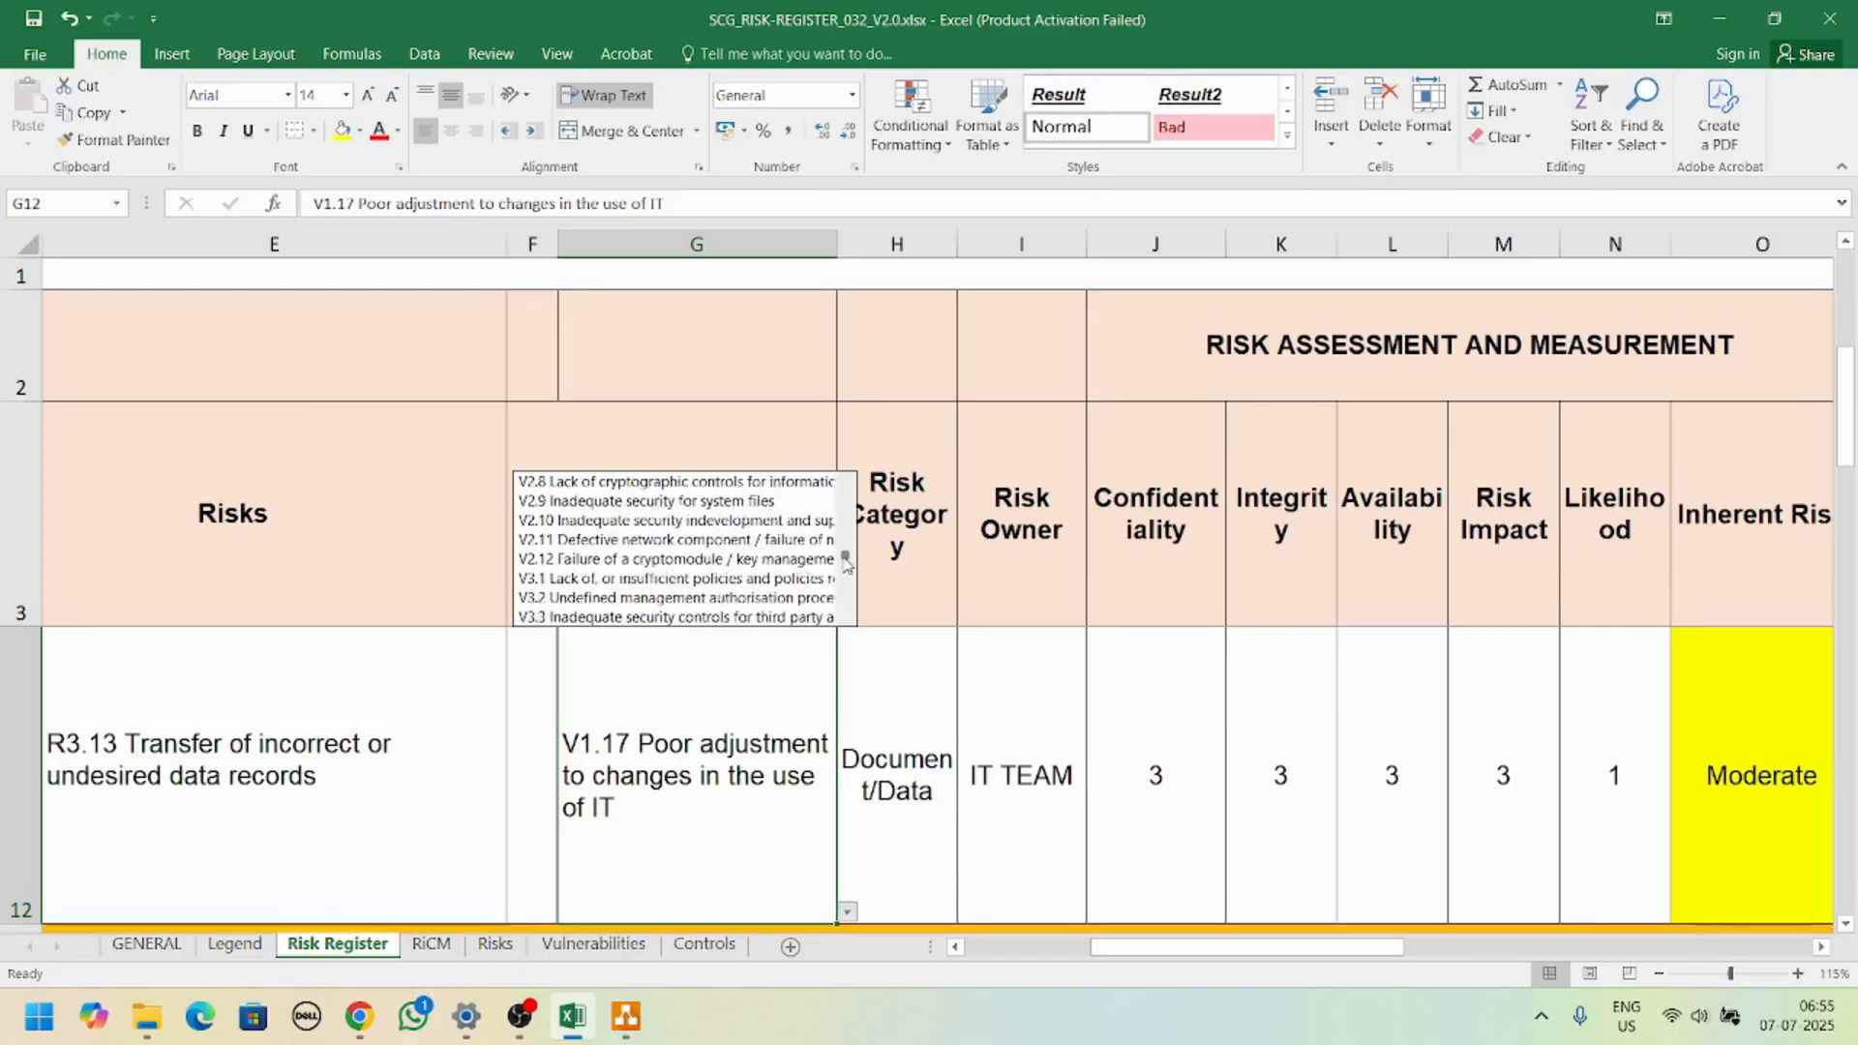
click(681, 597)
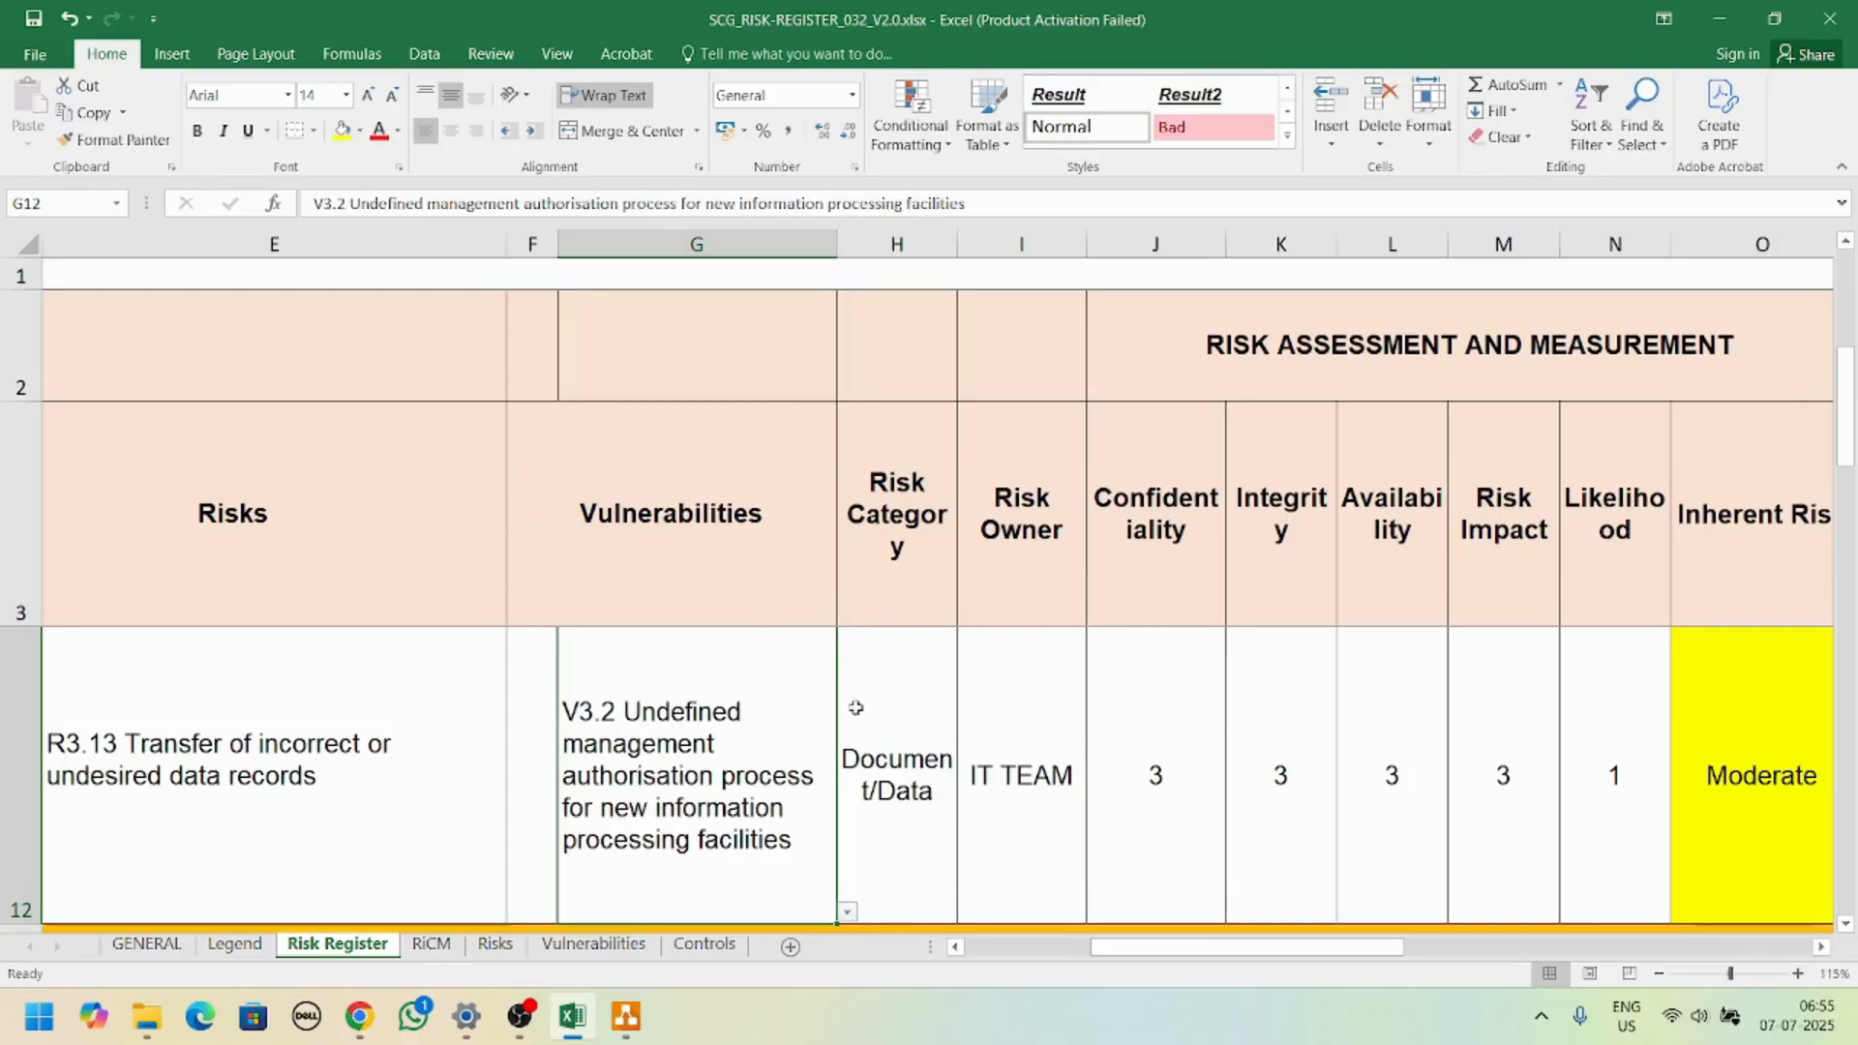
Step: Rate row 12's confidentiality, integrity and availability at 5 each, leaving Risk Impact at 3
click(894, 774)
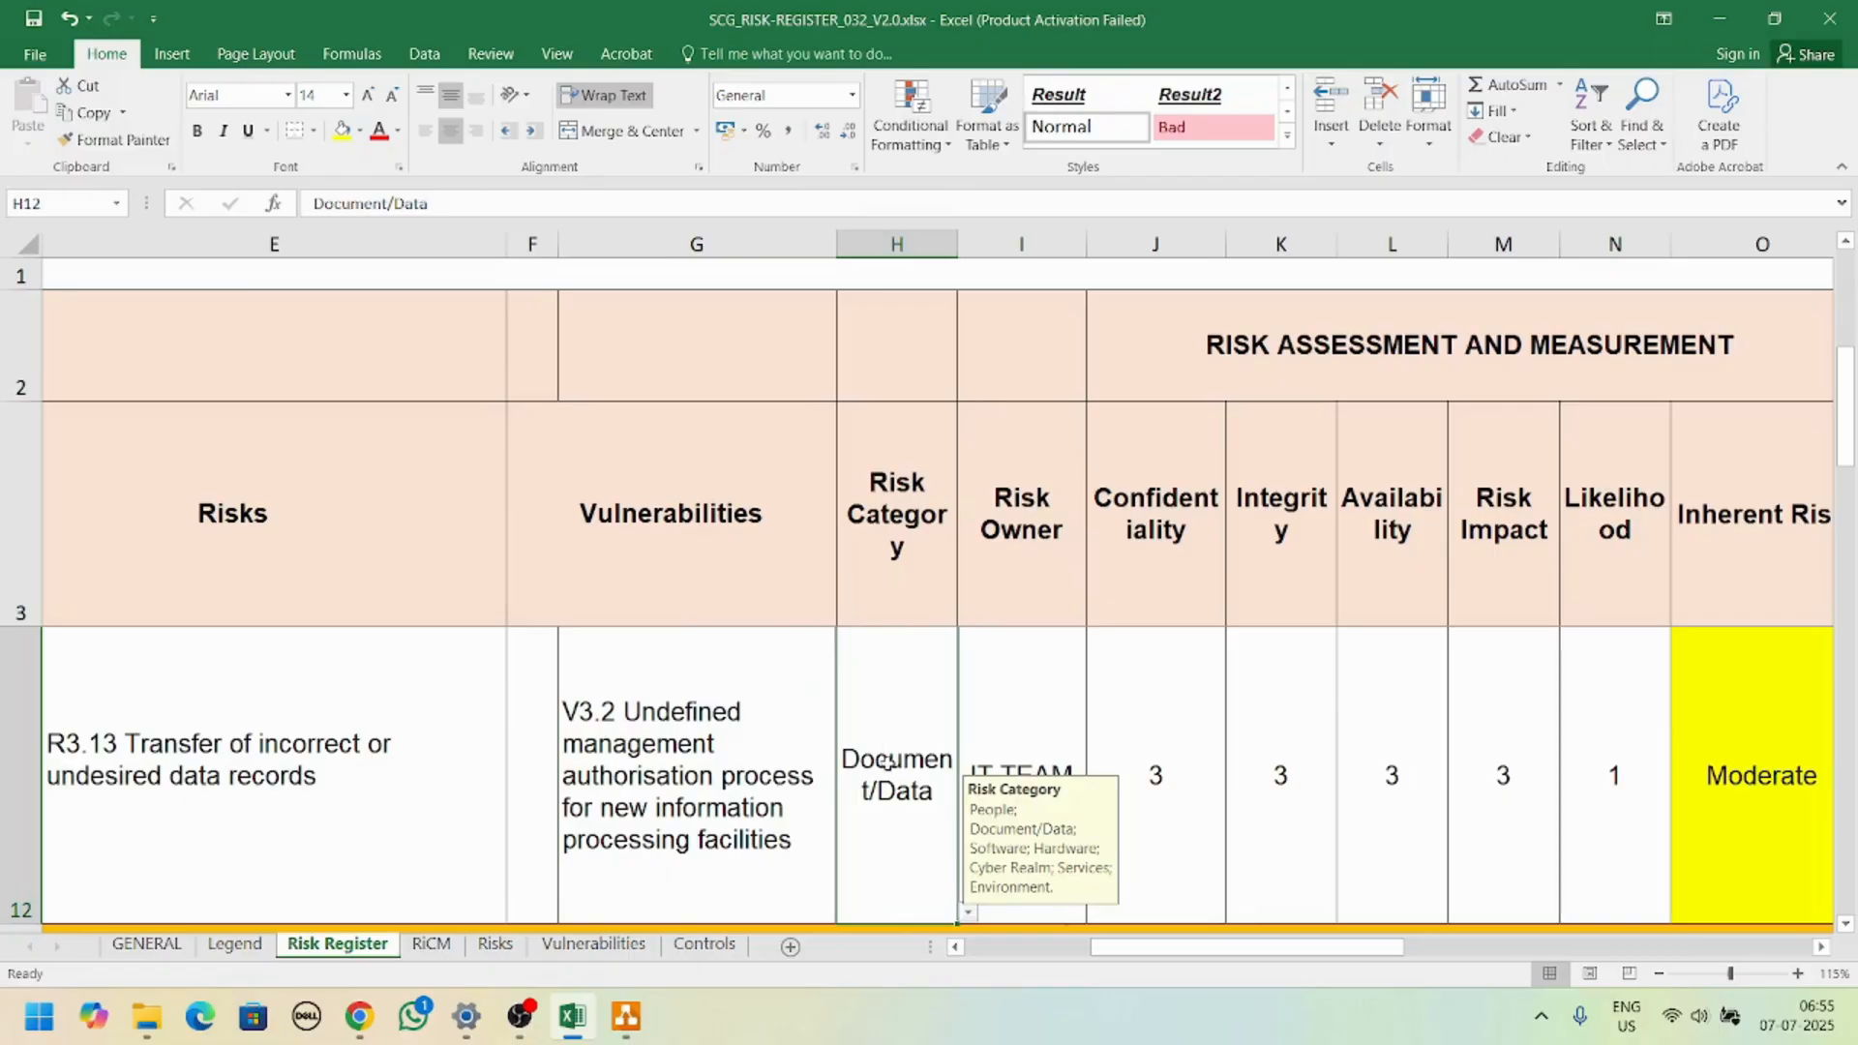
mouse_move(972, 926)
text(Software)
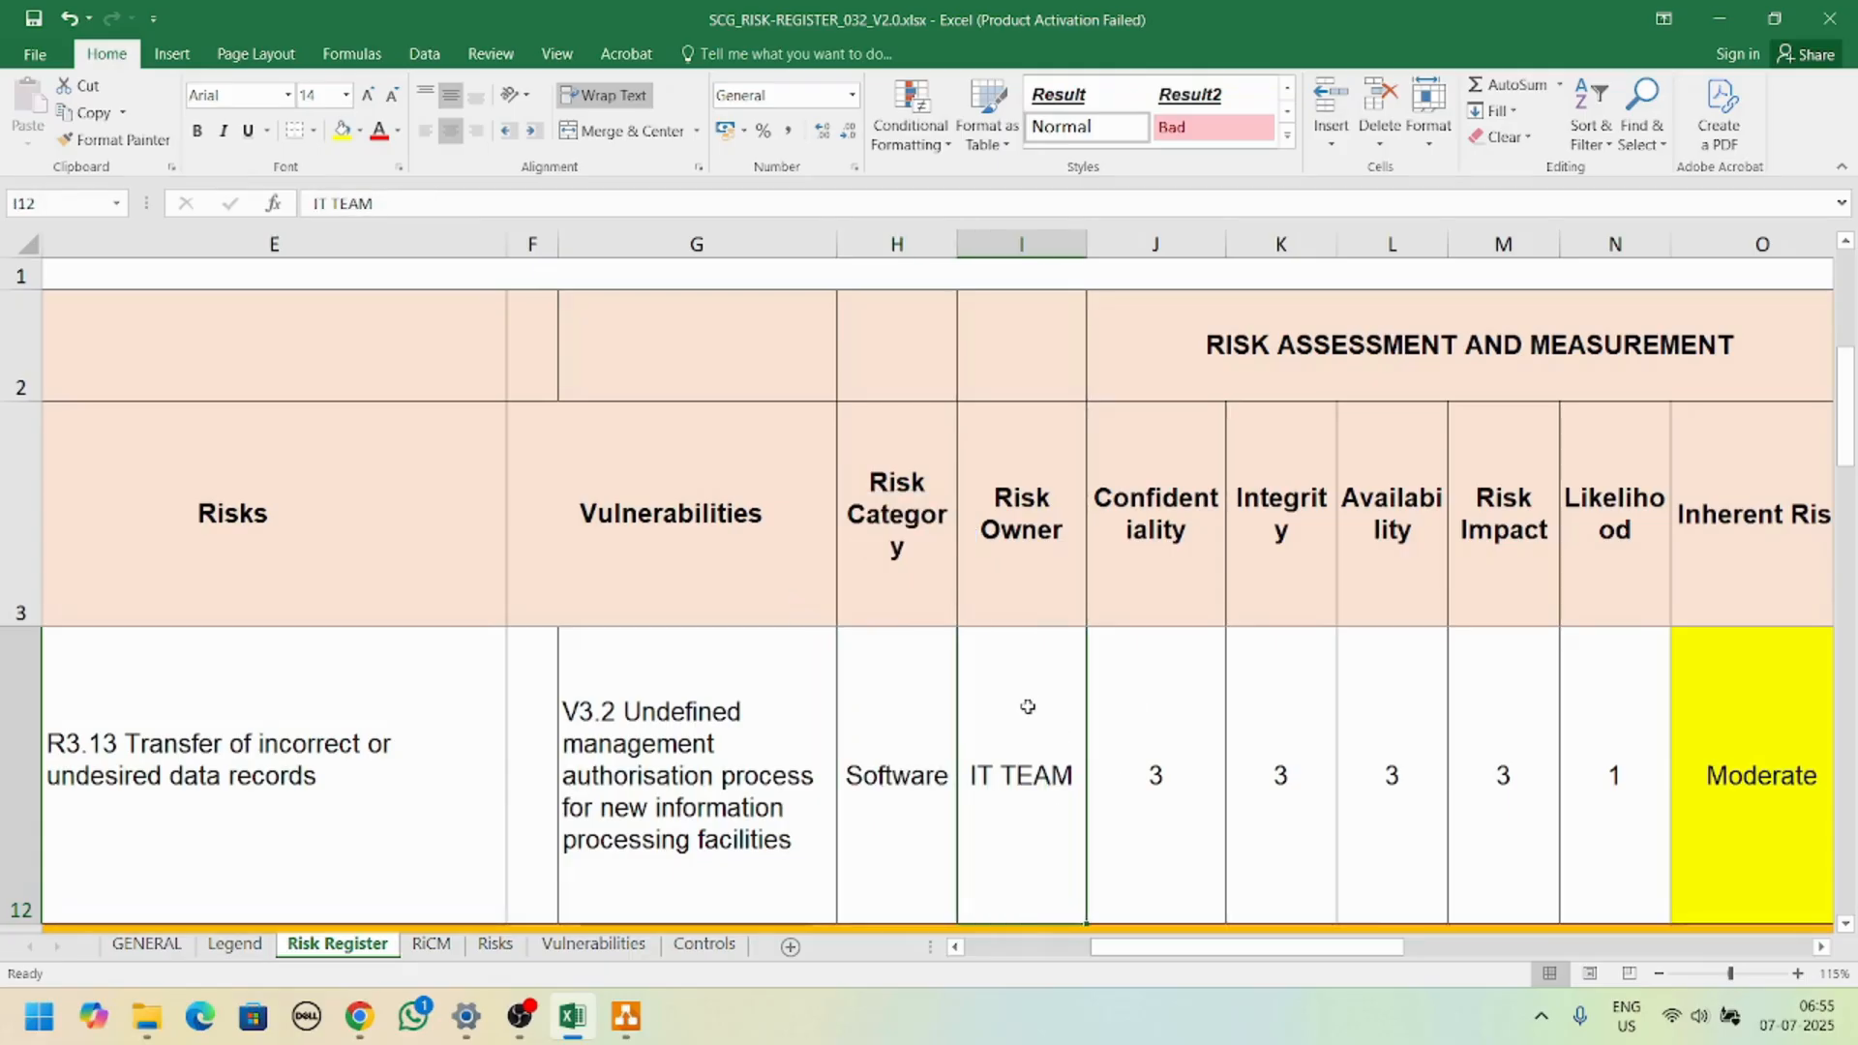
click(1156, 775)
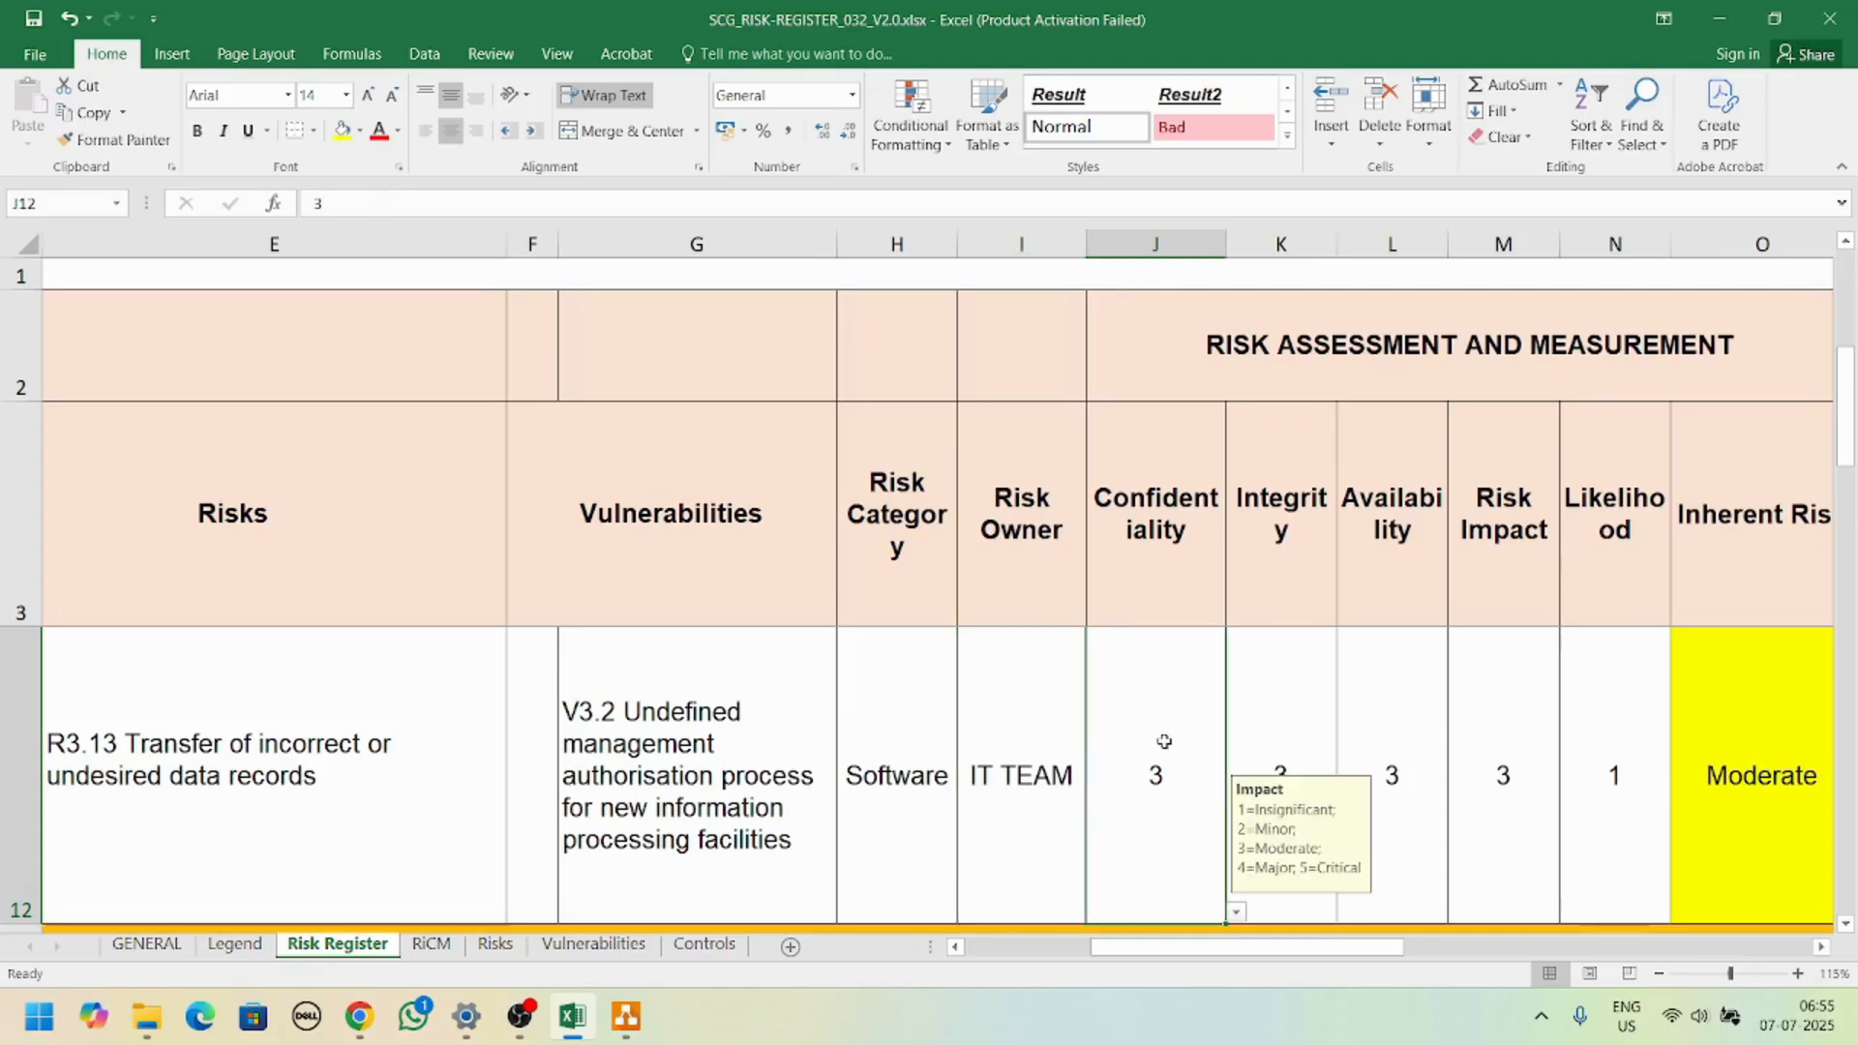
mouse_move(1157, 736)
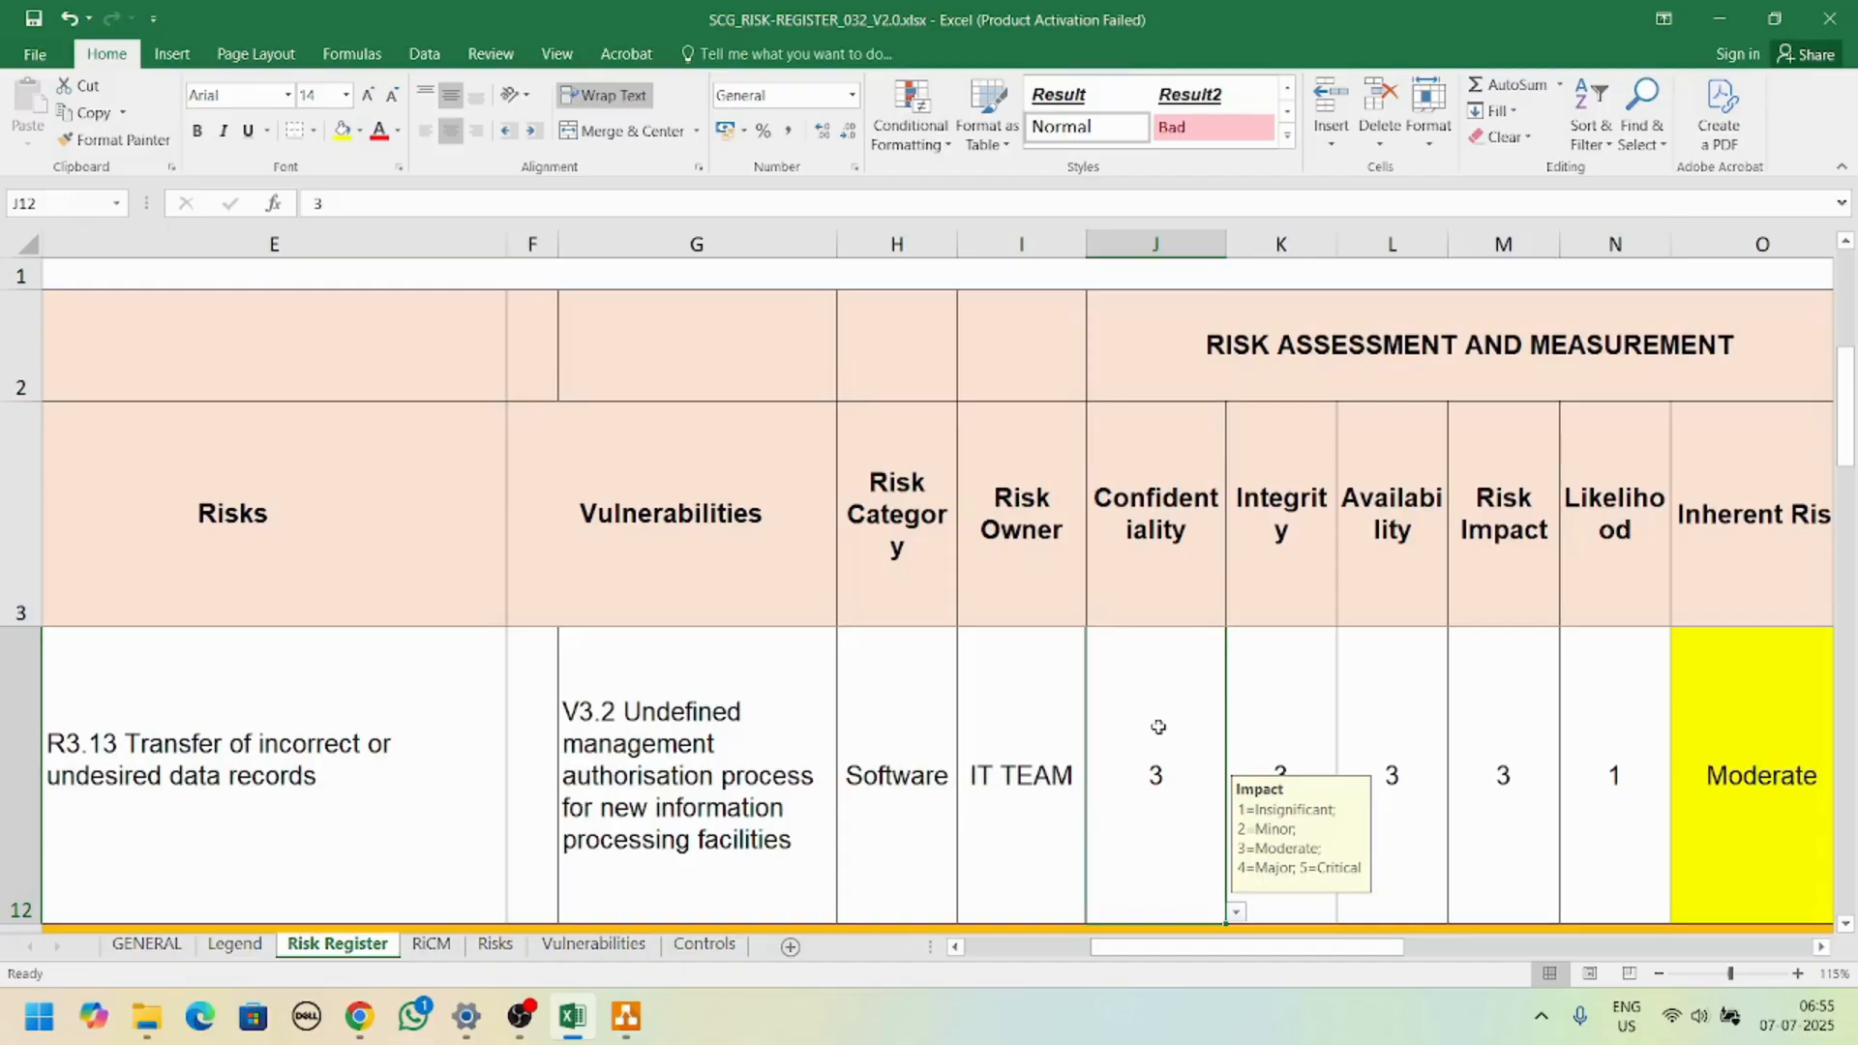
mouse_move(1239, 749)
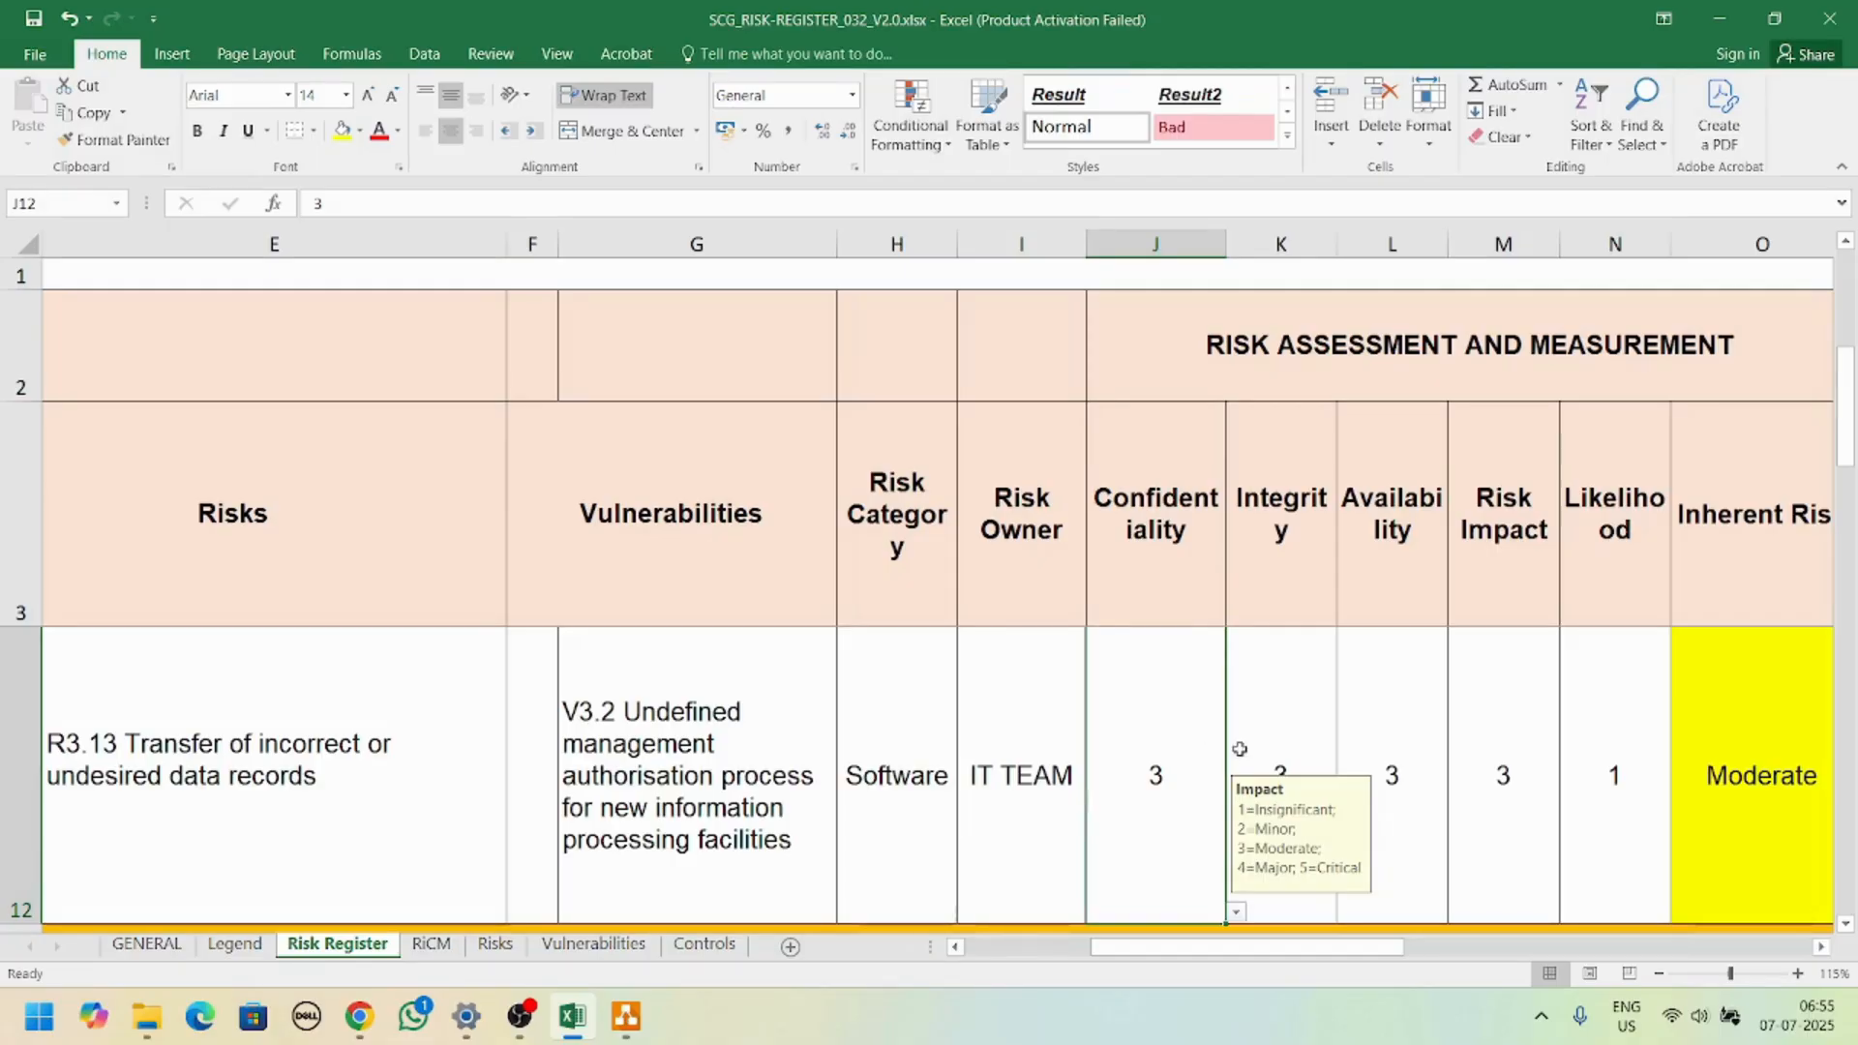
mouse_move(1286, 827)
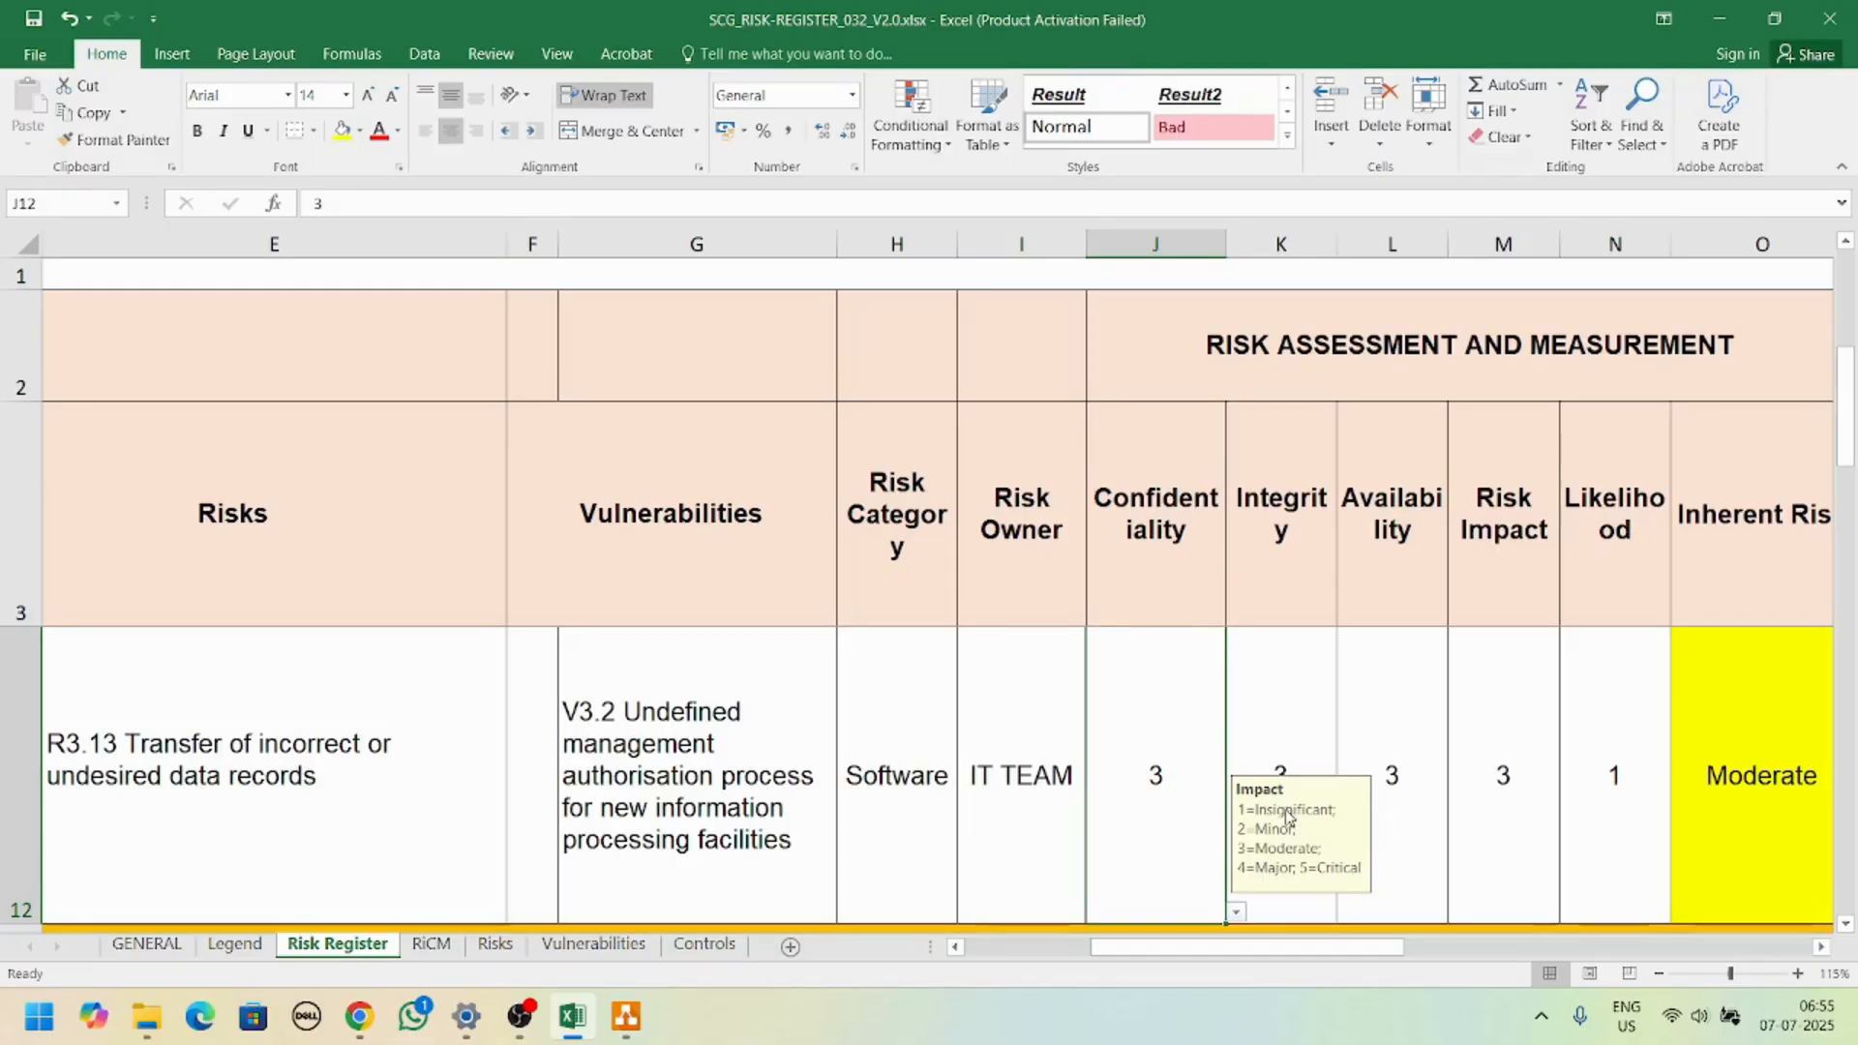
mouse_move(1335, 879)
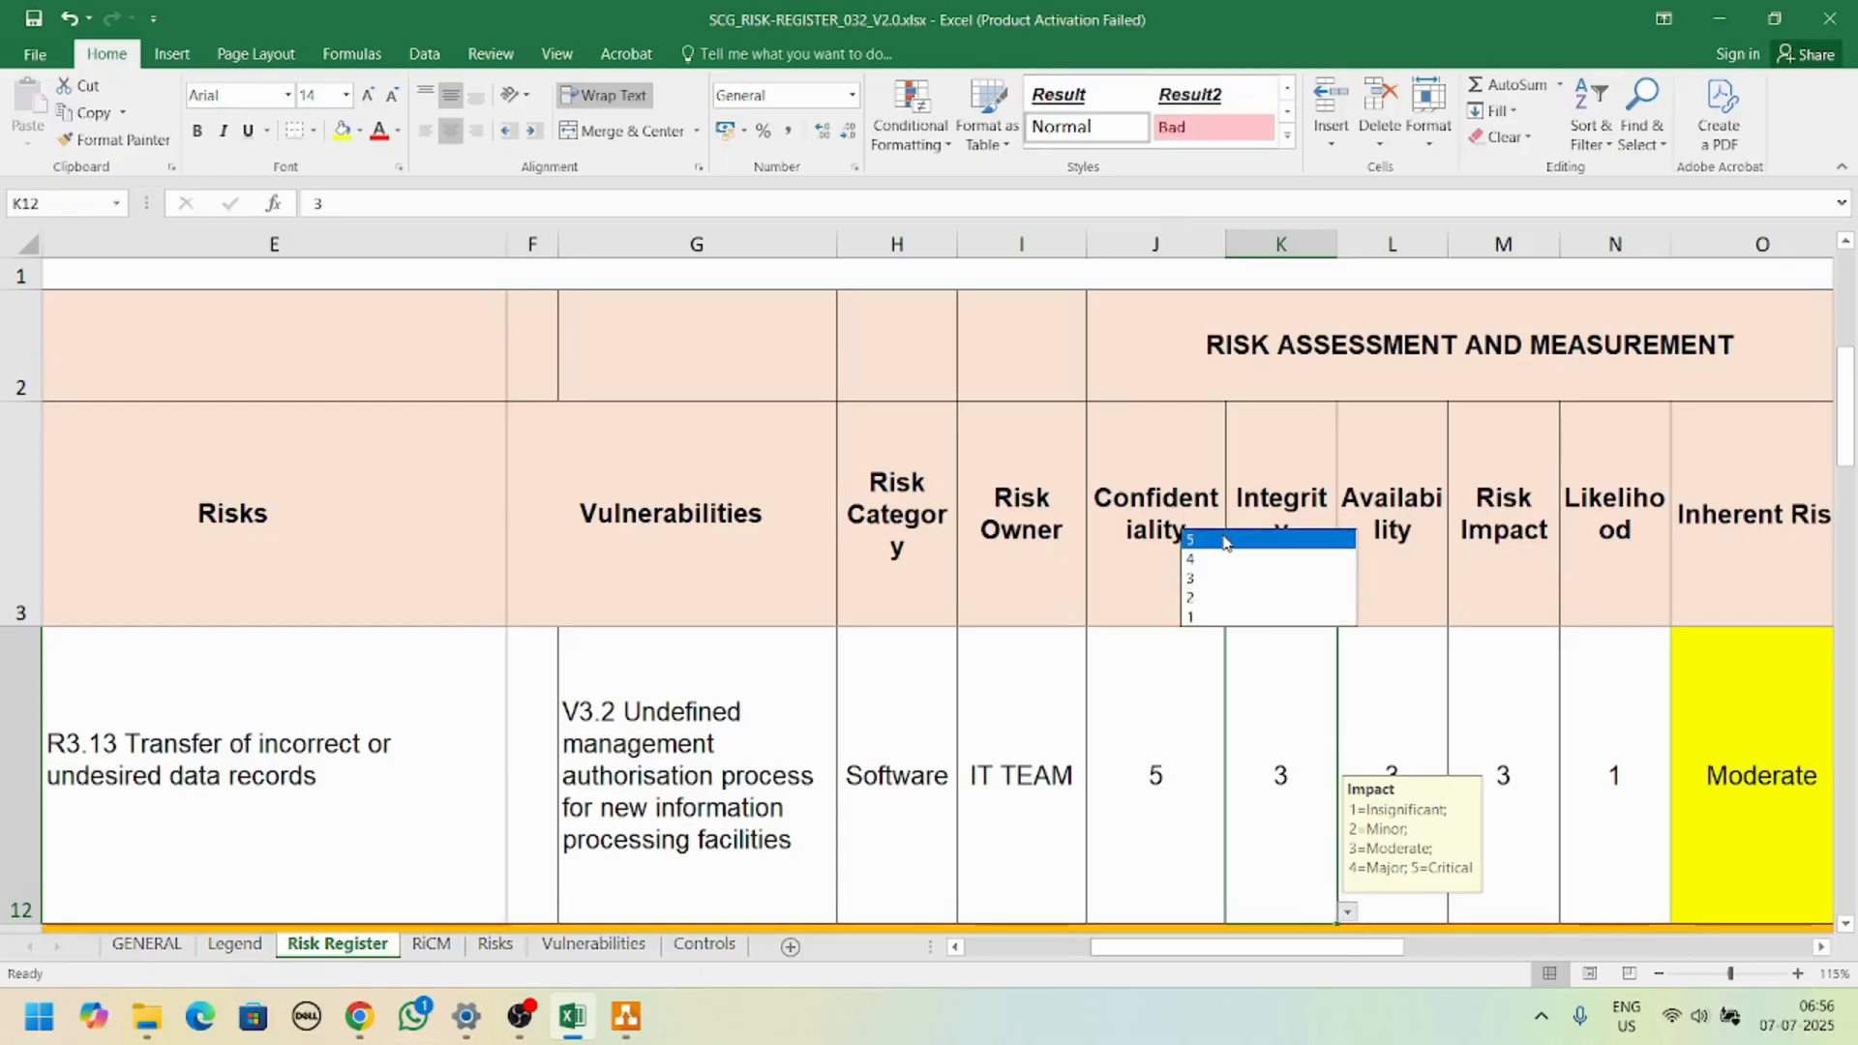
click(1208, 538)
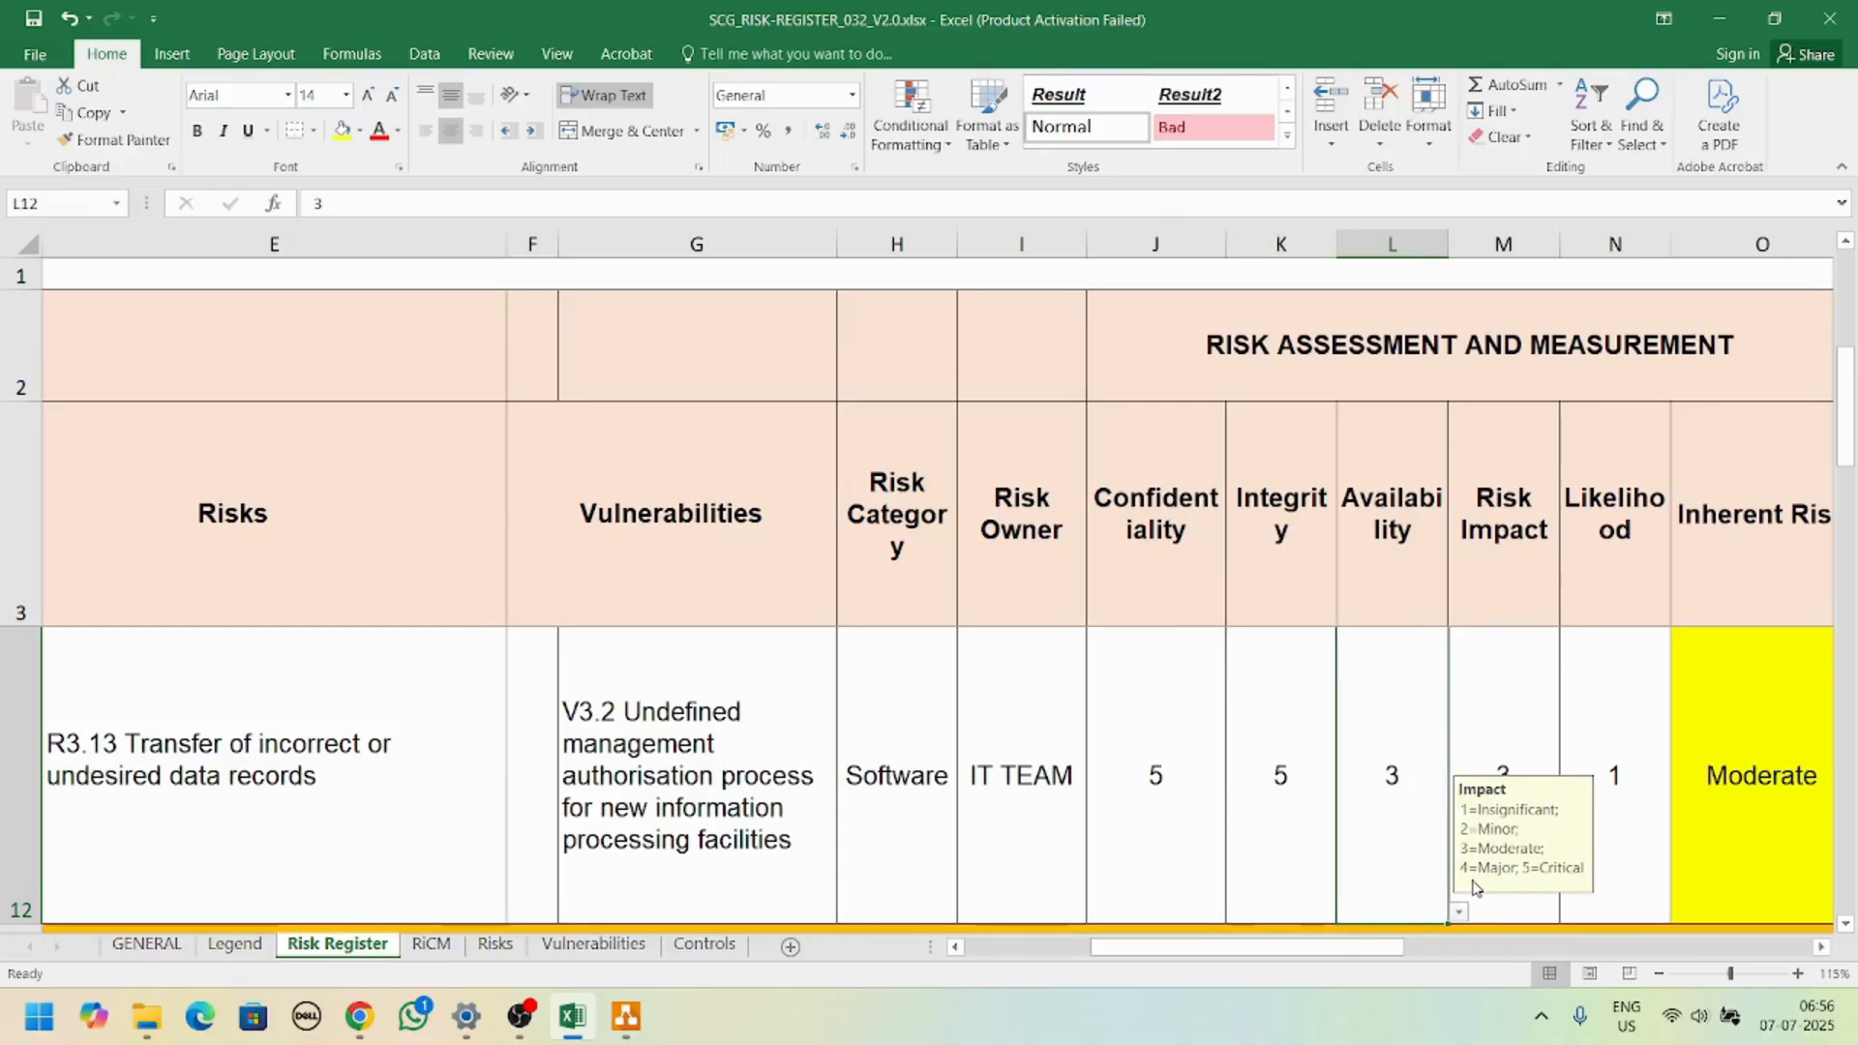
text(5)
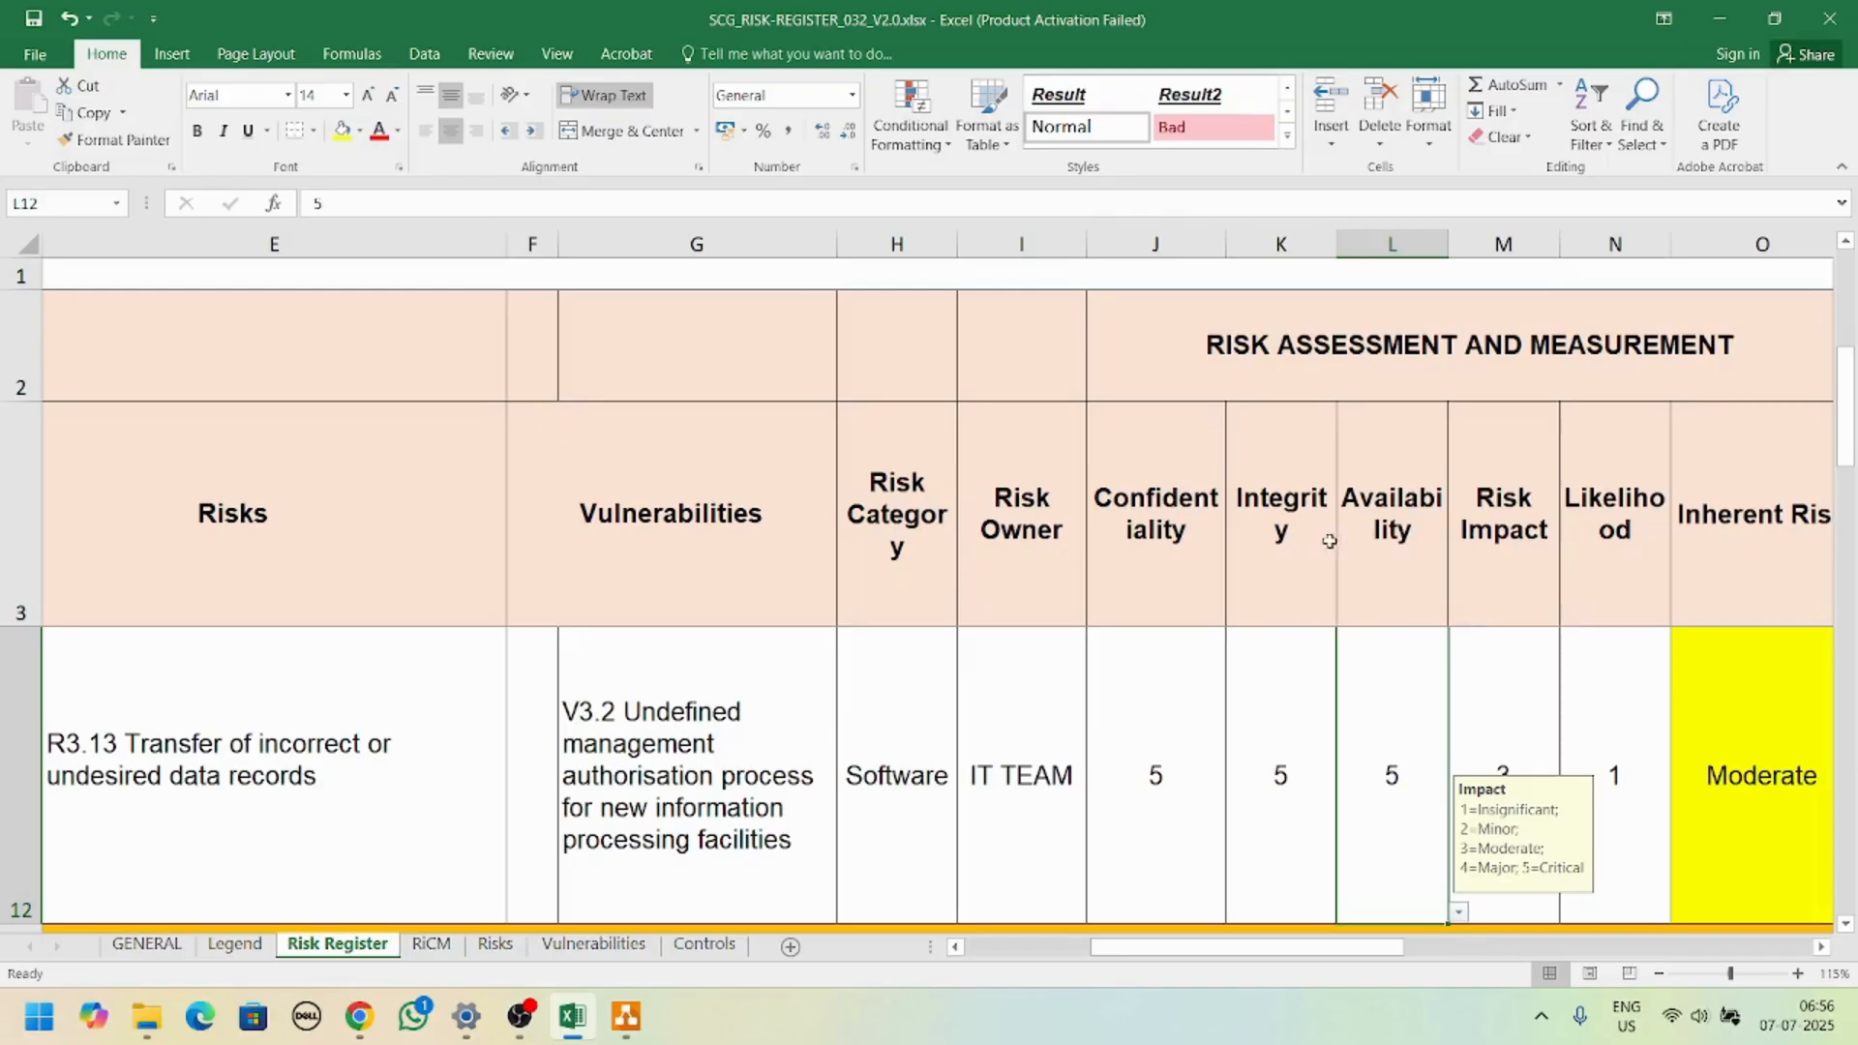
click(1502, 774)
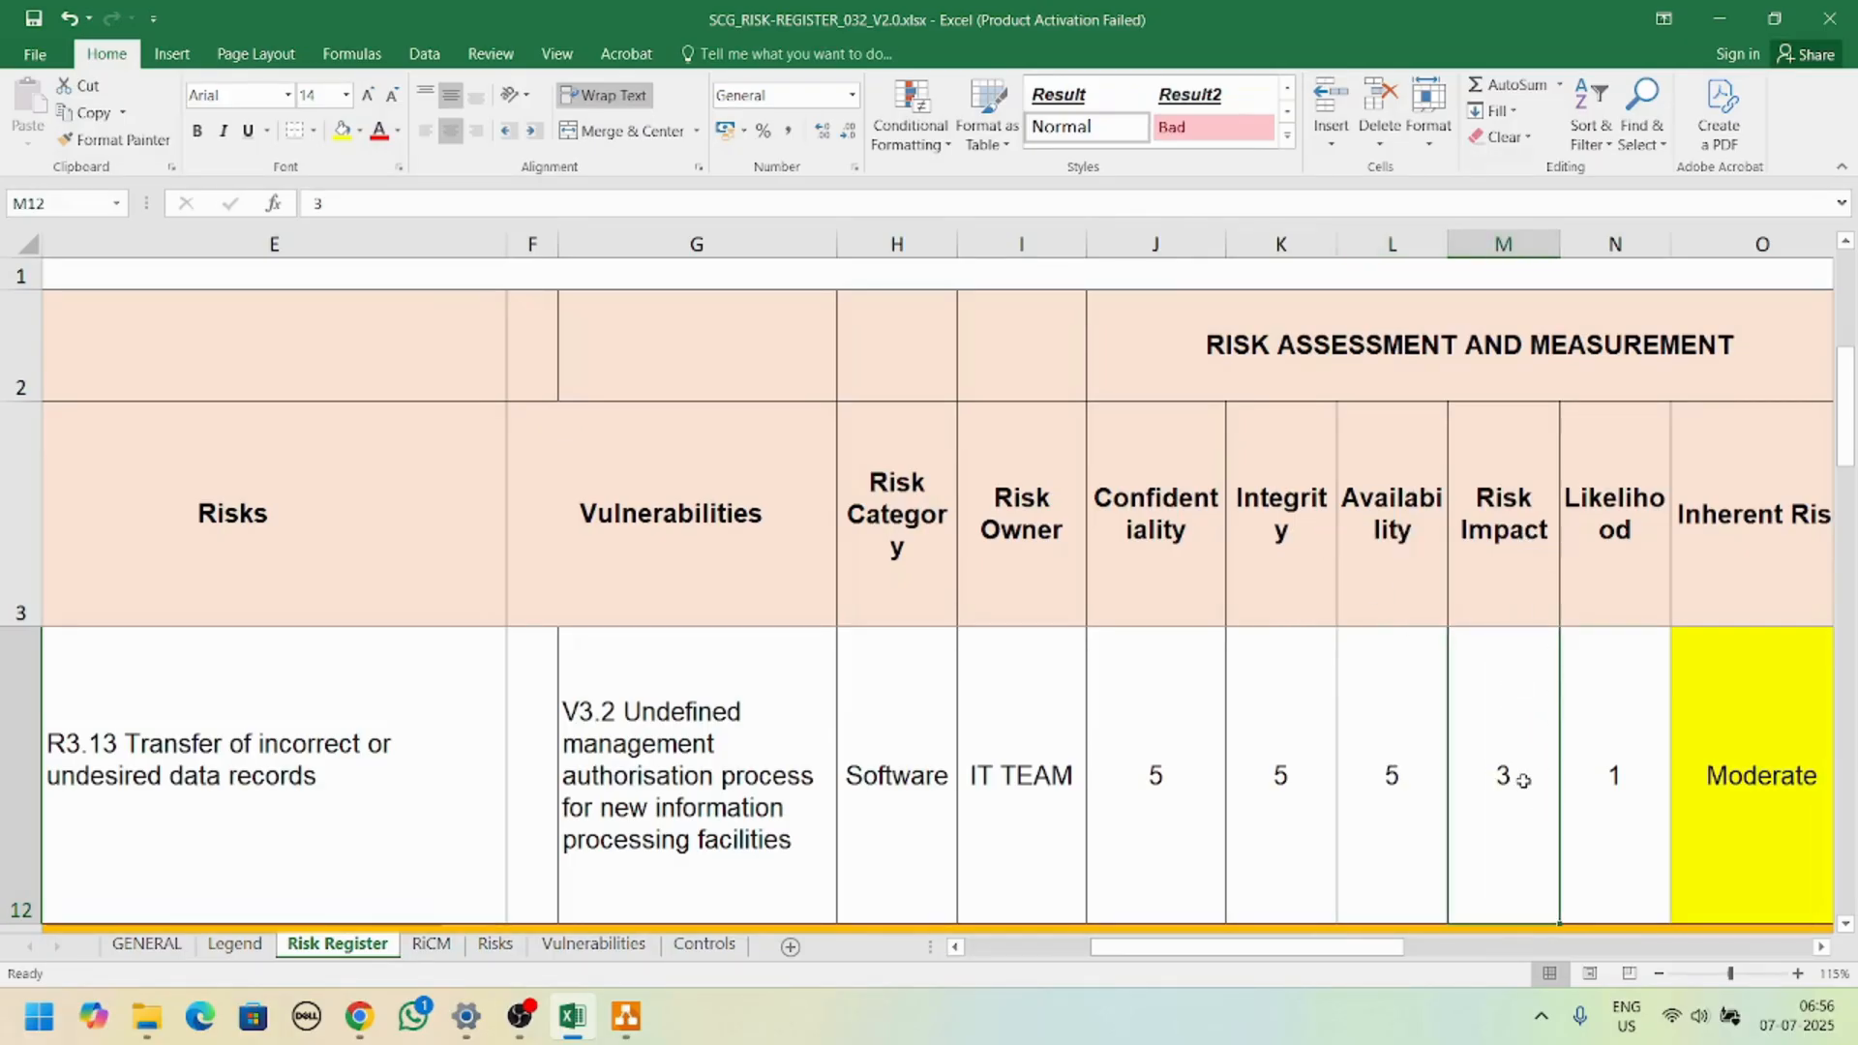
Step: Set row 12's Risk Impact to 5 and Likelihood to 5, turning the inherent risk High
double_click(1502, 776)
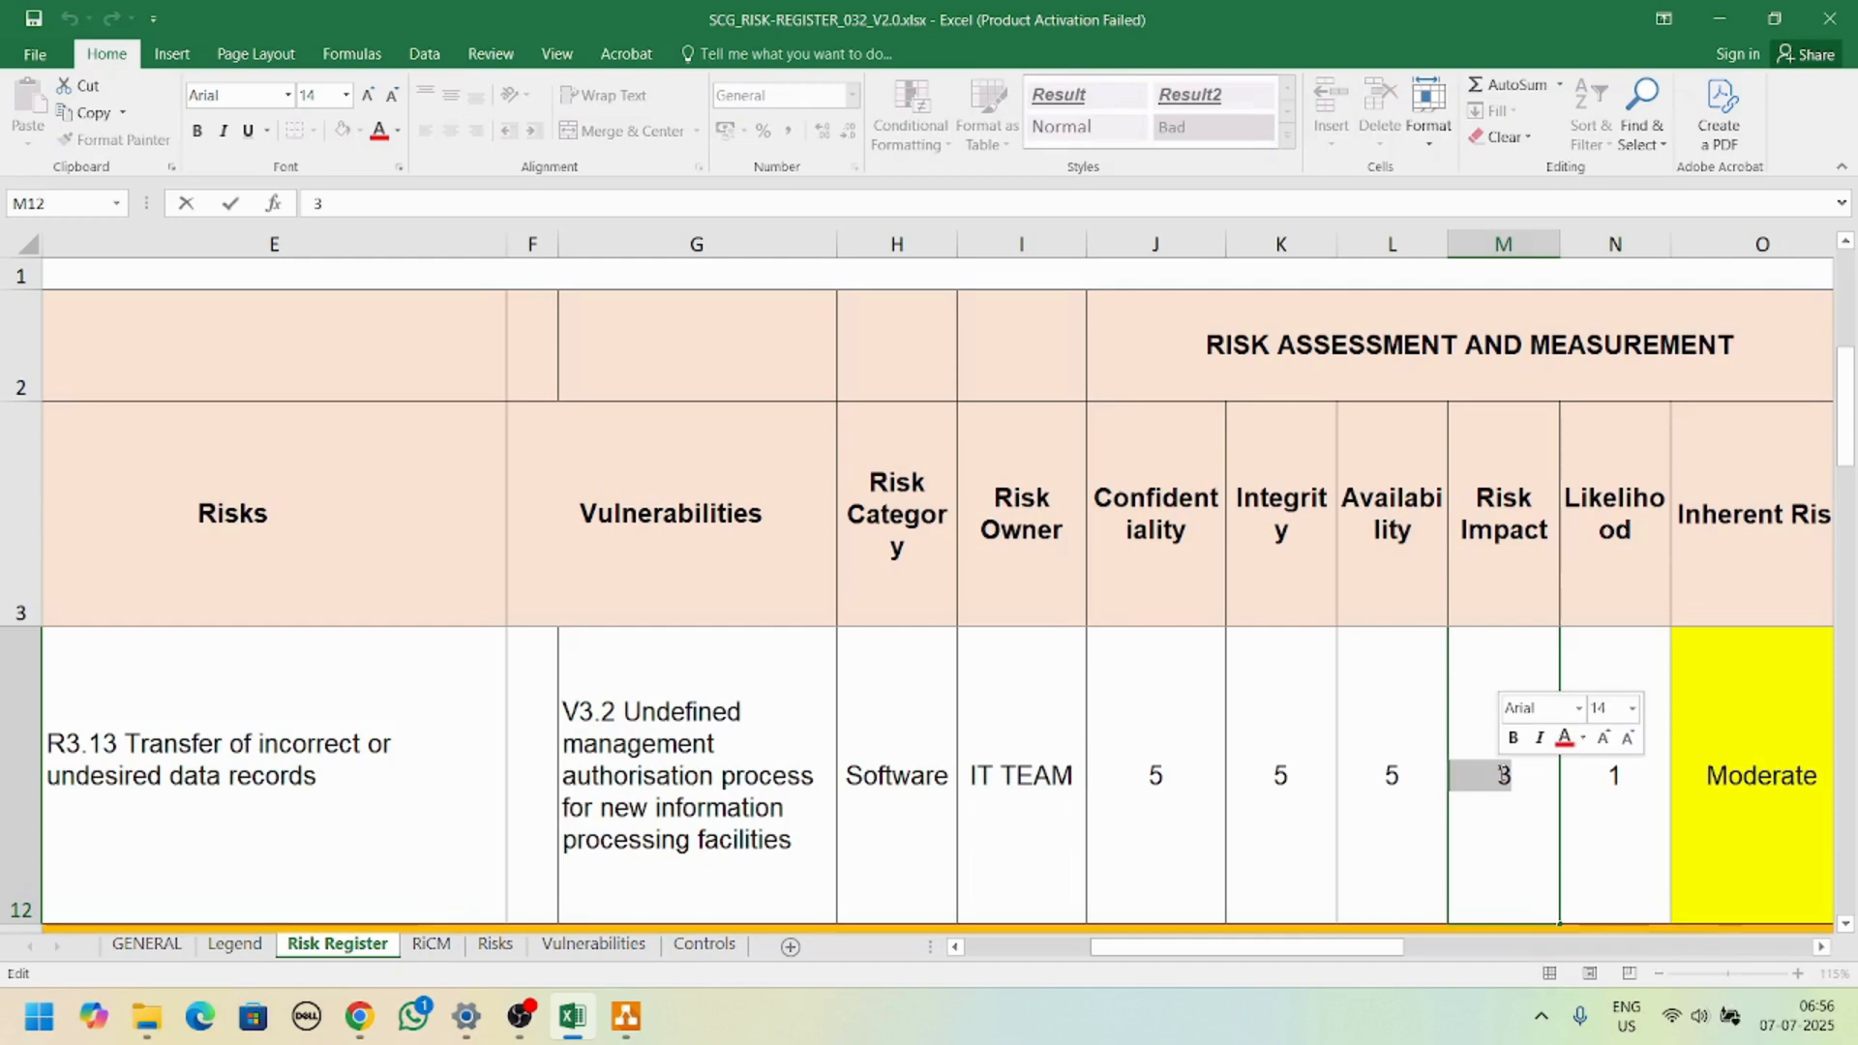
click(1615, 774)
text(4)
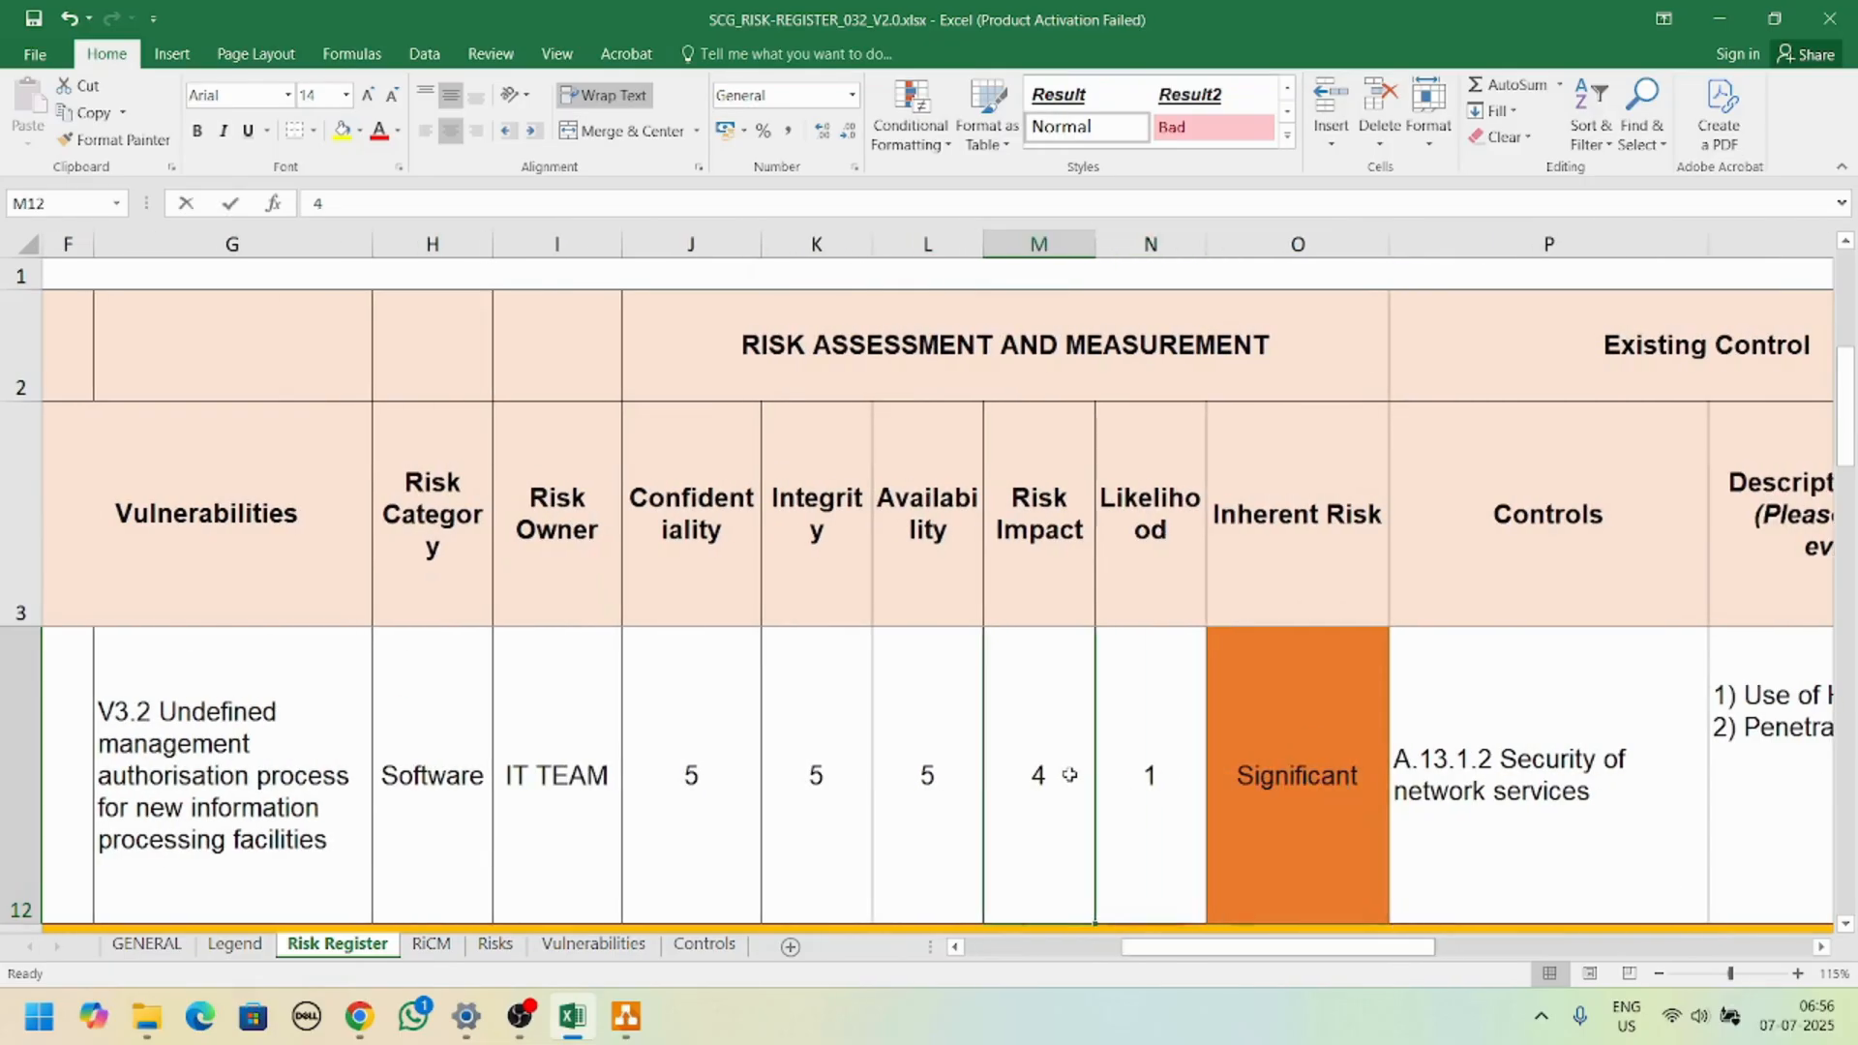
text(2)
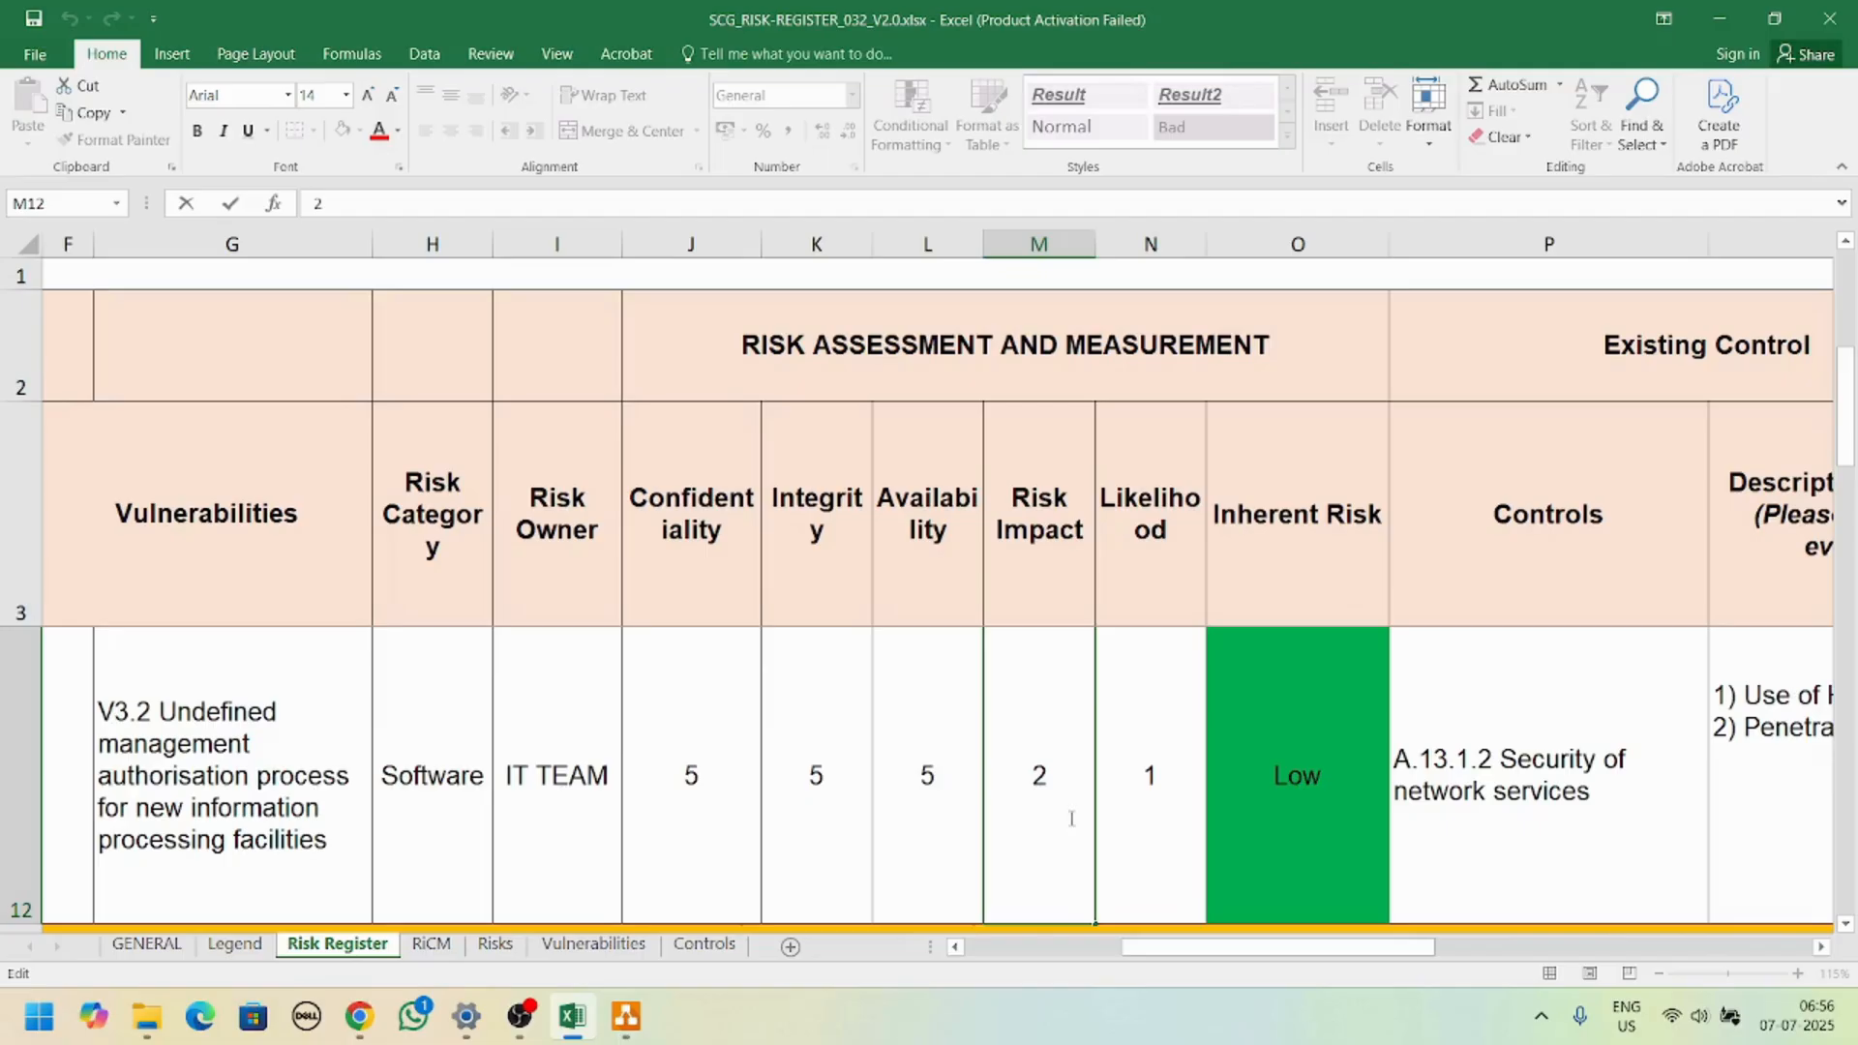
text(5)
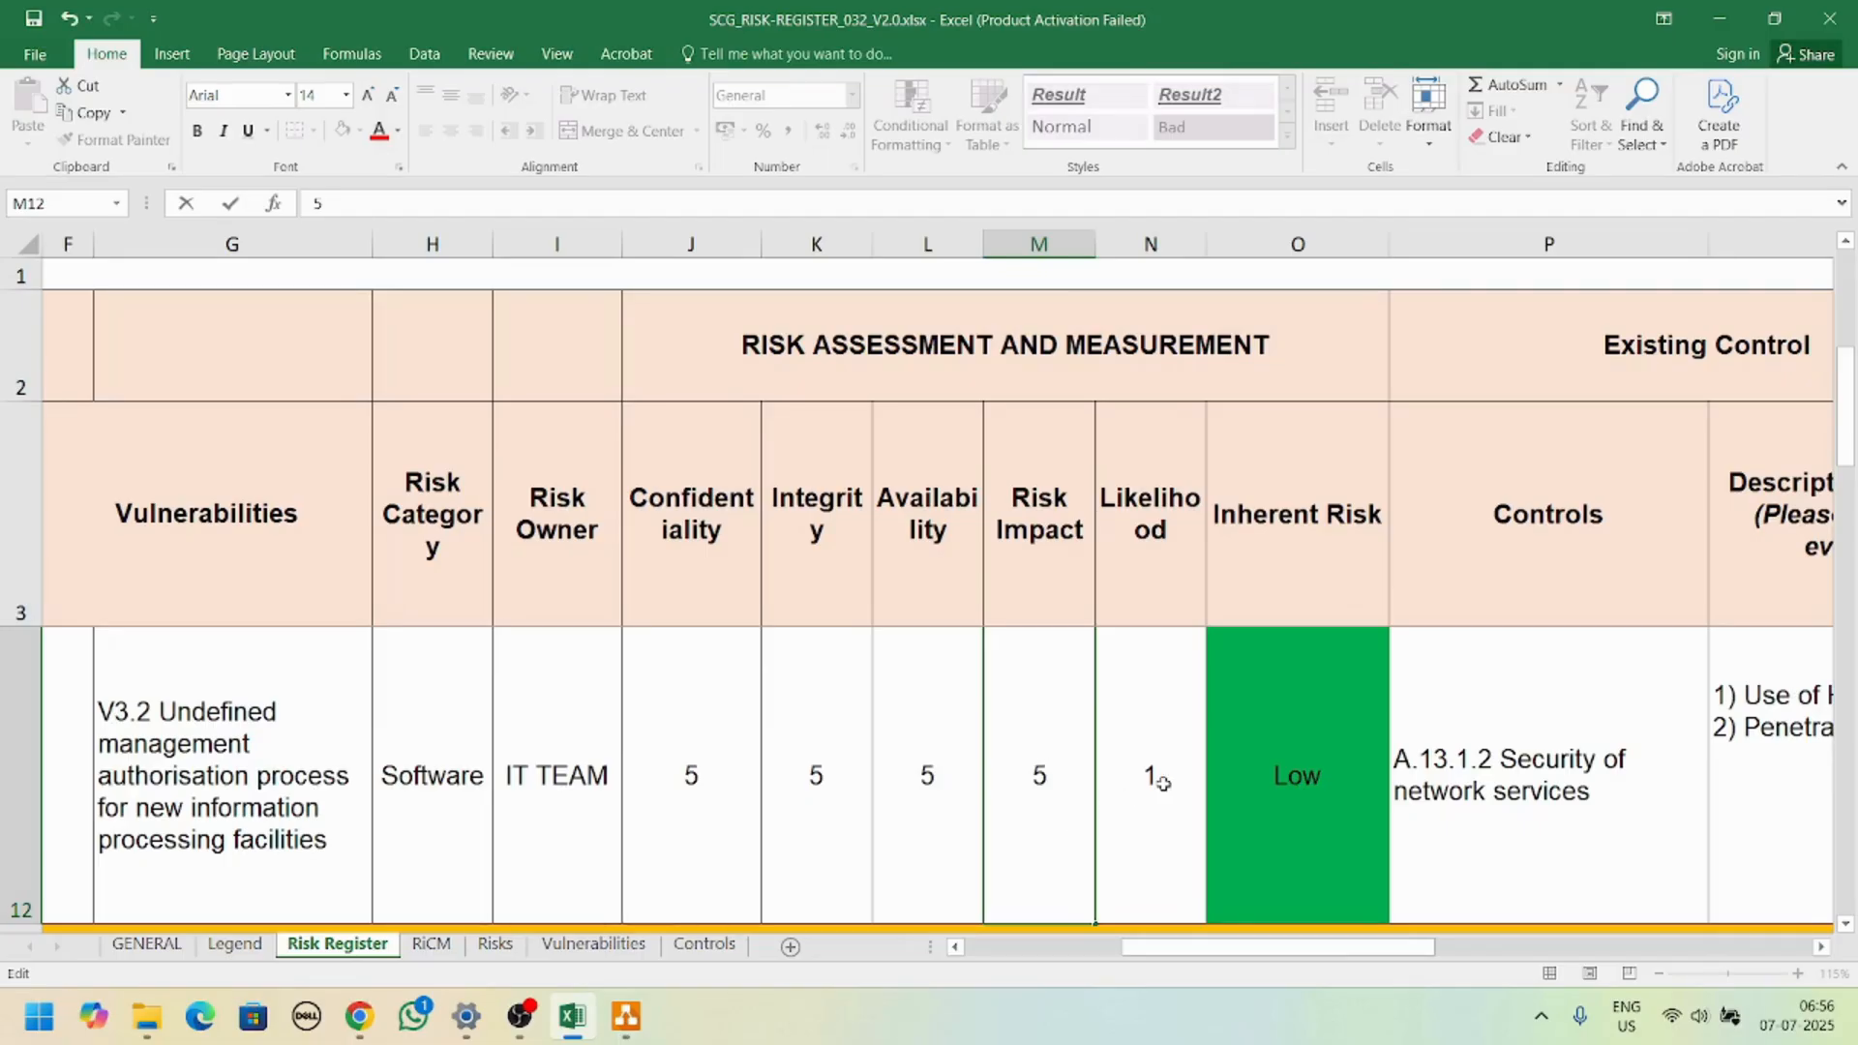
click(1150, 777)
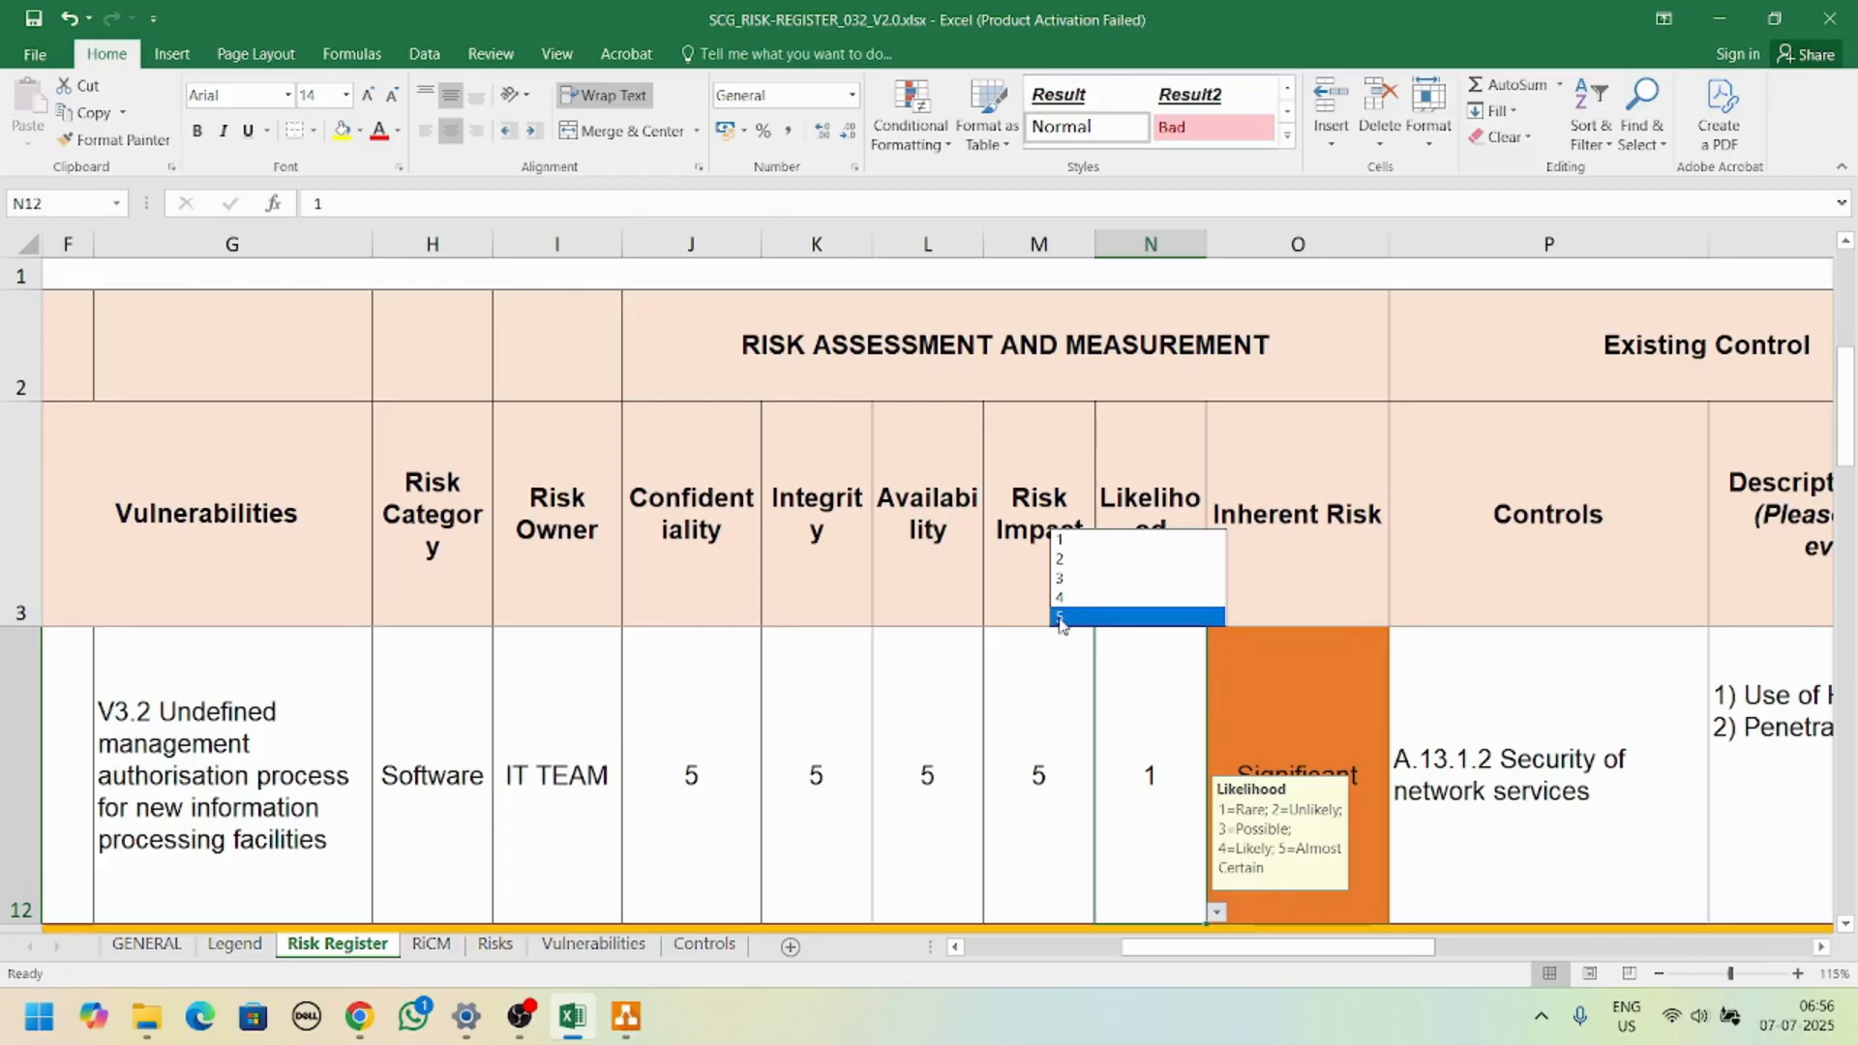
click(1060, 616)
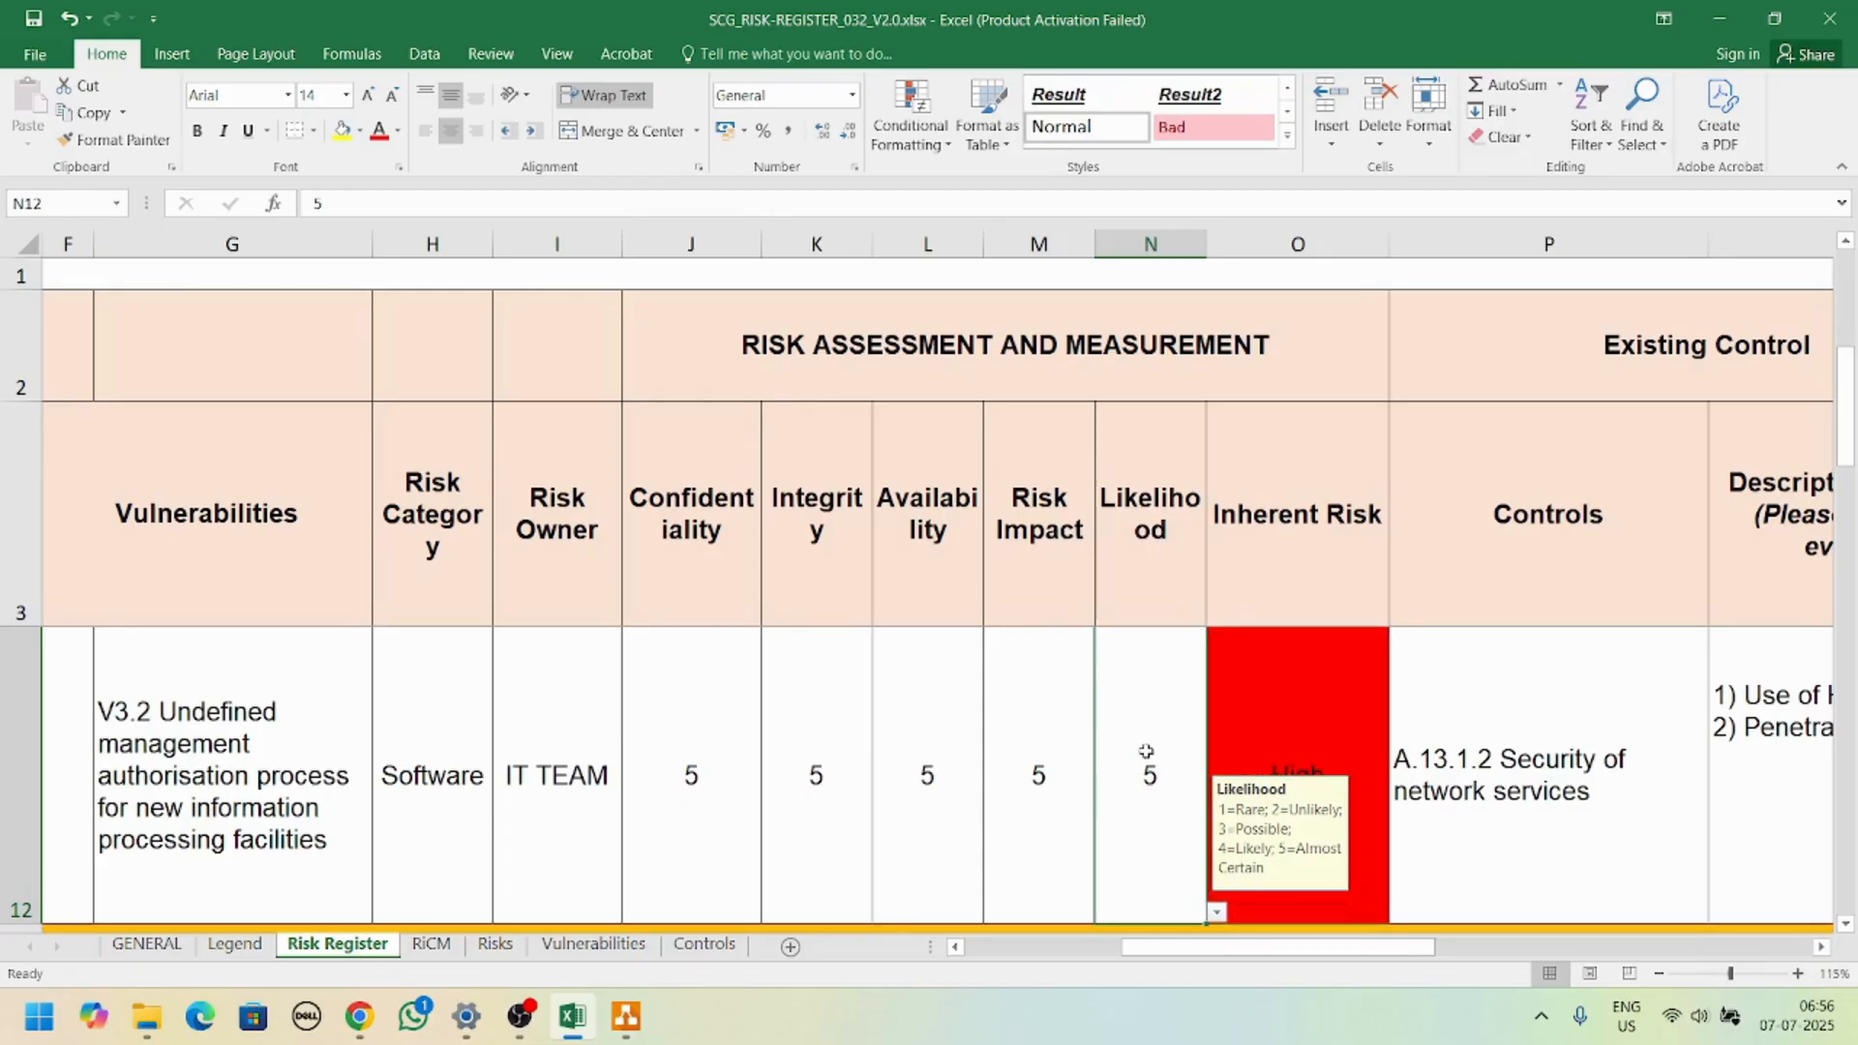
mouse_move(1159, 749)
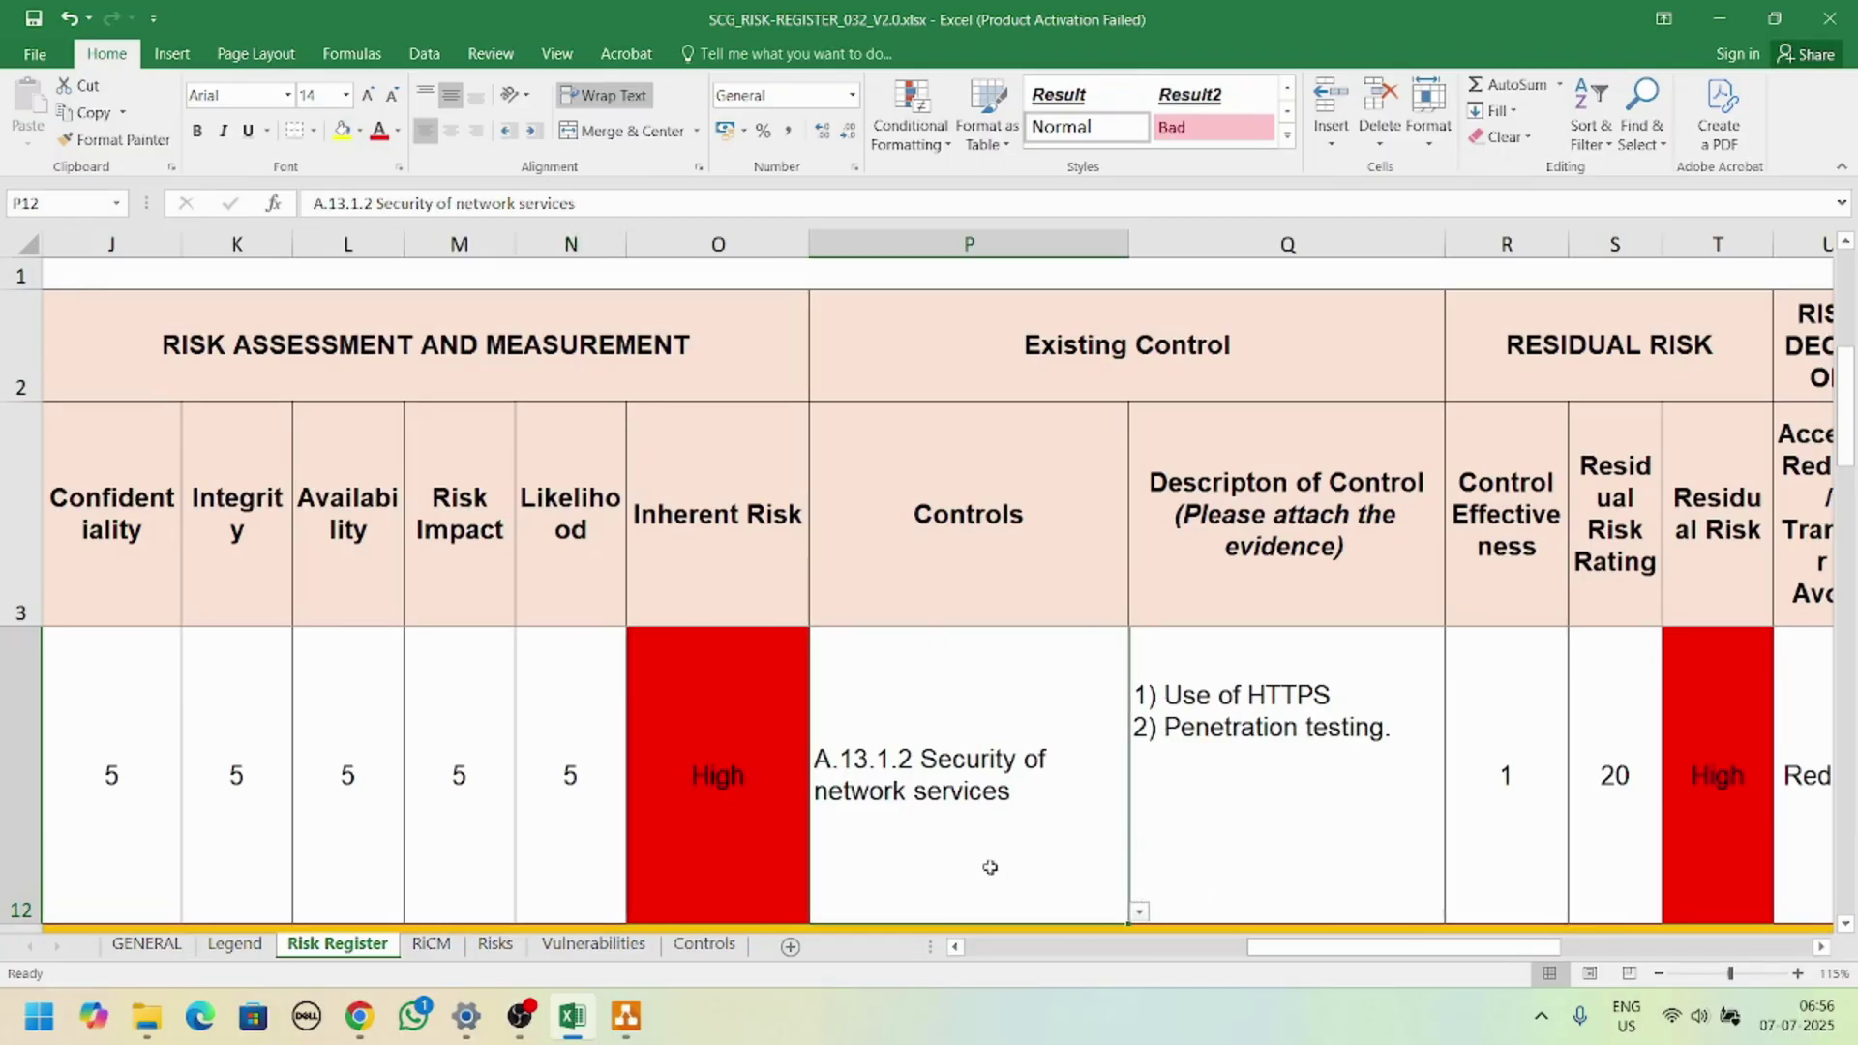
mouse_move(704, 956)
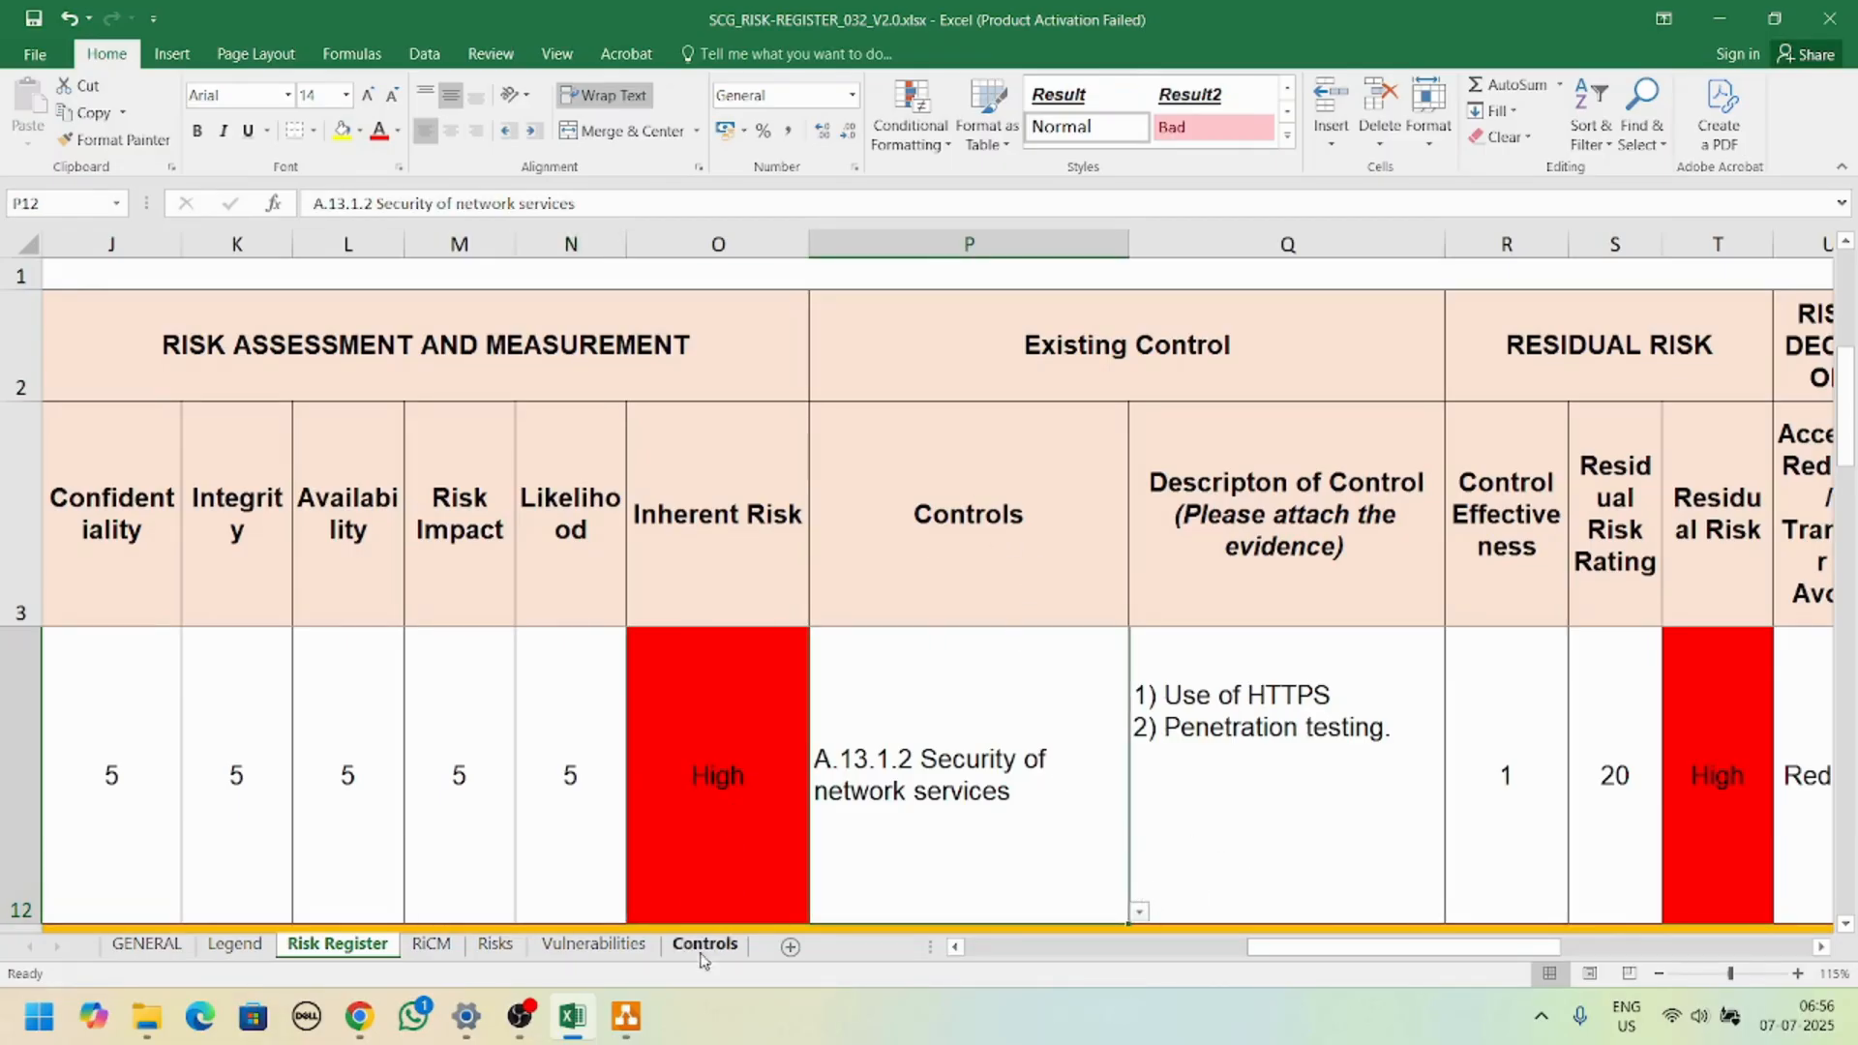
Step: After checking the Controls list, set row 12's control to A.13.2.4 Confidentiality or non-disclosure agreements
click(704, 944)
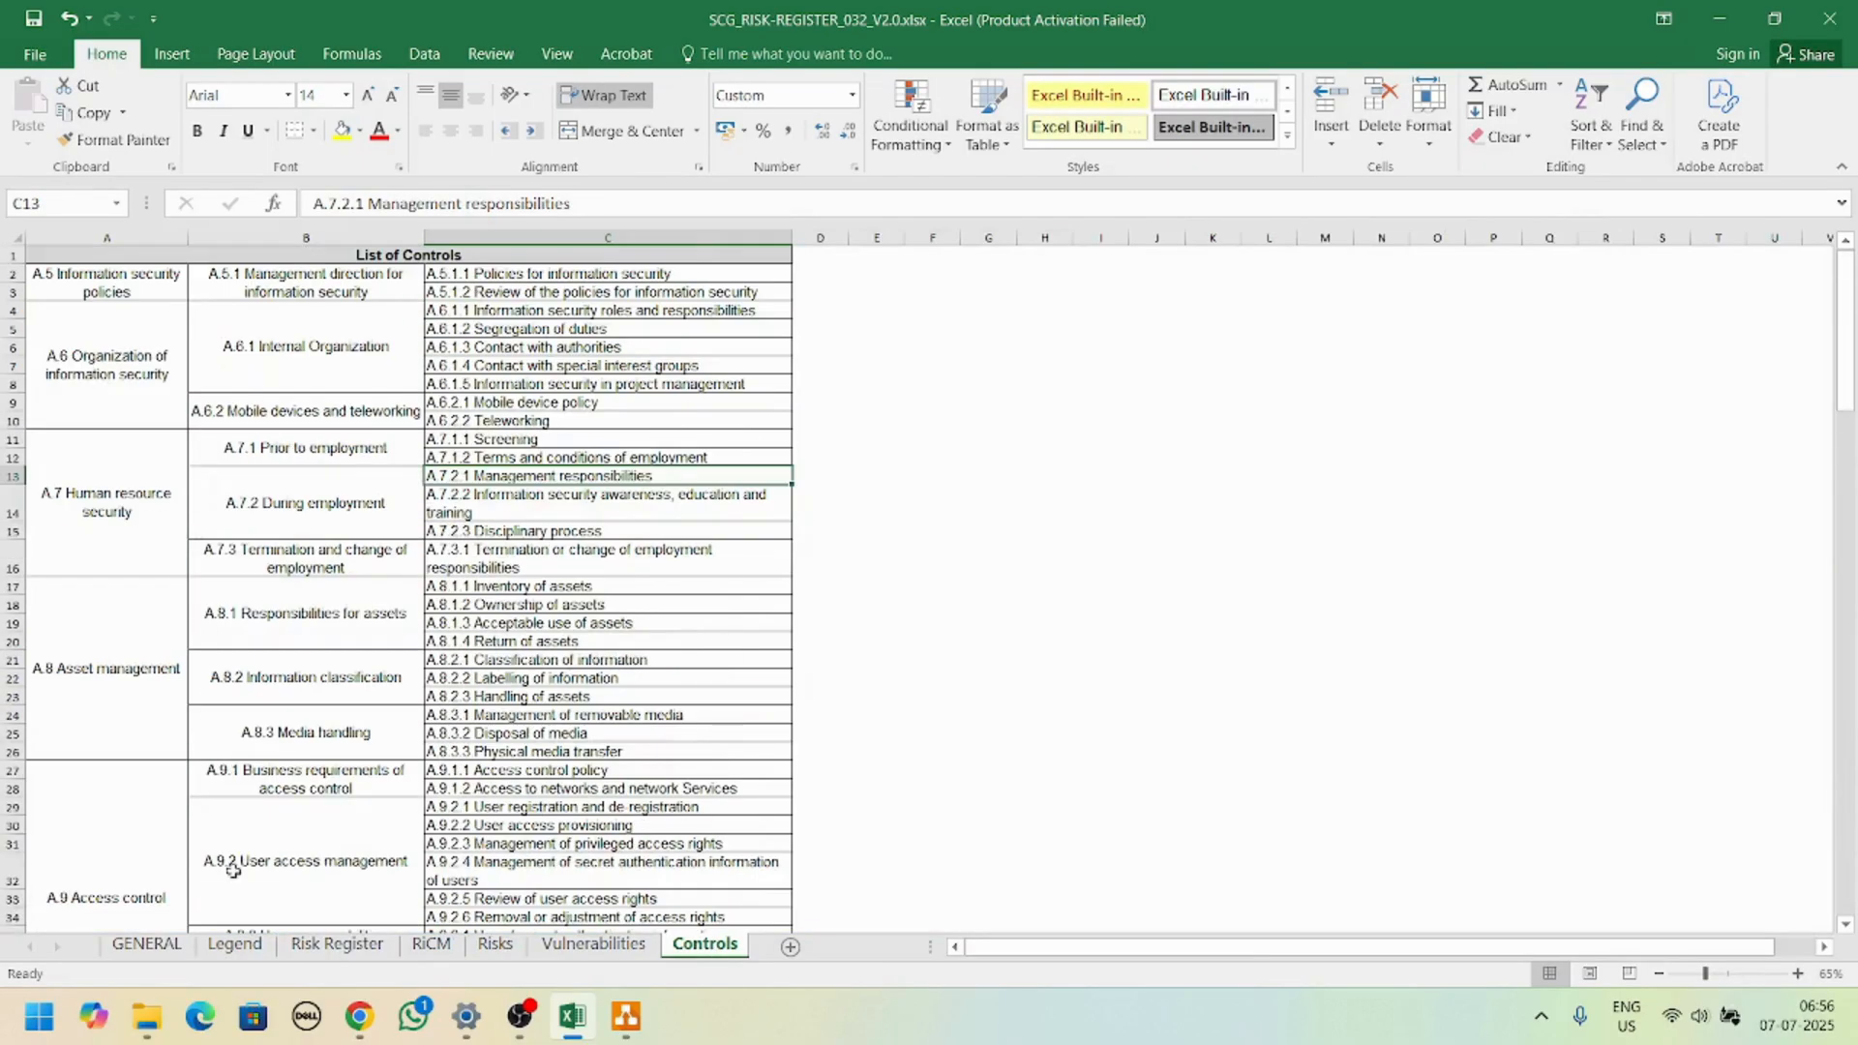
click(337, 944)
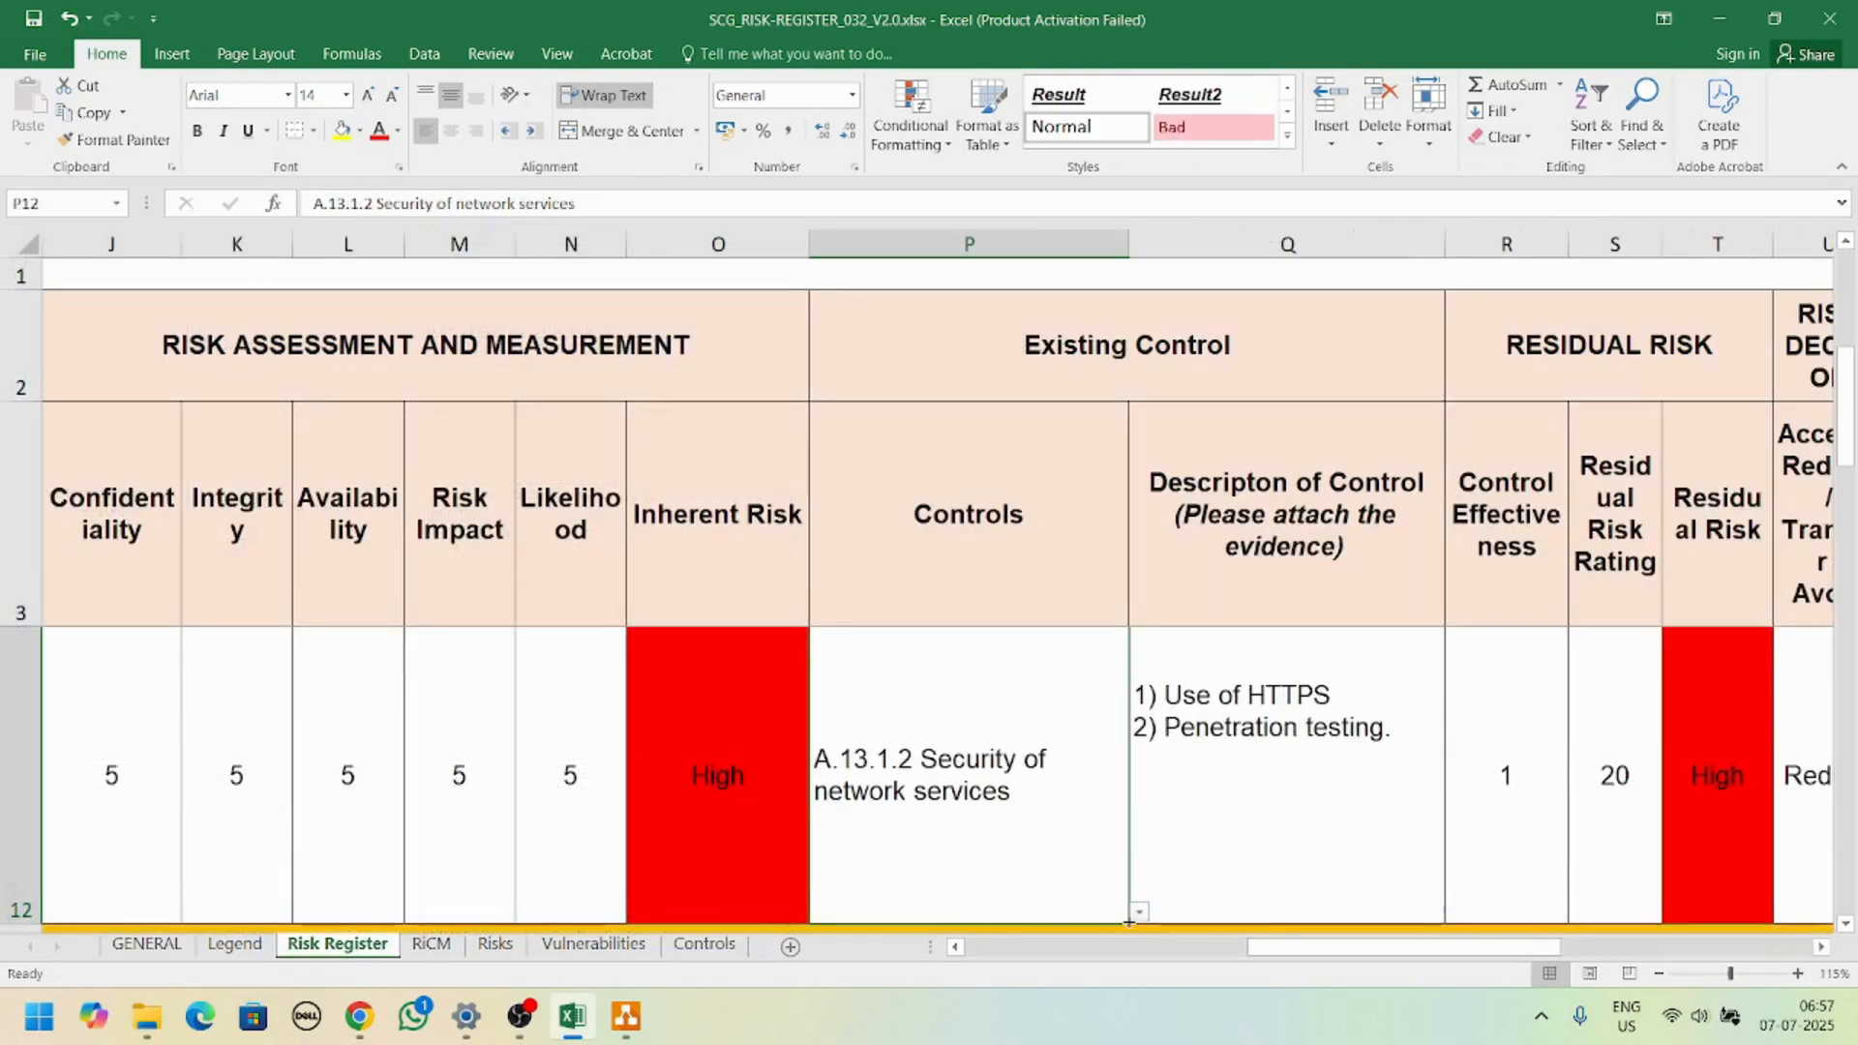
click(1138, 911)
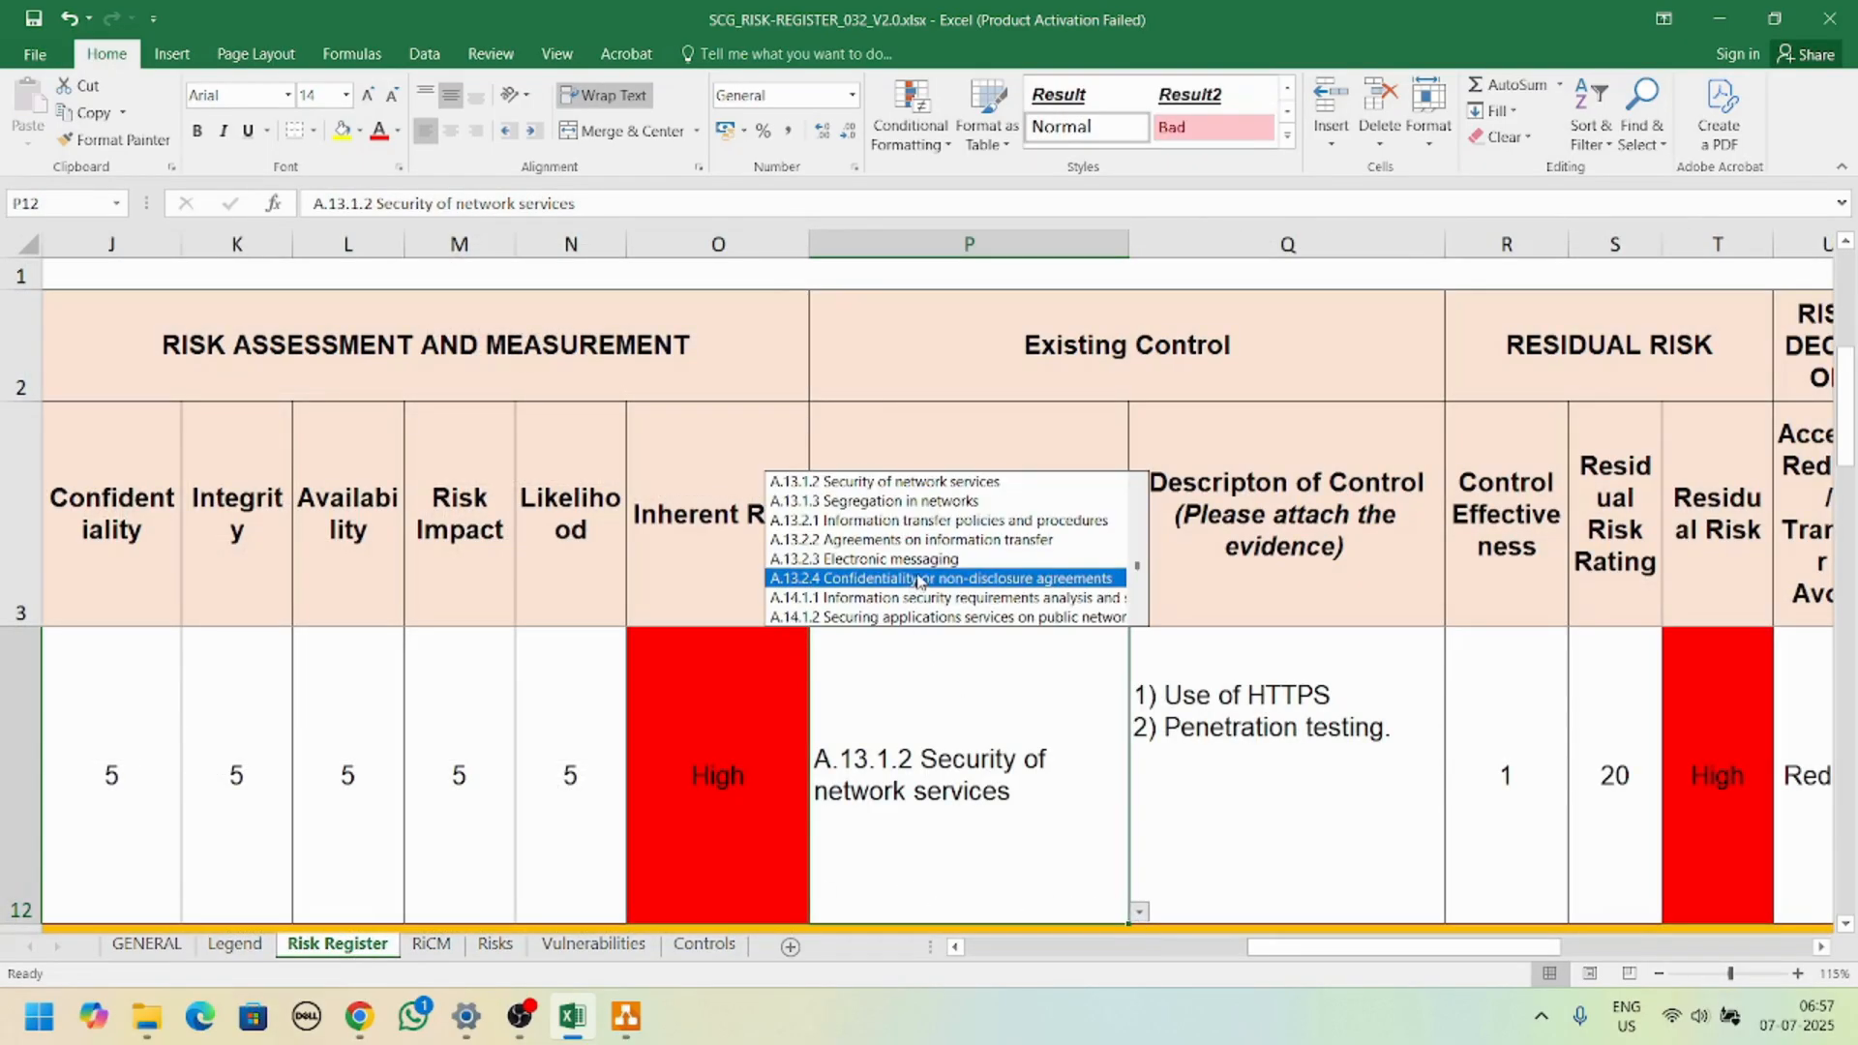
click(939, 576)
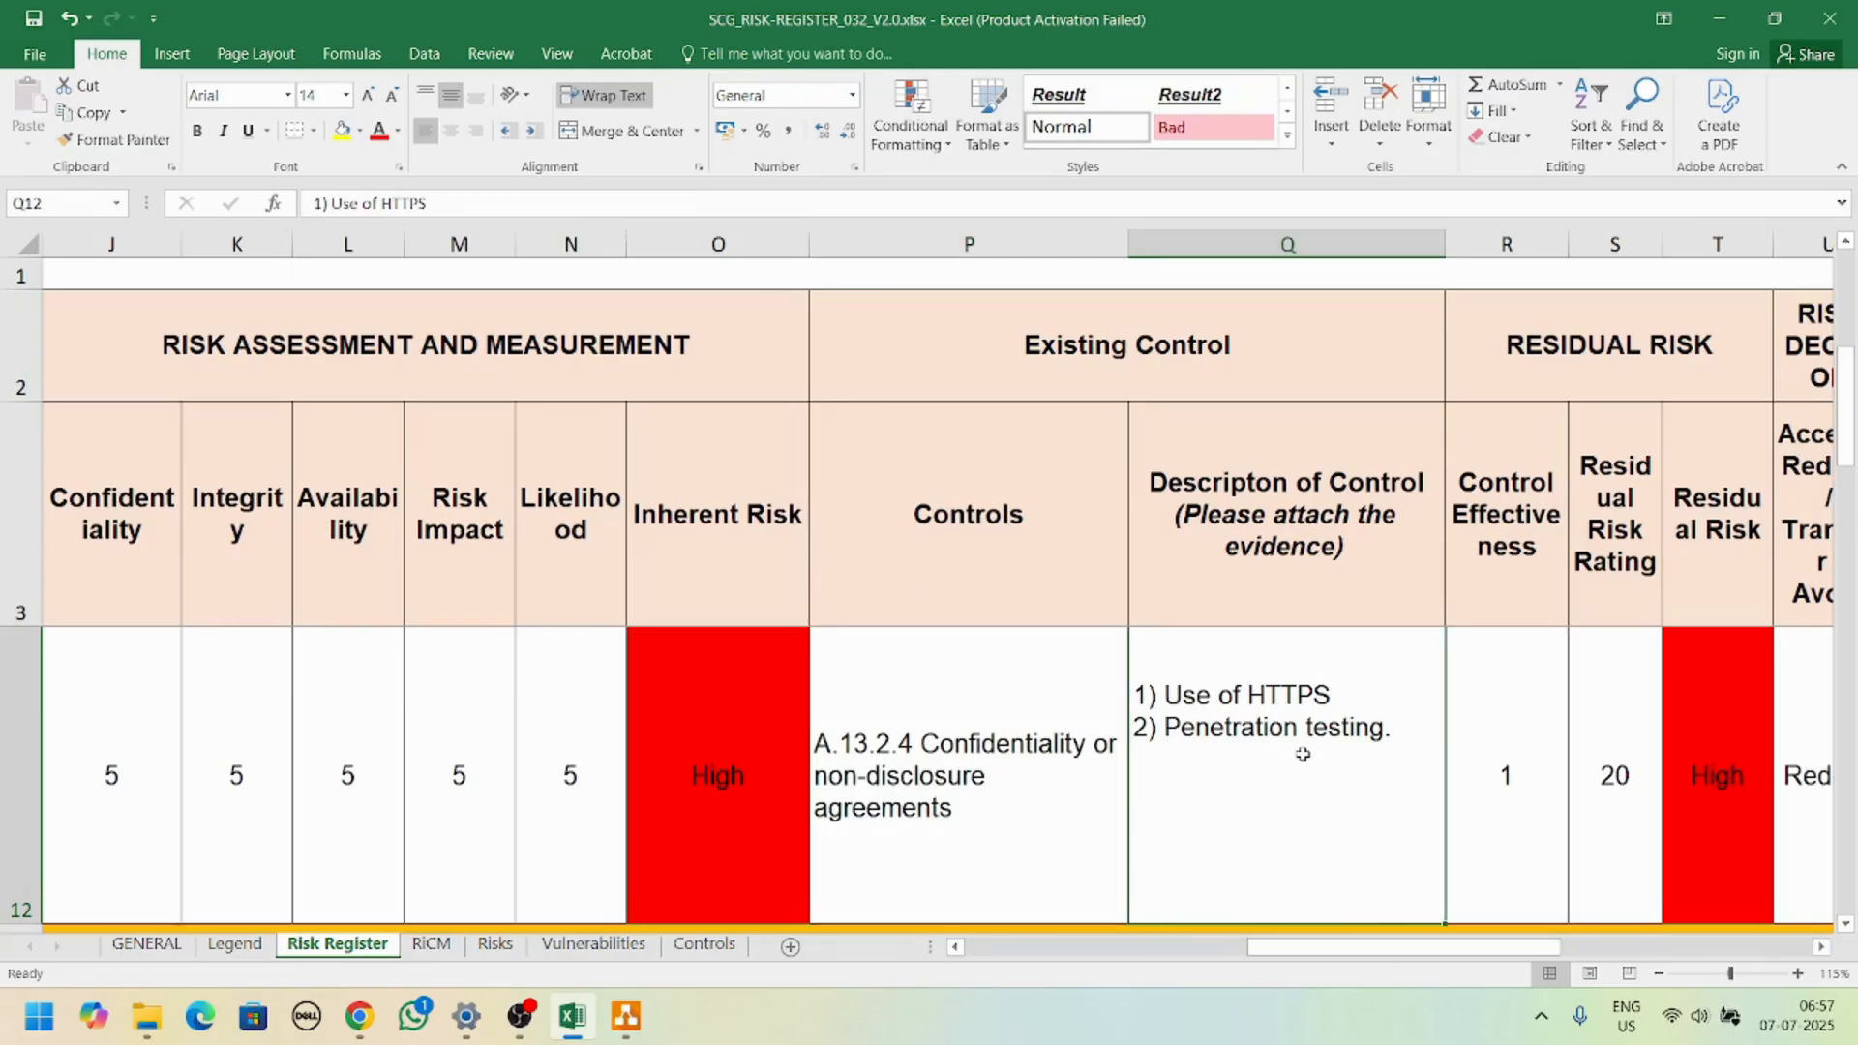
click(1506, 774)
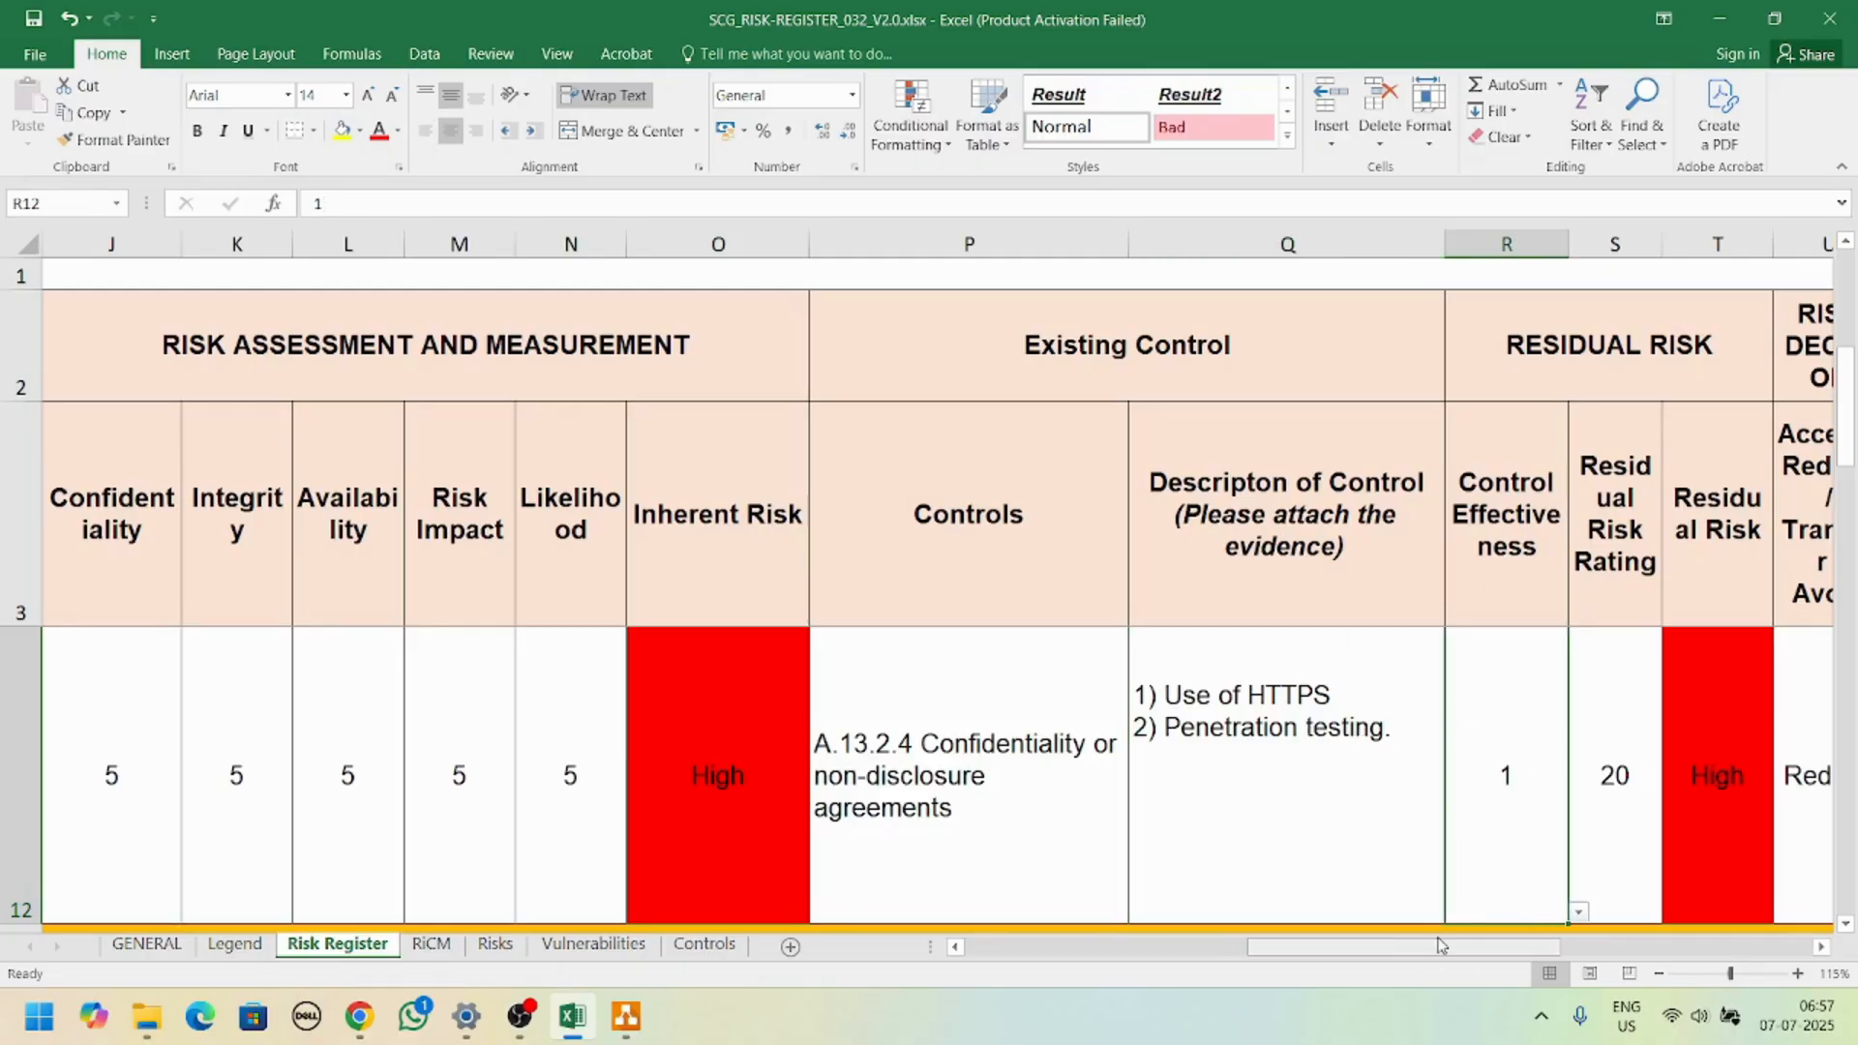
Step: Set row 12's control effectiveness to 4 and Risk Impact to 2, dropping residual risk to Low
scroll(right, 3)
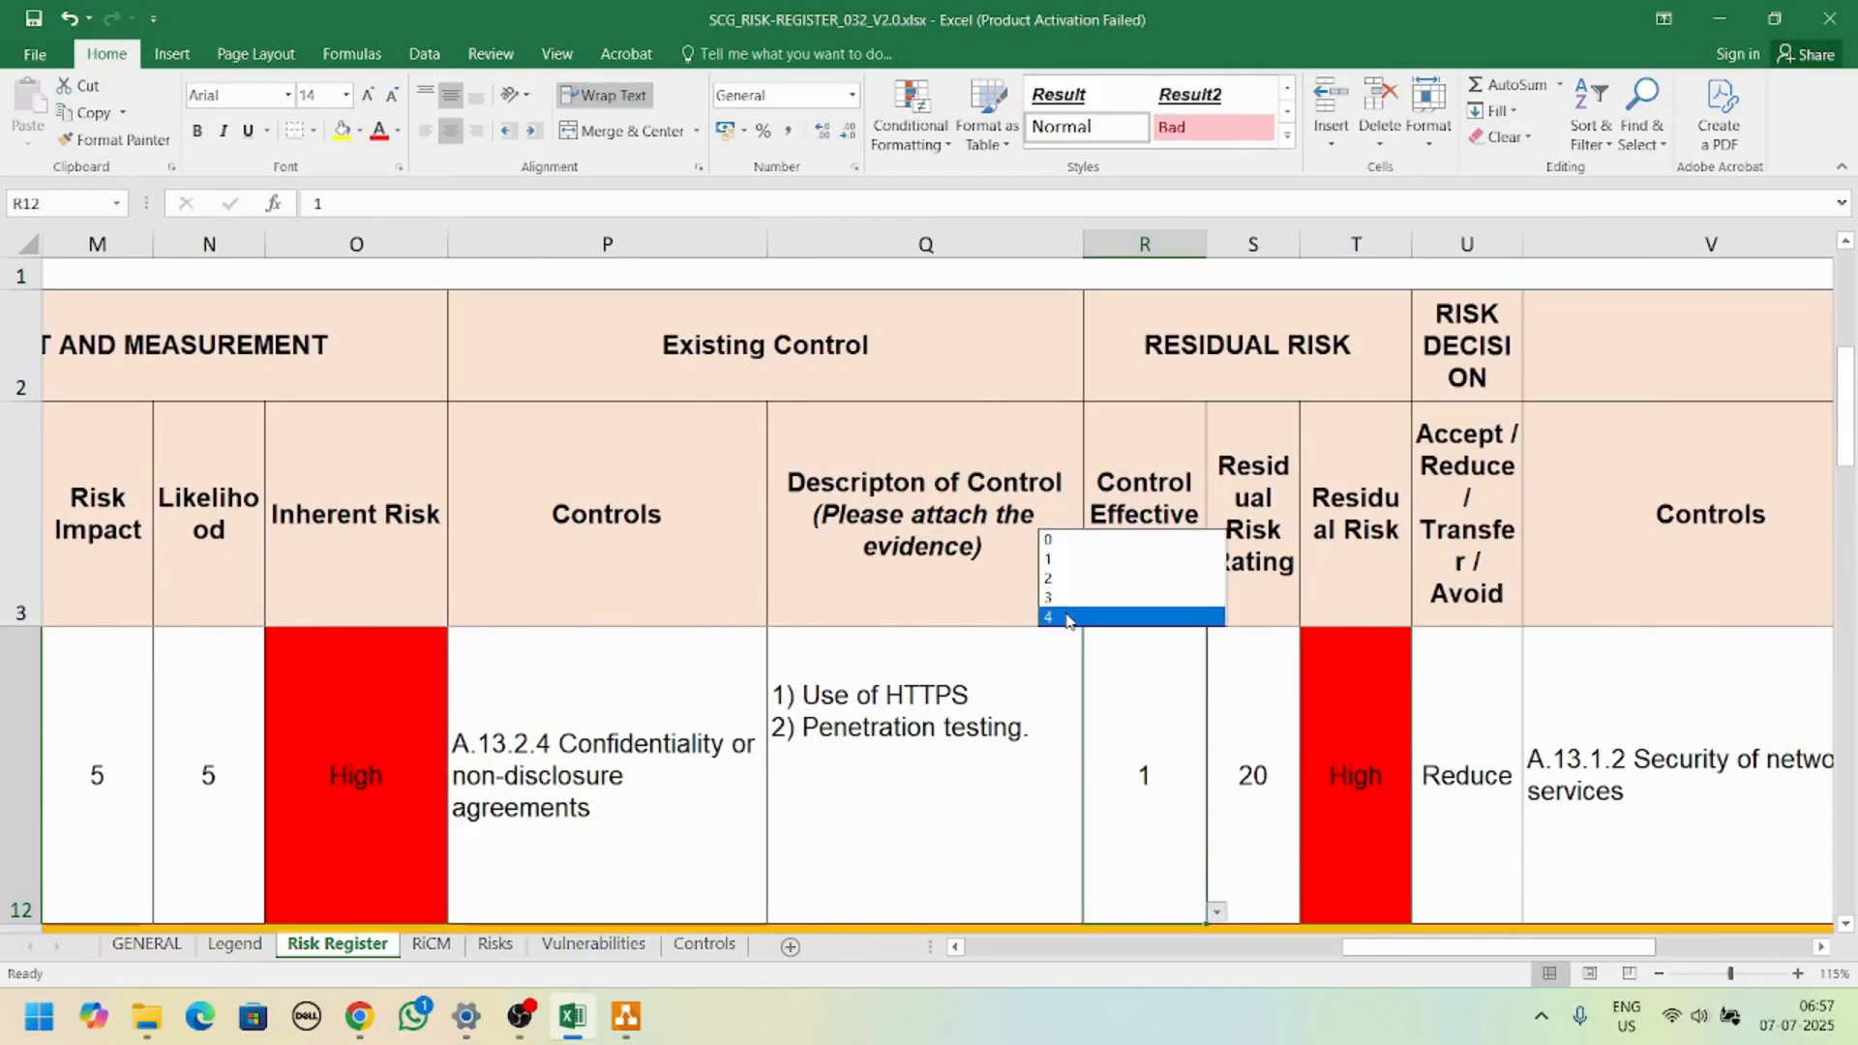
click(1061, 617)
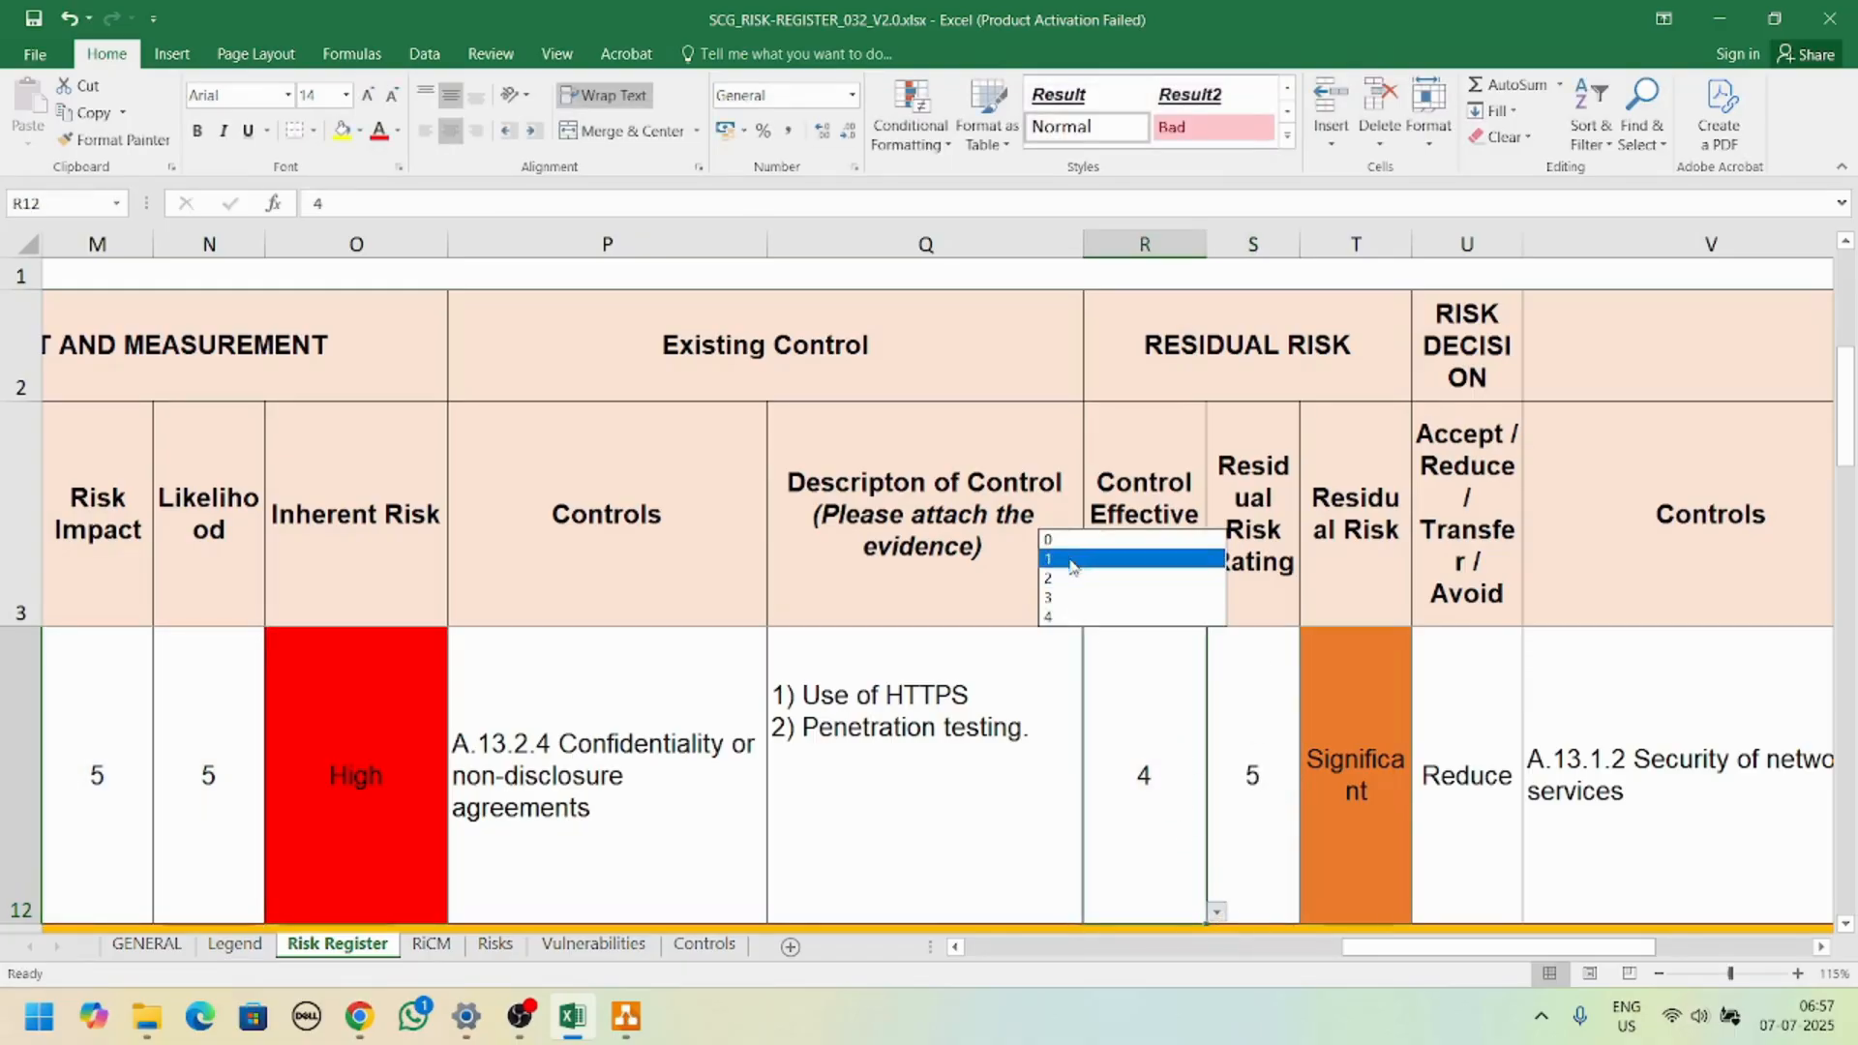
click(1048, 538)
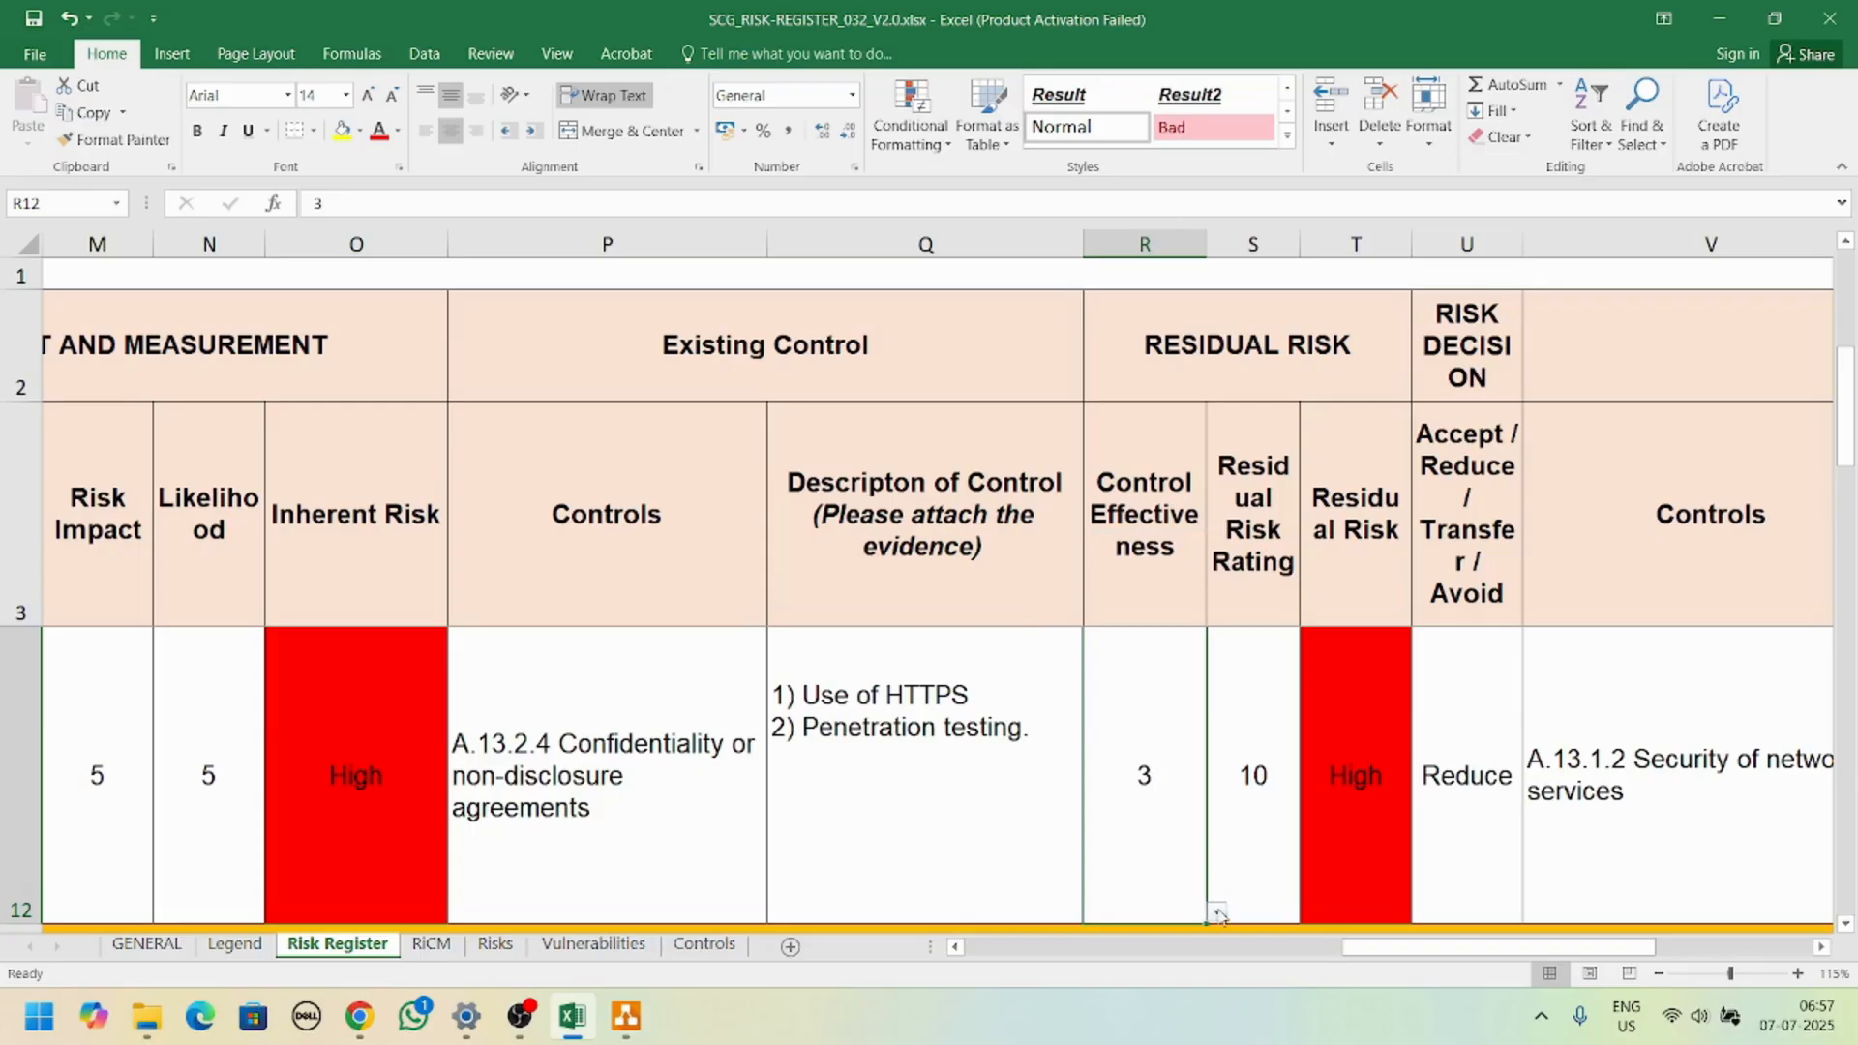
text(4)
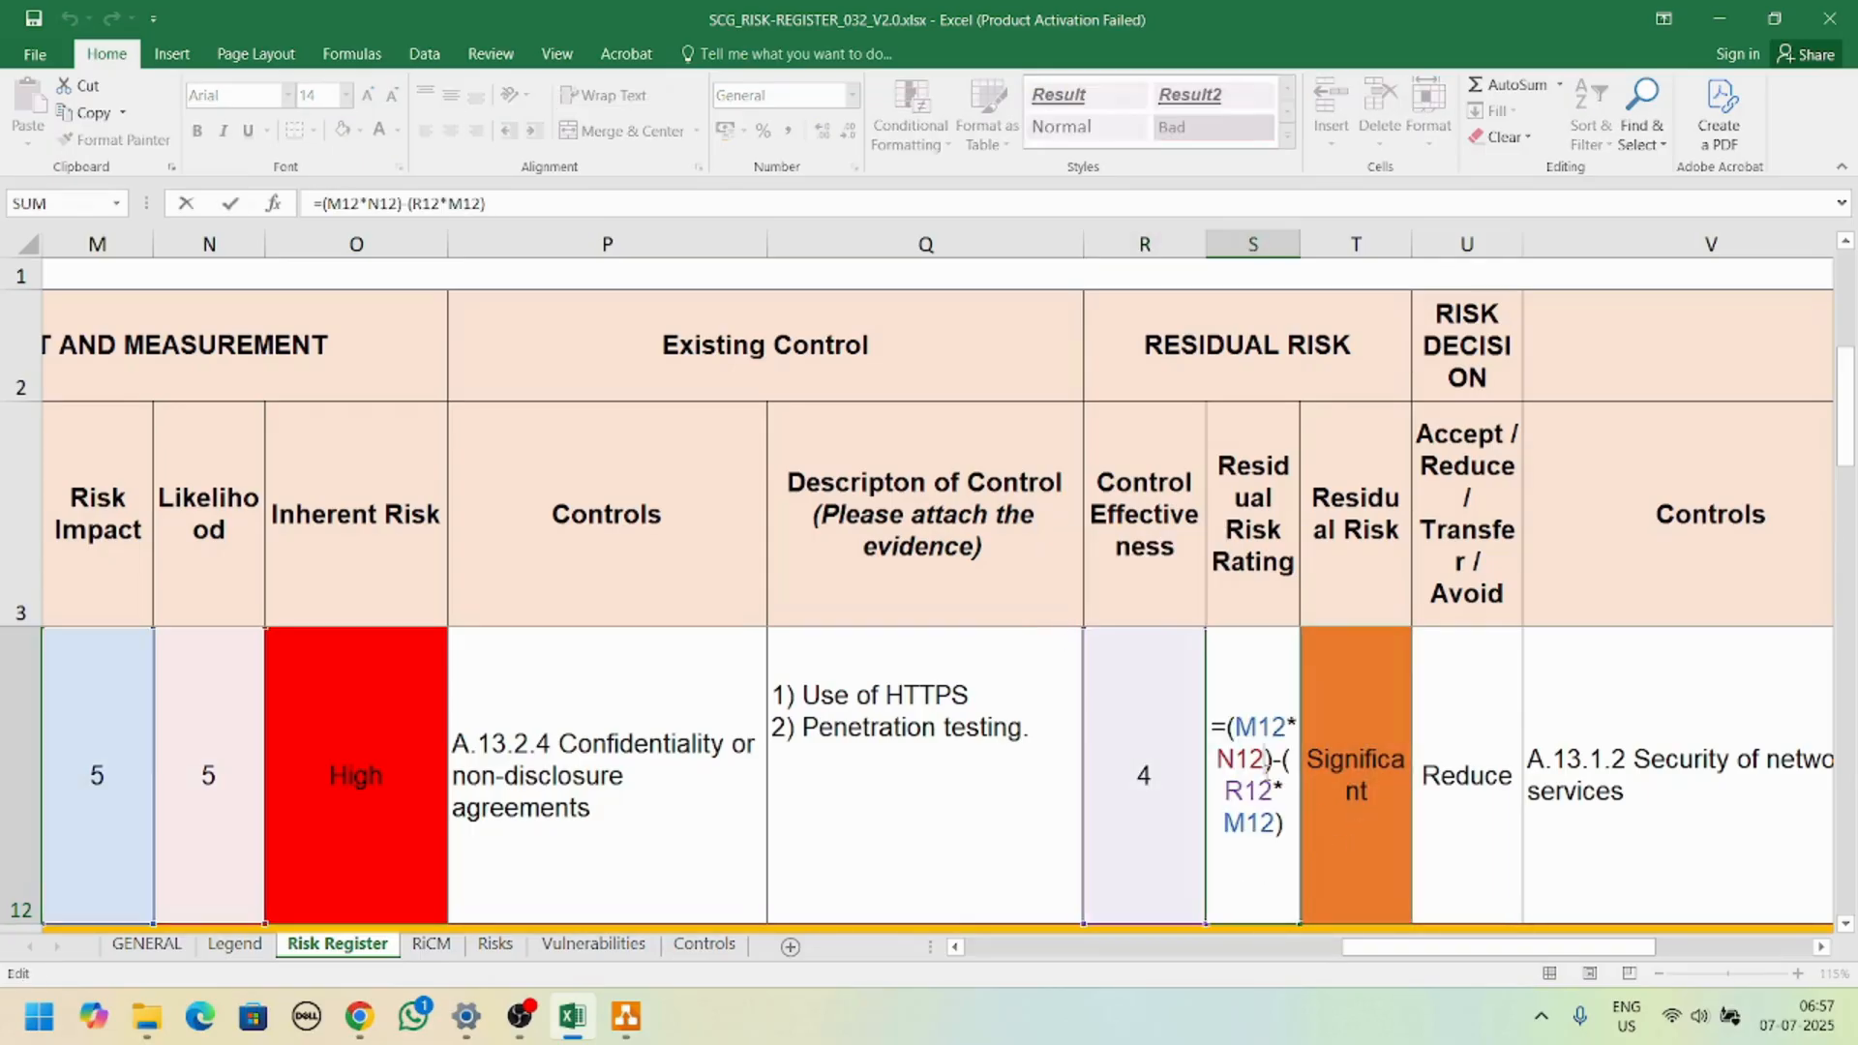
mouse_move(306, 817)
text(2)
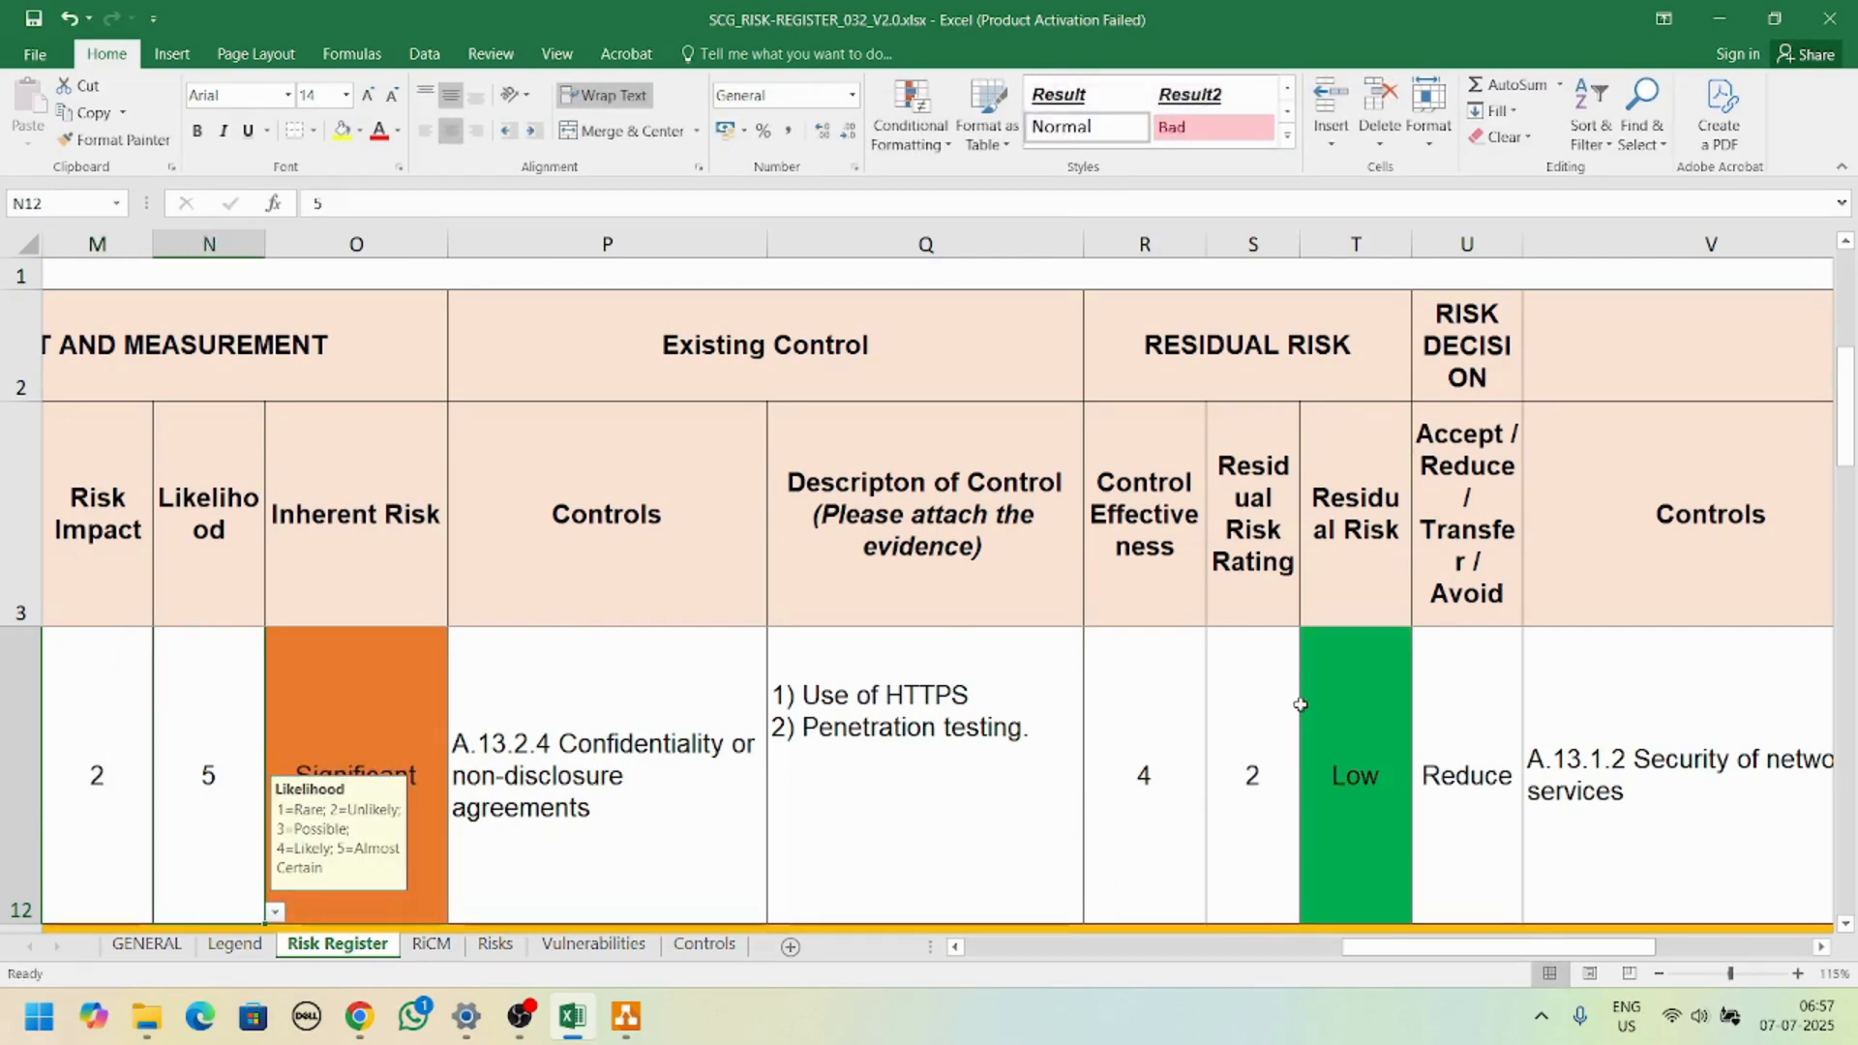
click(1468, 774)
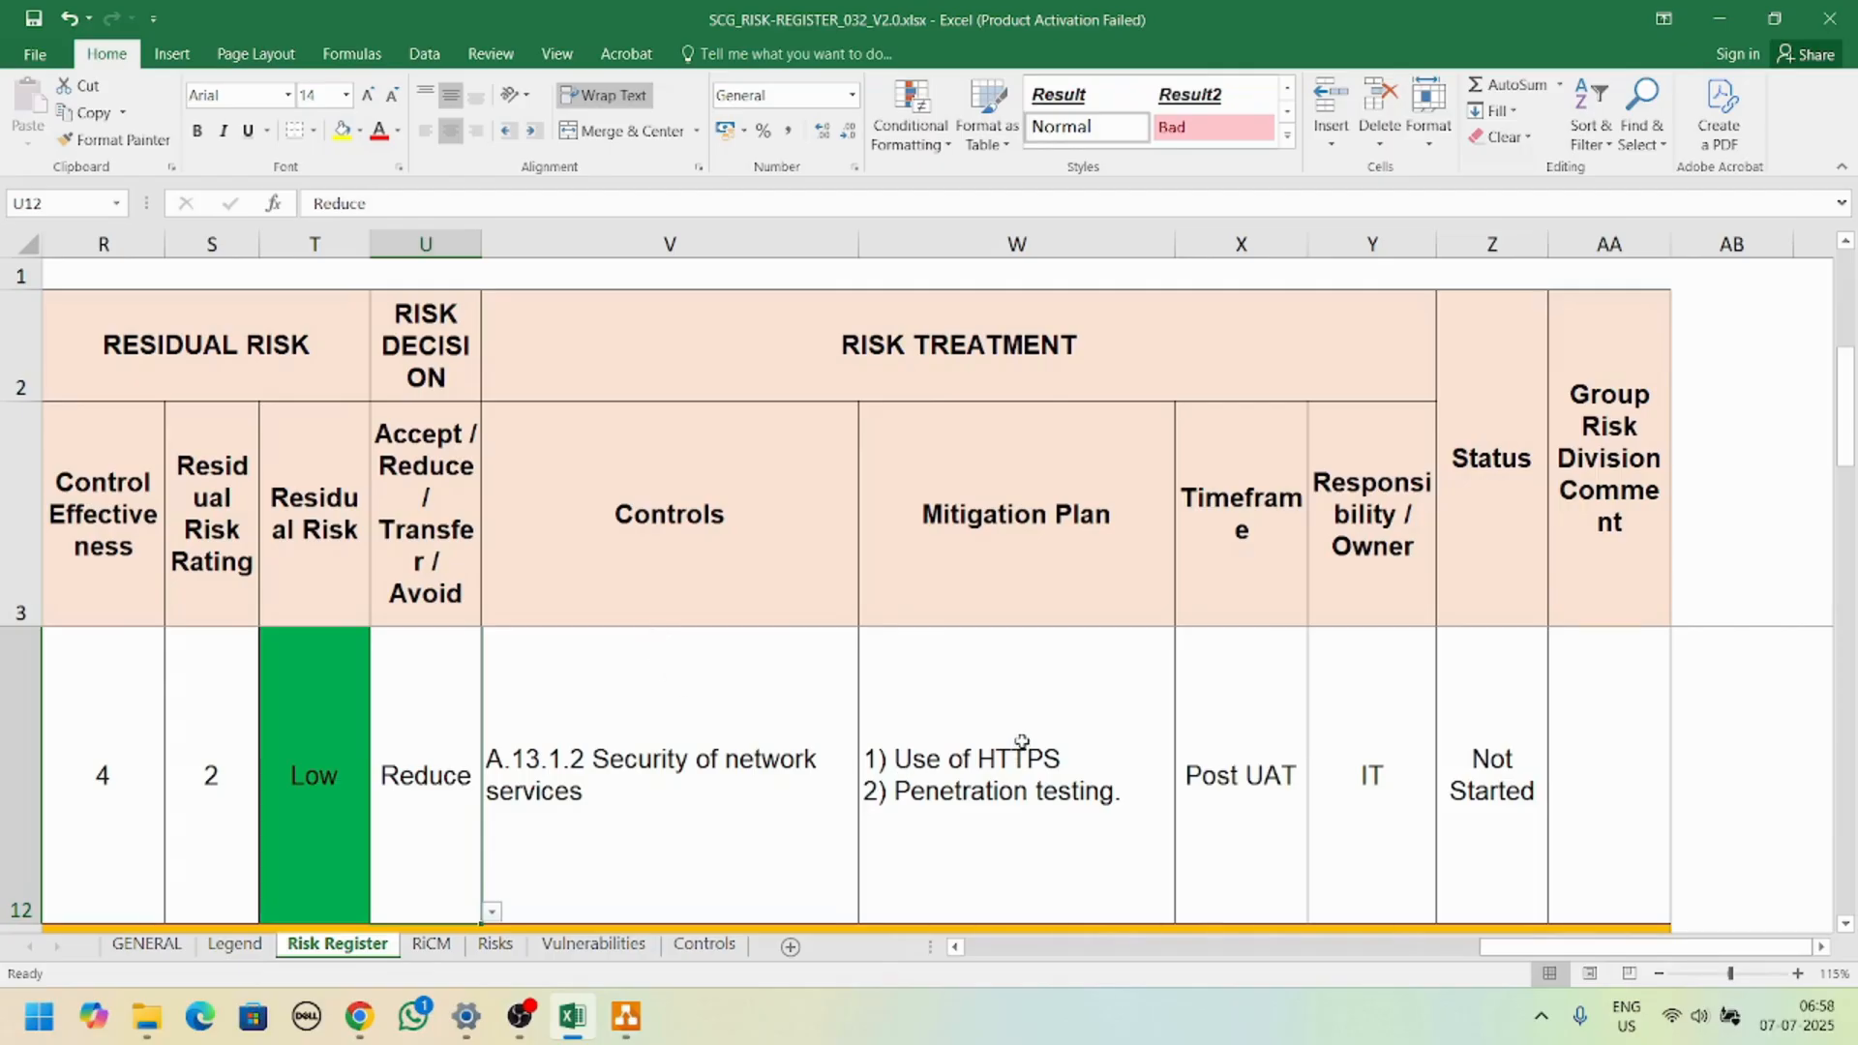
mouse_move(1486, 851)
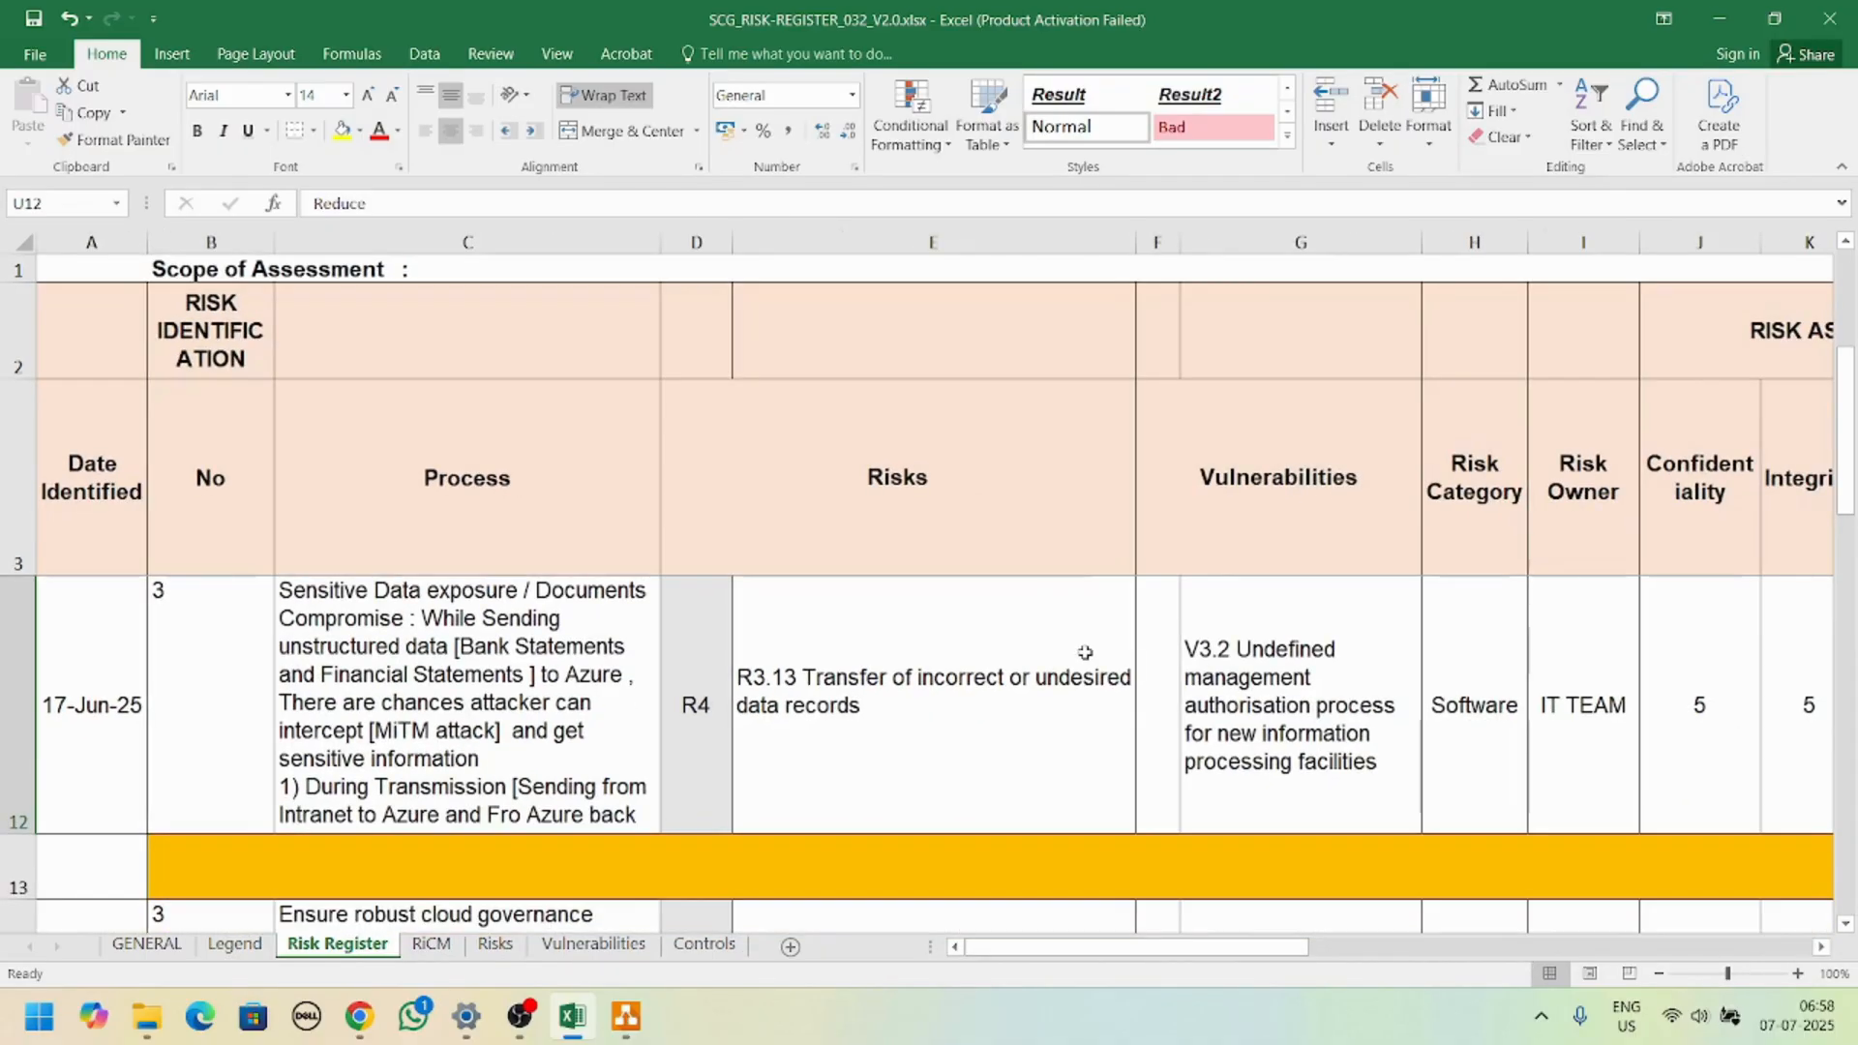
mouse_move(1070, 665)
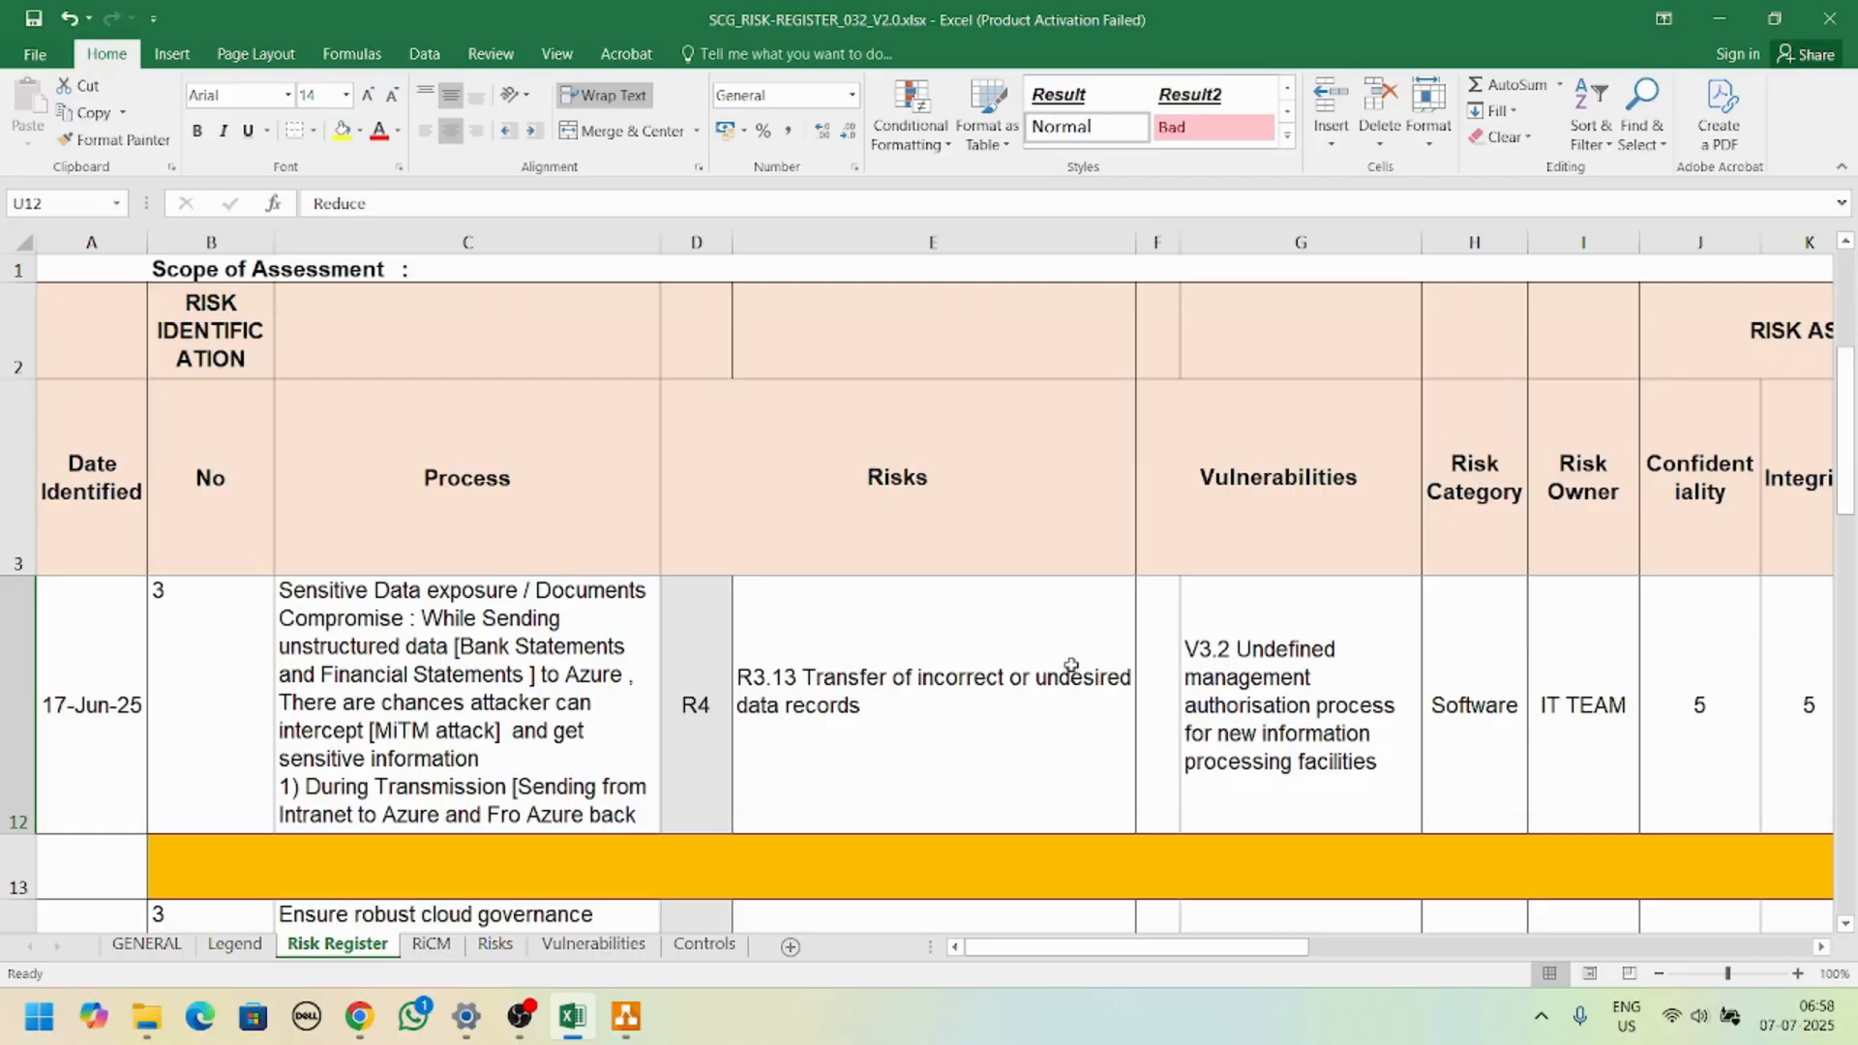
mouse_move(1060, 650)
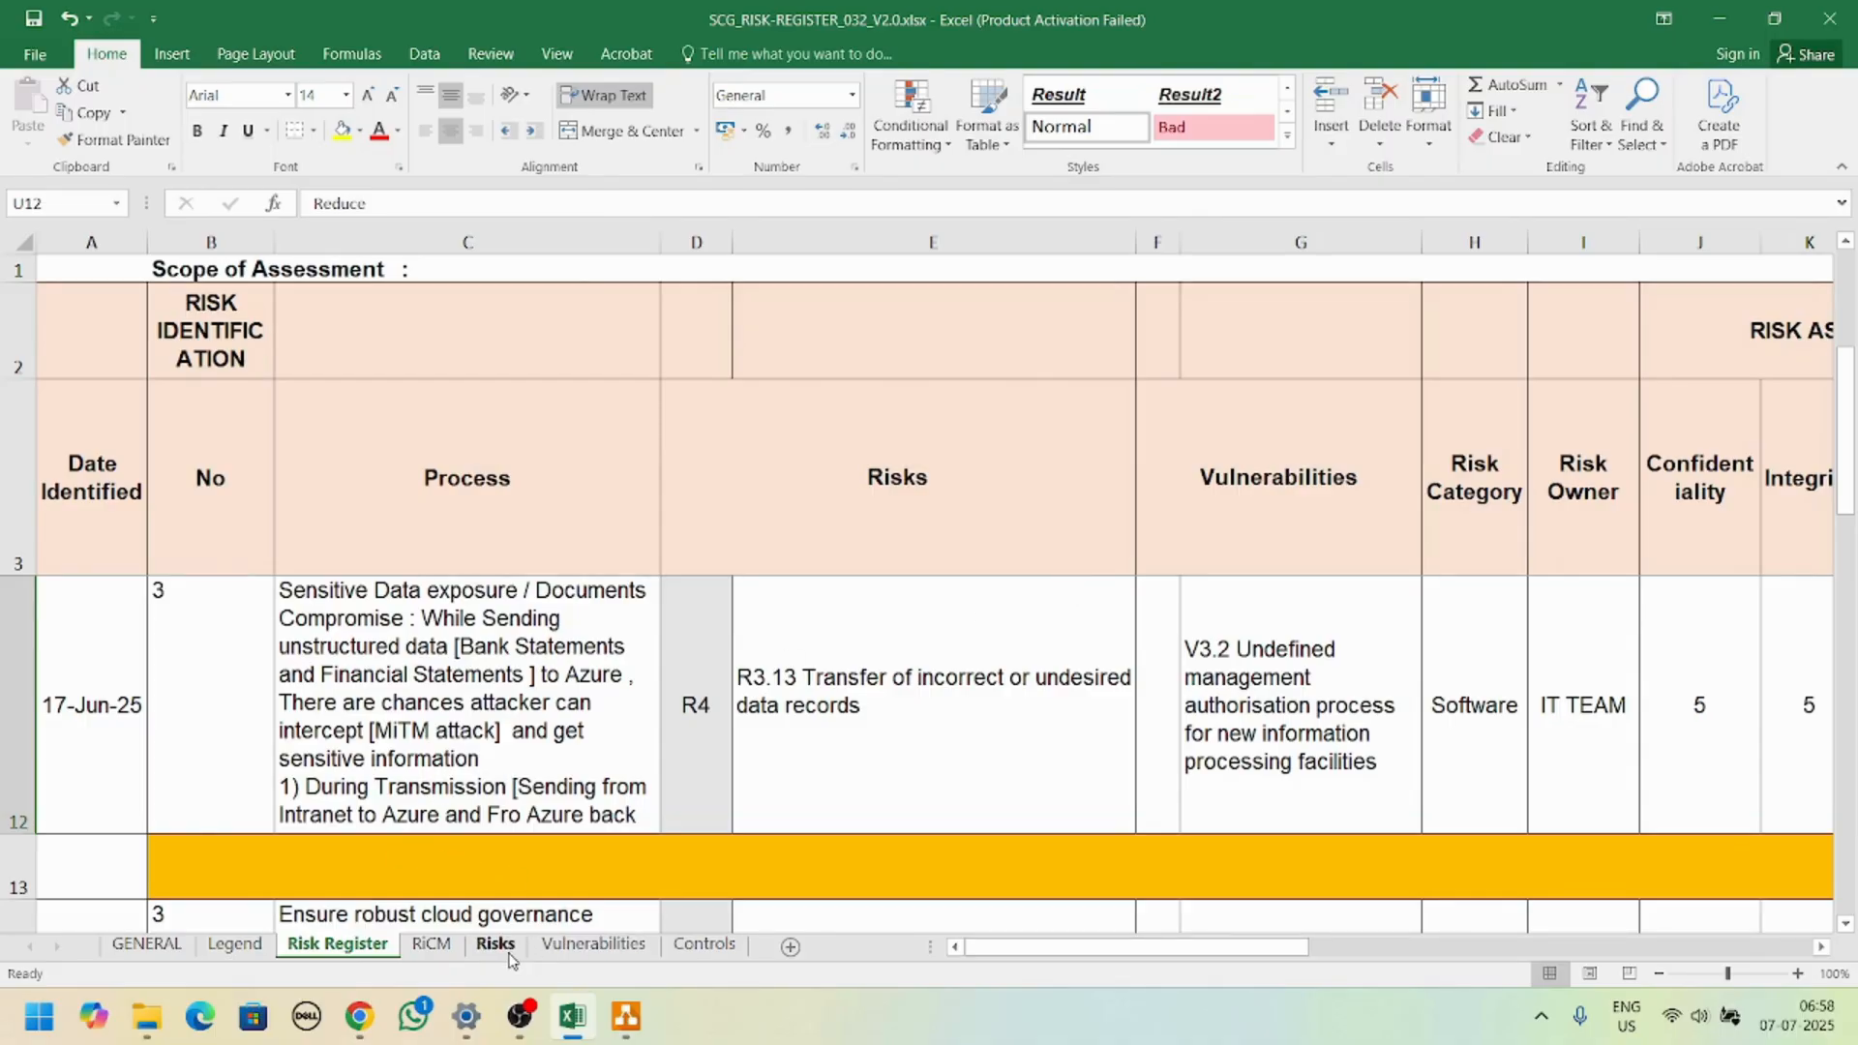
Step: Switch to the GENERAL sheet with the document details and version history
click(145, 944)
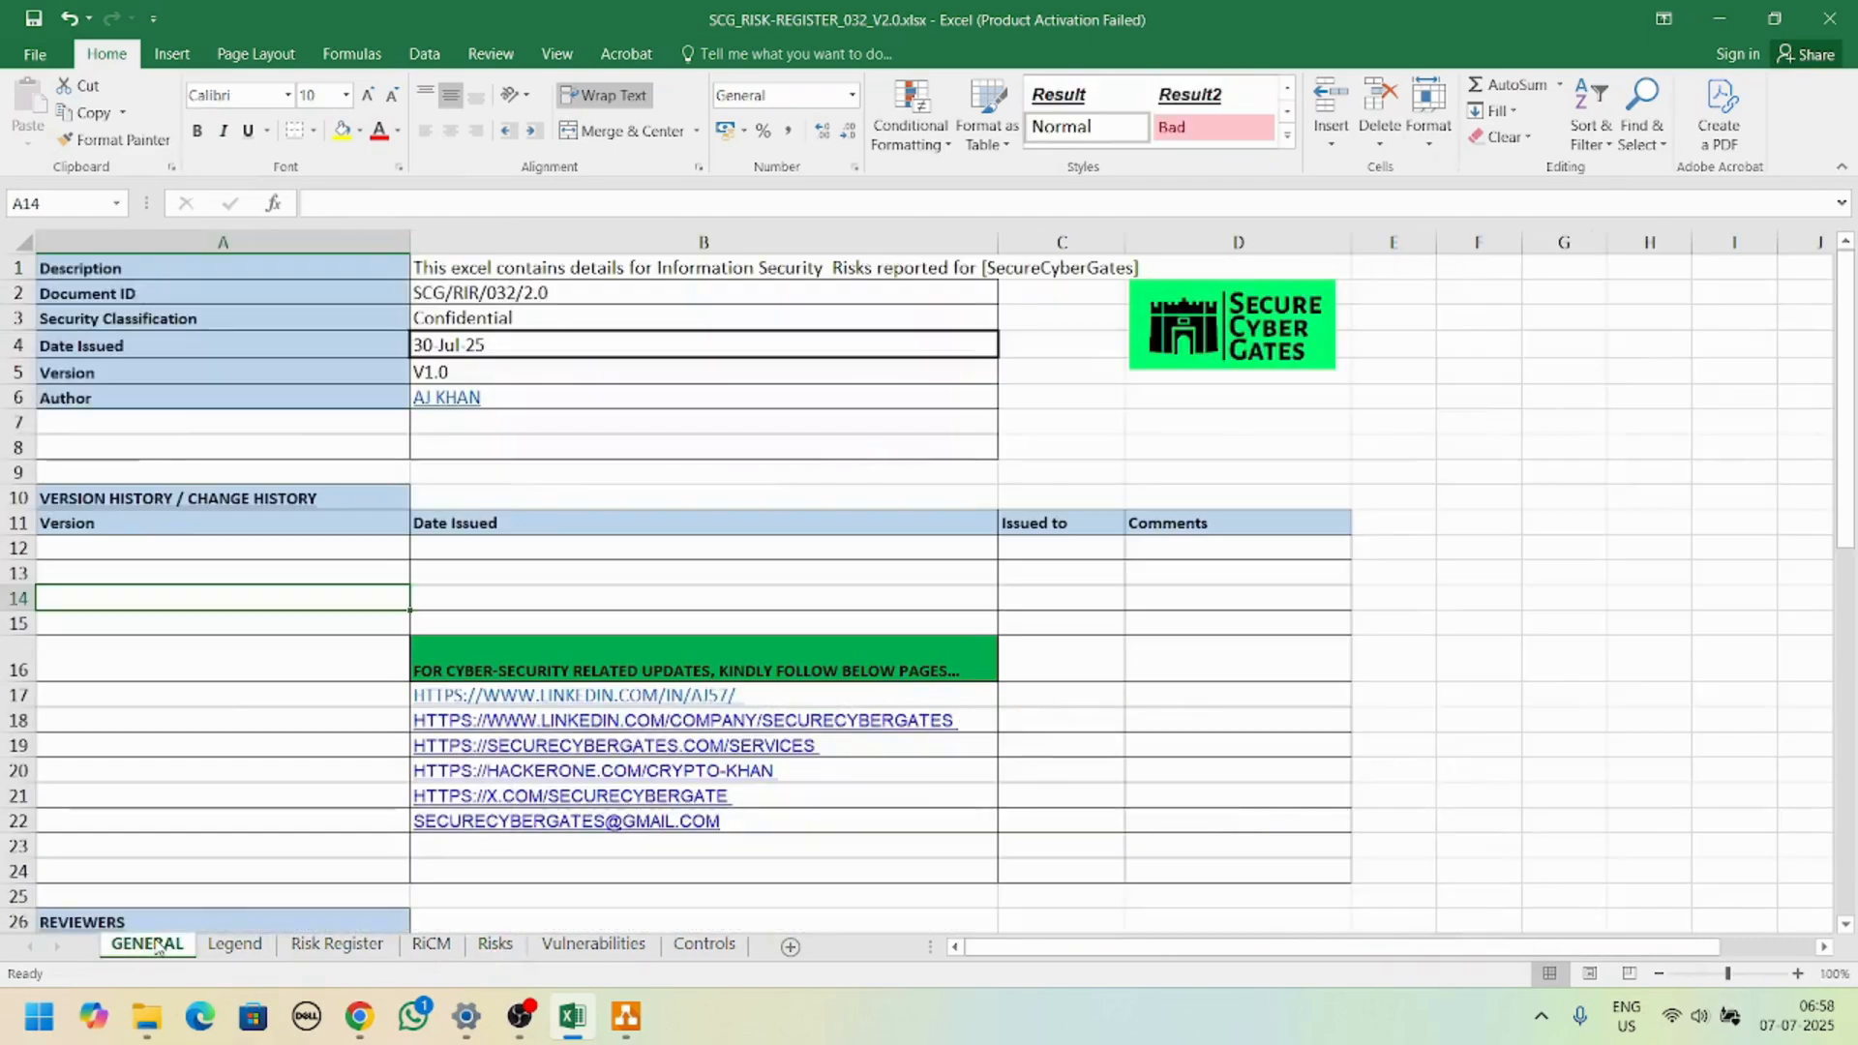
mouse_move(1078, 651)
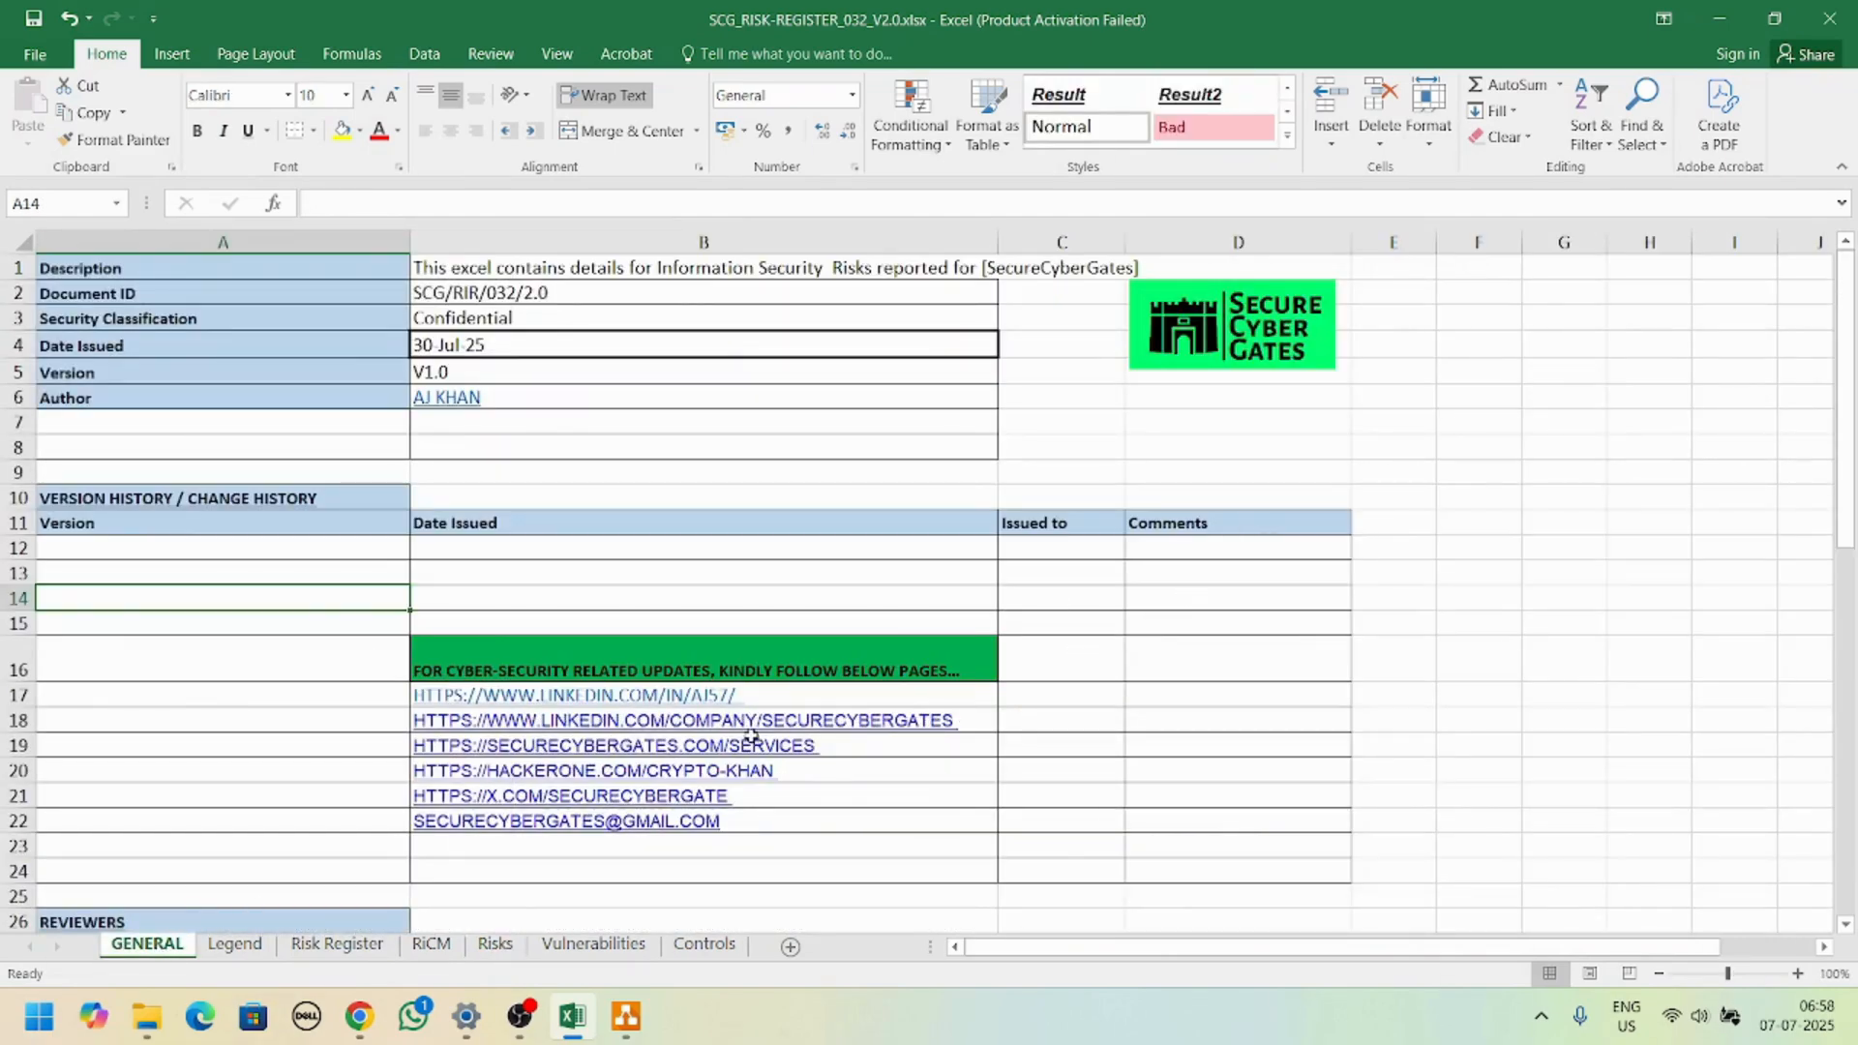
mouse_move(998, 736)
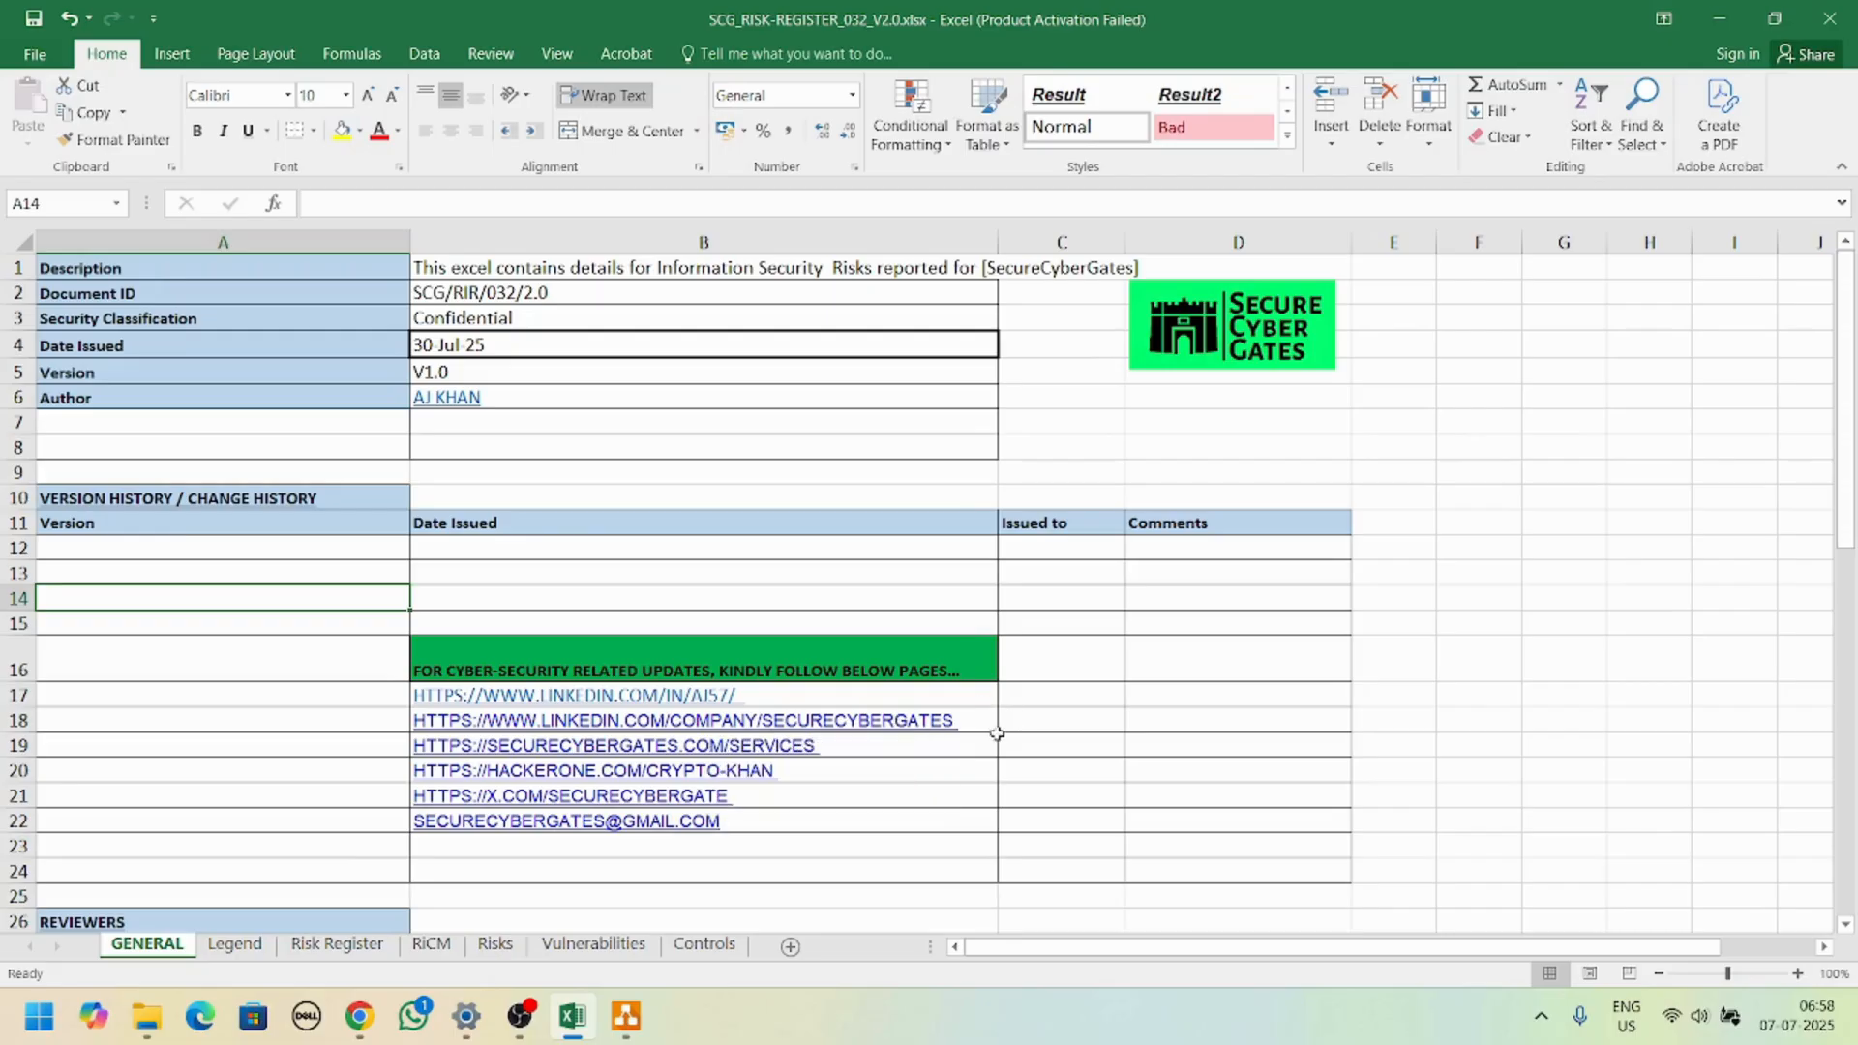